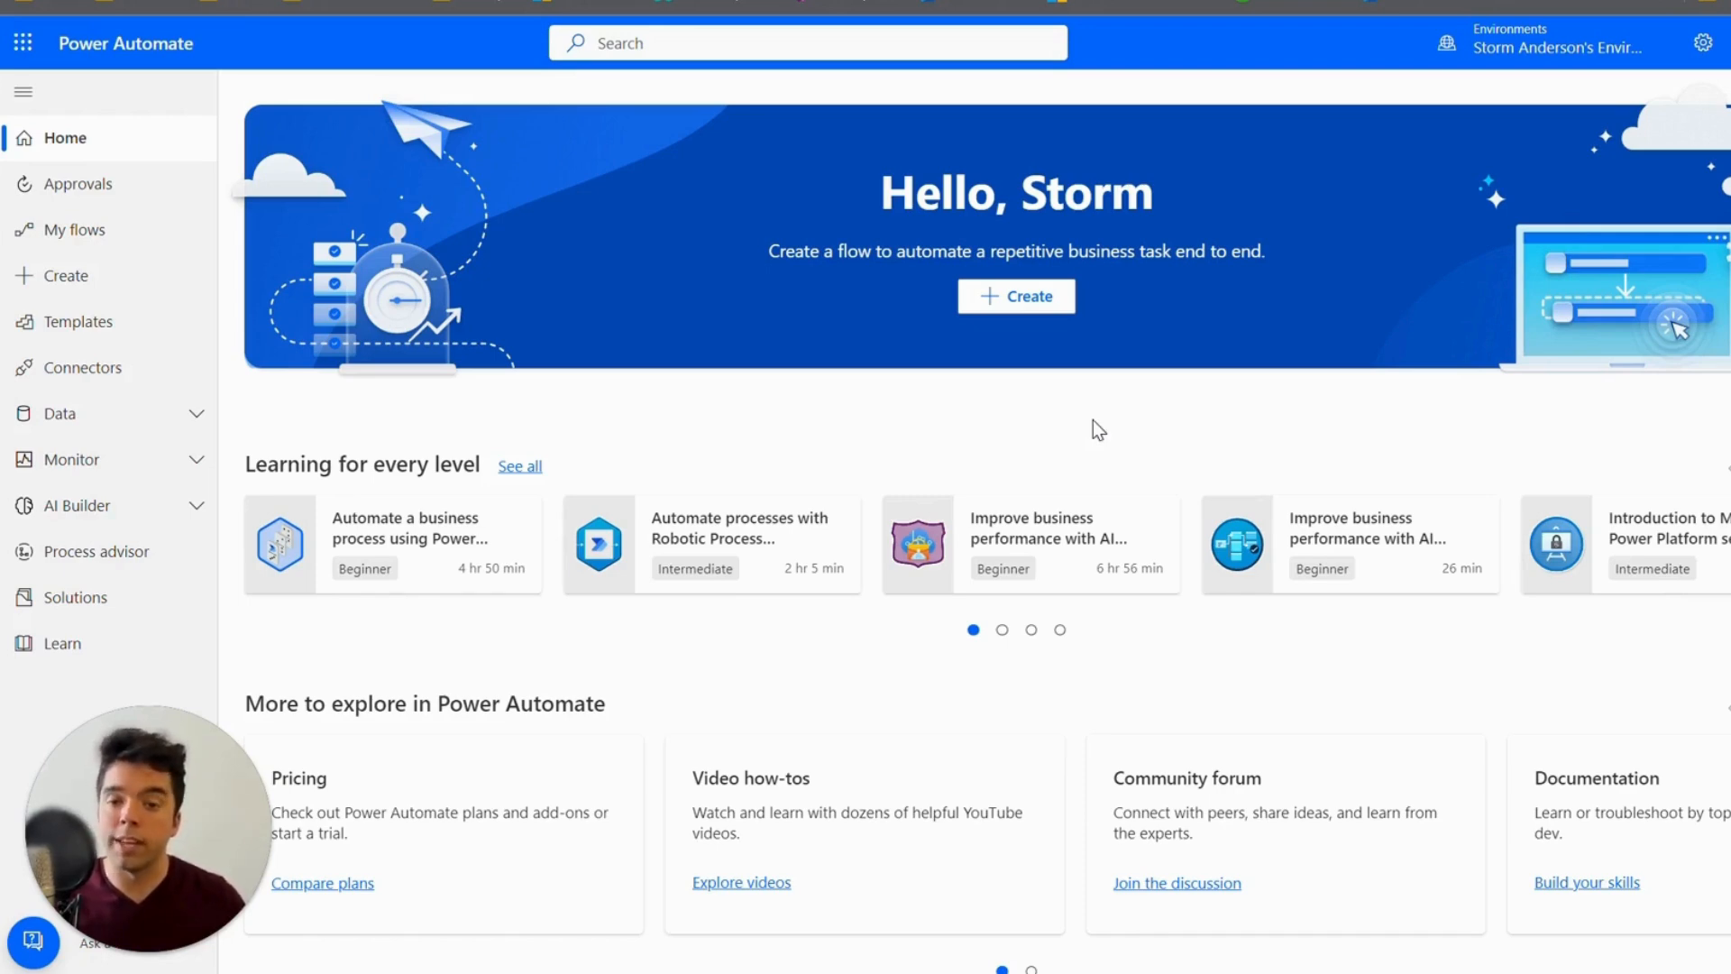
pyautogui.moveTo(1110, 458)
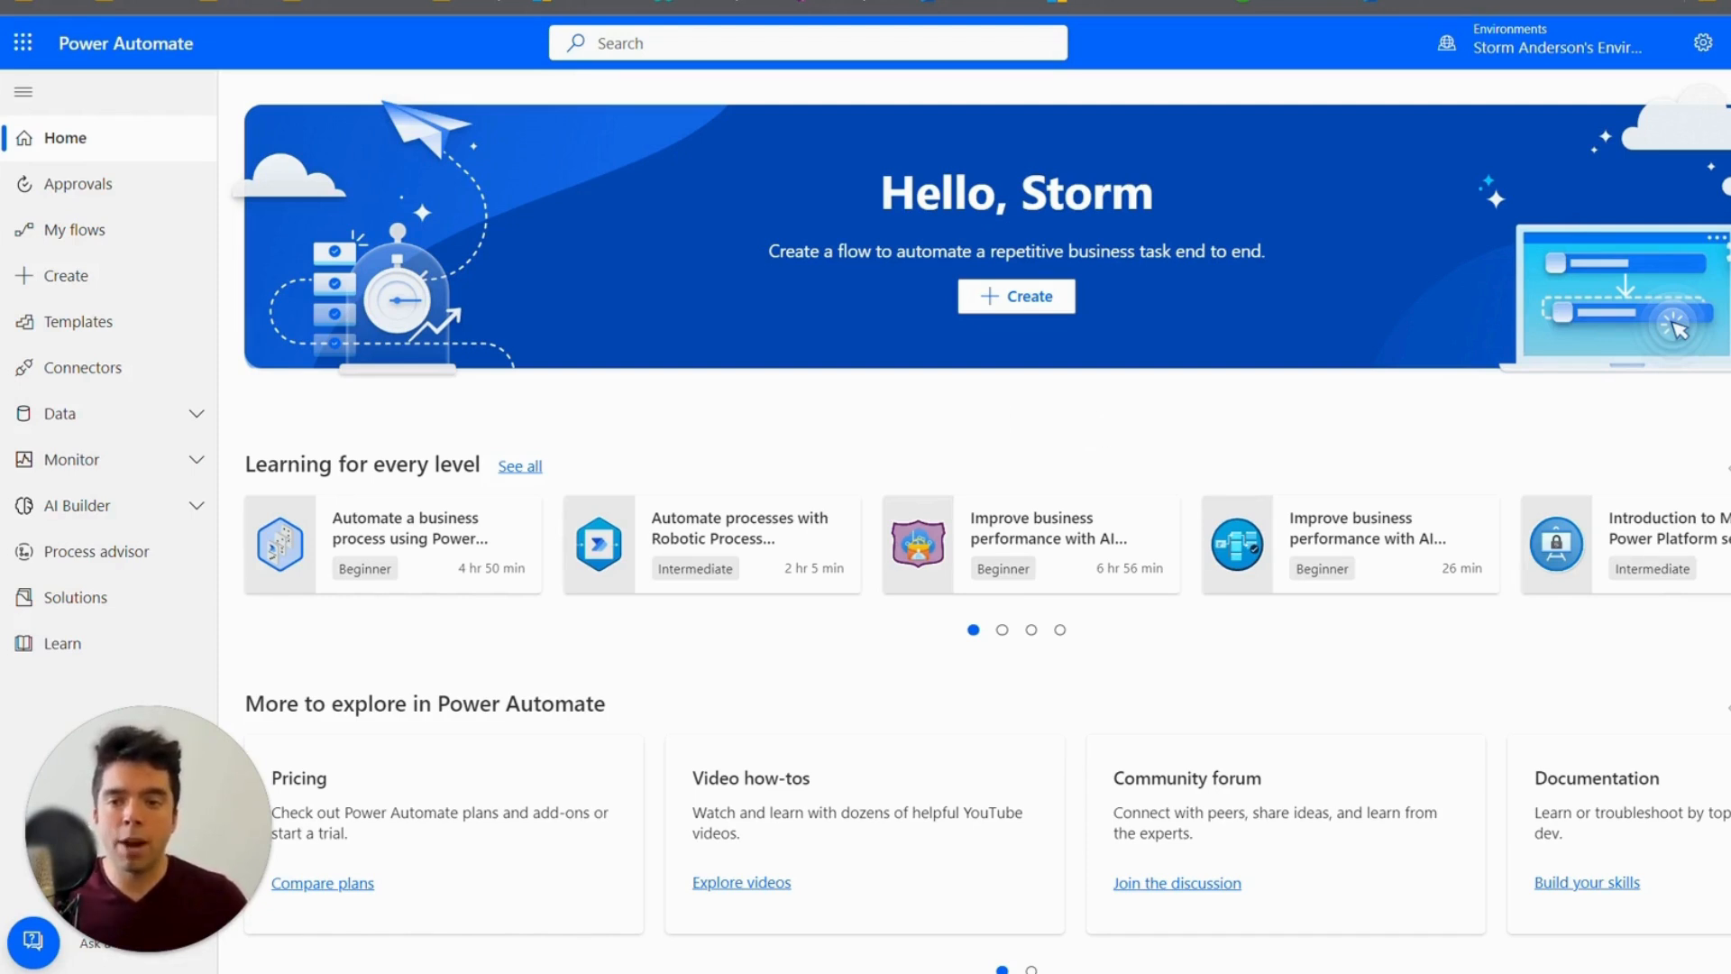
pyautogui.moveTo(905, 423)
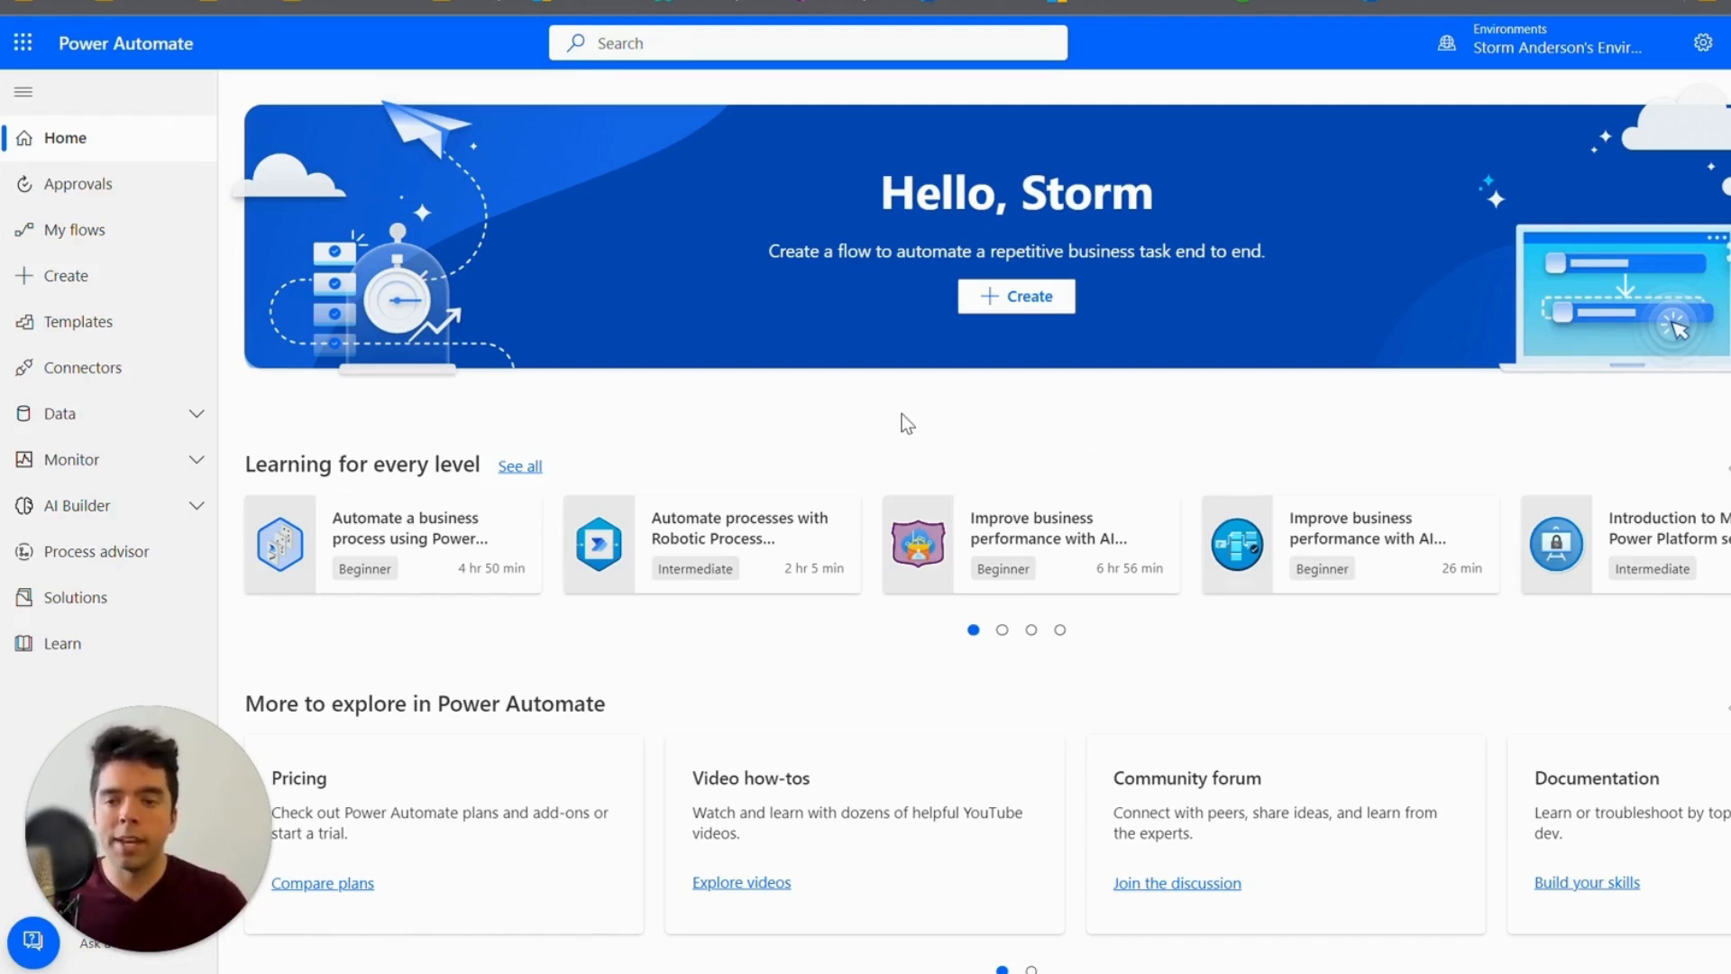
pyautogui.moveTo(1071, 397)
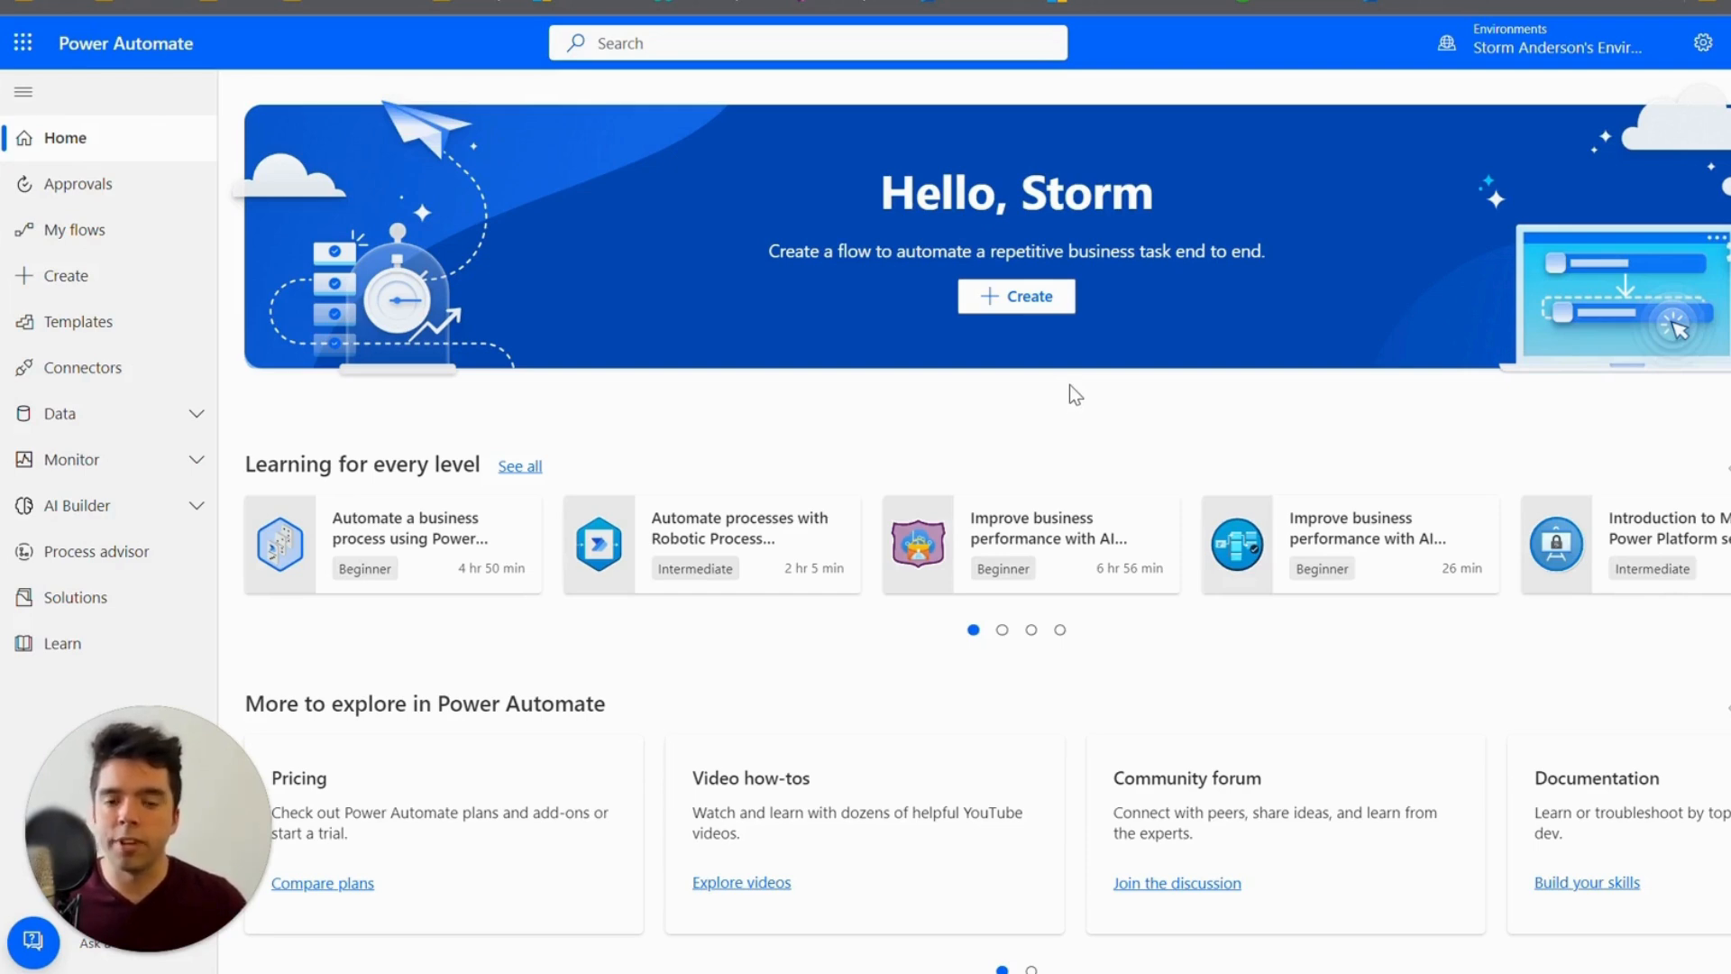
pyautogui.moveTo(82, 183)
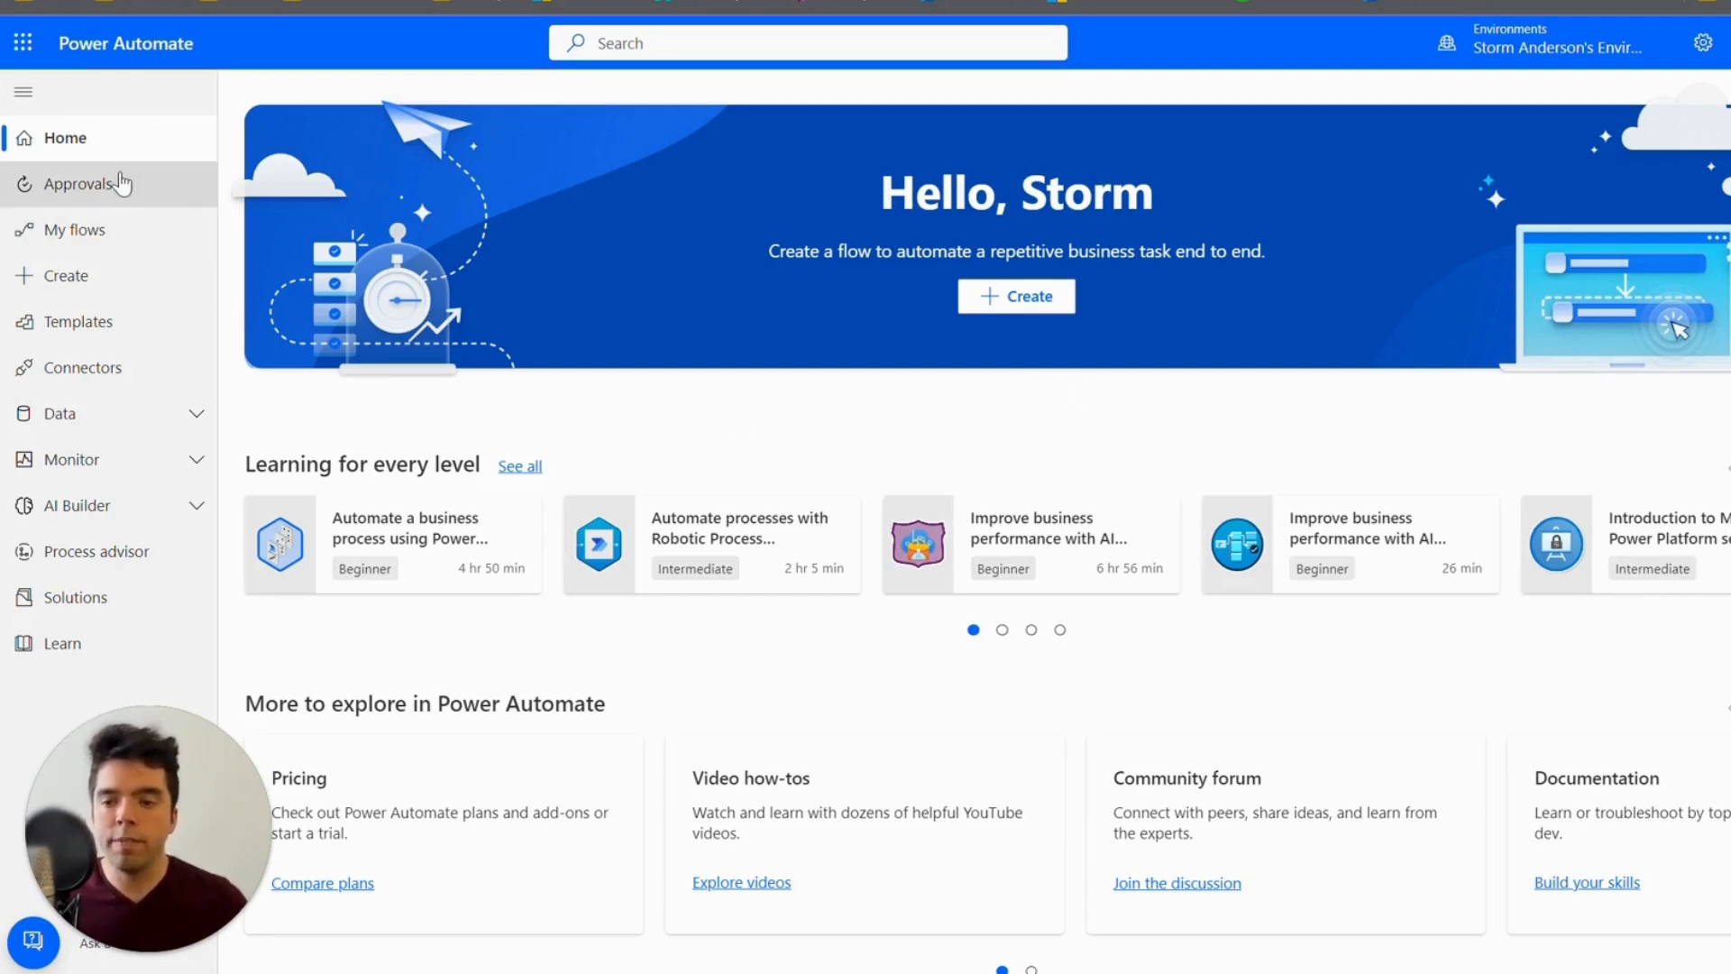
pyautogui.moveTo(1118, 701)
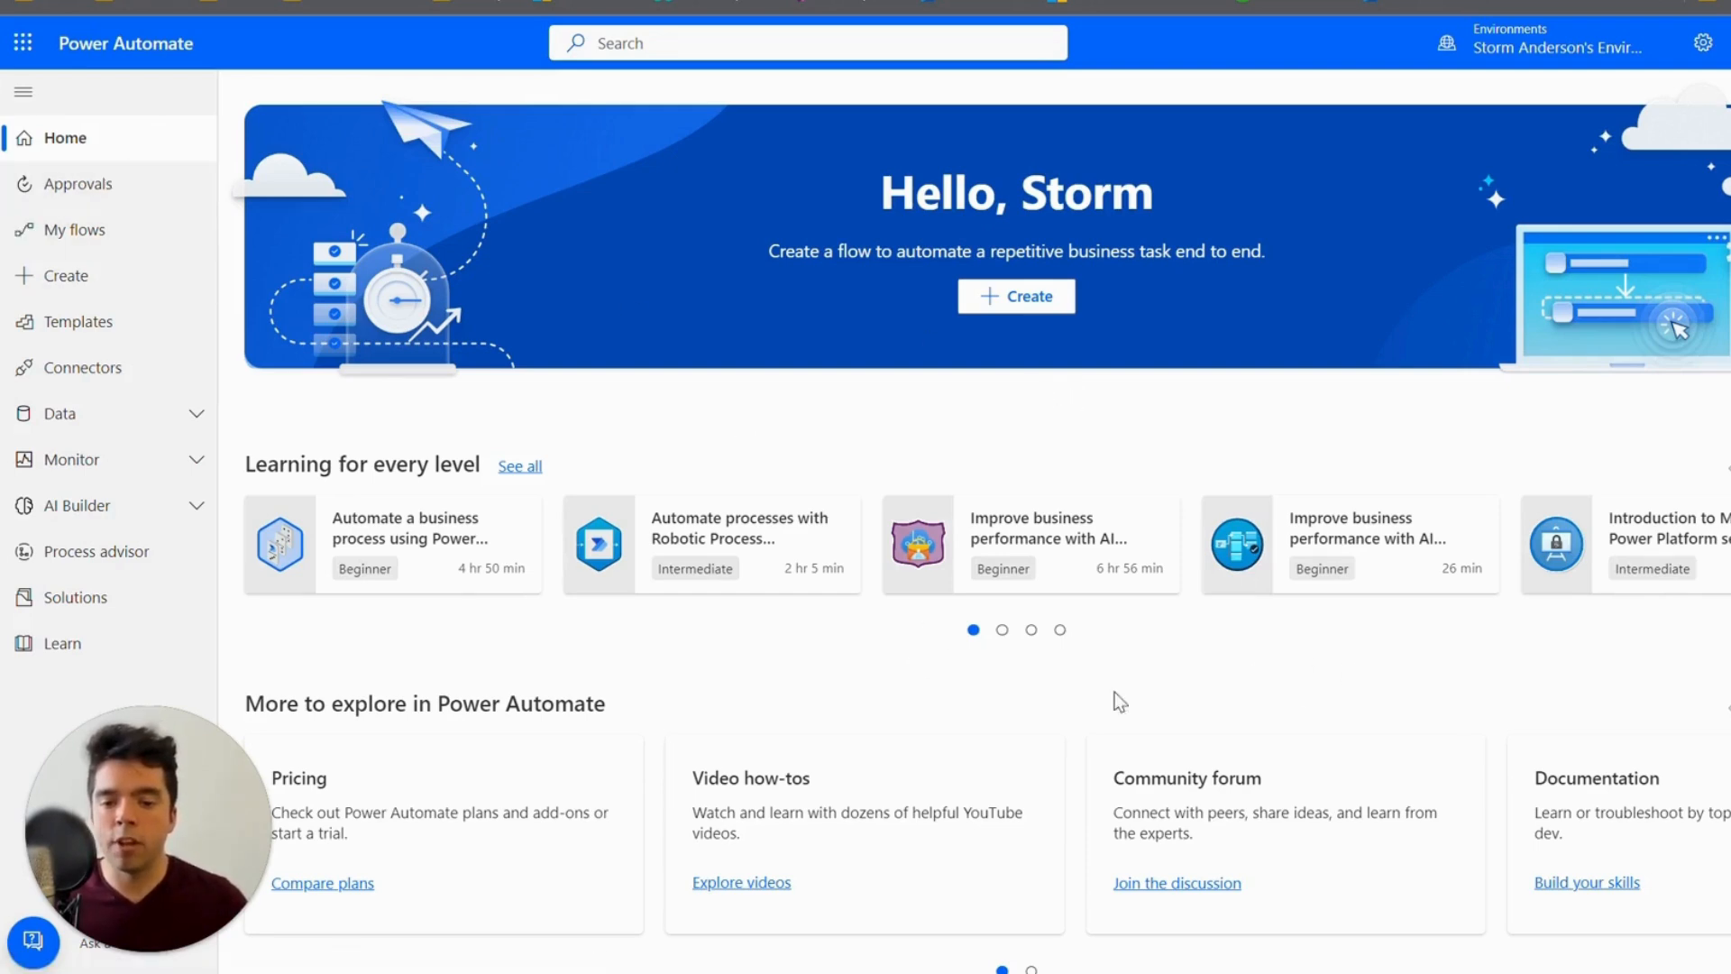
pyautogui.moveTo(1026, 481)
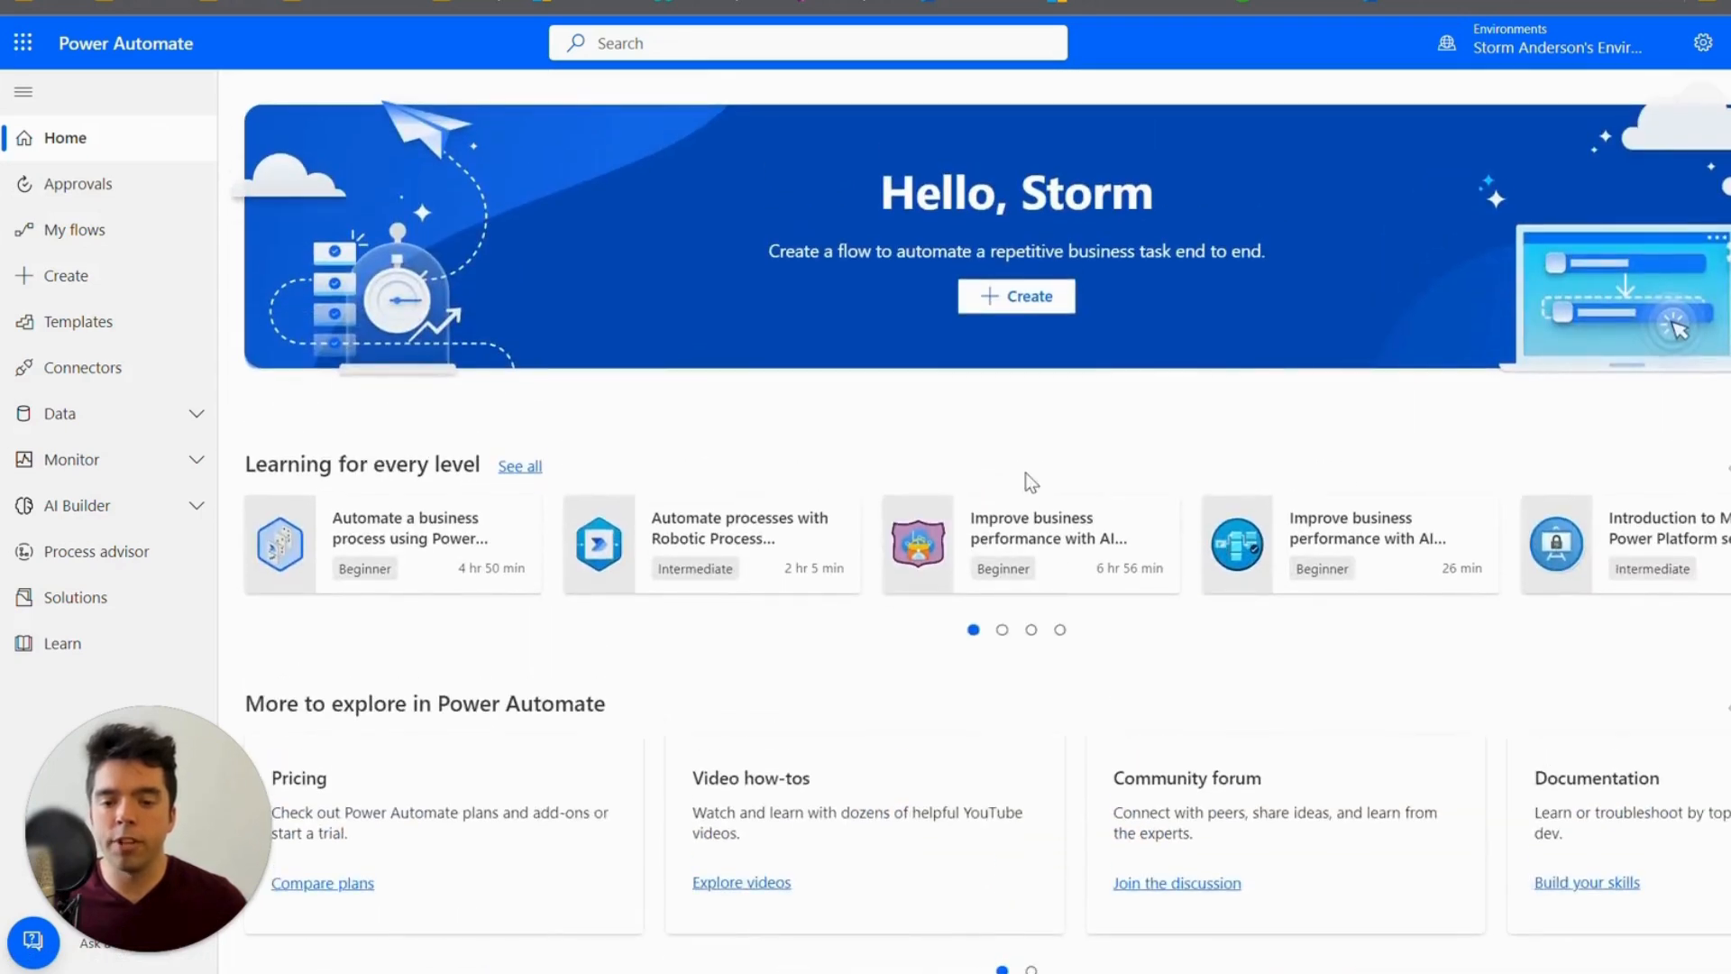
pyautogui.moveTo(993, 422)
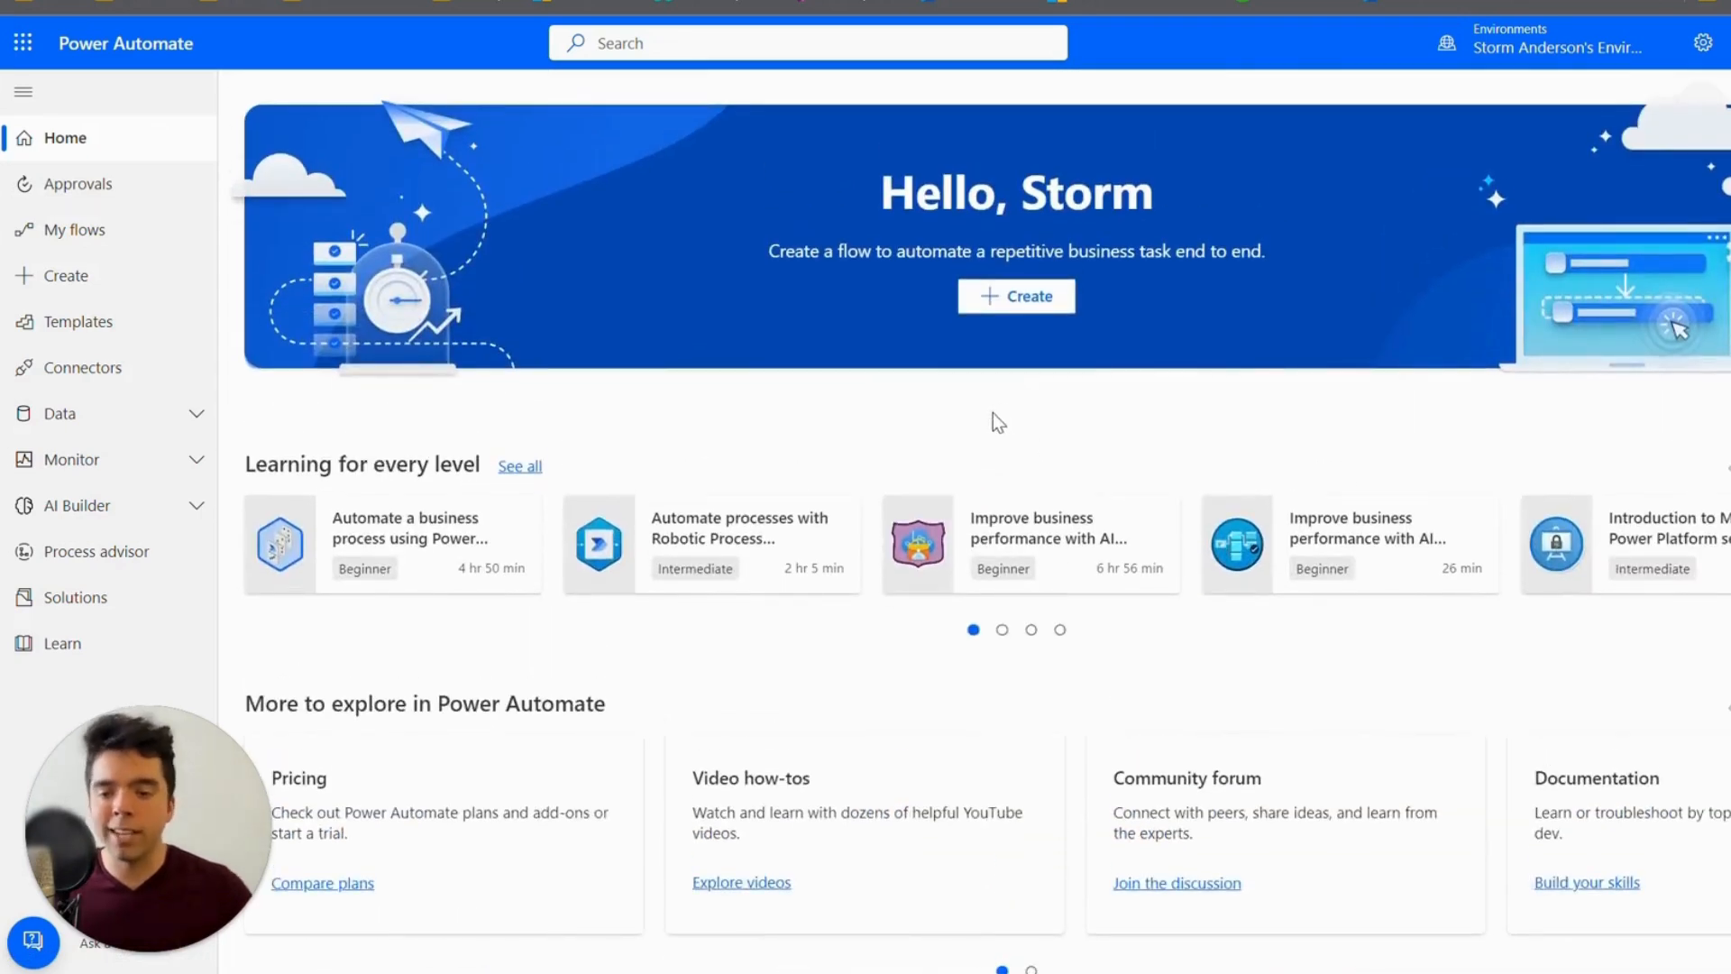
pyautogui.moveTo(158, 183)
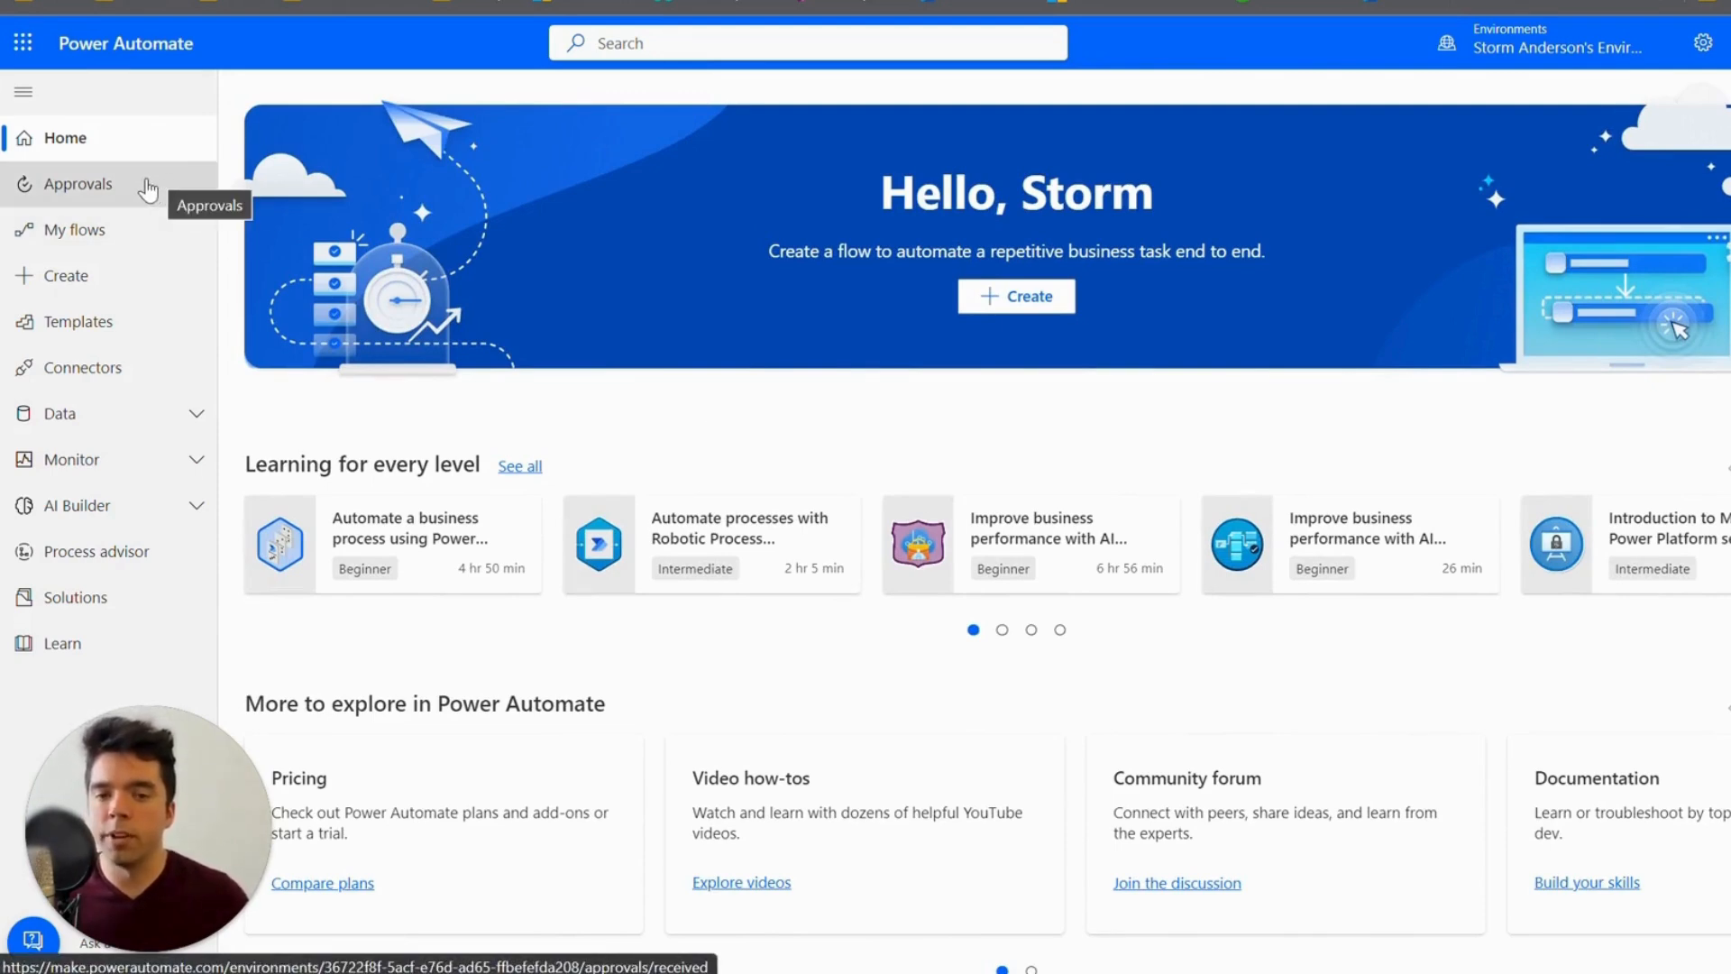
pyautogui.moveTo(144, 137)
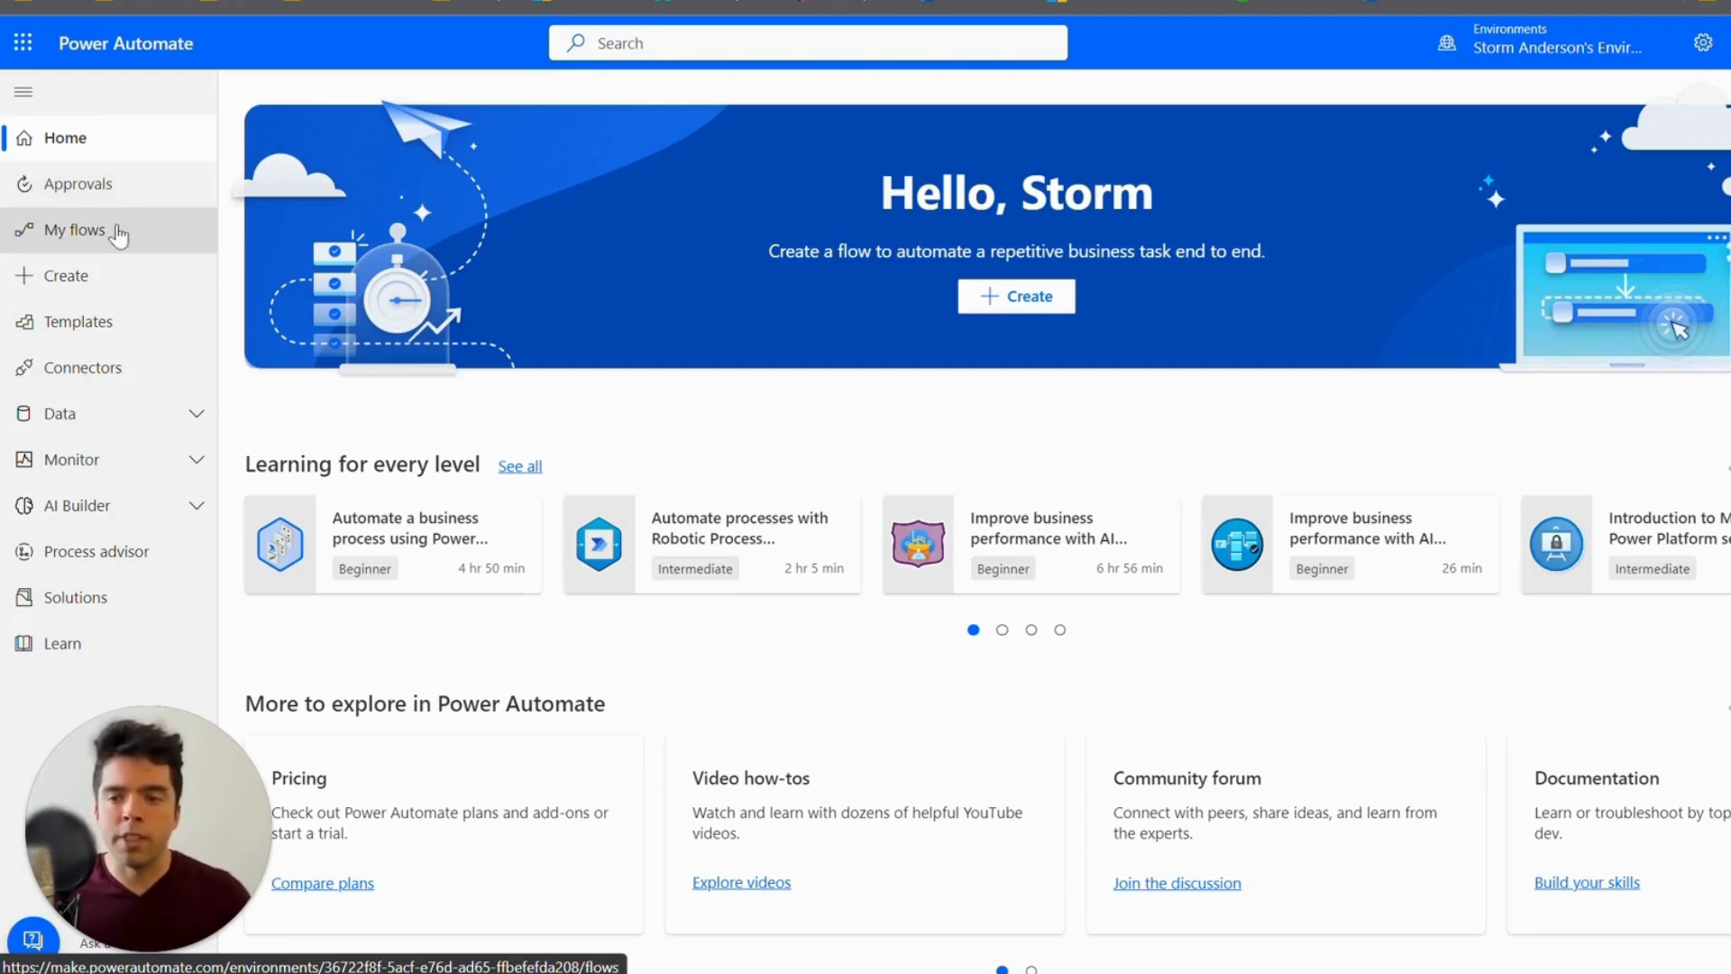
# Step: Check the empty Shared with me list, dismiss the trial offer, and return to Cloud flows
pyautogui.click(75, 230)
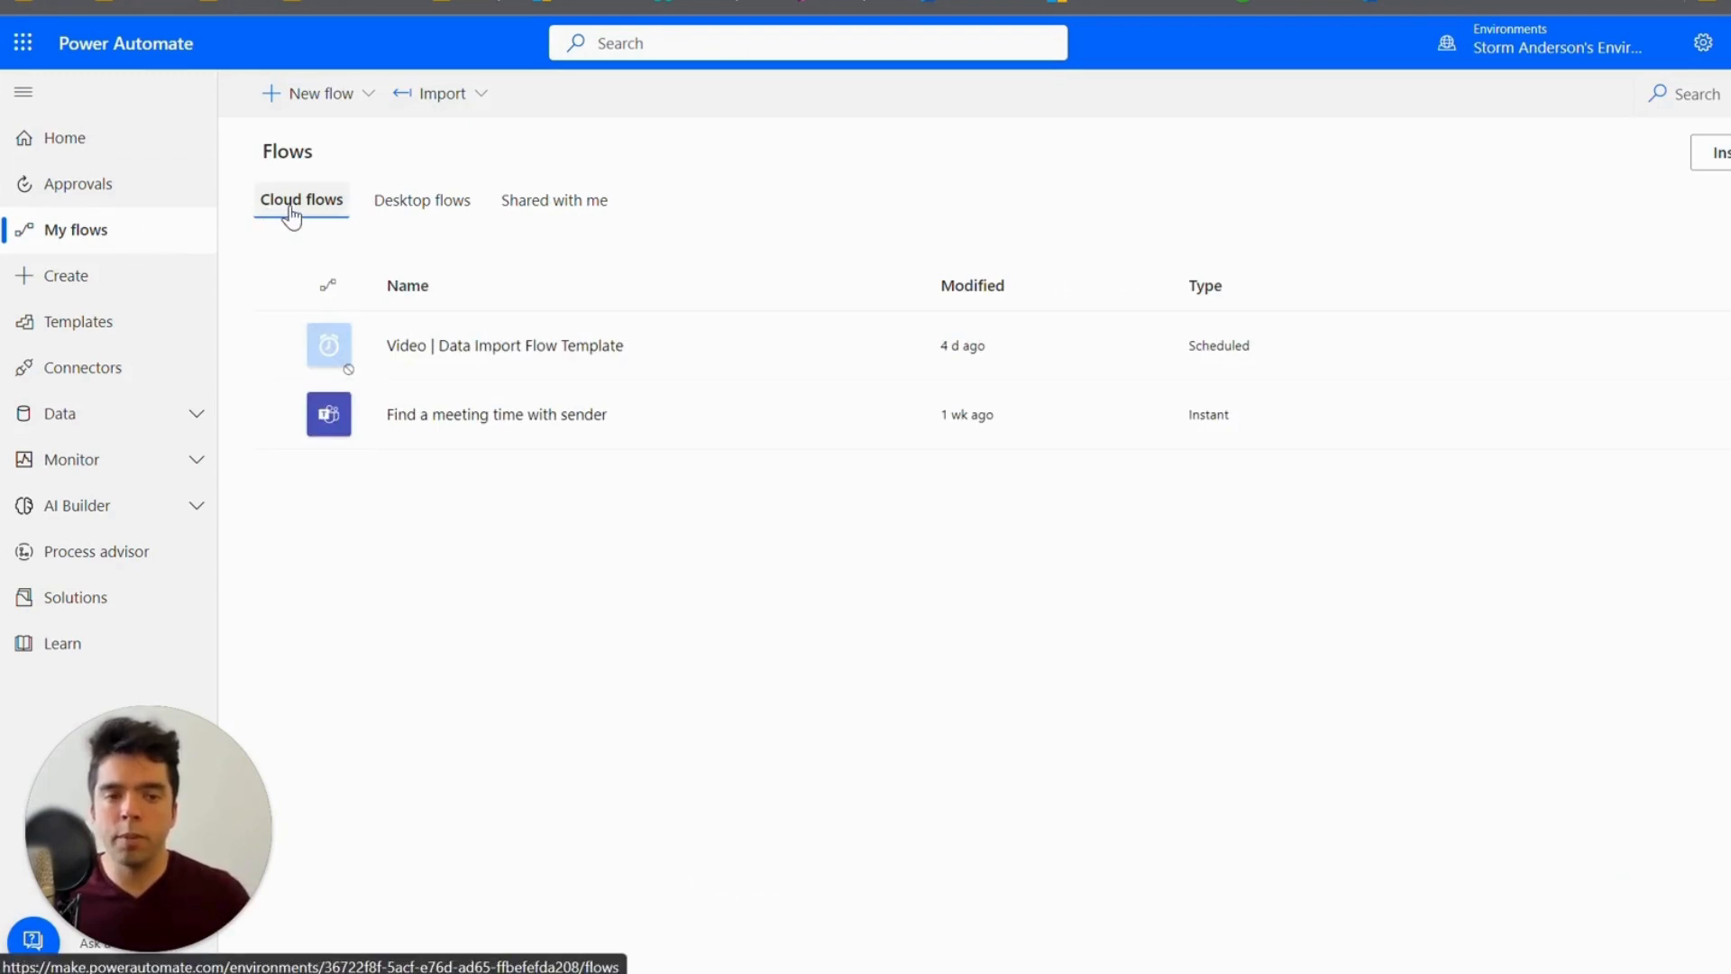
pyautogui.moveTo(717, 413)
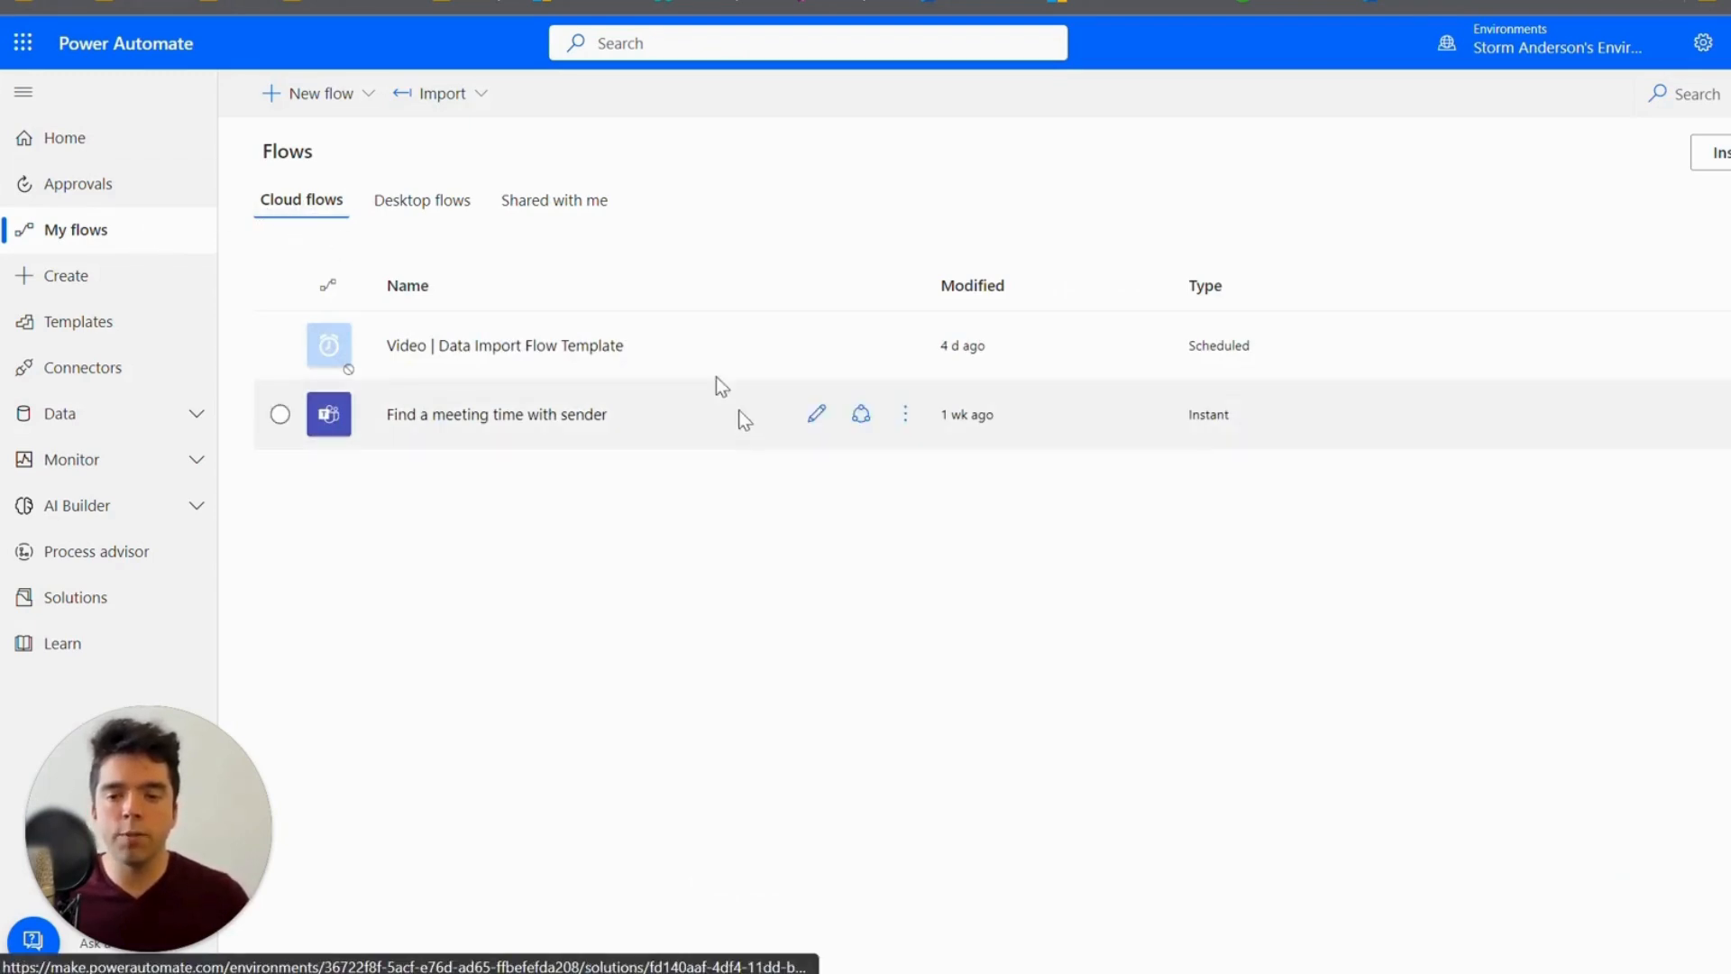
pyautogui.moveTo(675, 525)
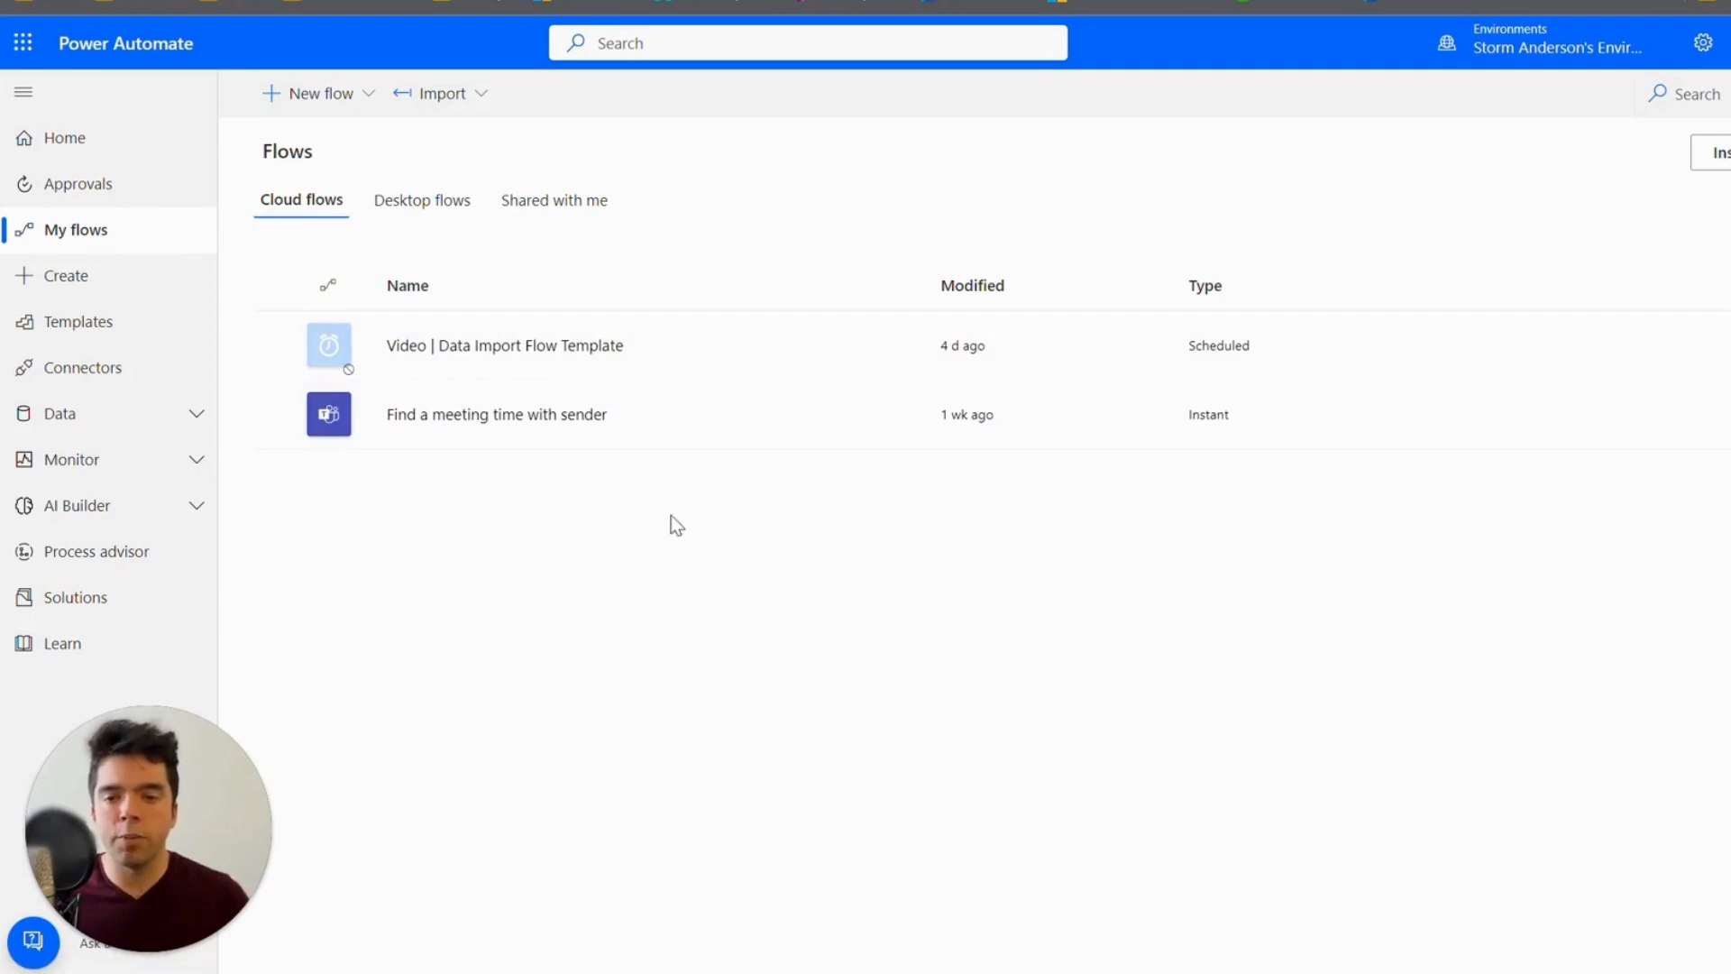
pyautogui.moveTo(679, 499)
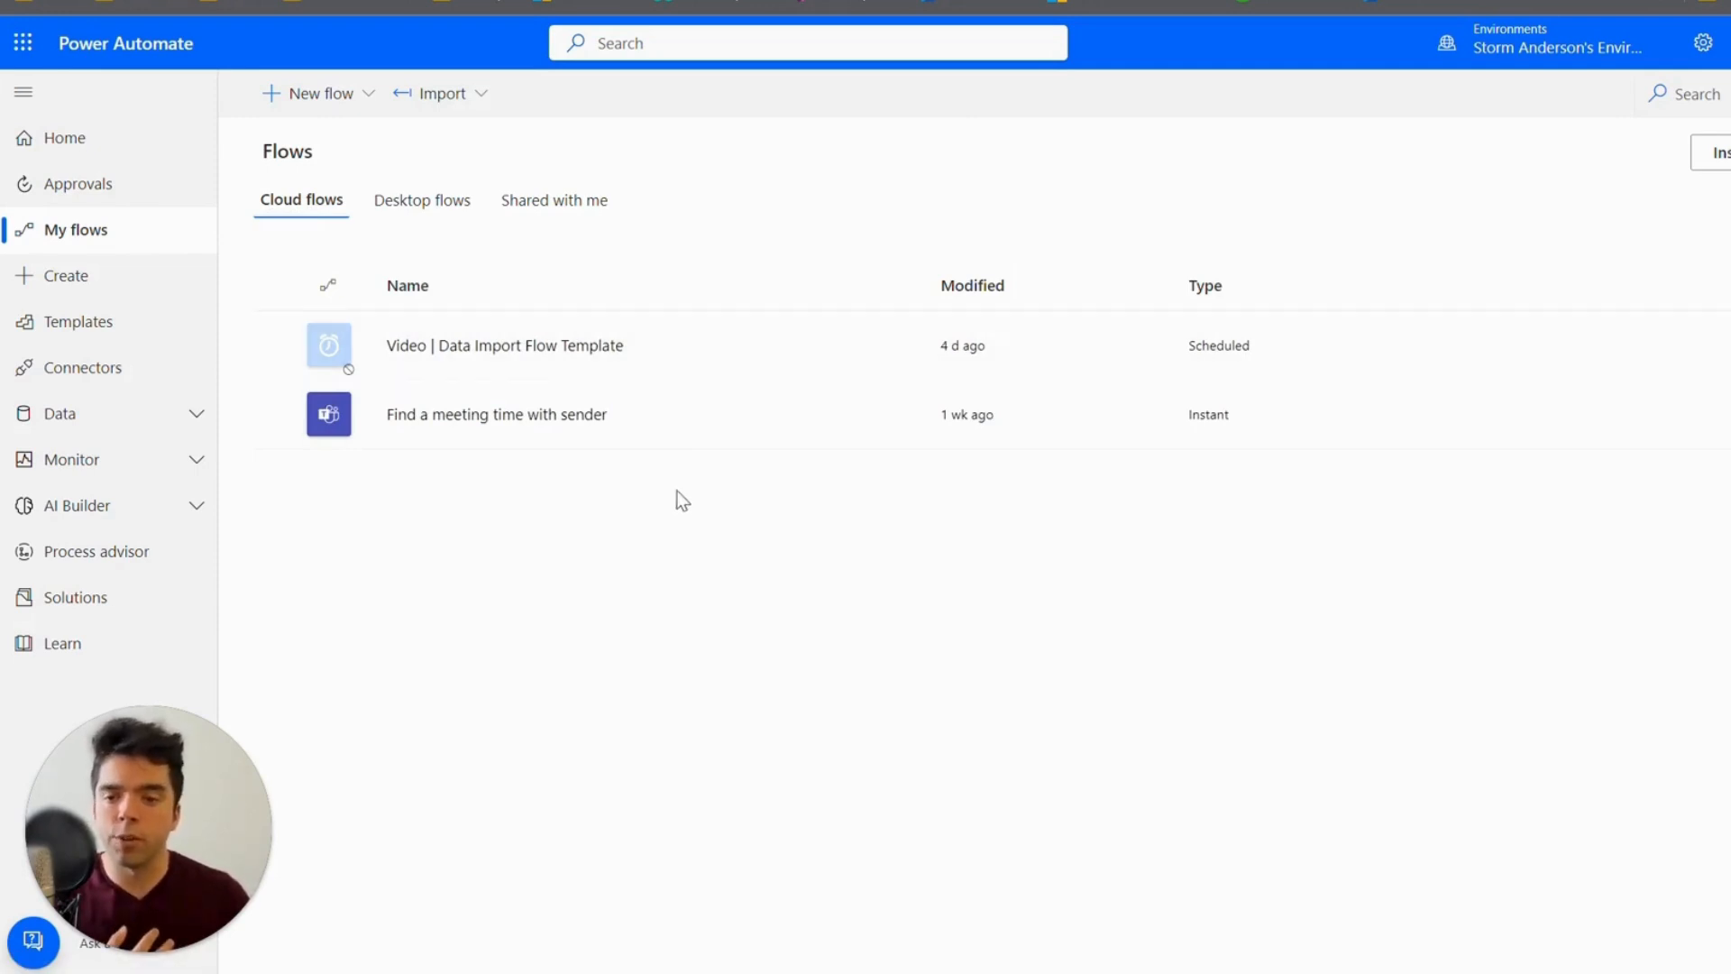
pyautogui.moveTo(673, 427)
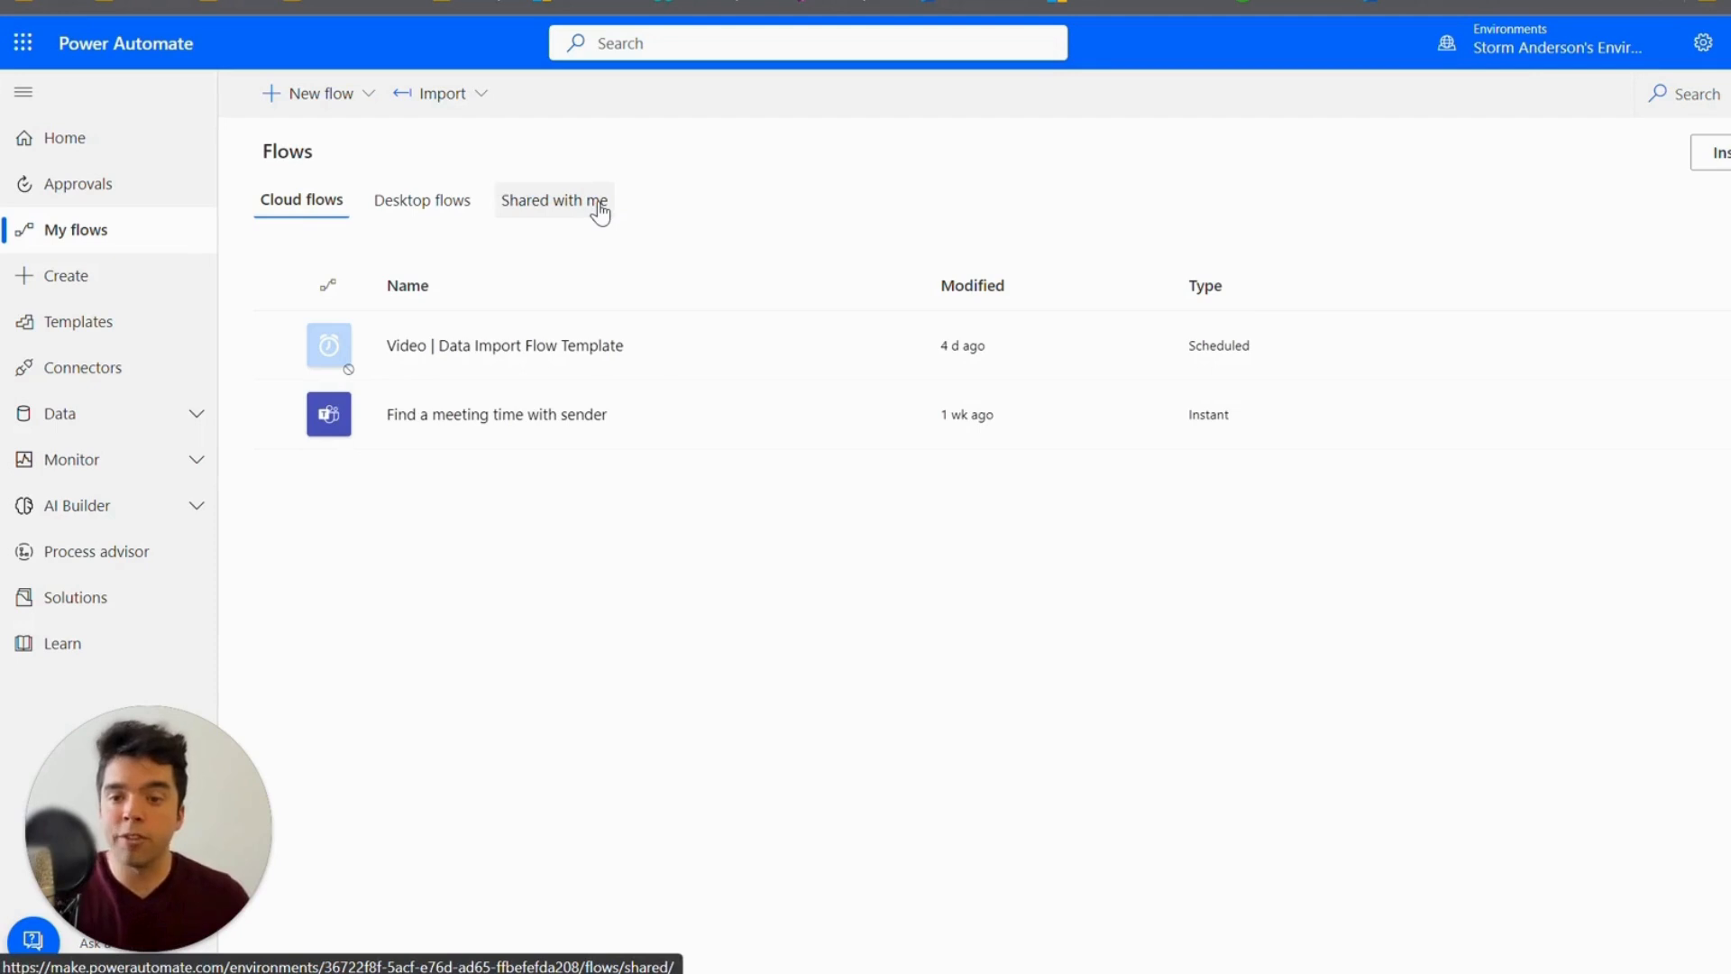
pyautogui.moveTo(533, 211)
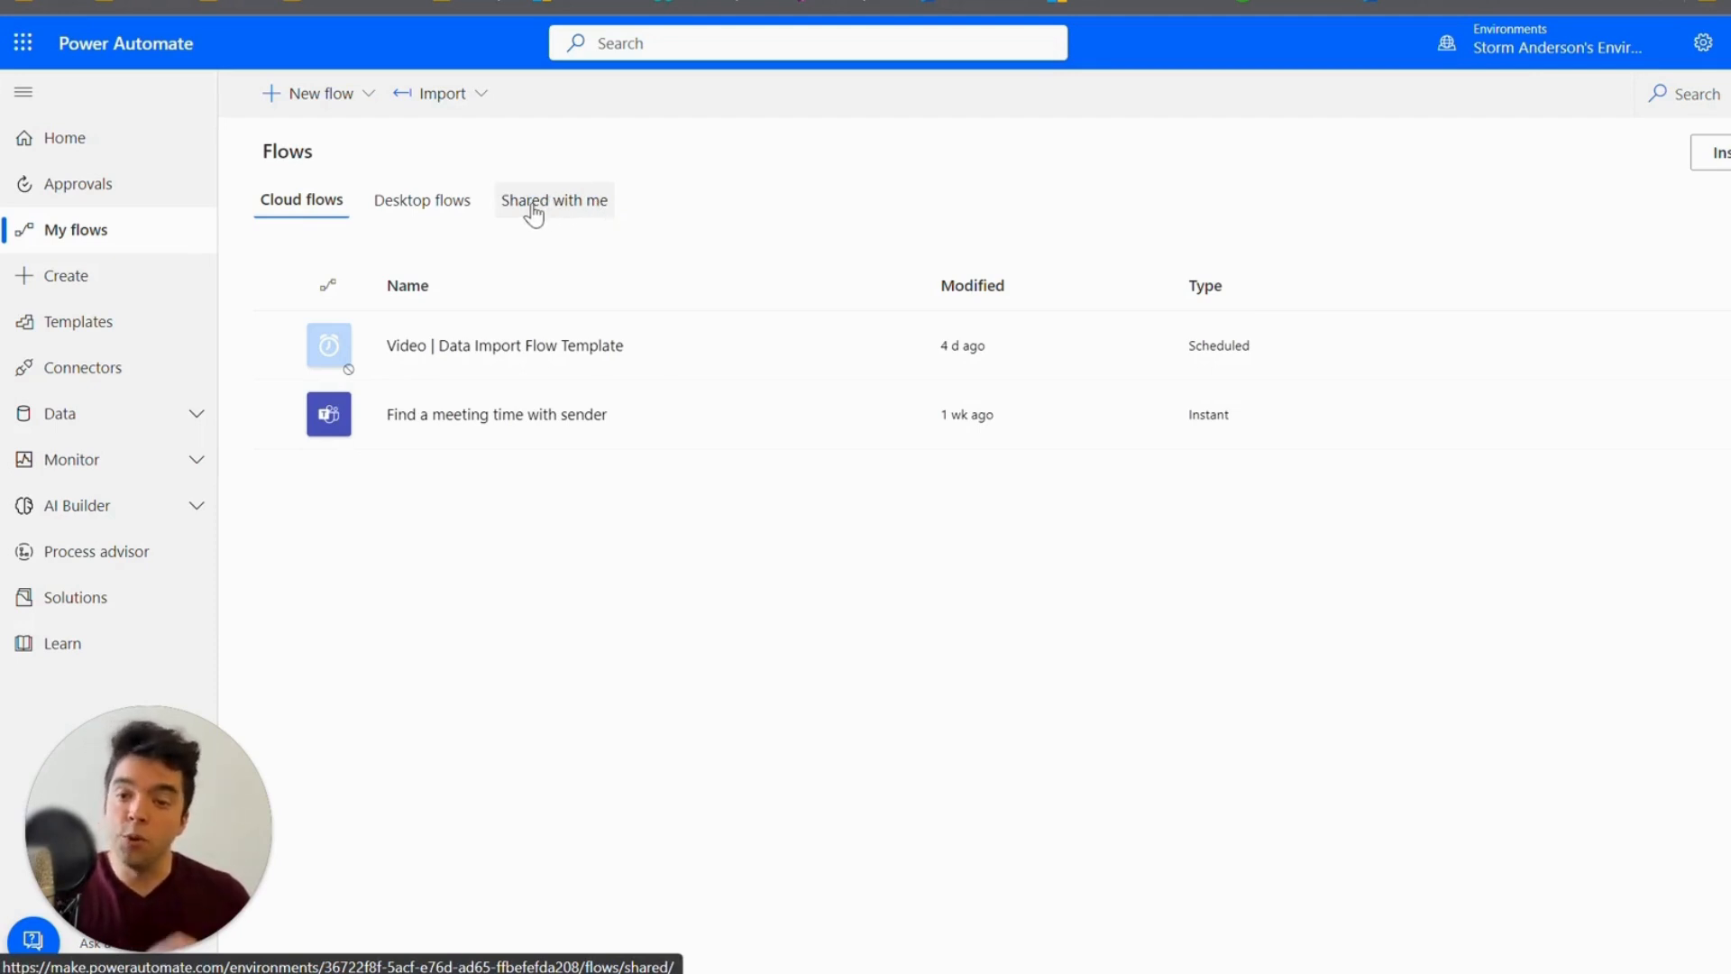
pyautogui.click(552, 200)
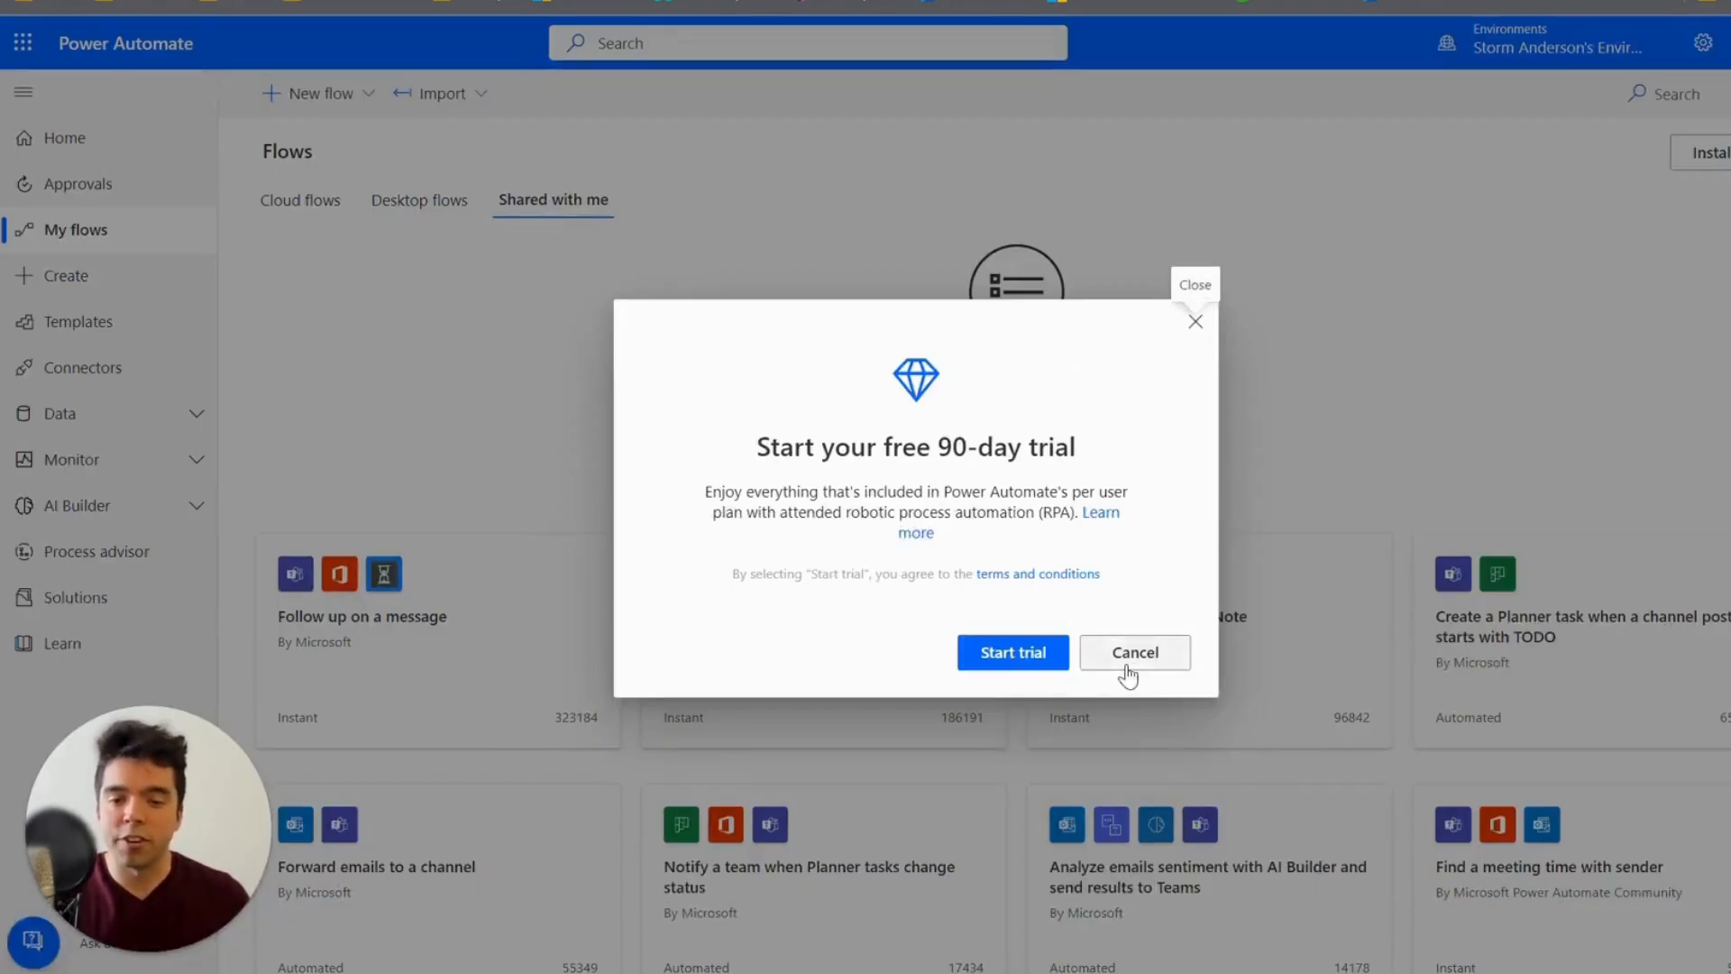
pyautogui.click(1134, 651)
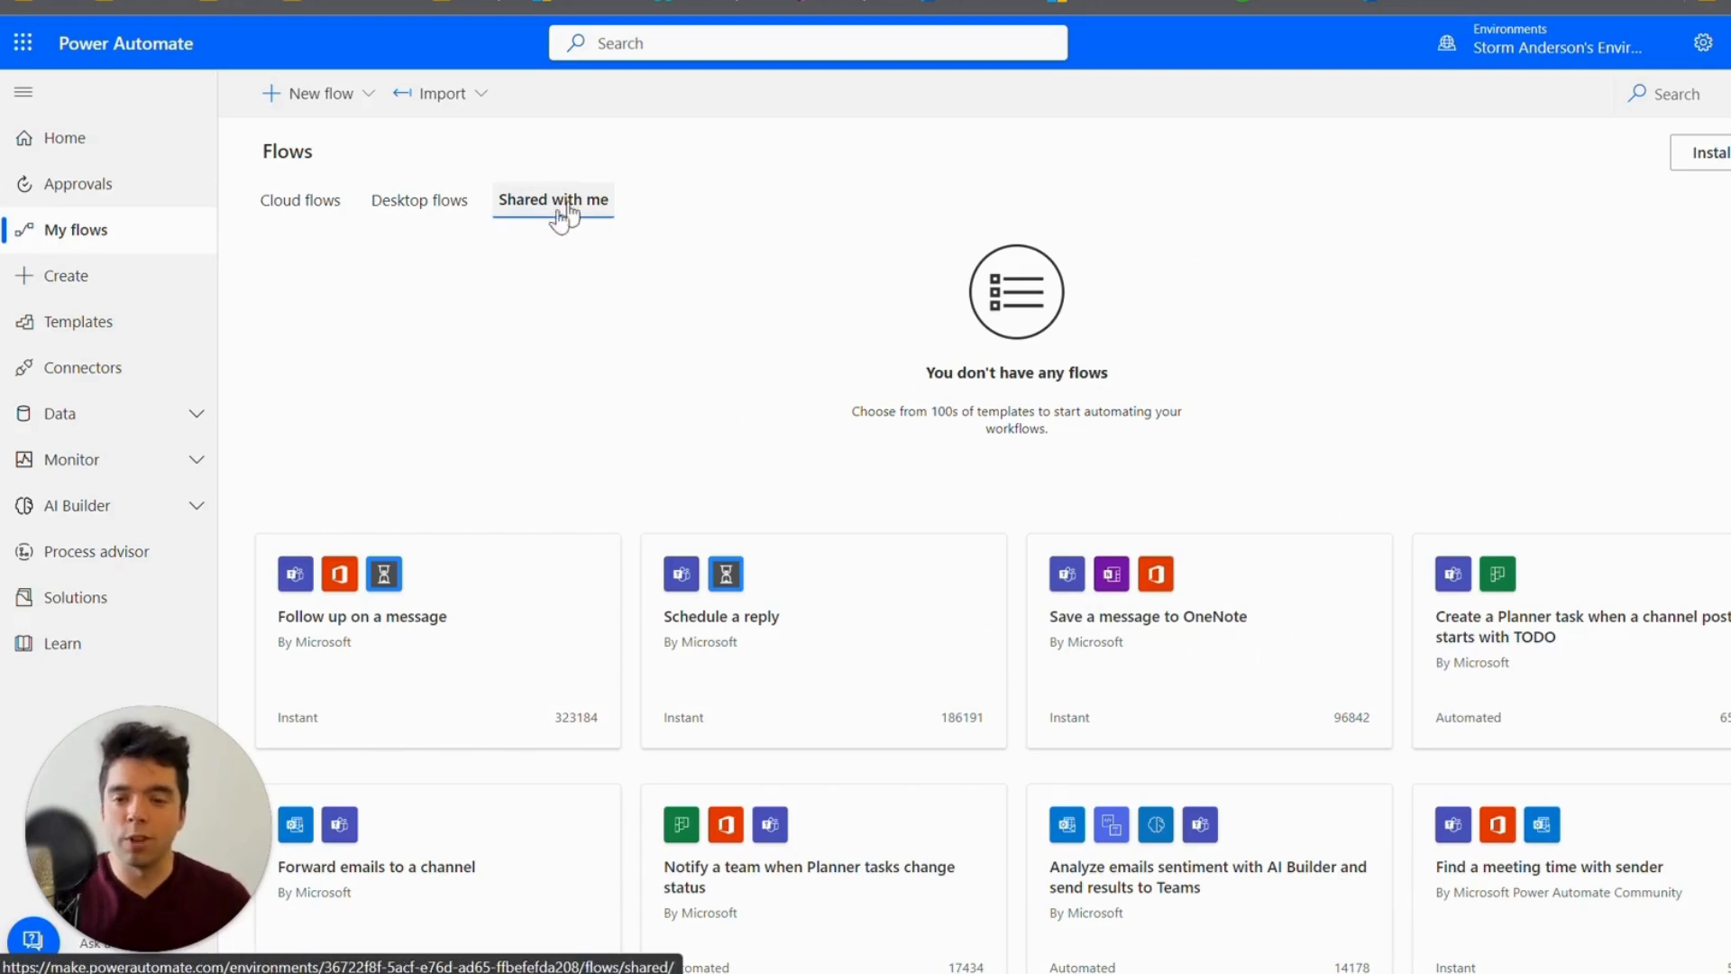
pyautogui.click(300, 200)
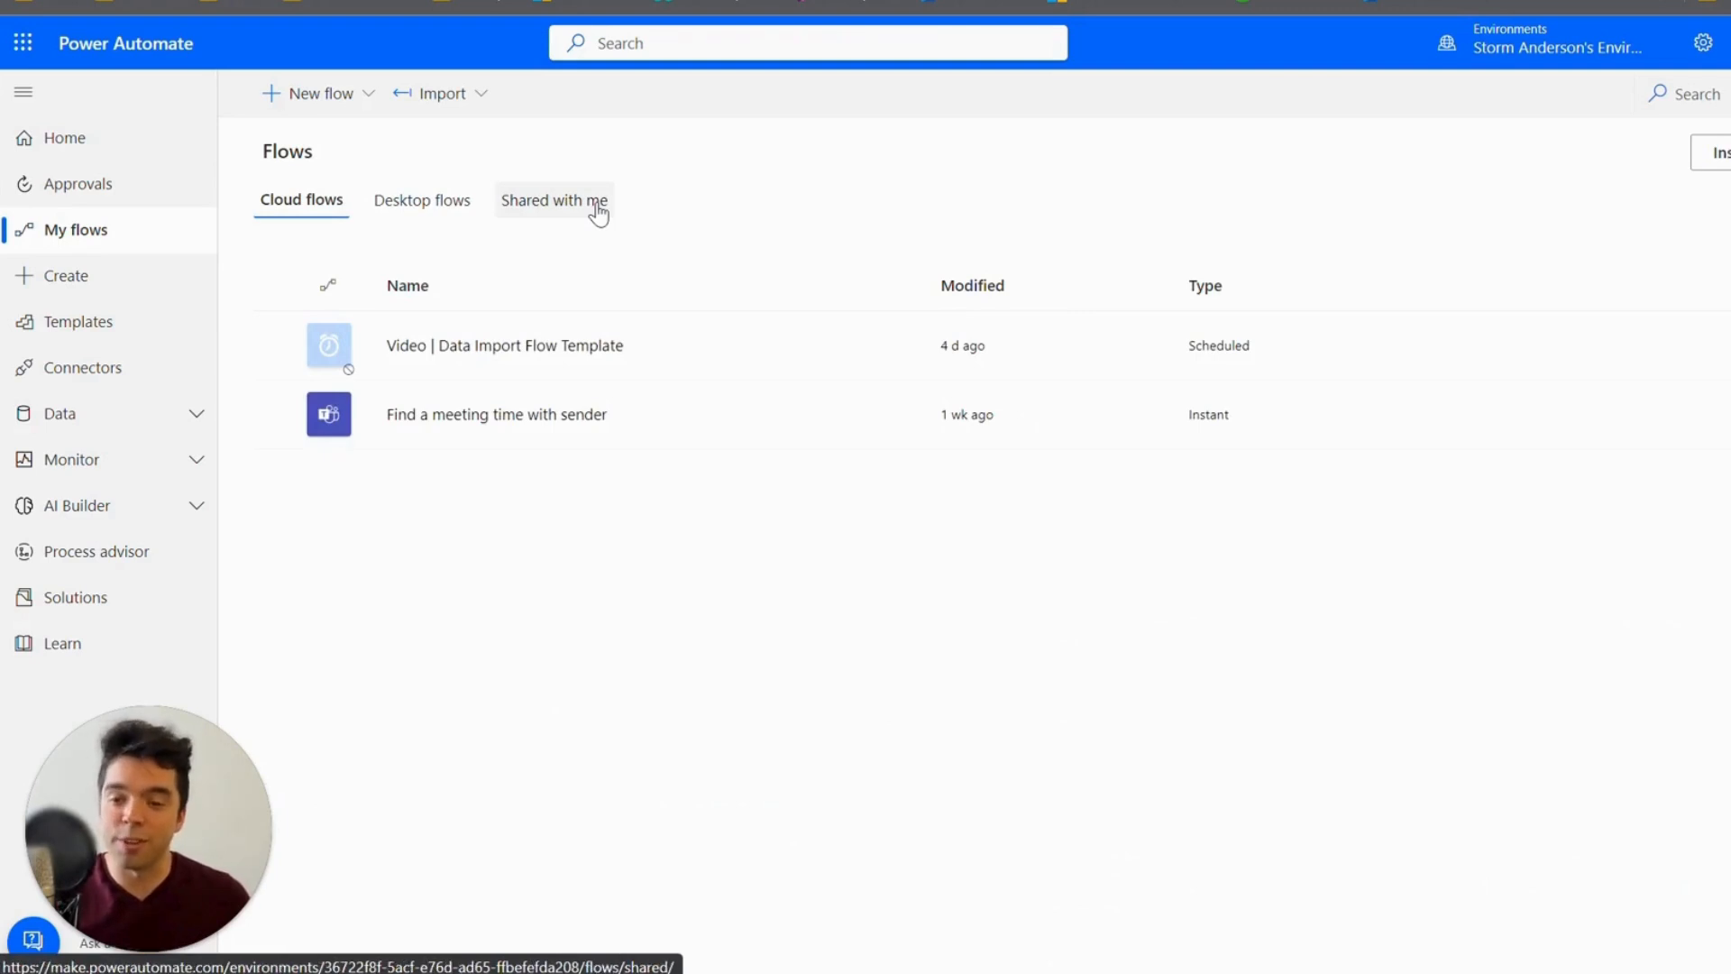
pyautogui.moveTo(503, 345)
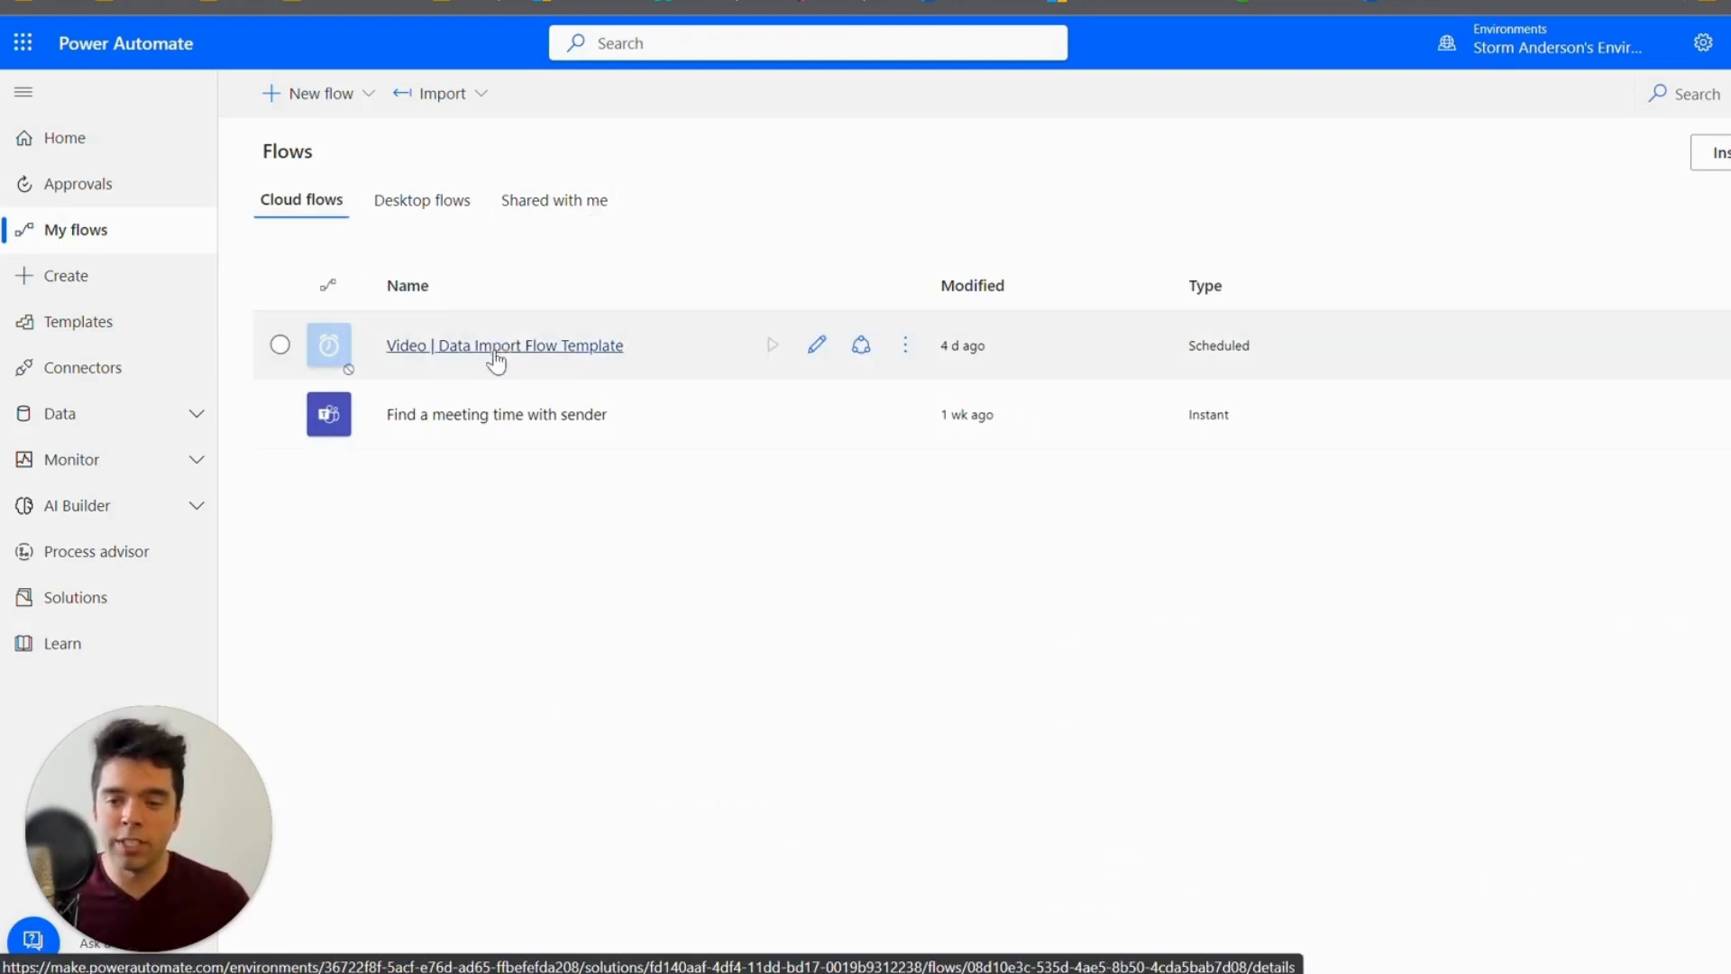
pyautogui.moveTo(635, 373)
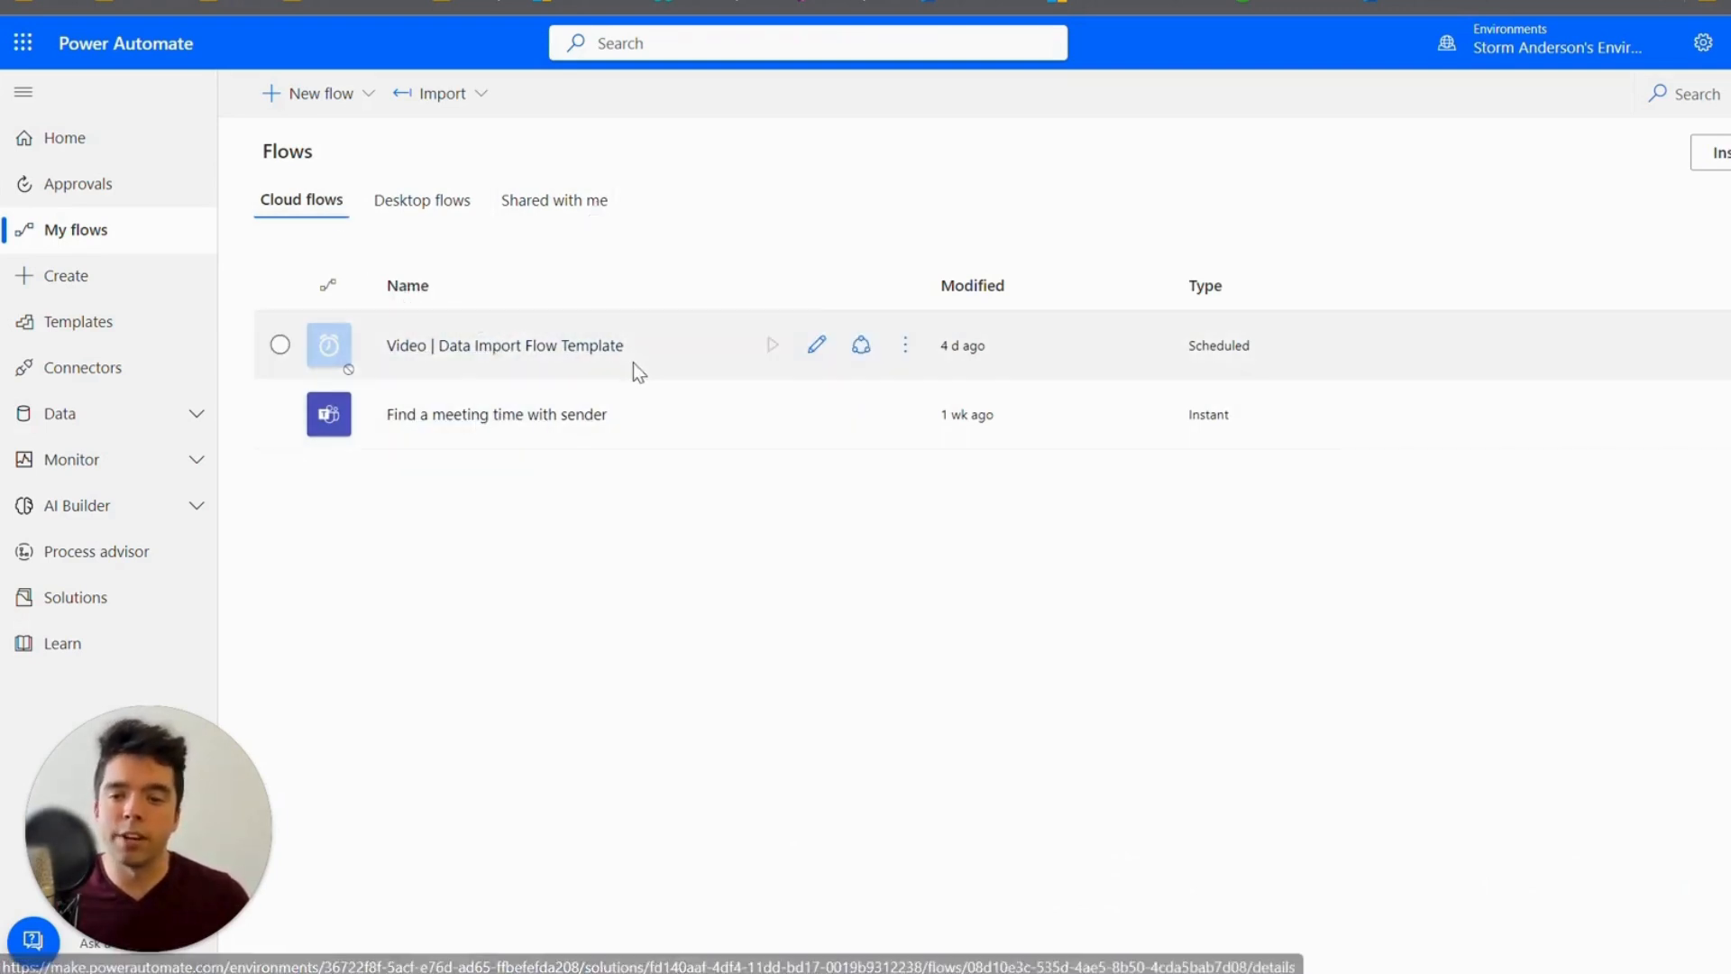
# Step: Show the New flow dropdown of template and blank flow types
pyautogui.click(318, 93)
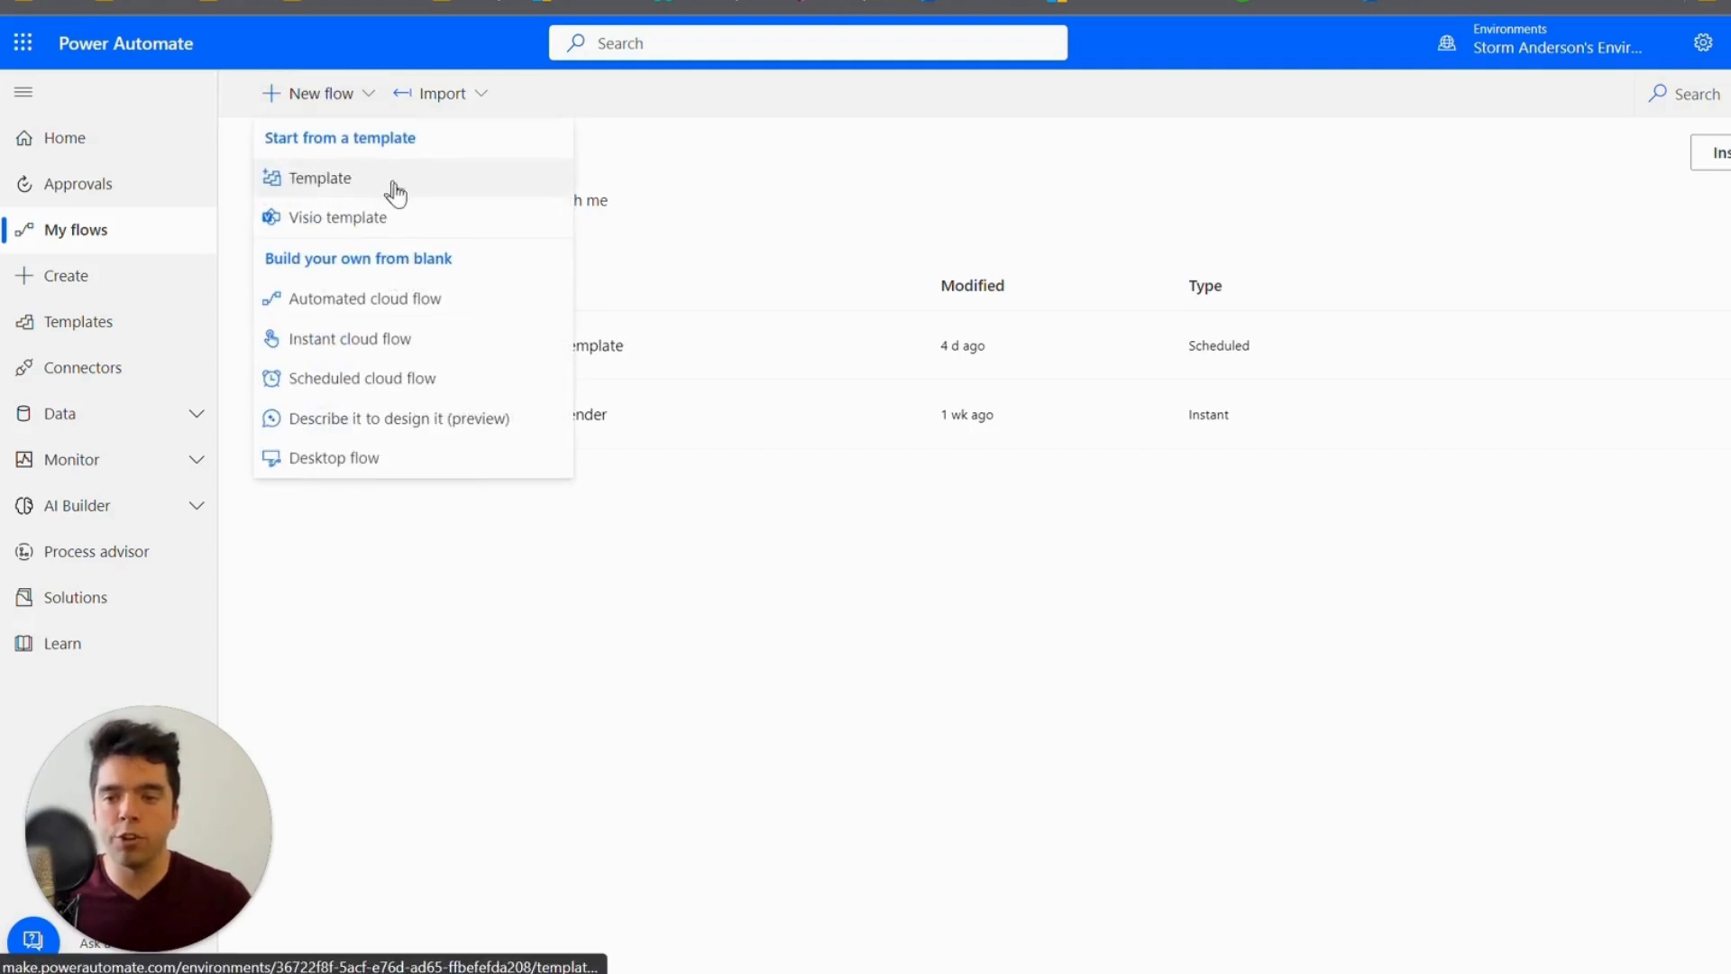
pyautogui.moveTo(393, 181)
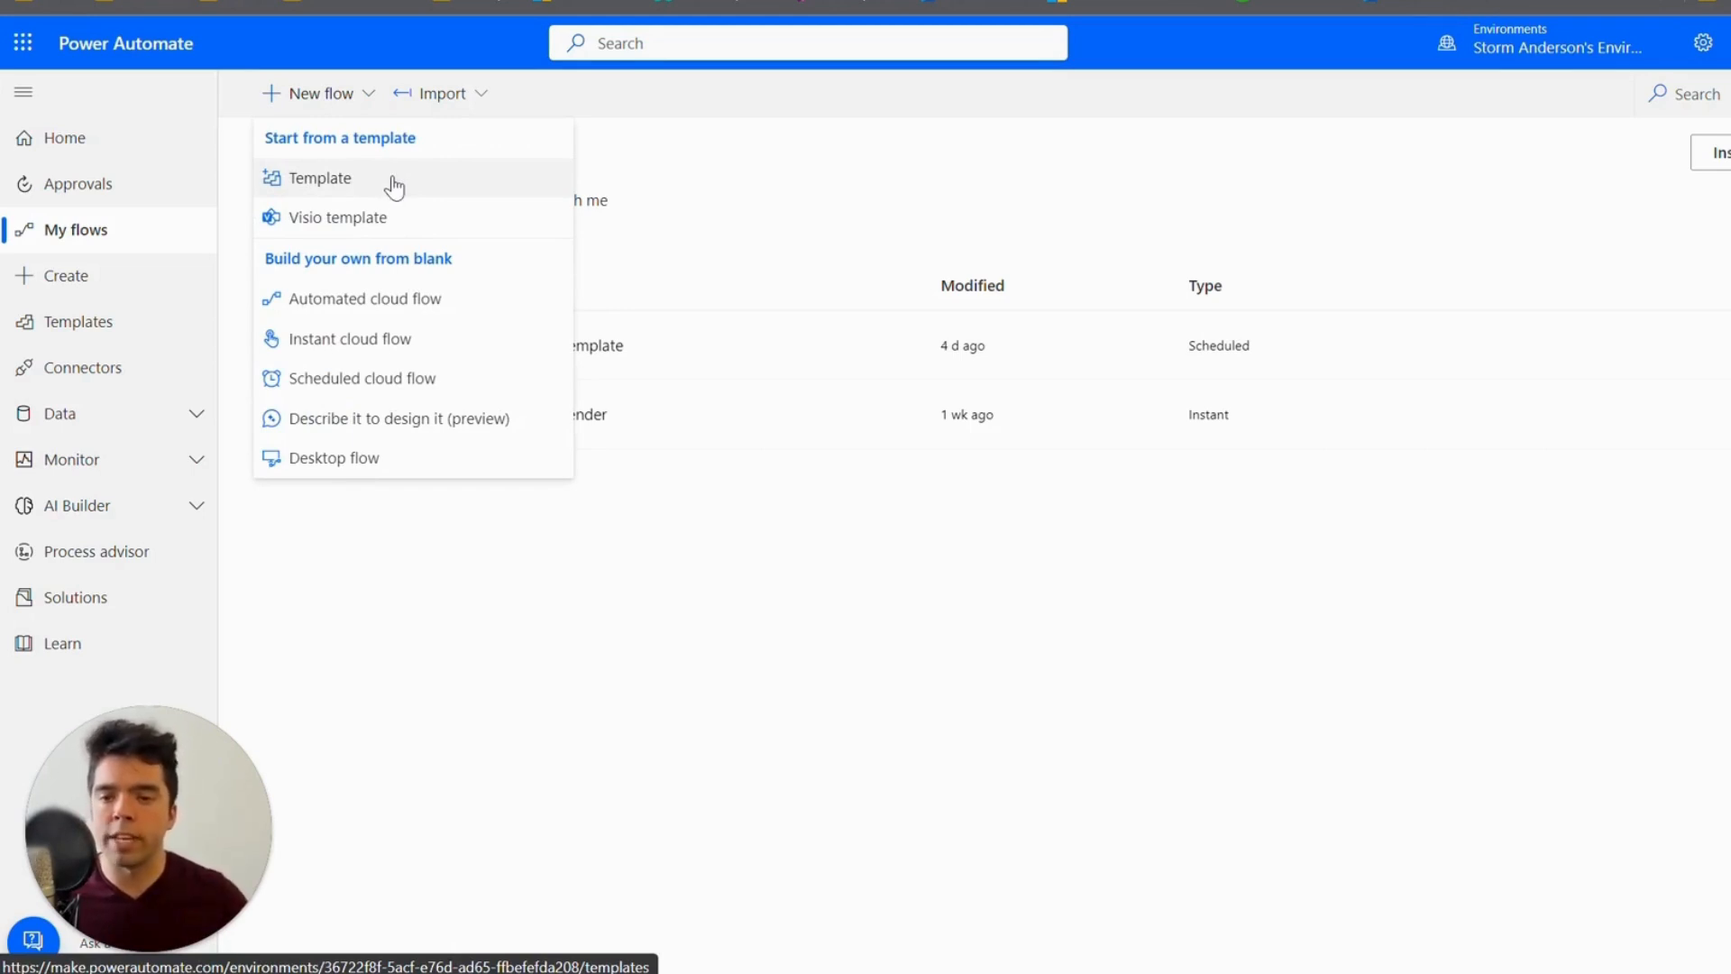
pyautogui.moveTo(396, 173)
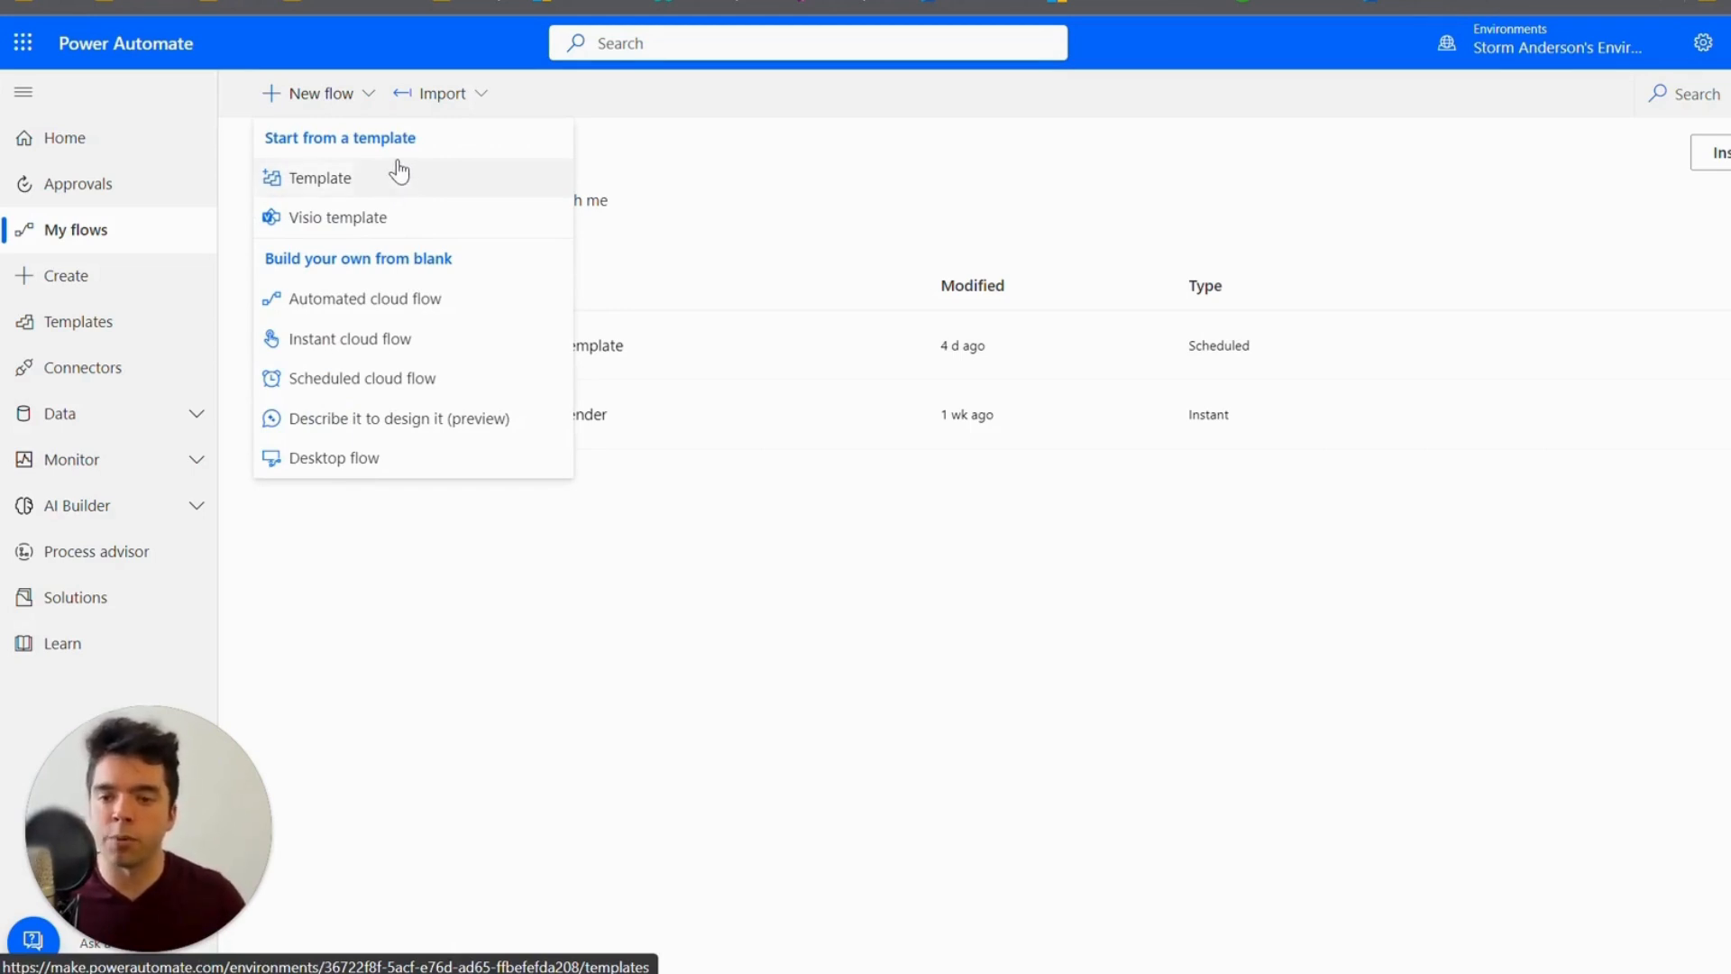
pyautogui.moveTo(404, 216)
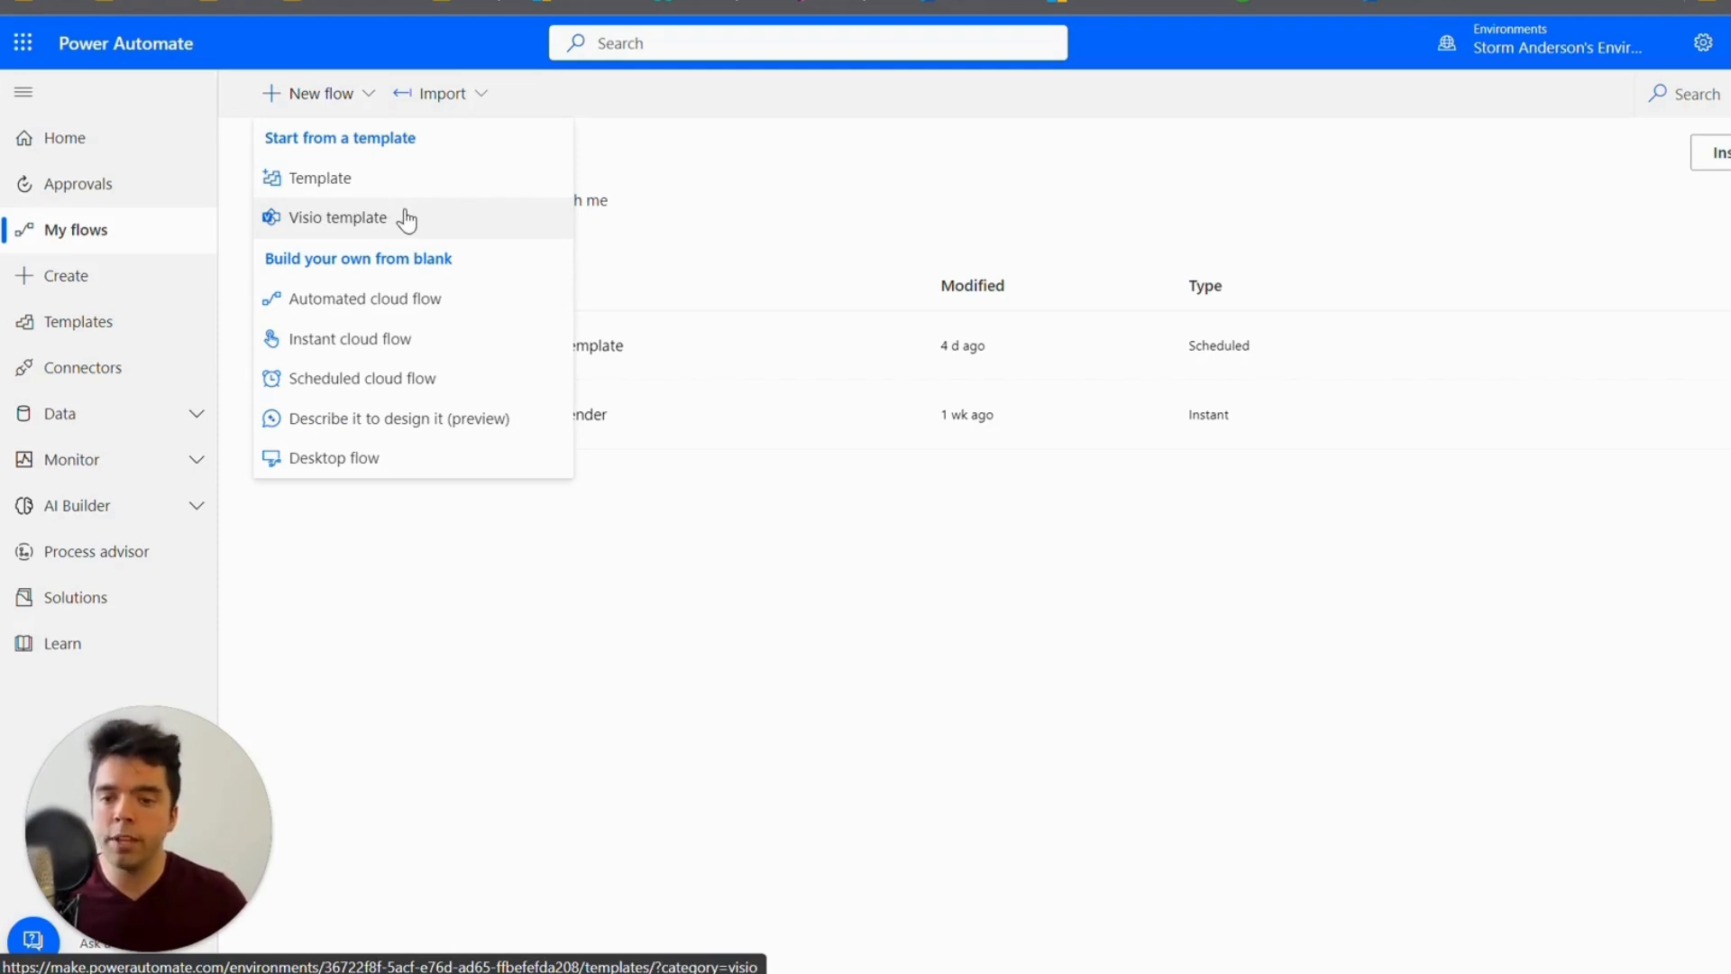
pyautogui.moveTo(423, 457)
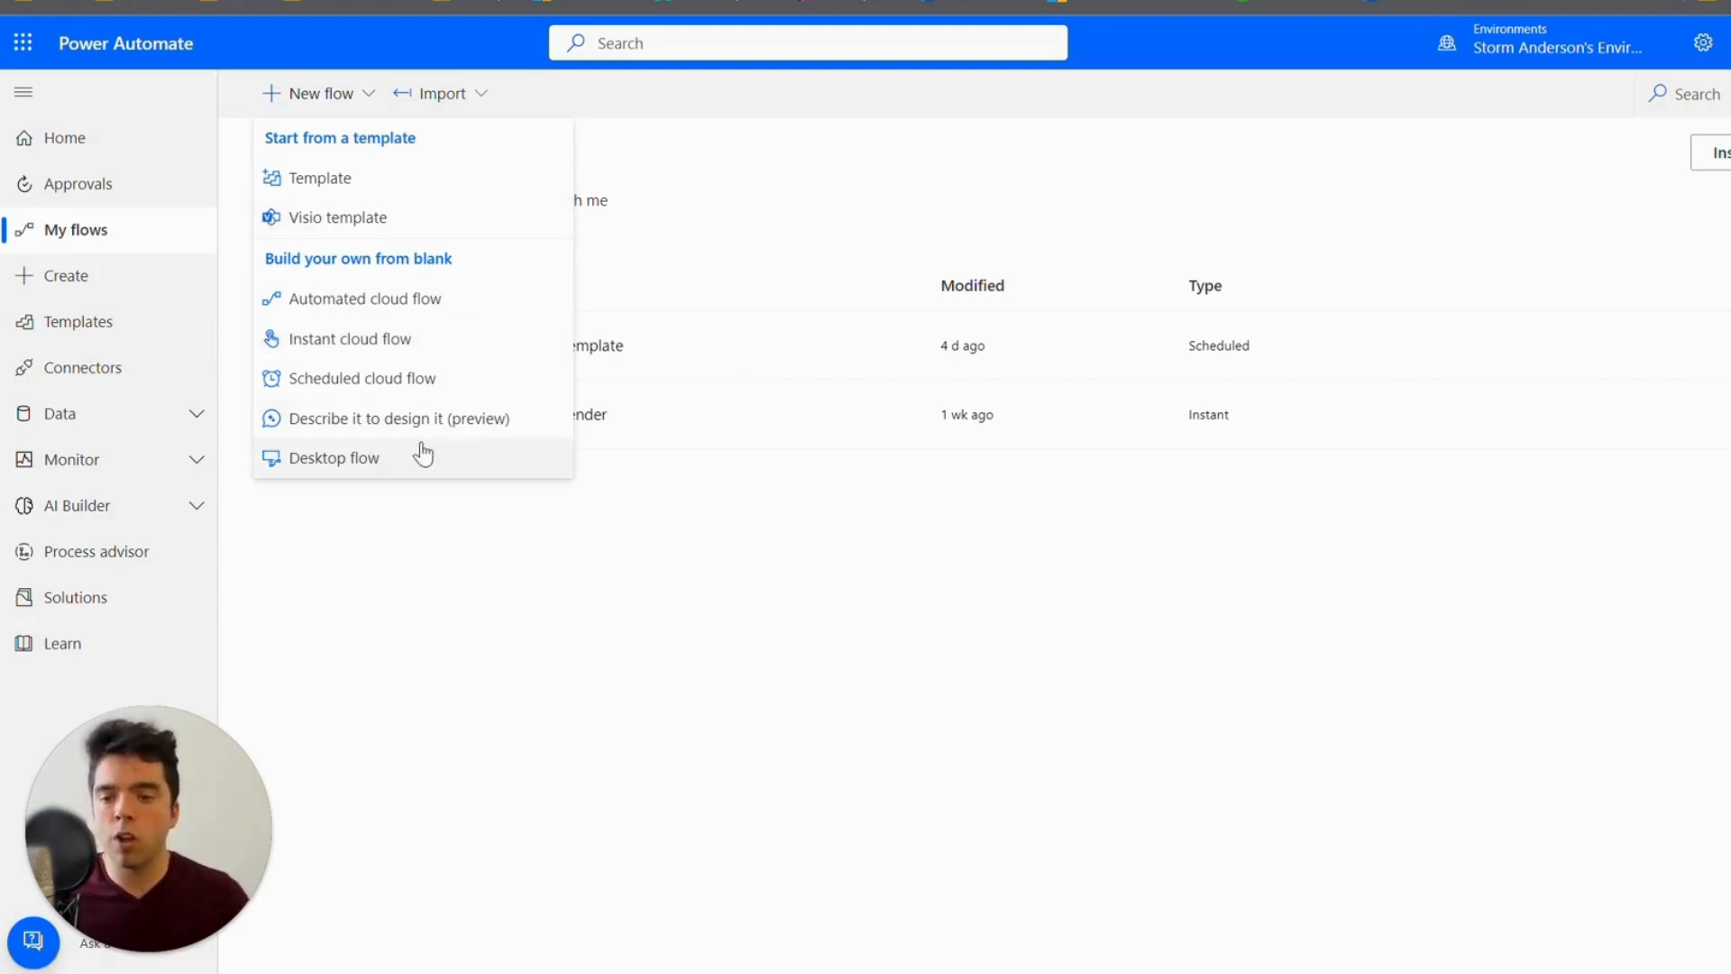
pyautogui.moveTo(462, 299)
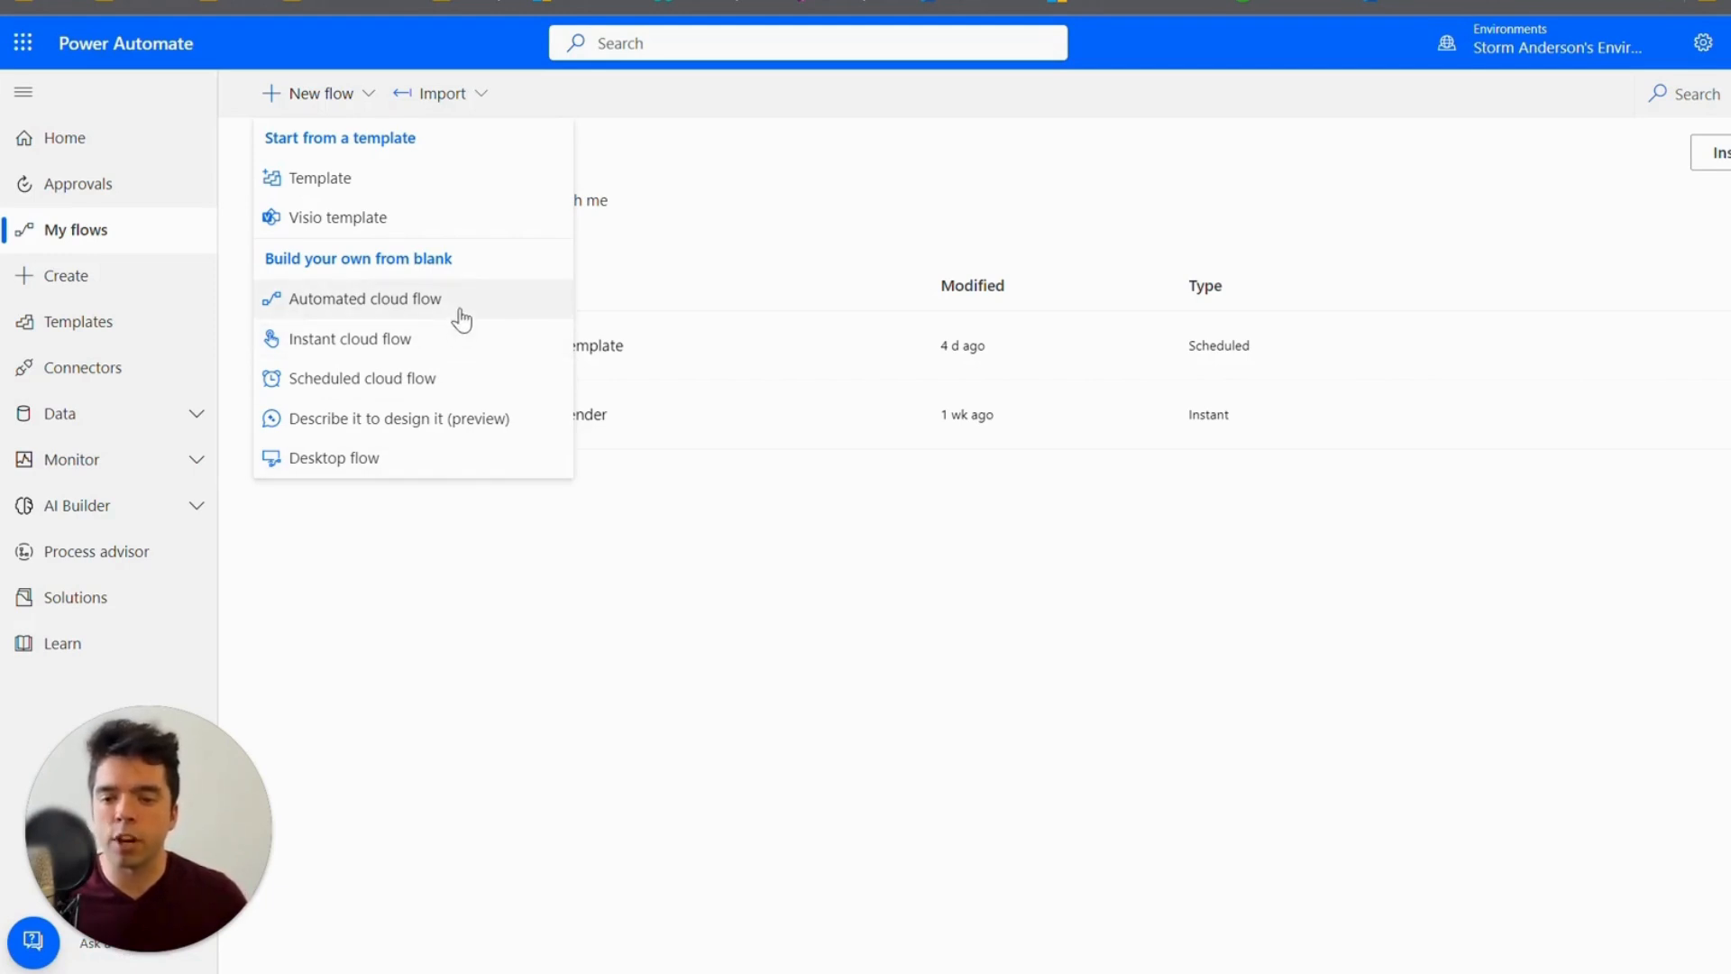
pyautogui.moveTo(468, 306)
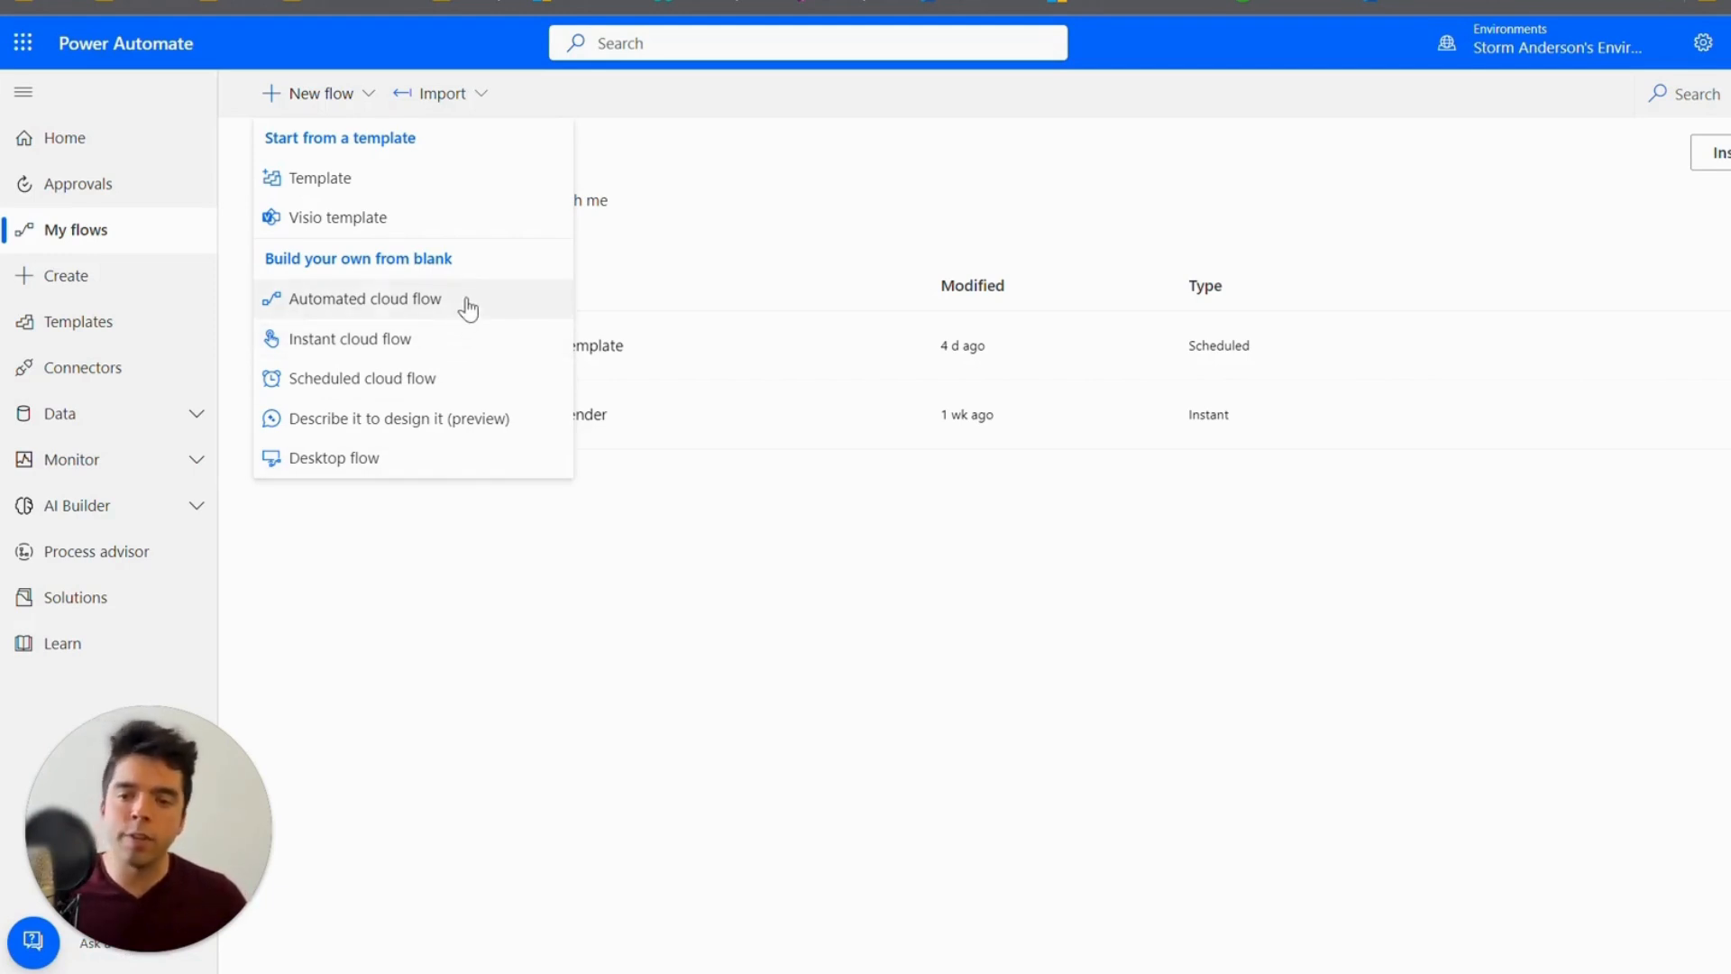
pyautogui.moveTo(480, 428)
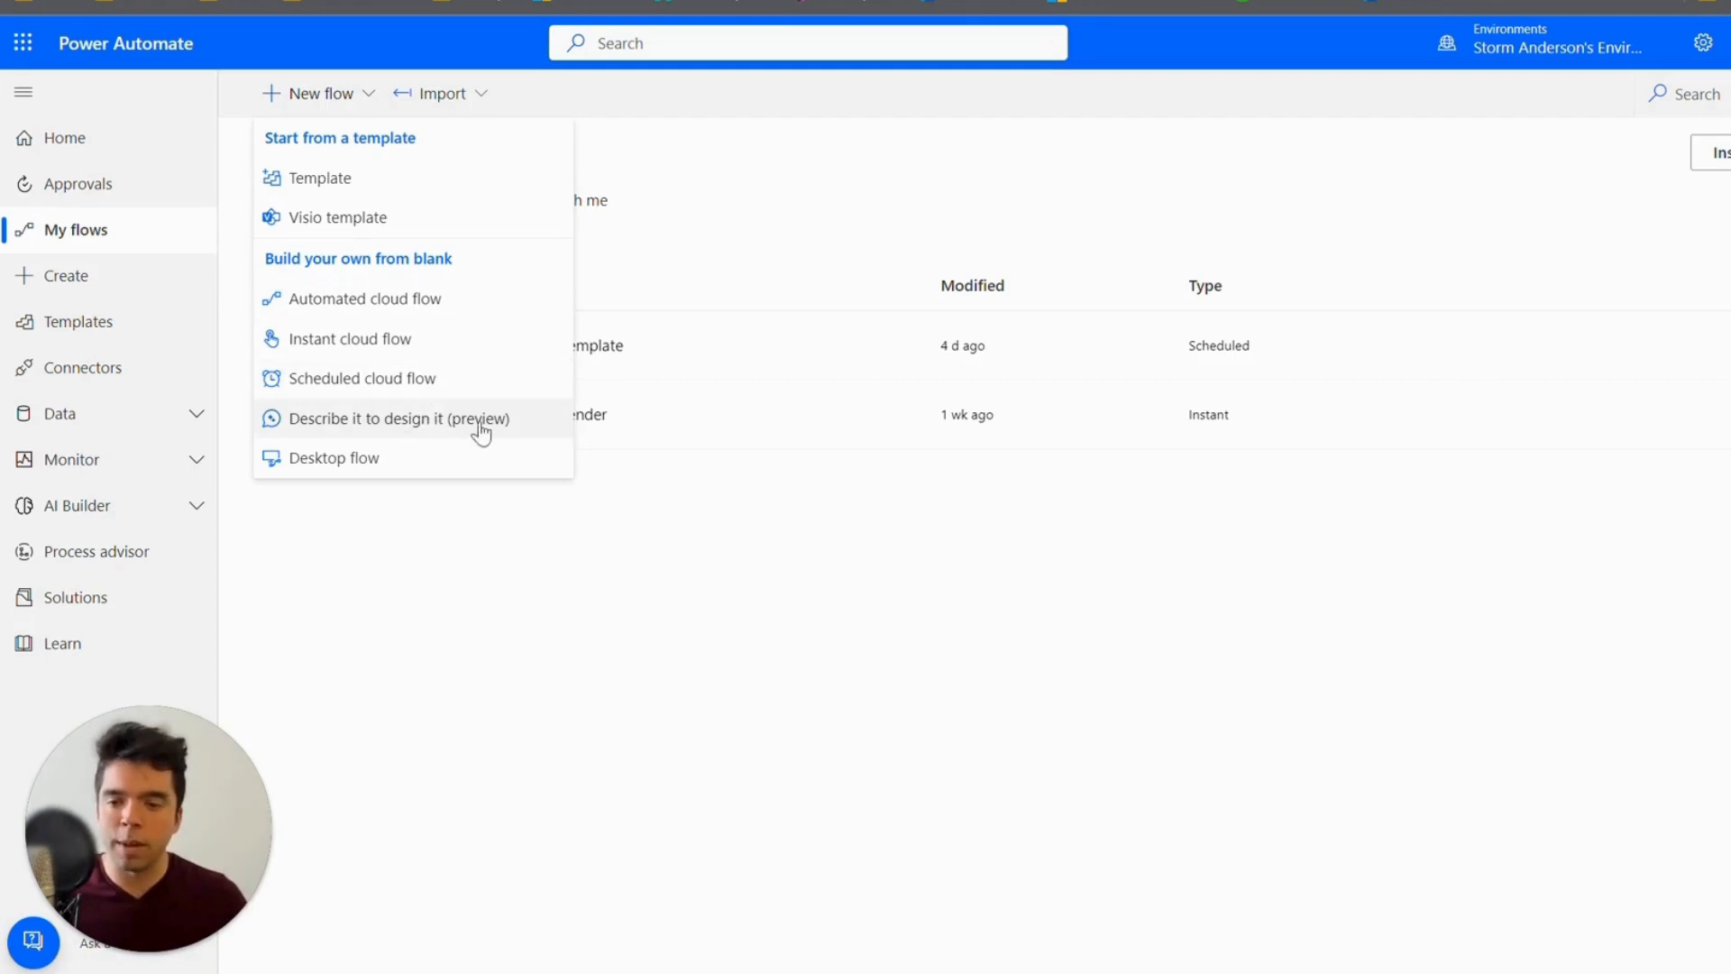
pyautogui.moveTo(765, 184)
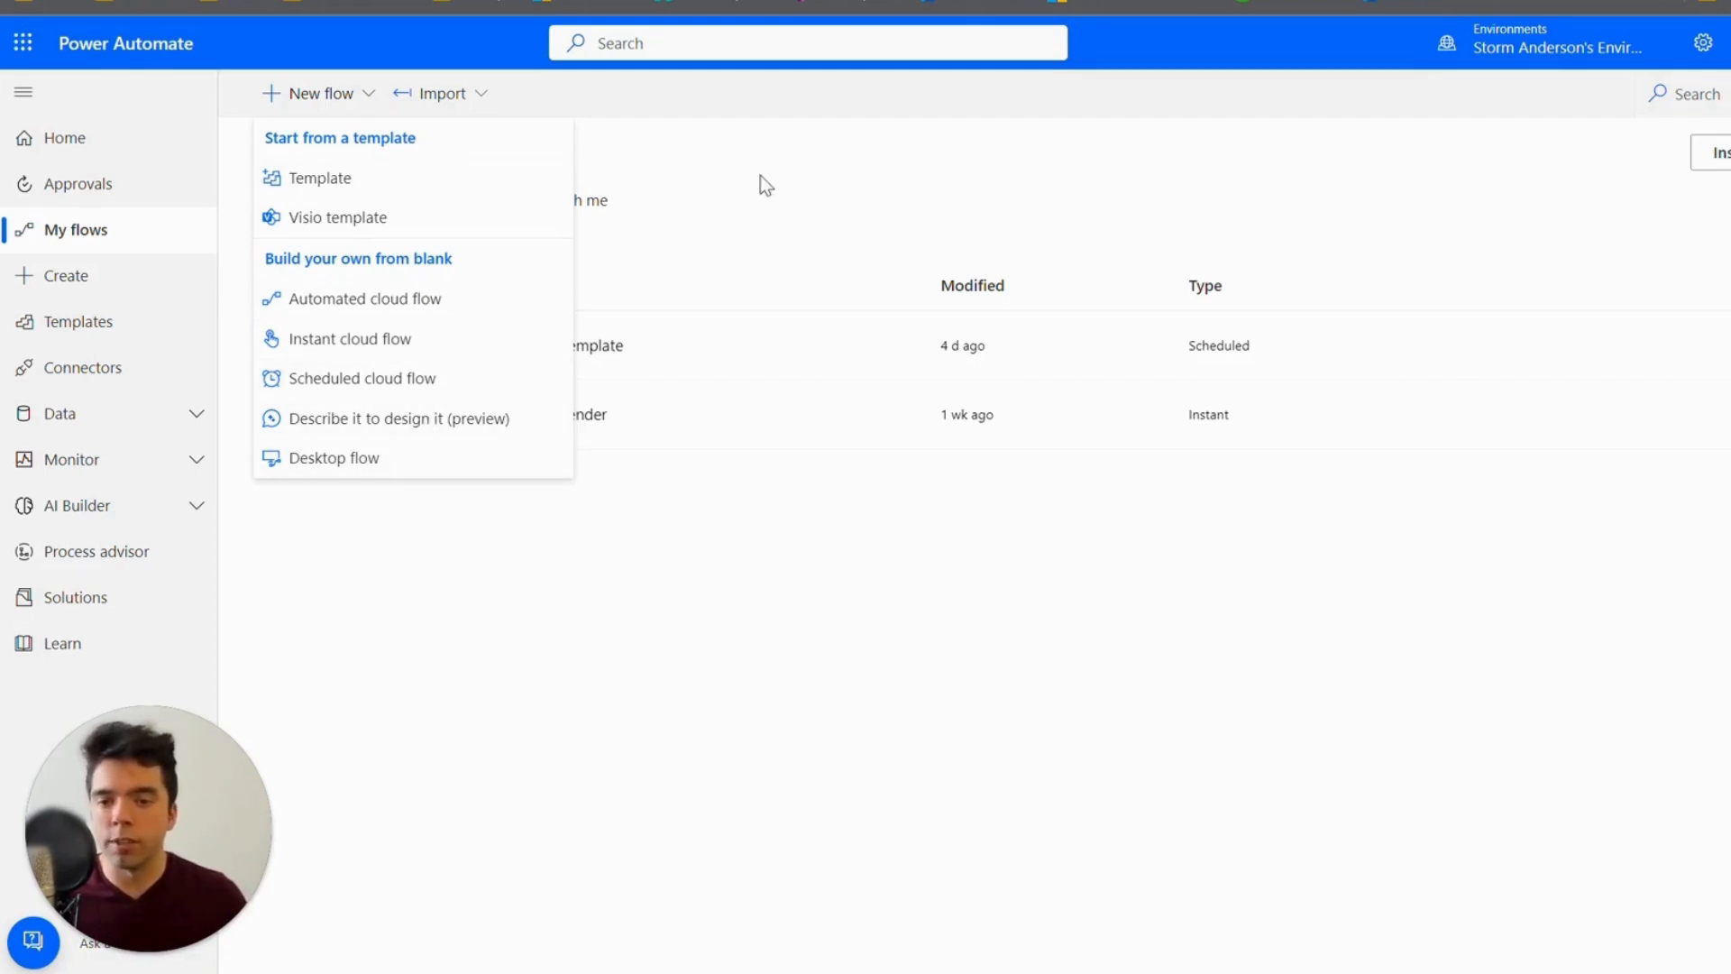
# Step: Show the Import dropdown with Import Solution and Import Package
pyautogui.click(440, 93)
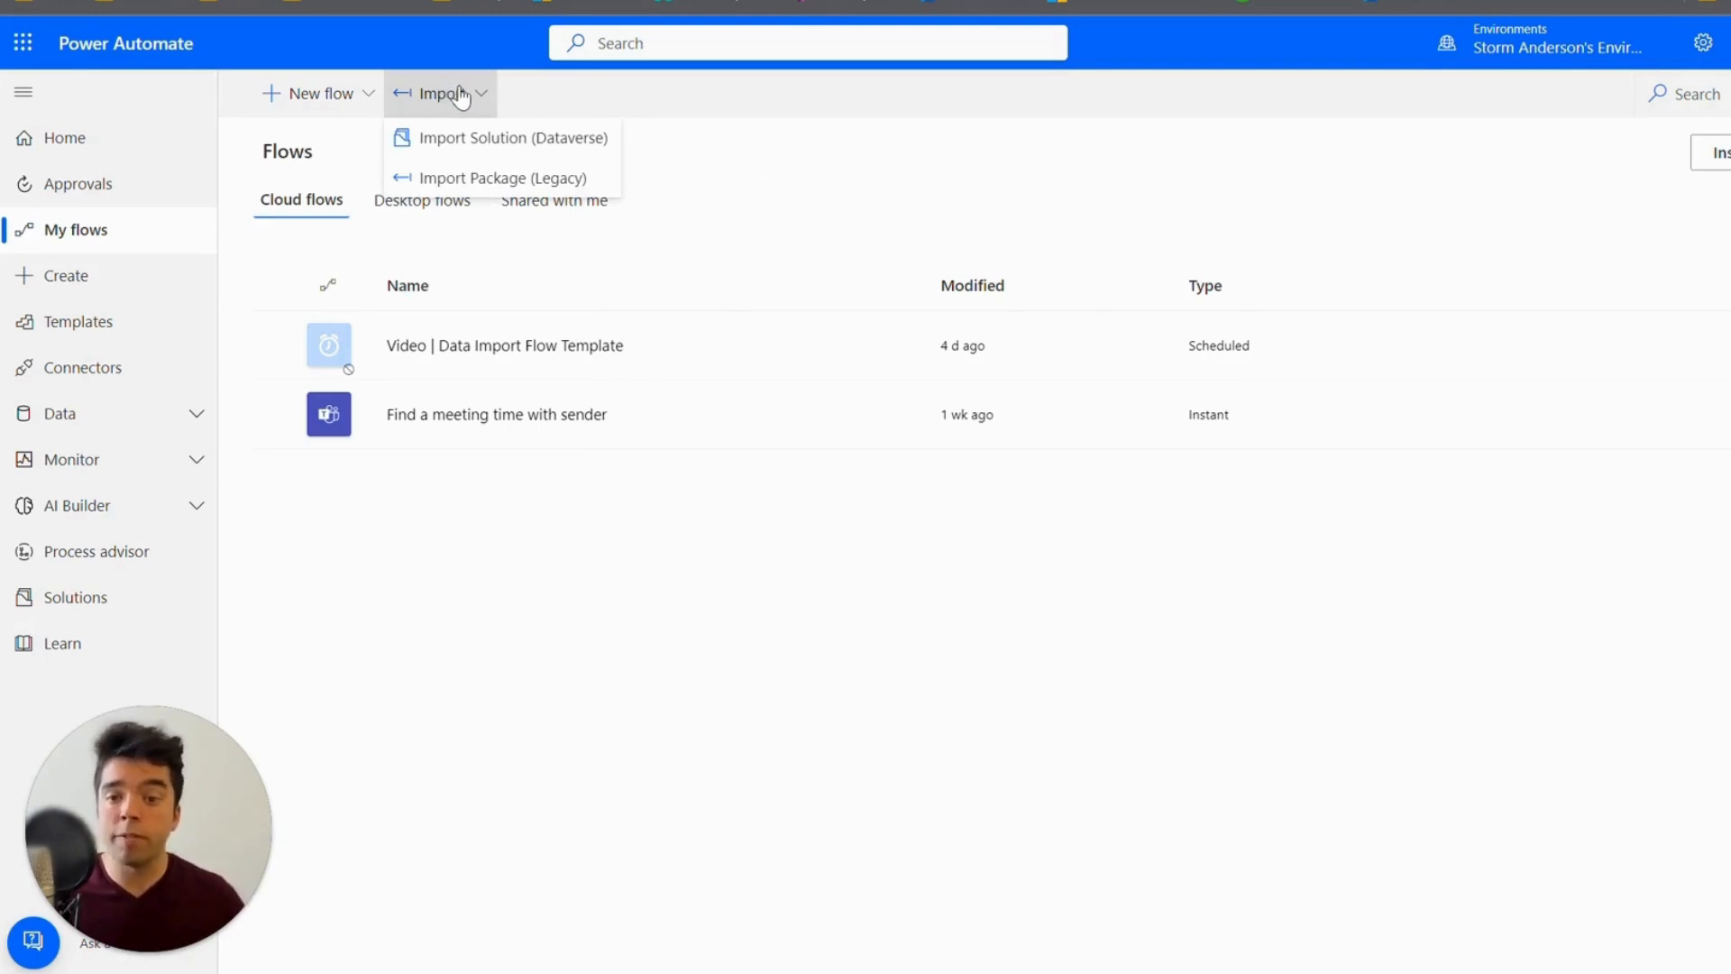
pyautogui.moveTo(491, 239)
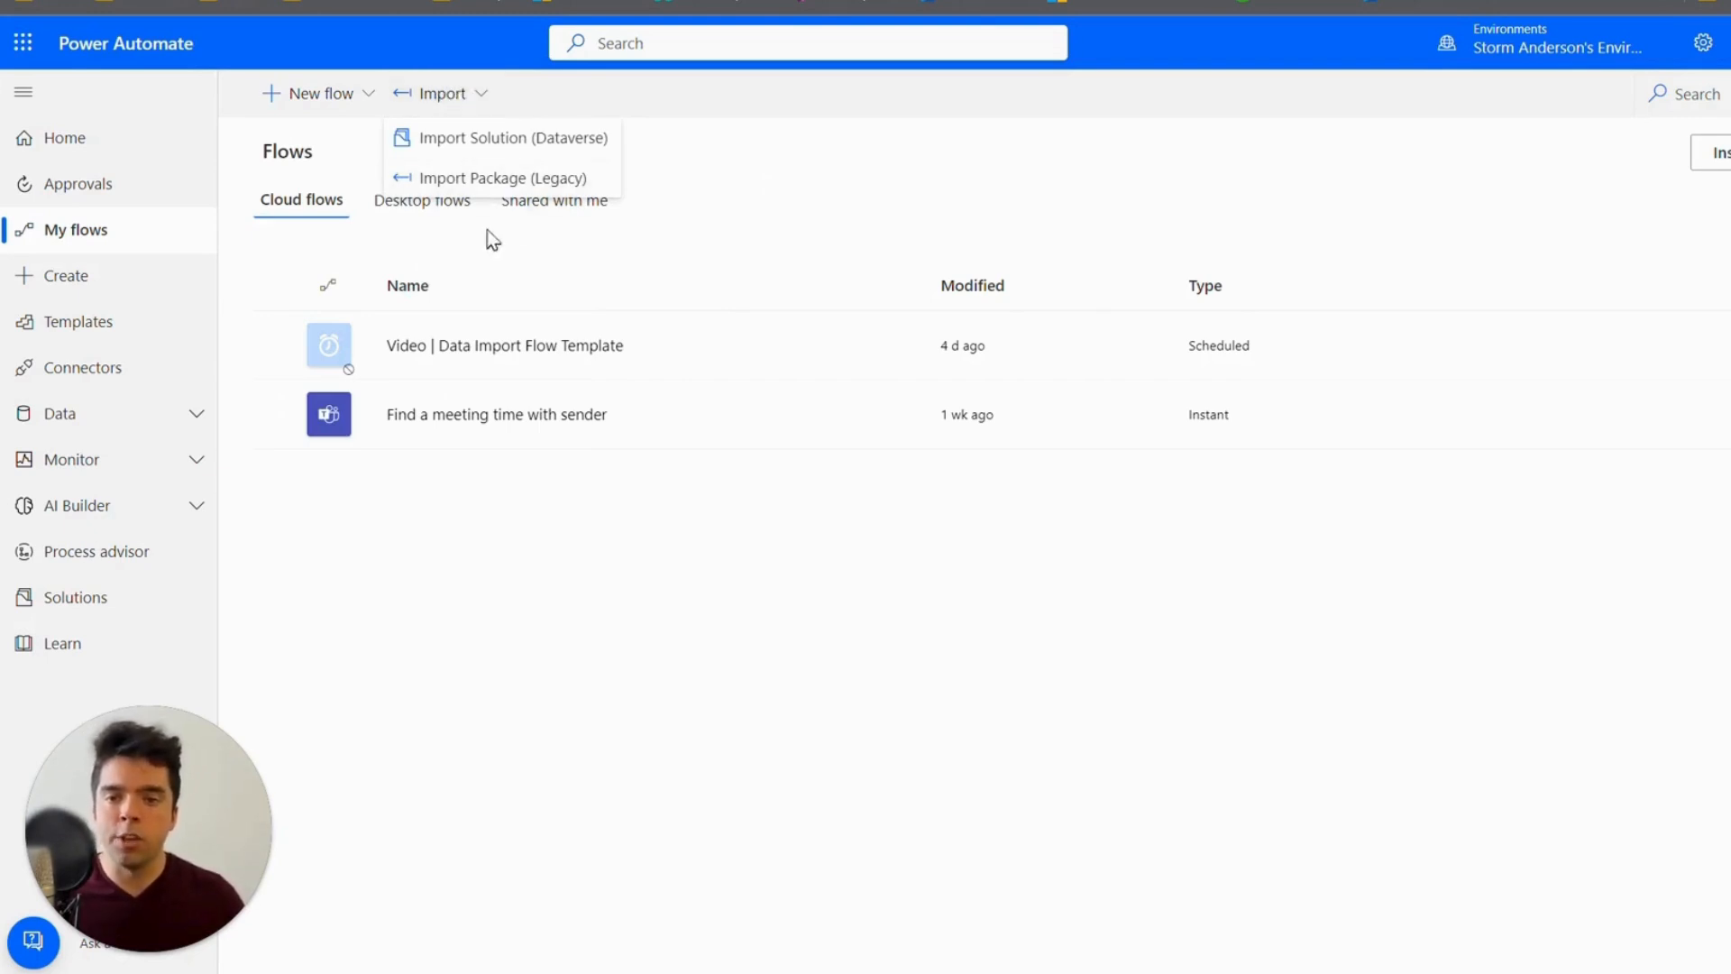
pyautogui.moveTo(532, 154)
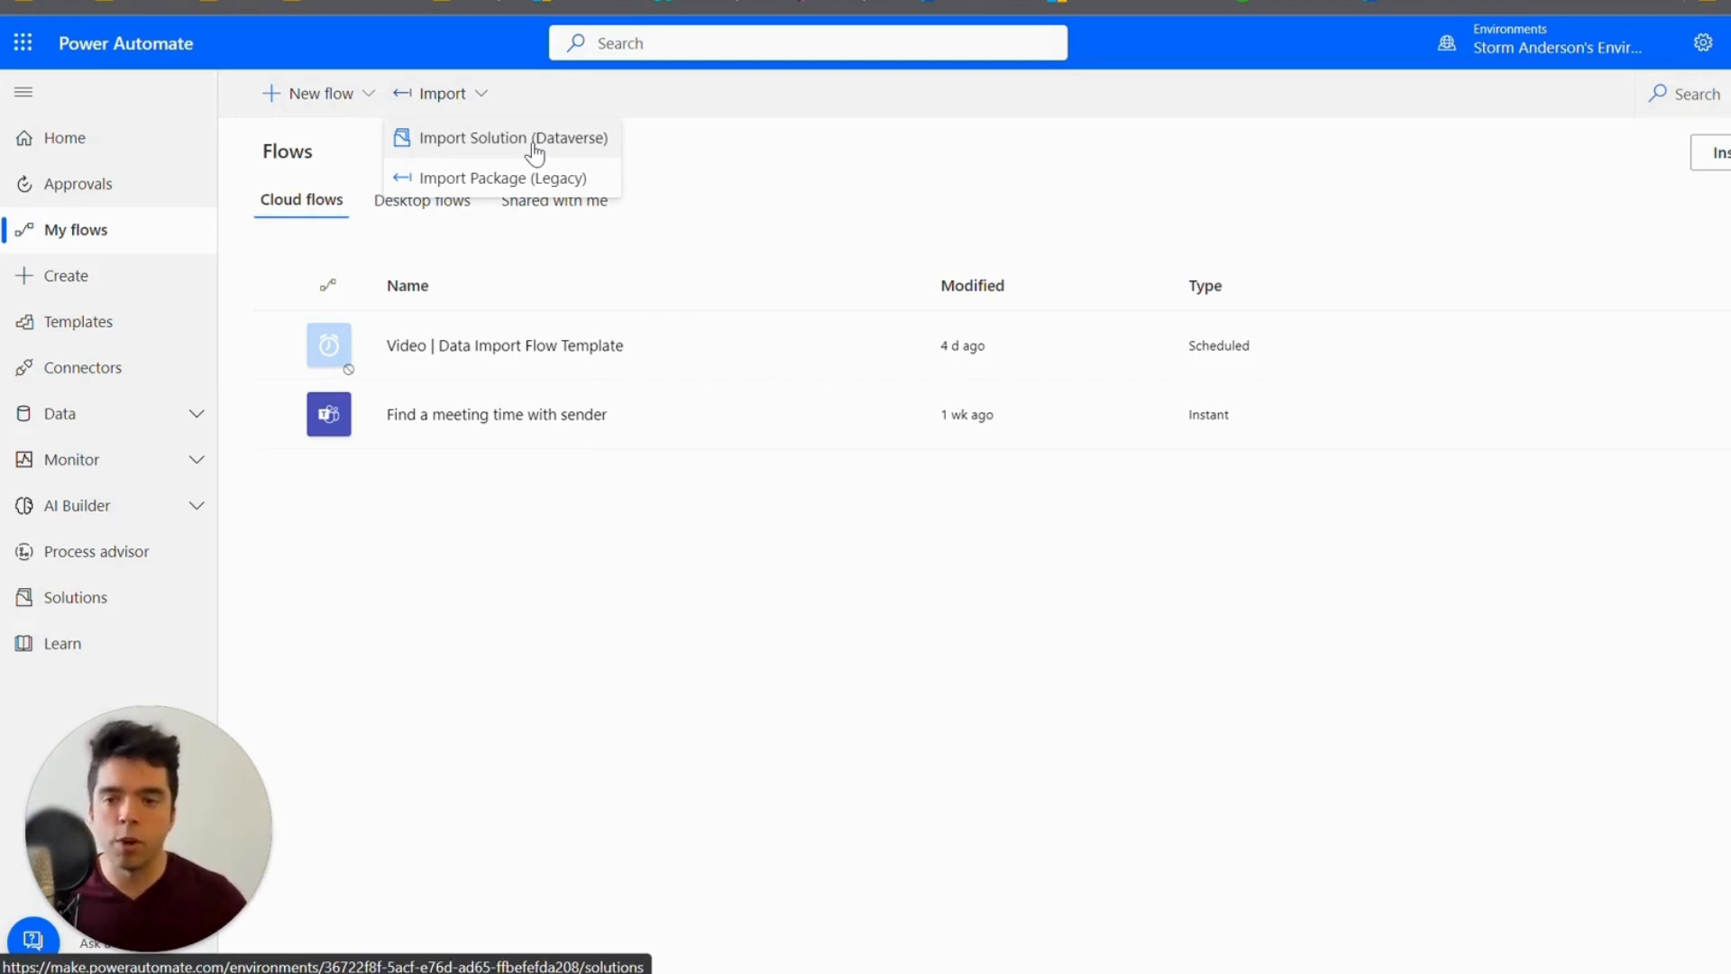
pyautogui.moveTo(540, 144)
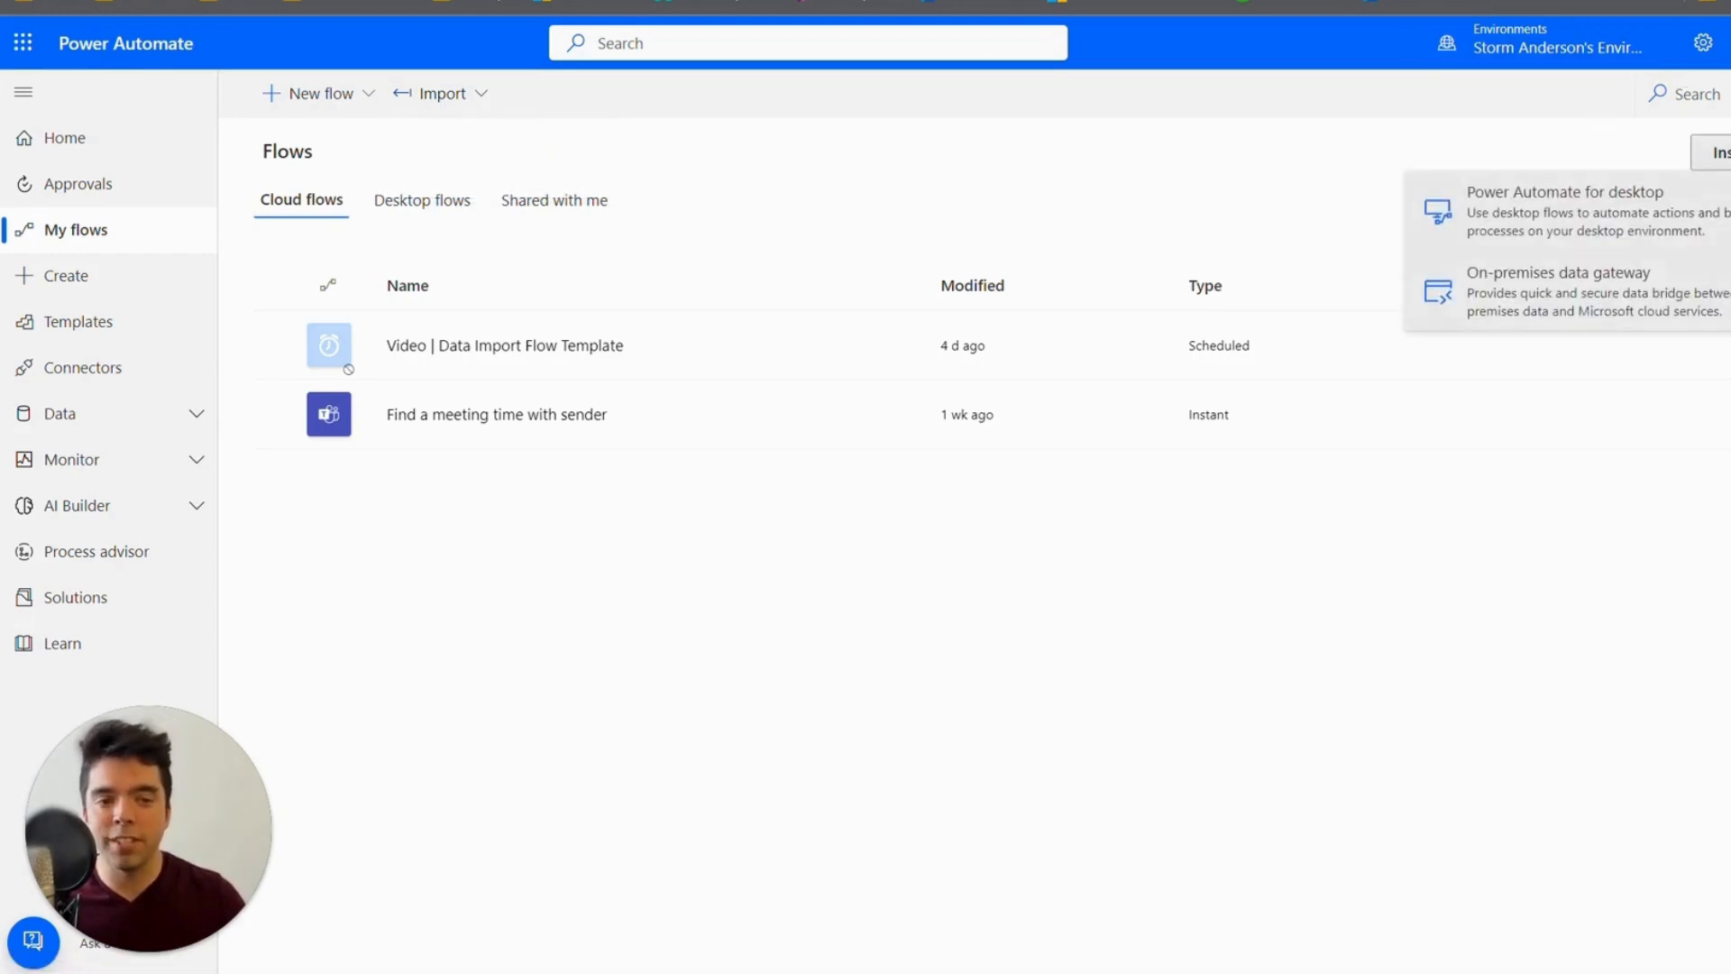
pyautogui.moveTo(1623, 217)
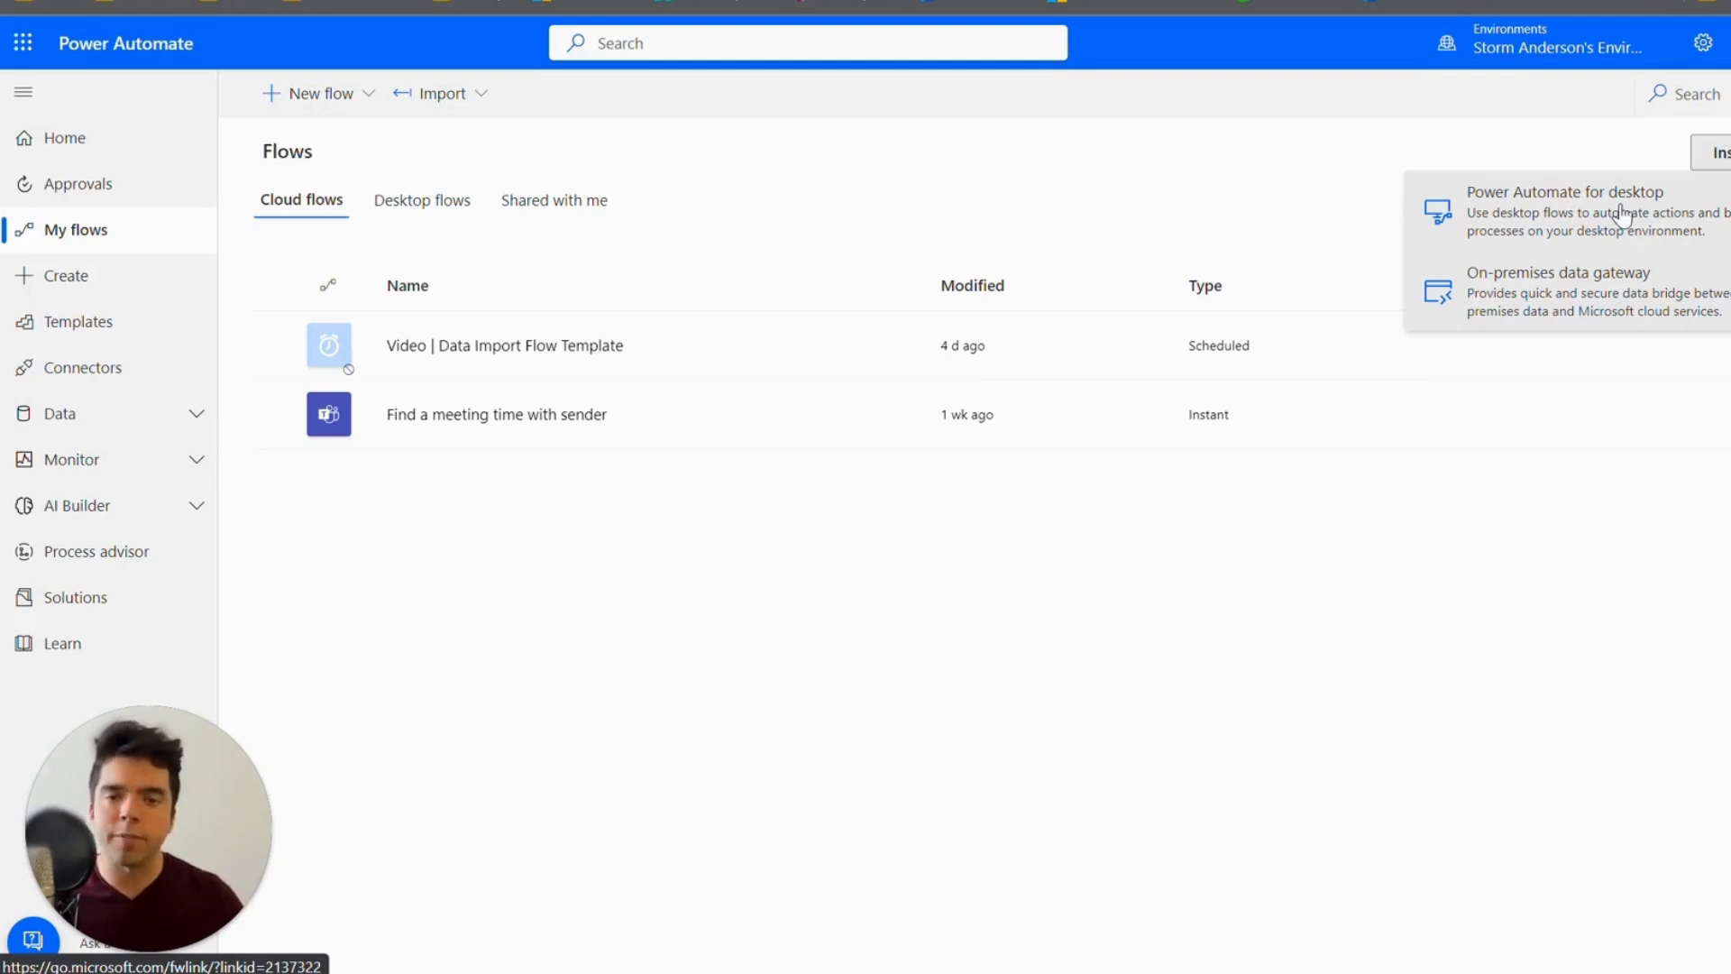
pyautogui.moveTo(1690, 294)
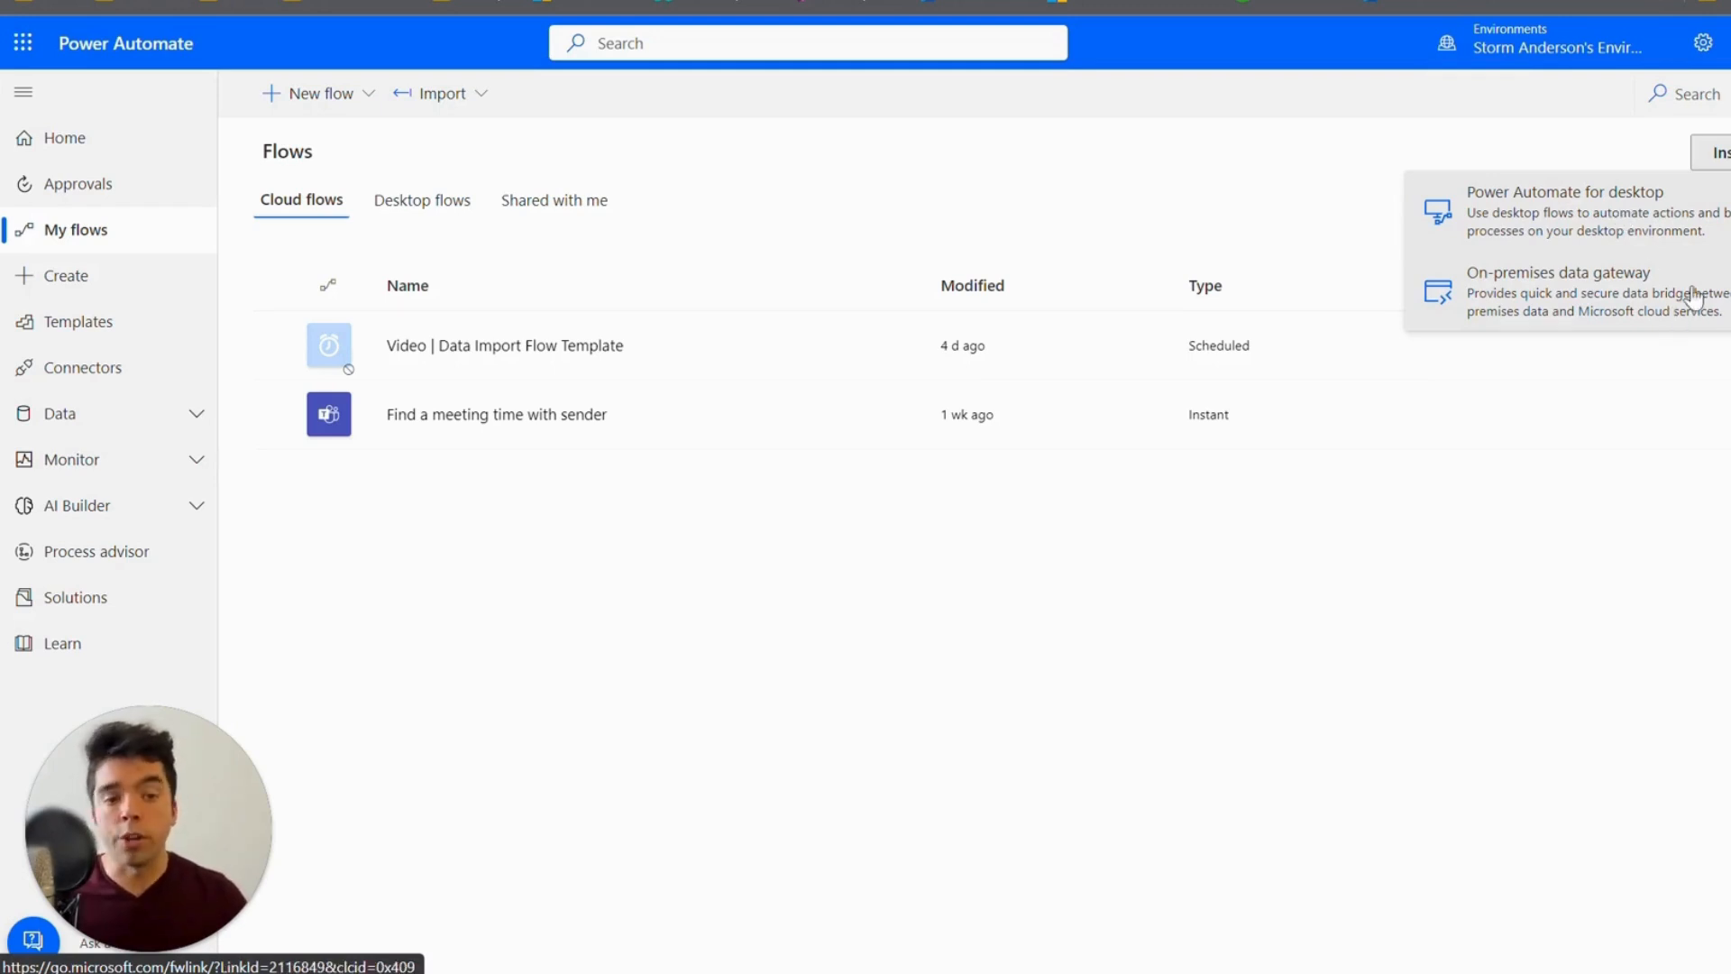
pyautogui.moveTo(1661, 301)
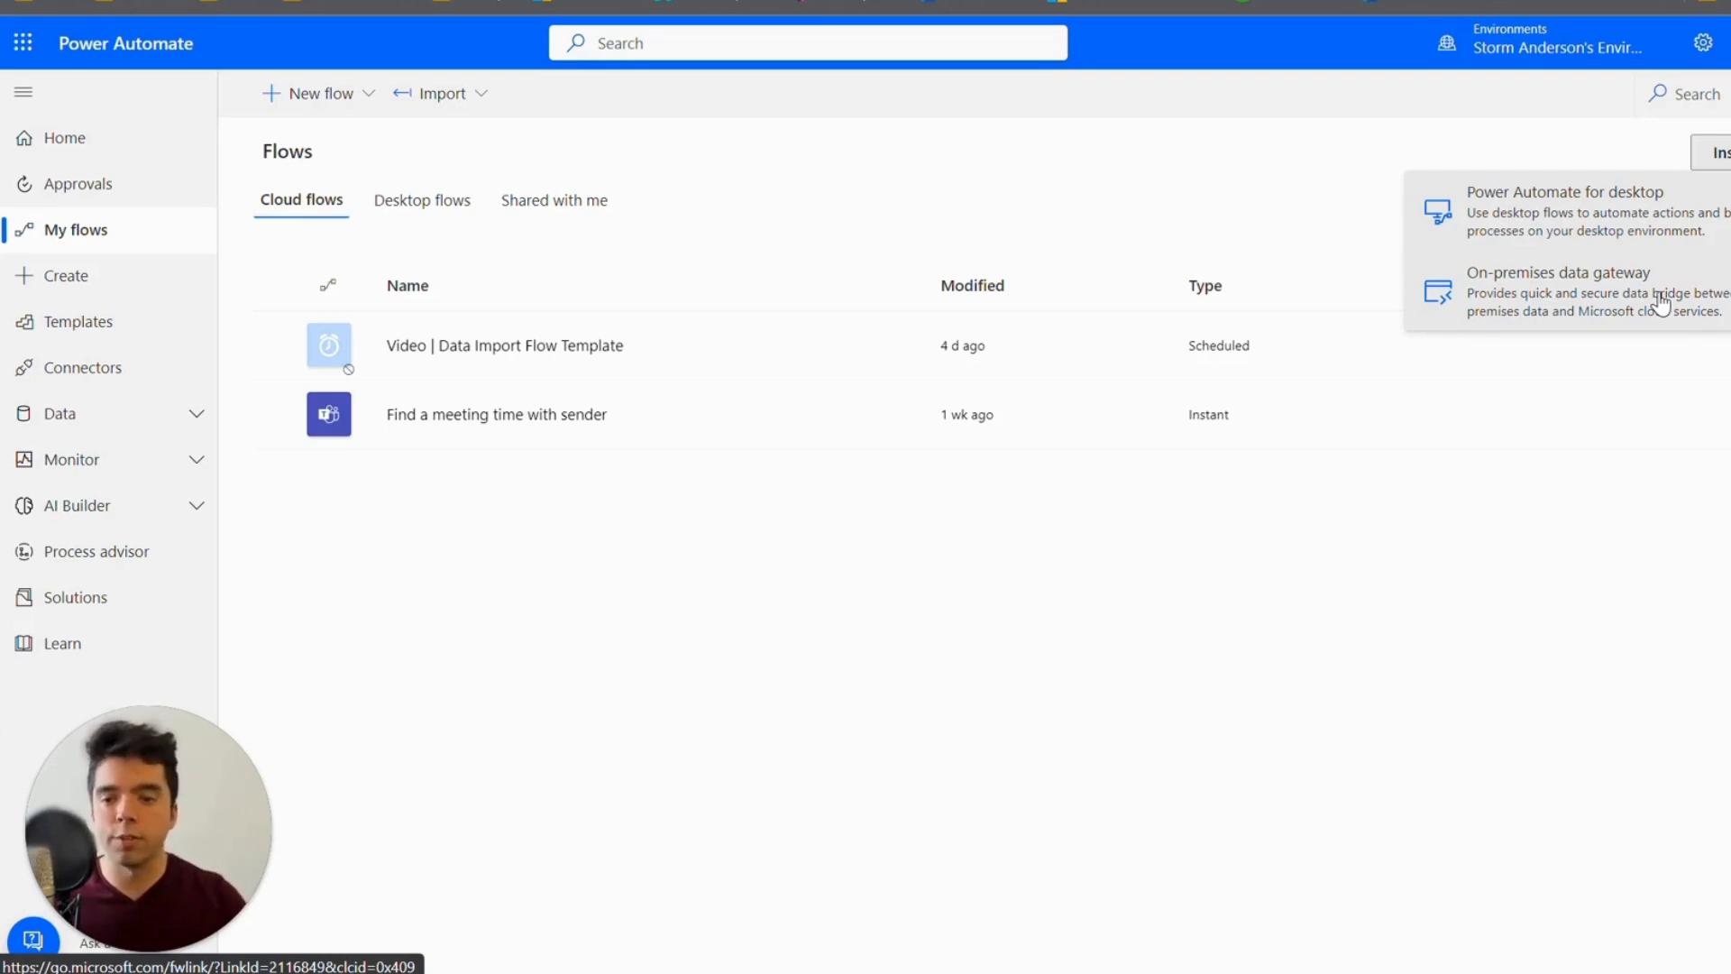
pyautogui.moveTo(78, 321)
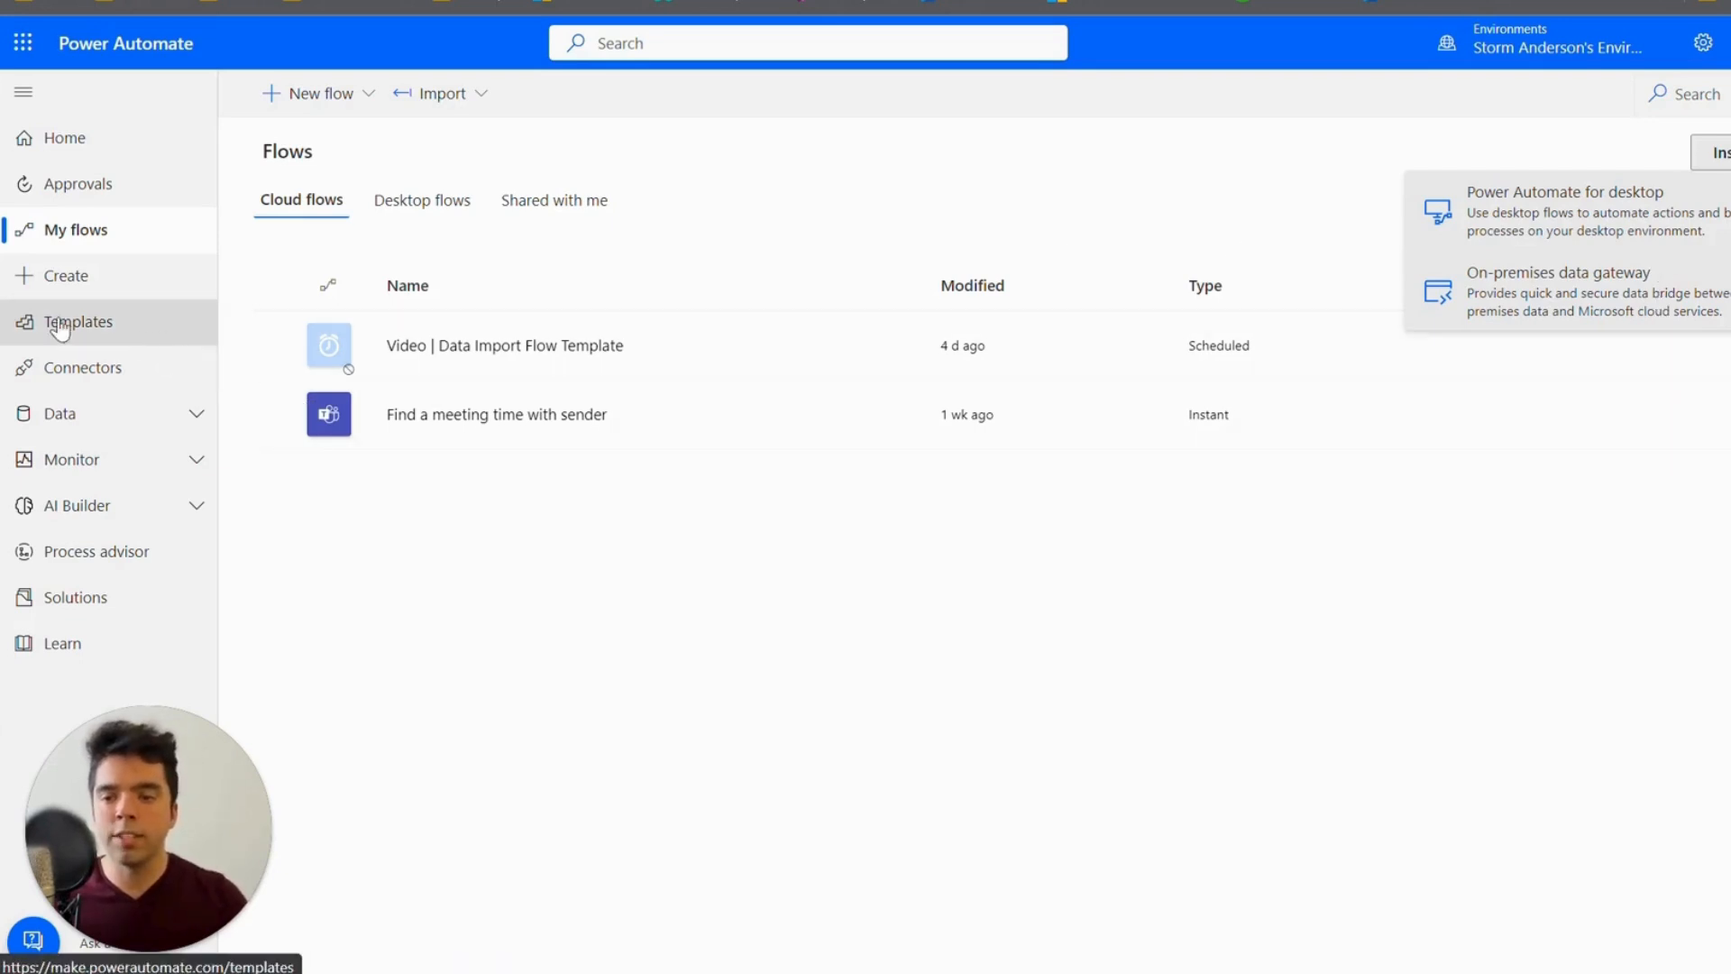
pyautogui.moveTo(128, 369)
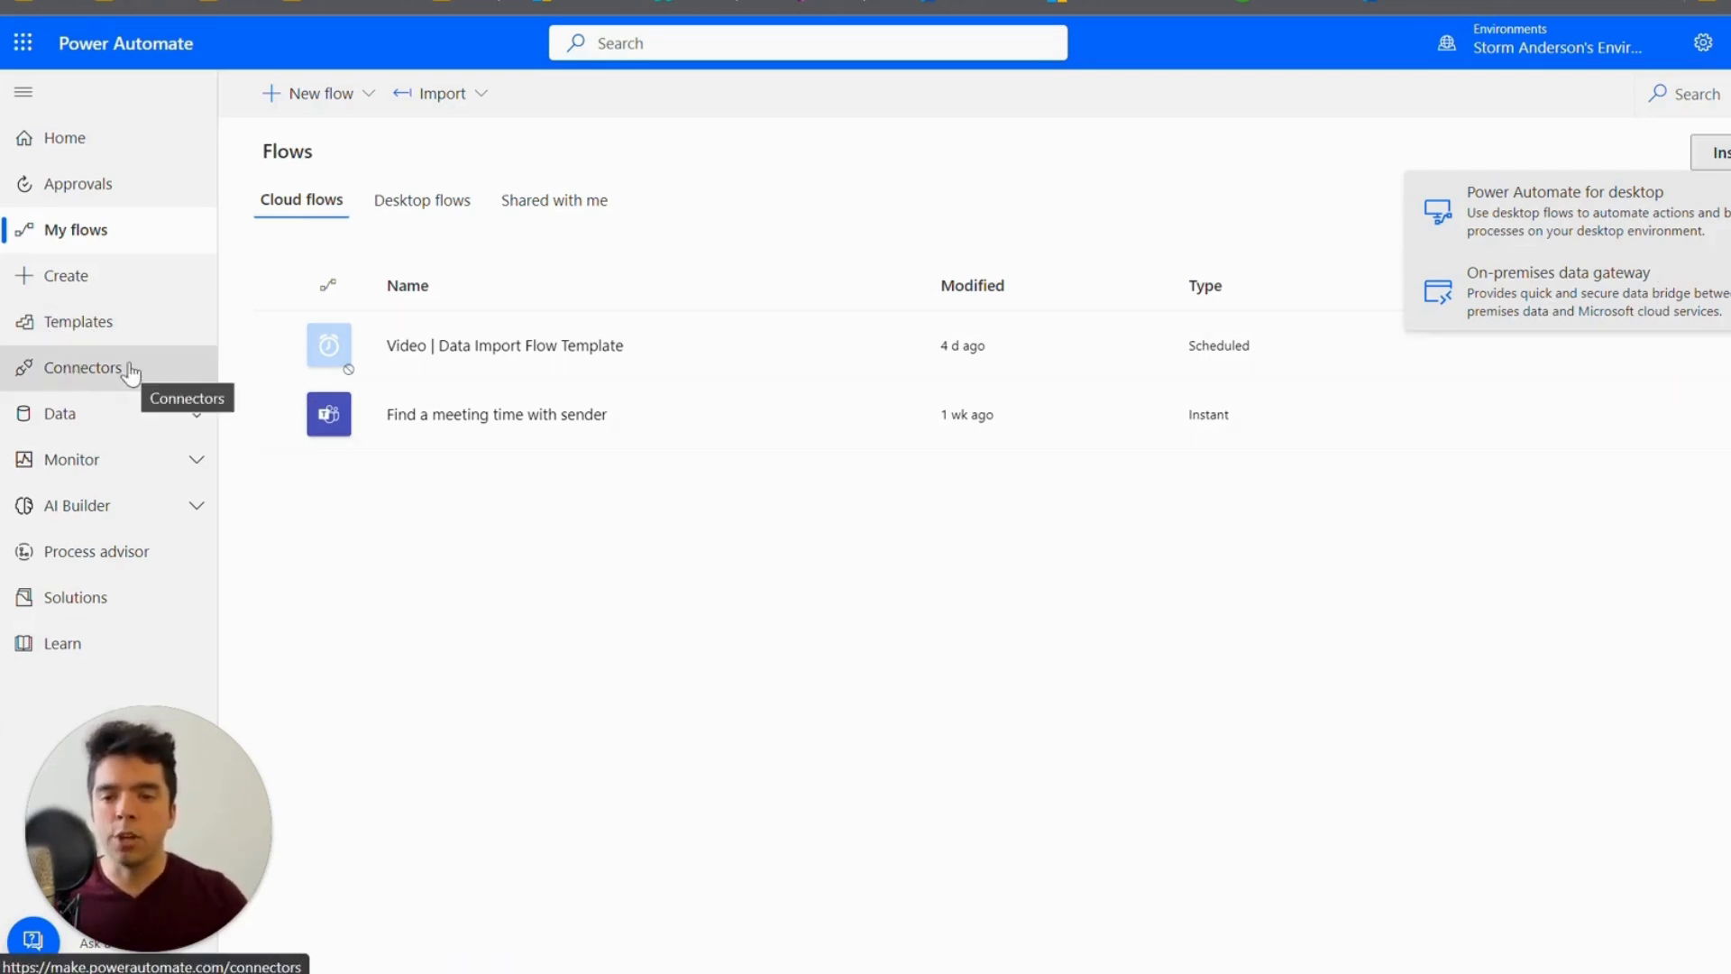
pyautogui.moveTo(132, 419)
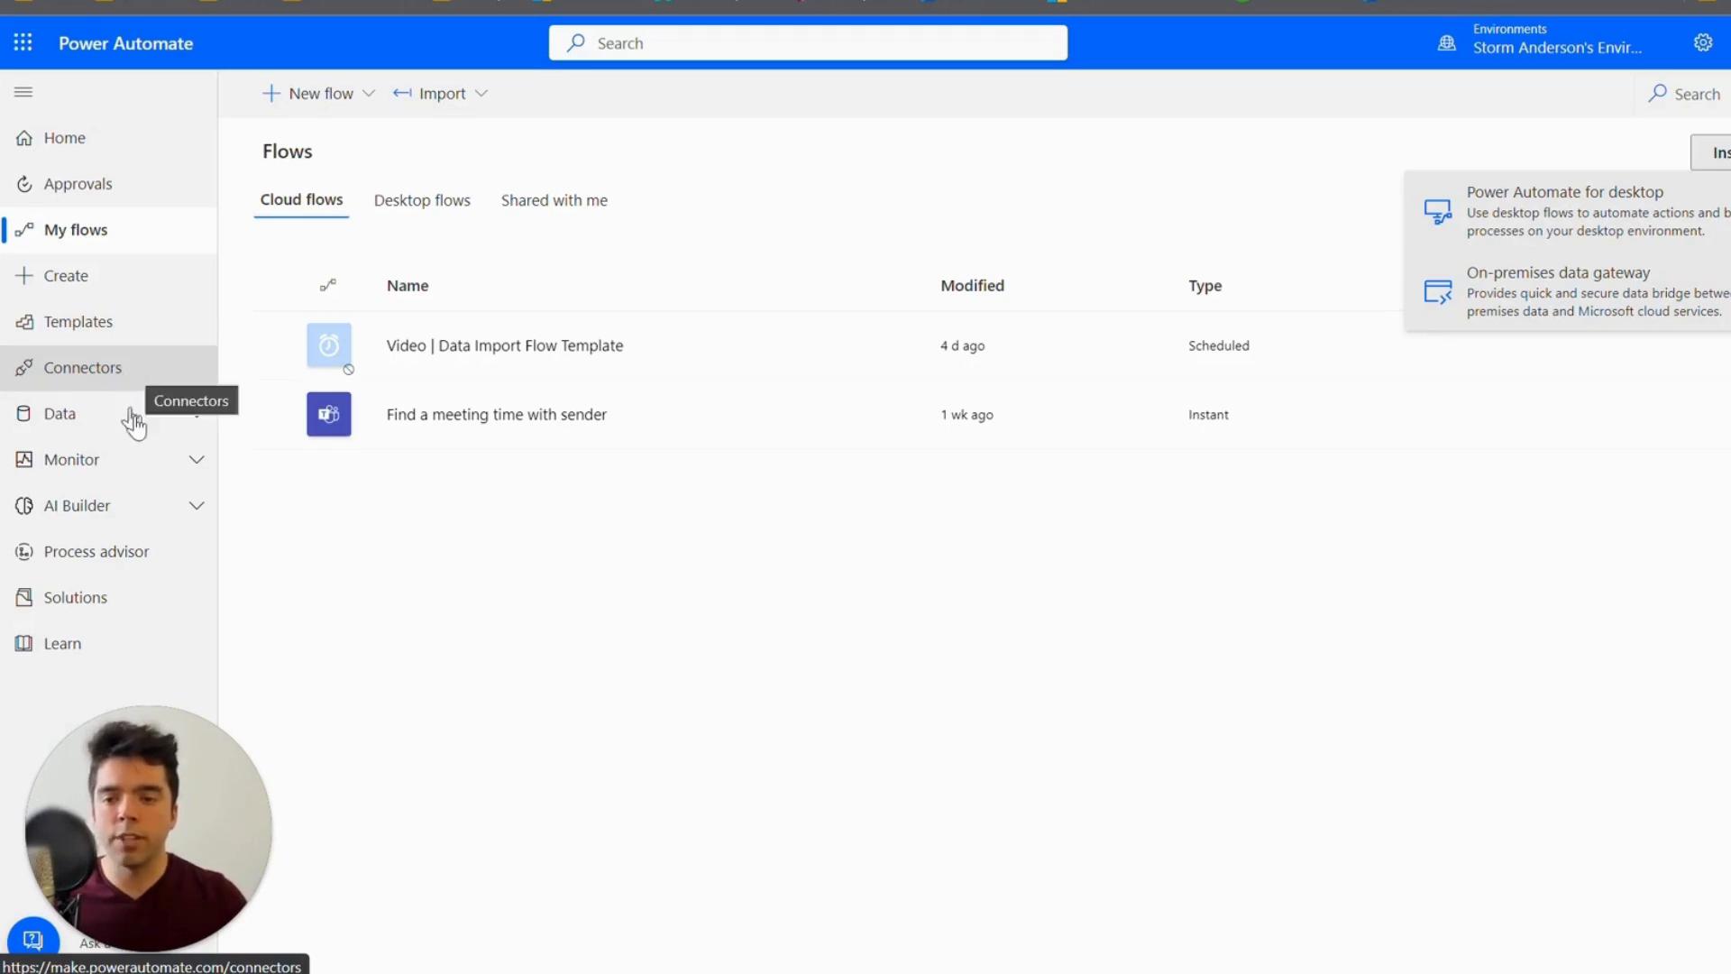
# Step: Expand and collapse the Data section in the left navigation
pyautogui.click(60, 413)
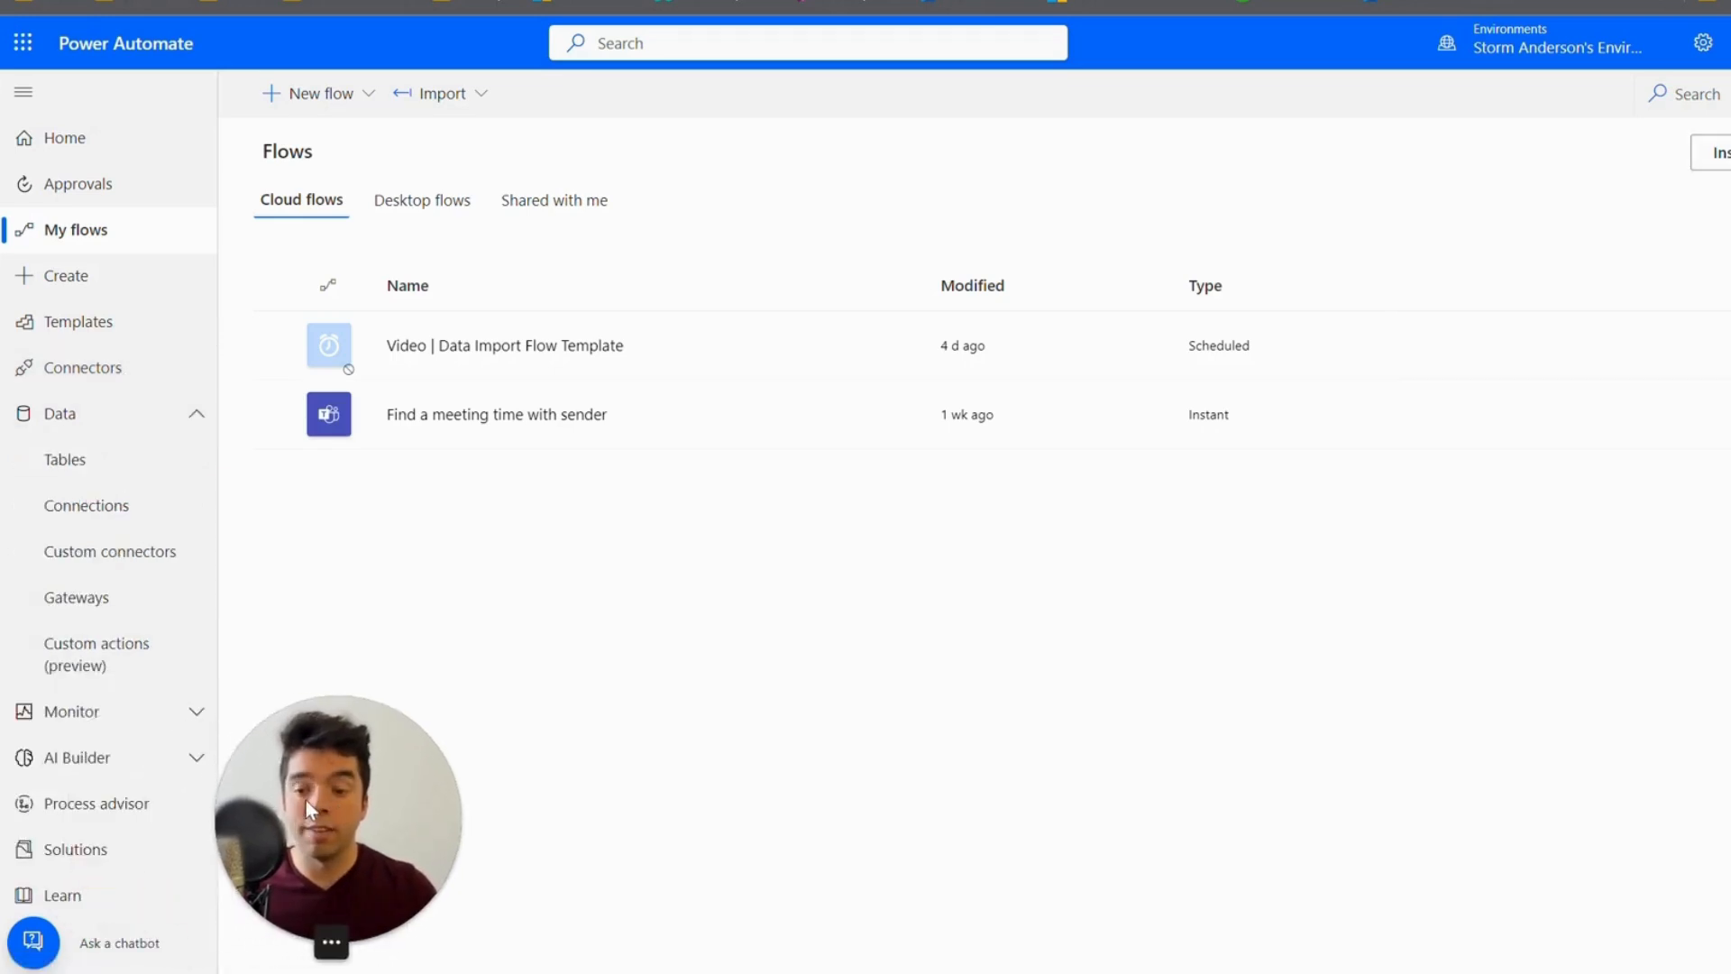
pyautogui.moveTo(138, 424)
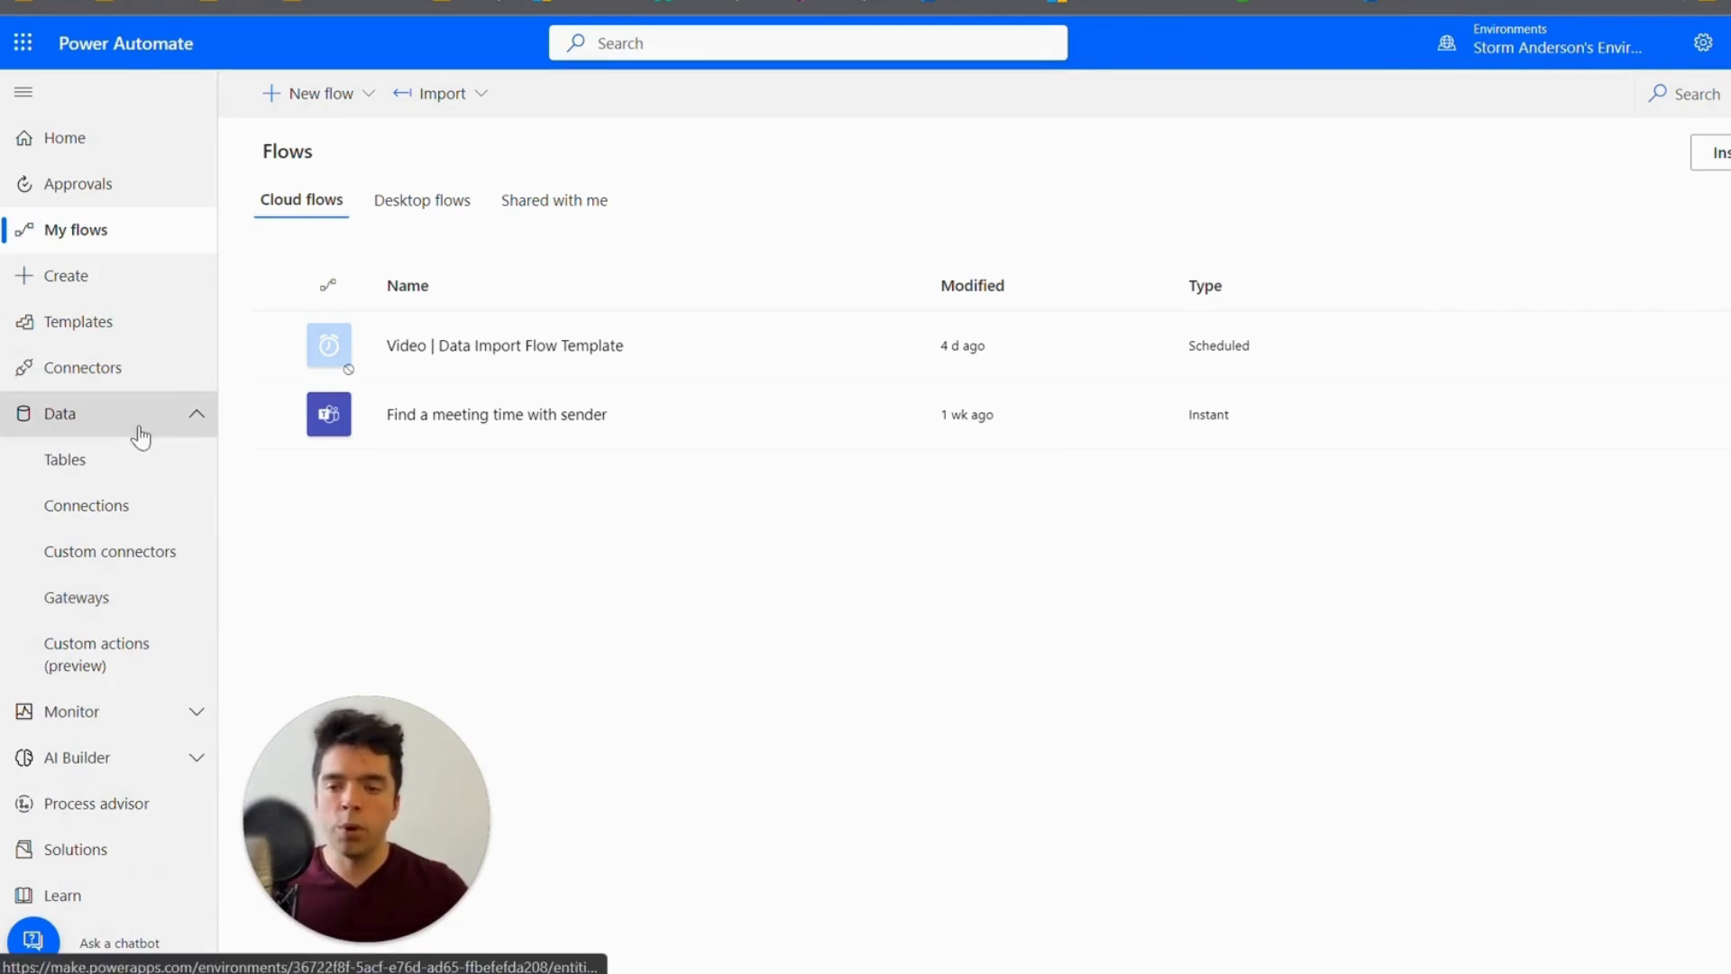
pyautogui.click(59, 413)
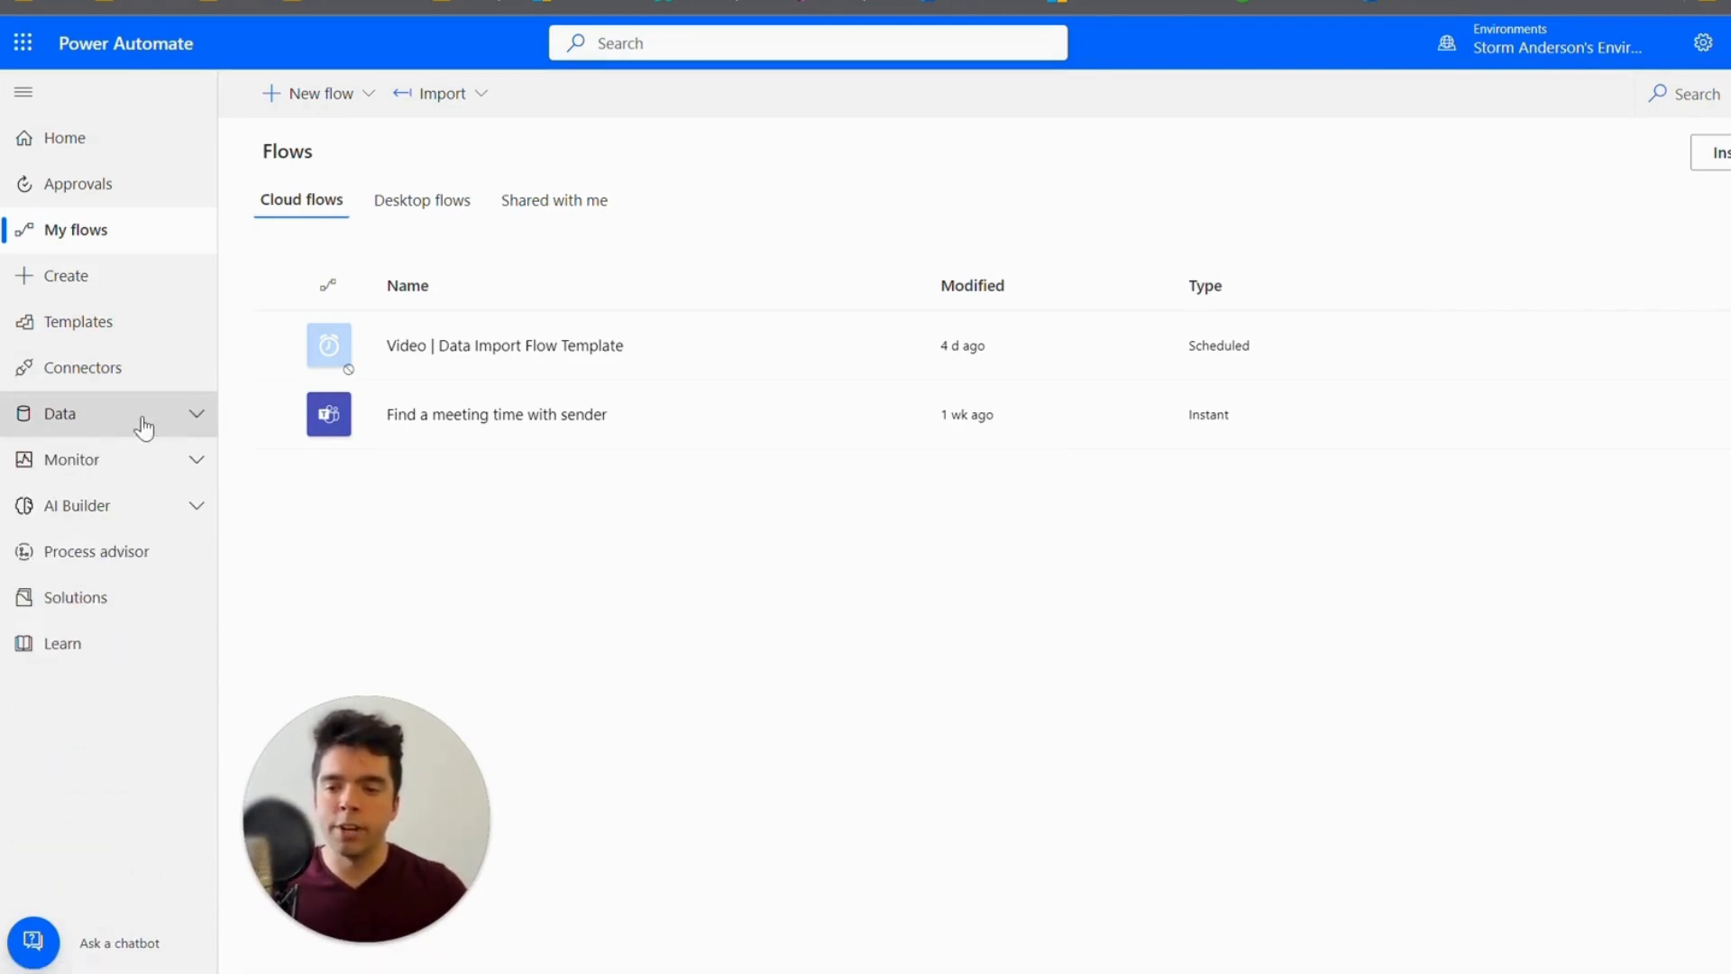
pyautogui.moveTo(122, 524)
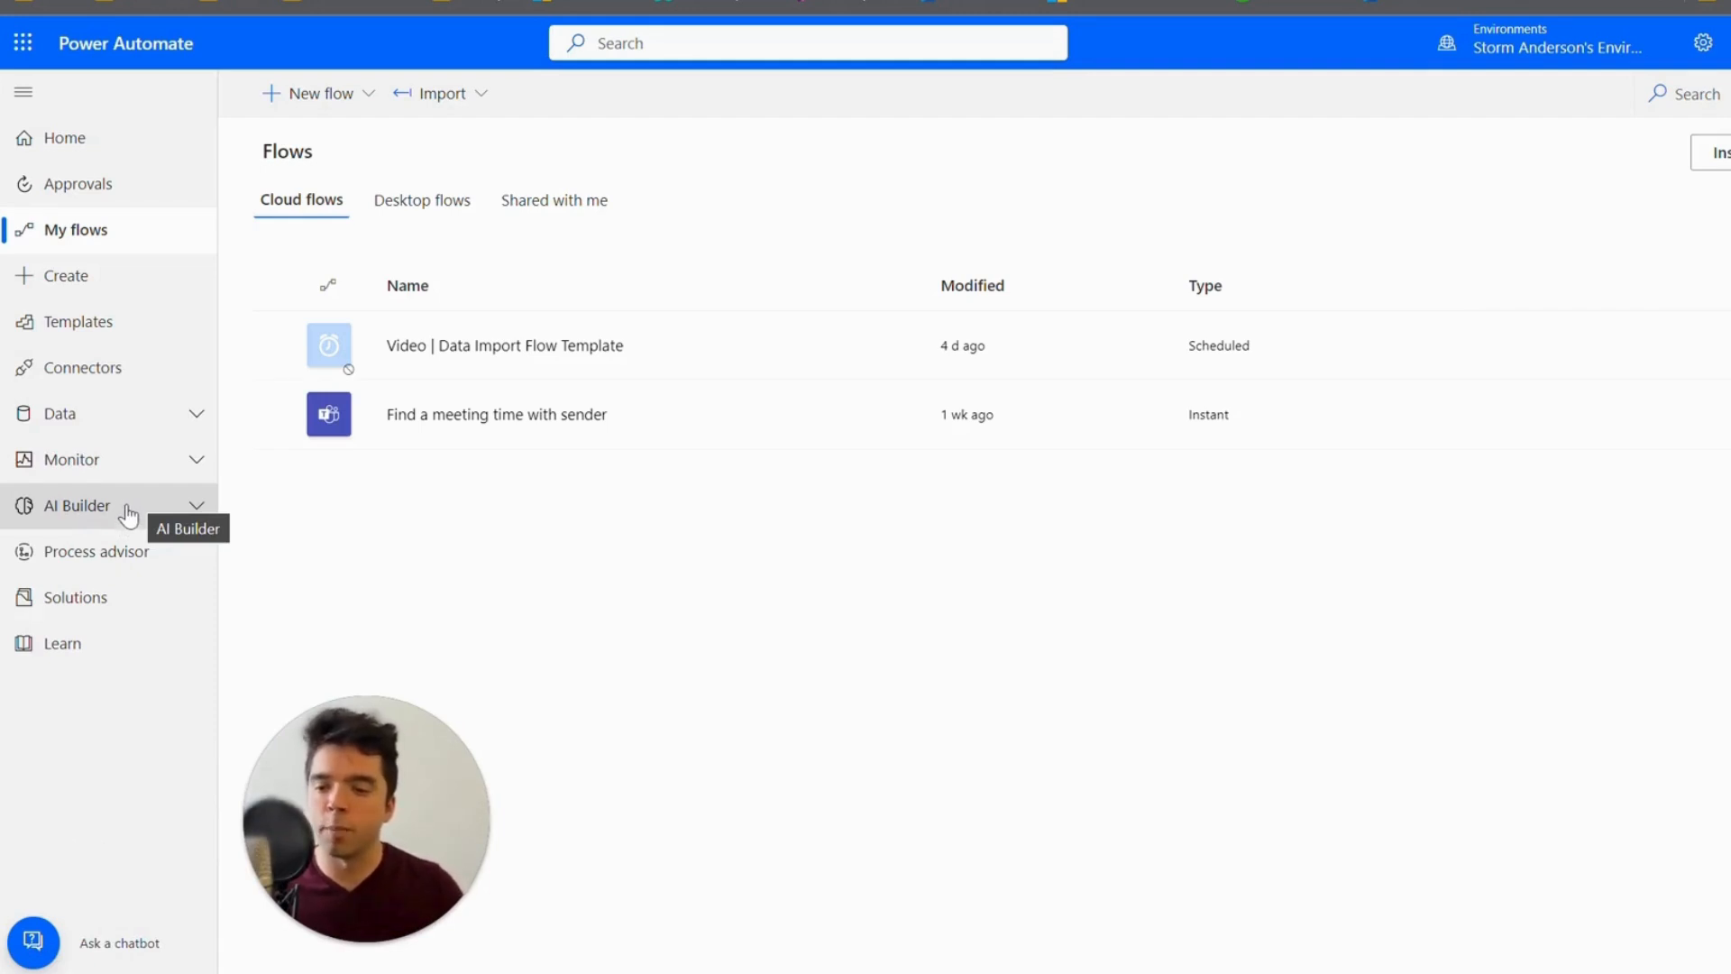
pyautogui.moveTo(108, 276)
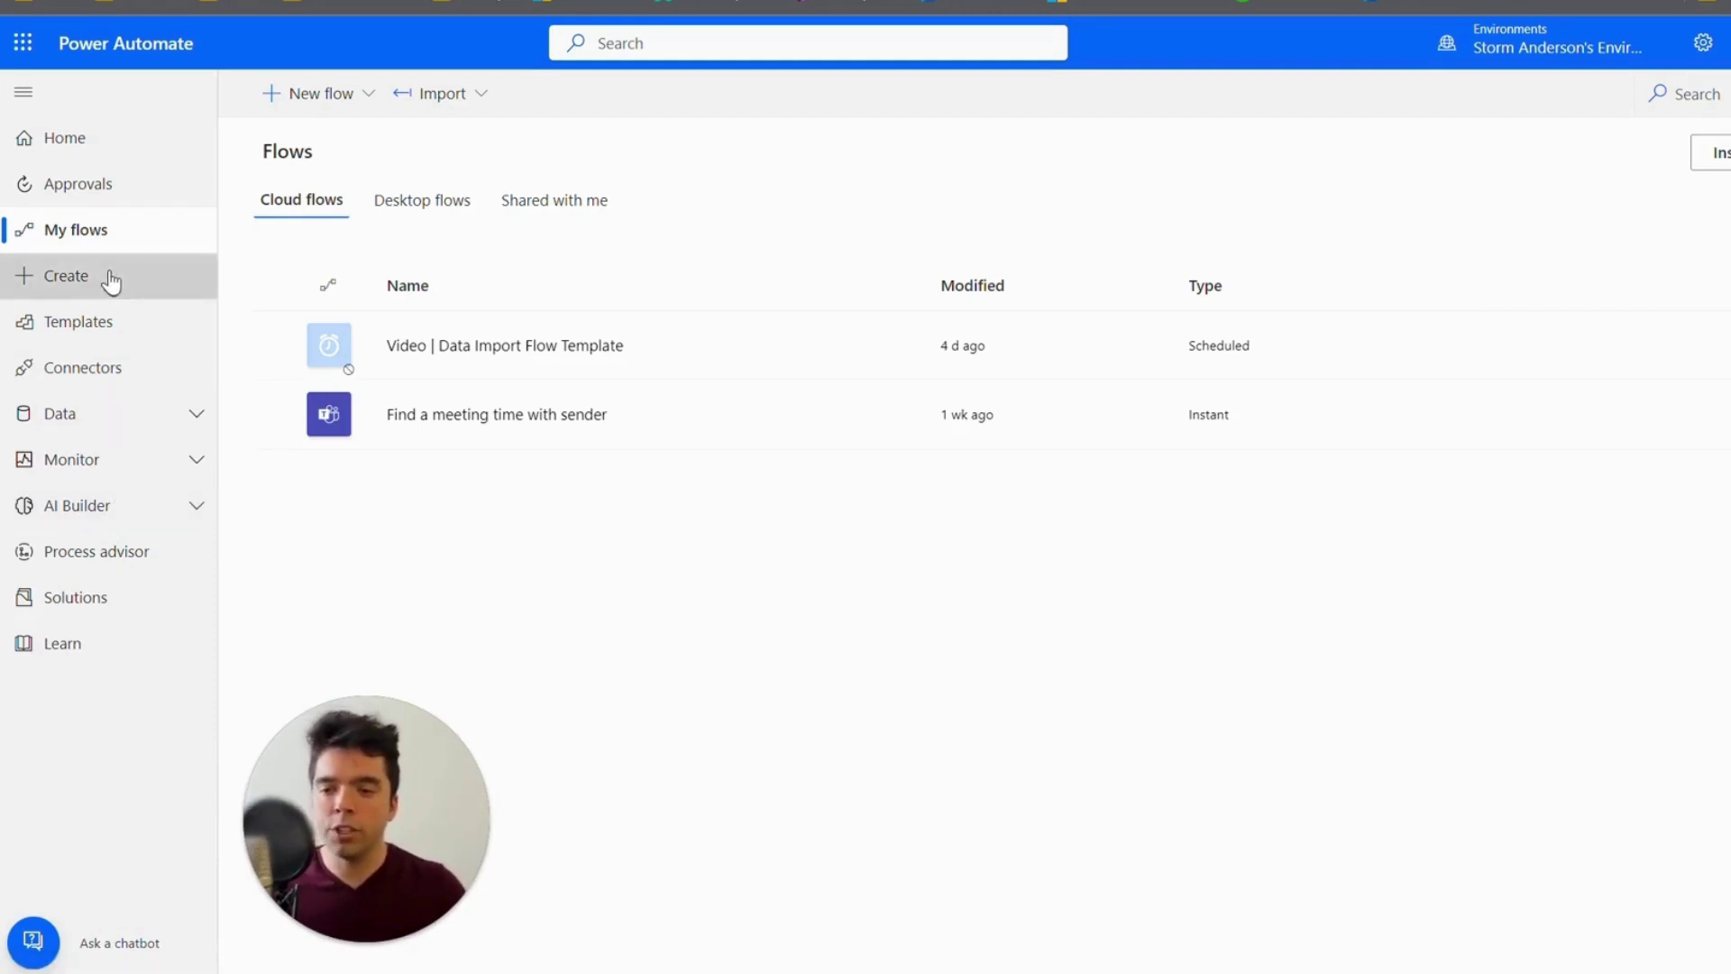
# Step: Create an untitled instant cloud flow and open it in the designer
pyautogui.click(66, 274)
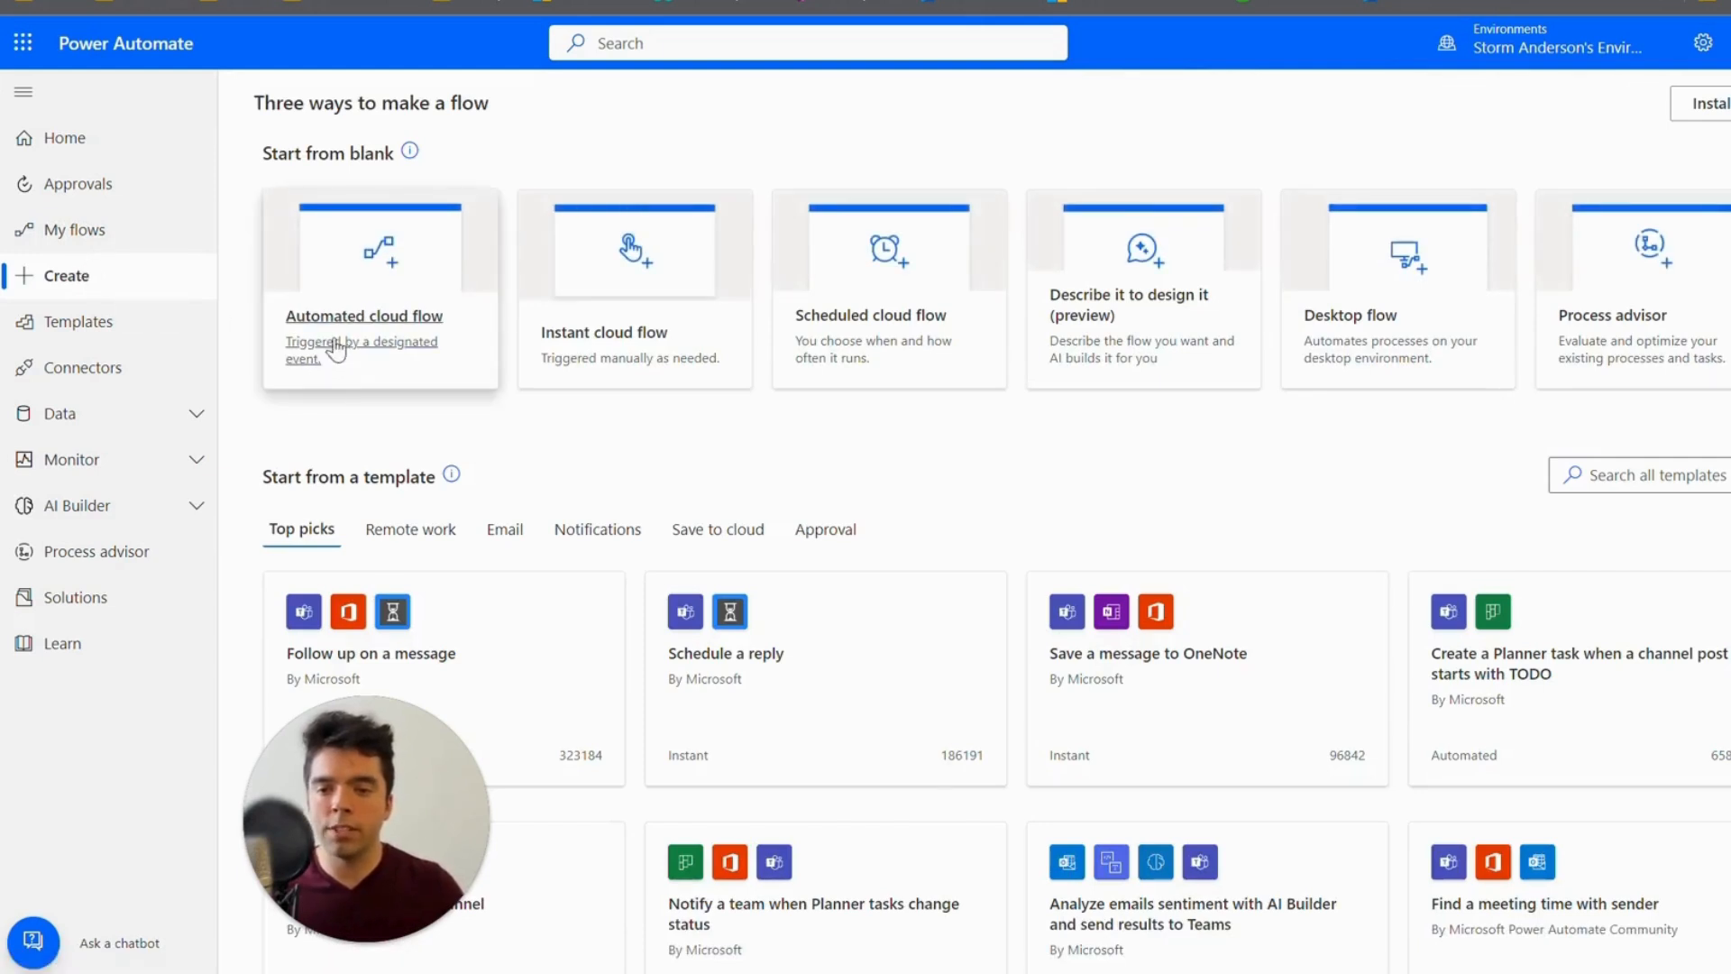
pyautogui.moveTo(1637, 341)
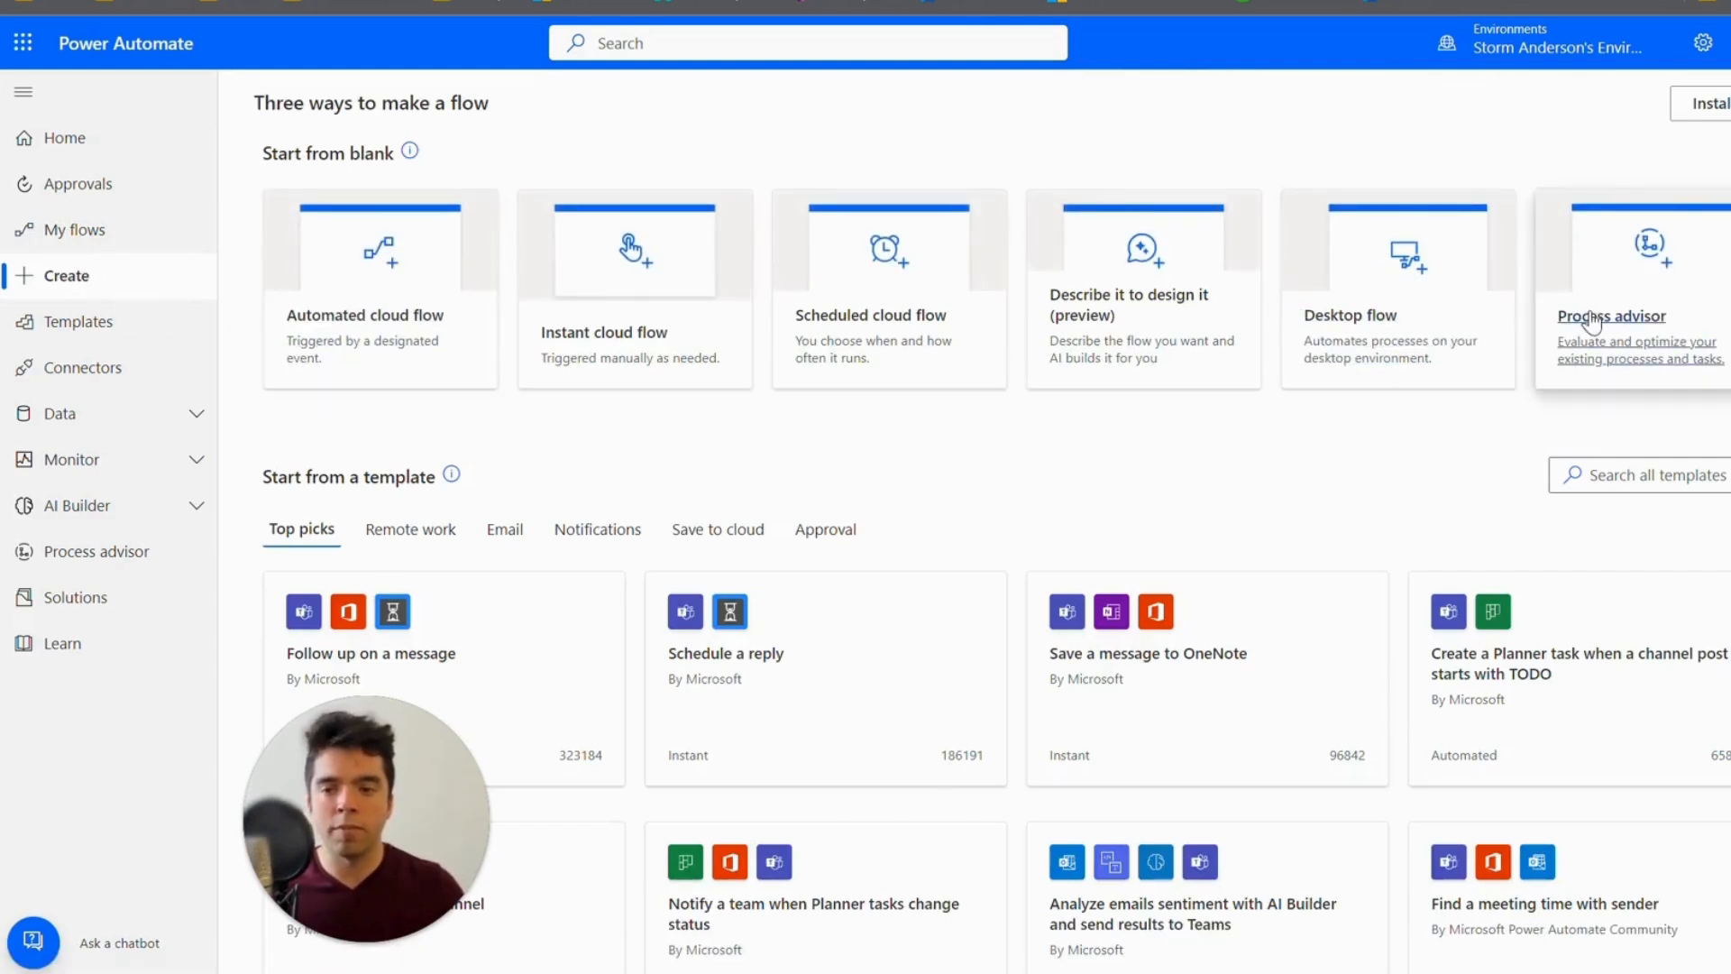
pyautogui.moveTo(635, 342)
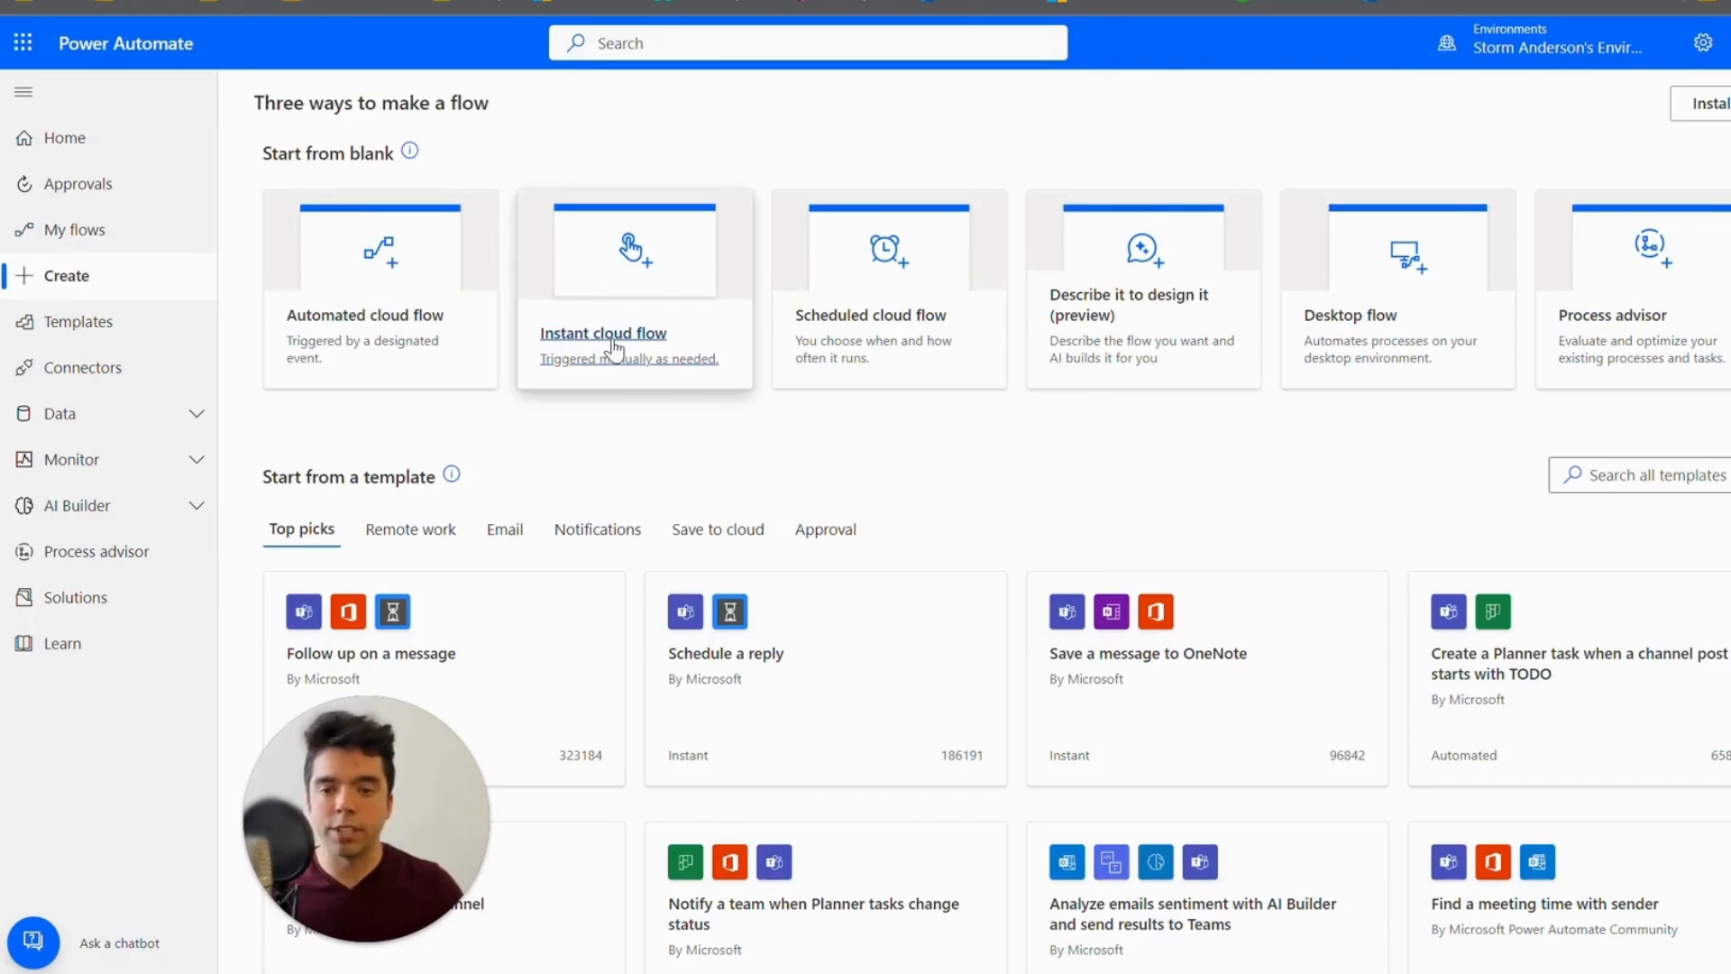
pyautogui.click(634, 287)
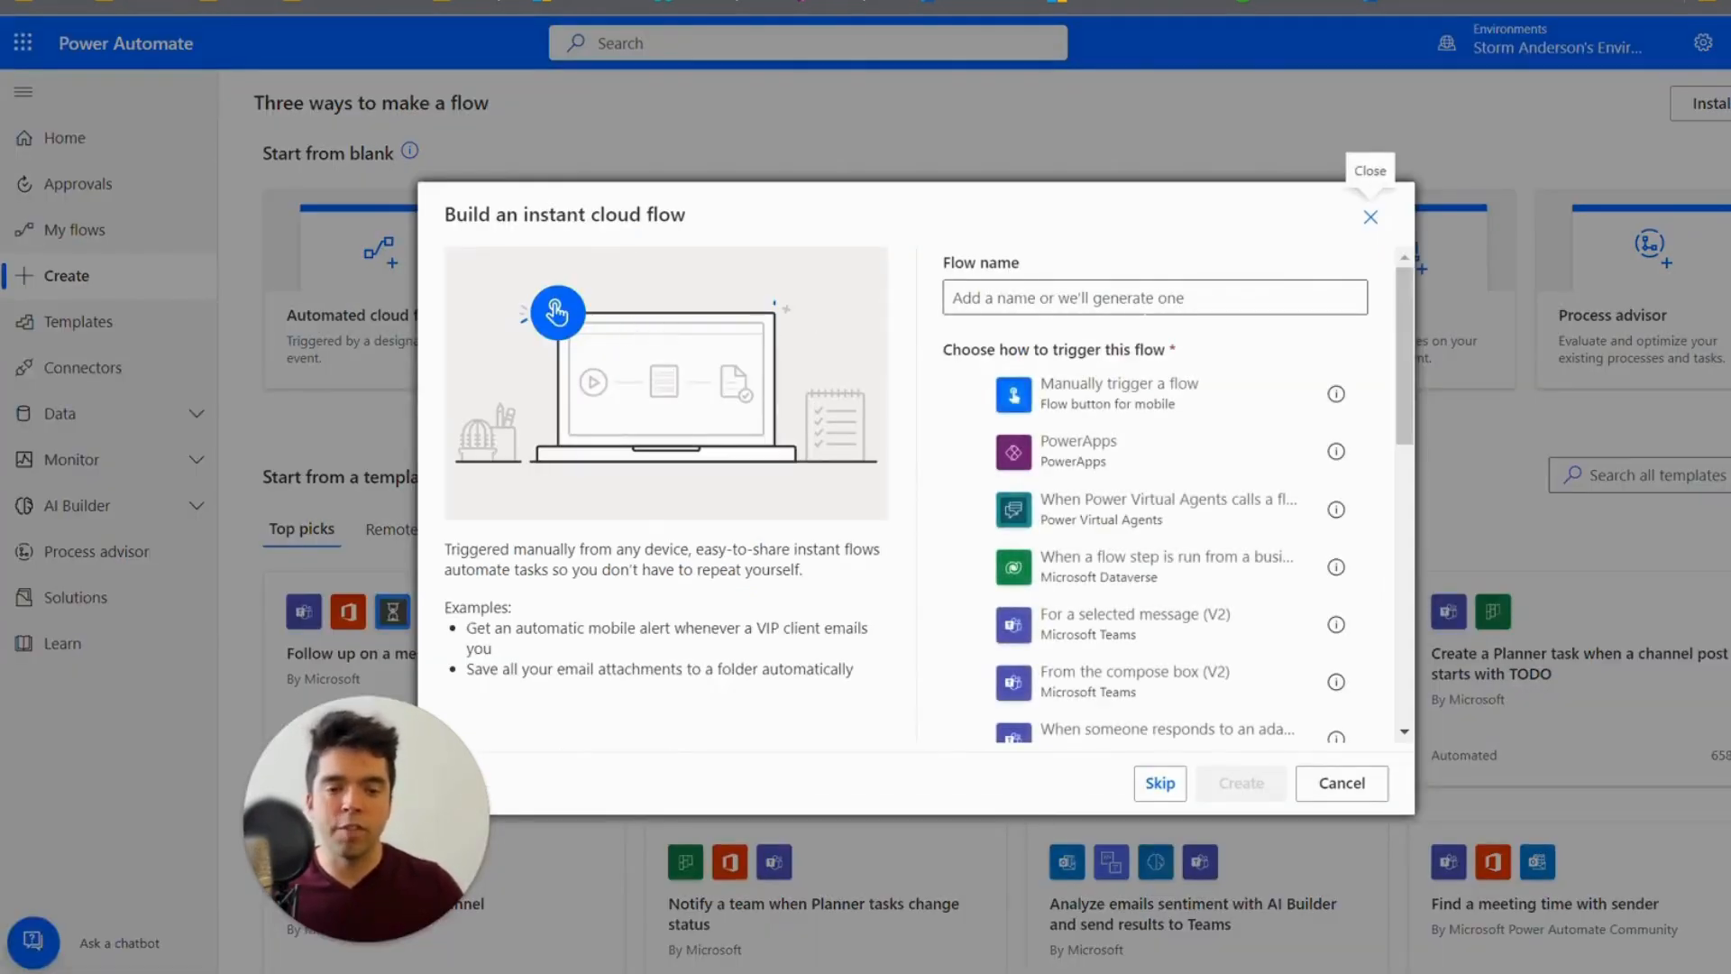
pyautogui.scroll(-3)
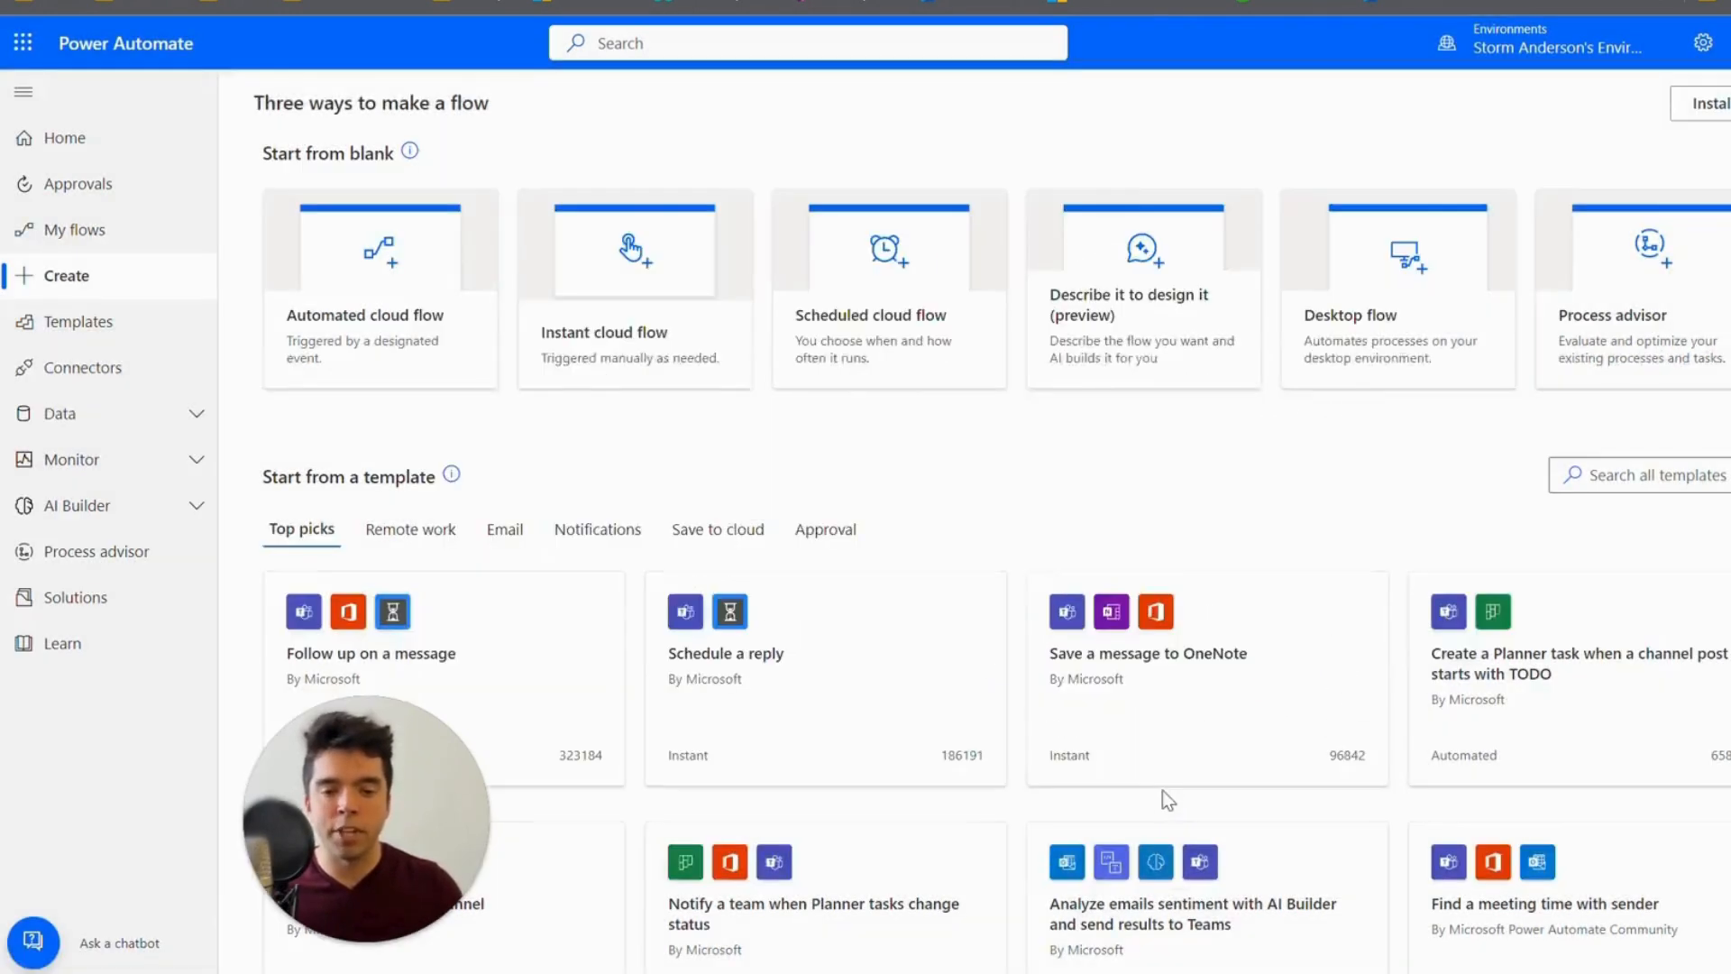
pyautogui.click(633, 288)
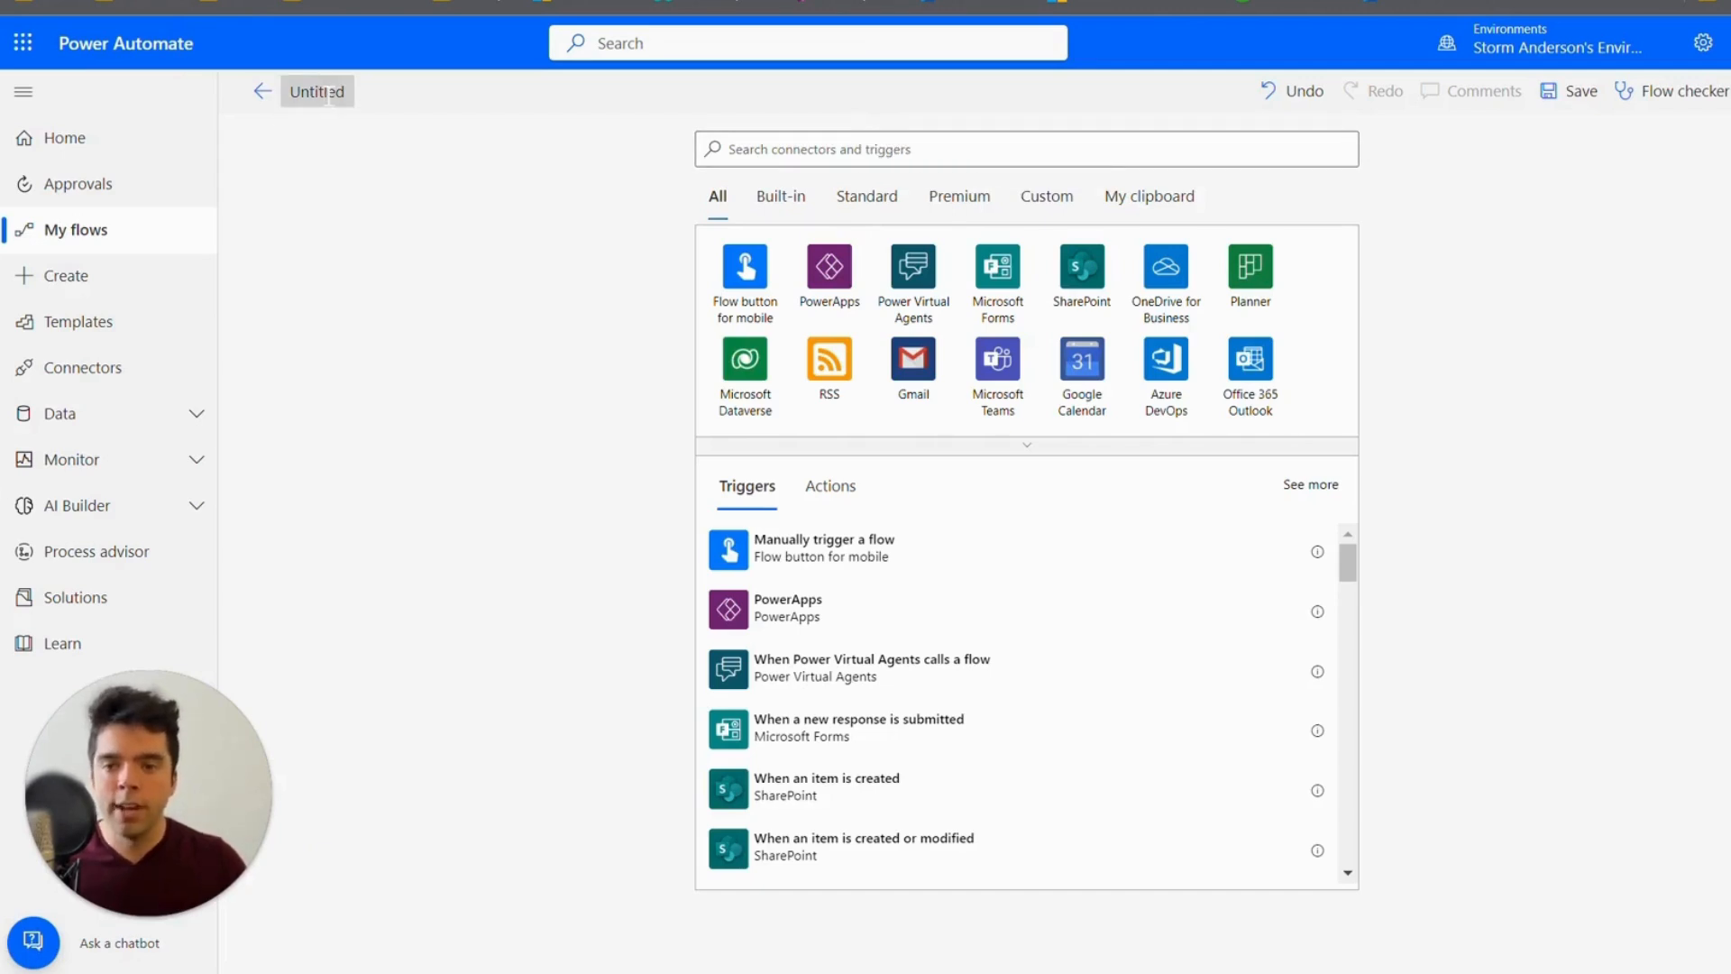
pyautogui.click(316, 90)
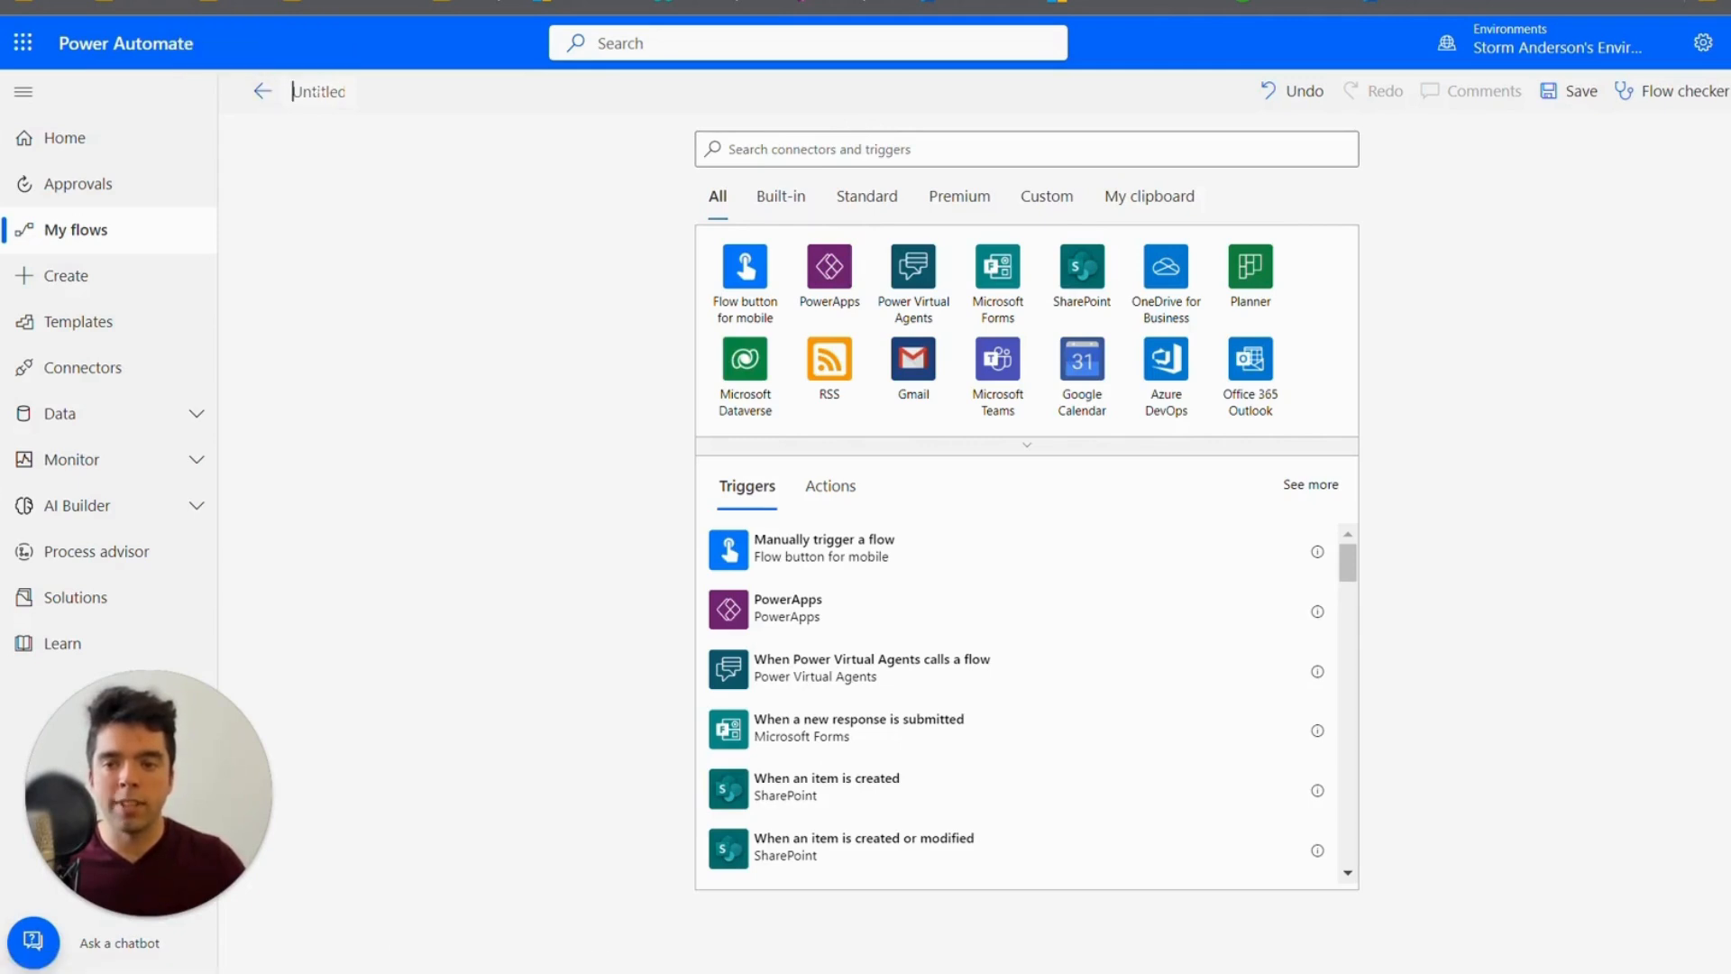
pyautogui.moveTo(370, 138)
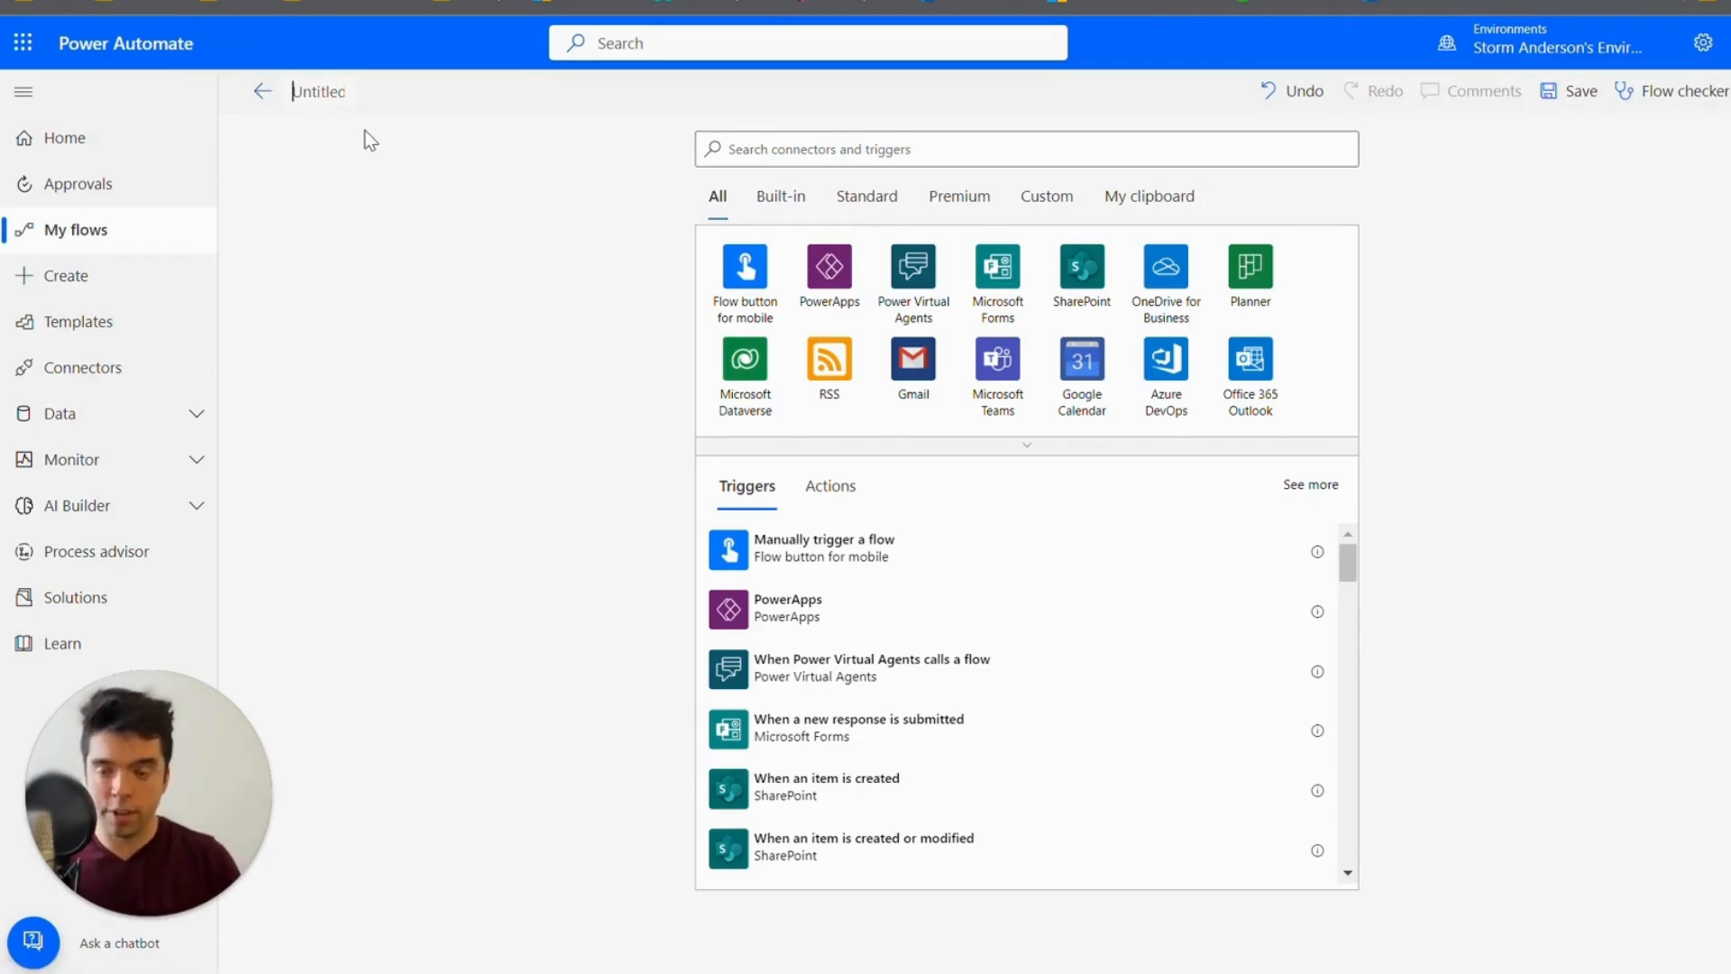
pyautogui.write('My First Flow')
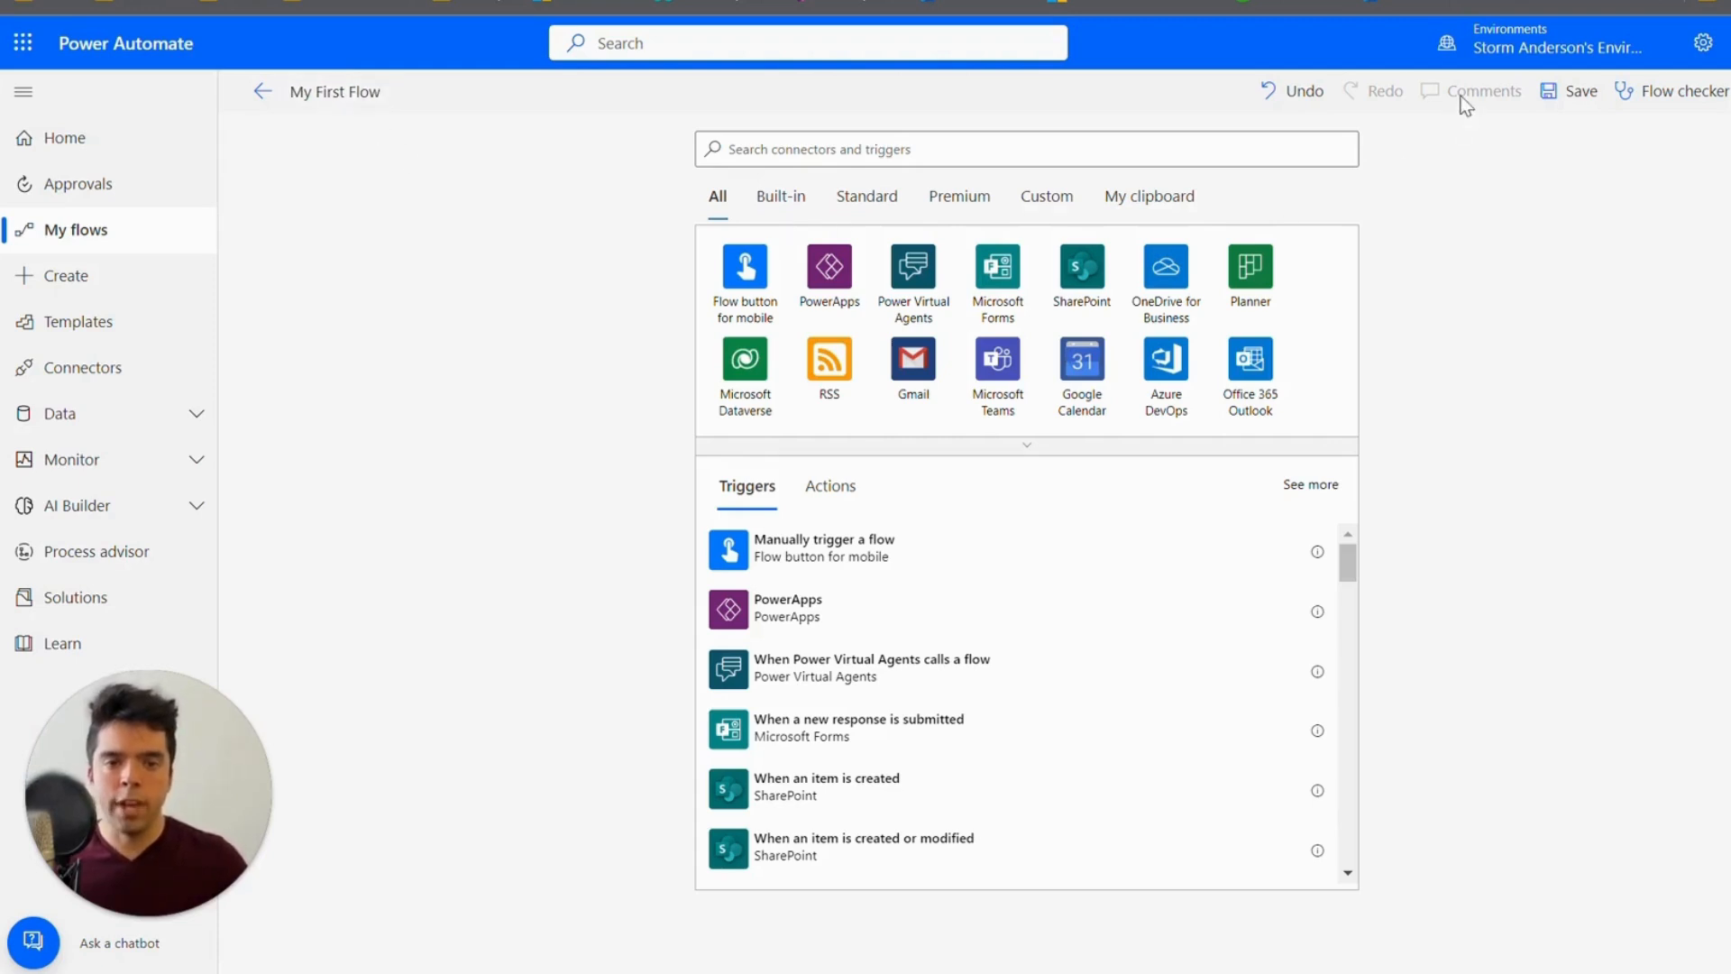
pyautogui.moveTo(1580, 90)
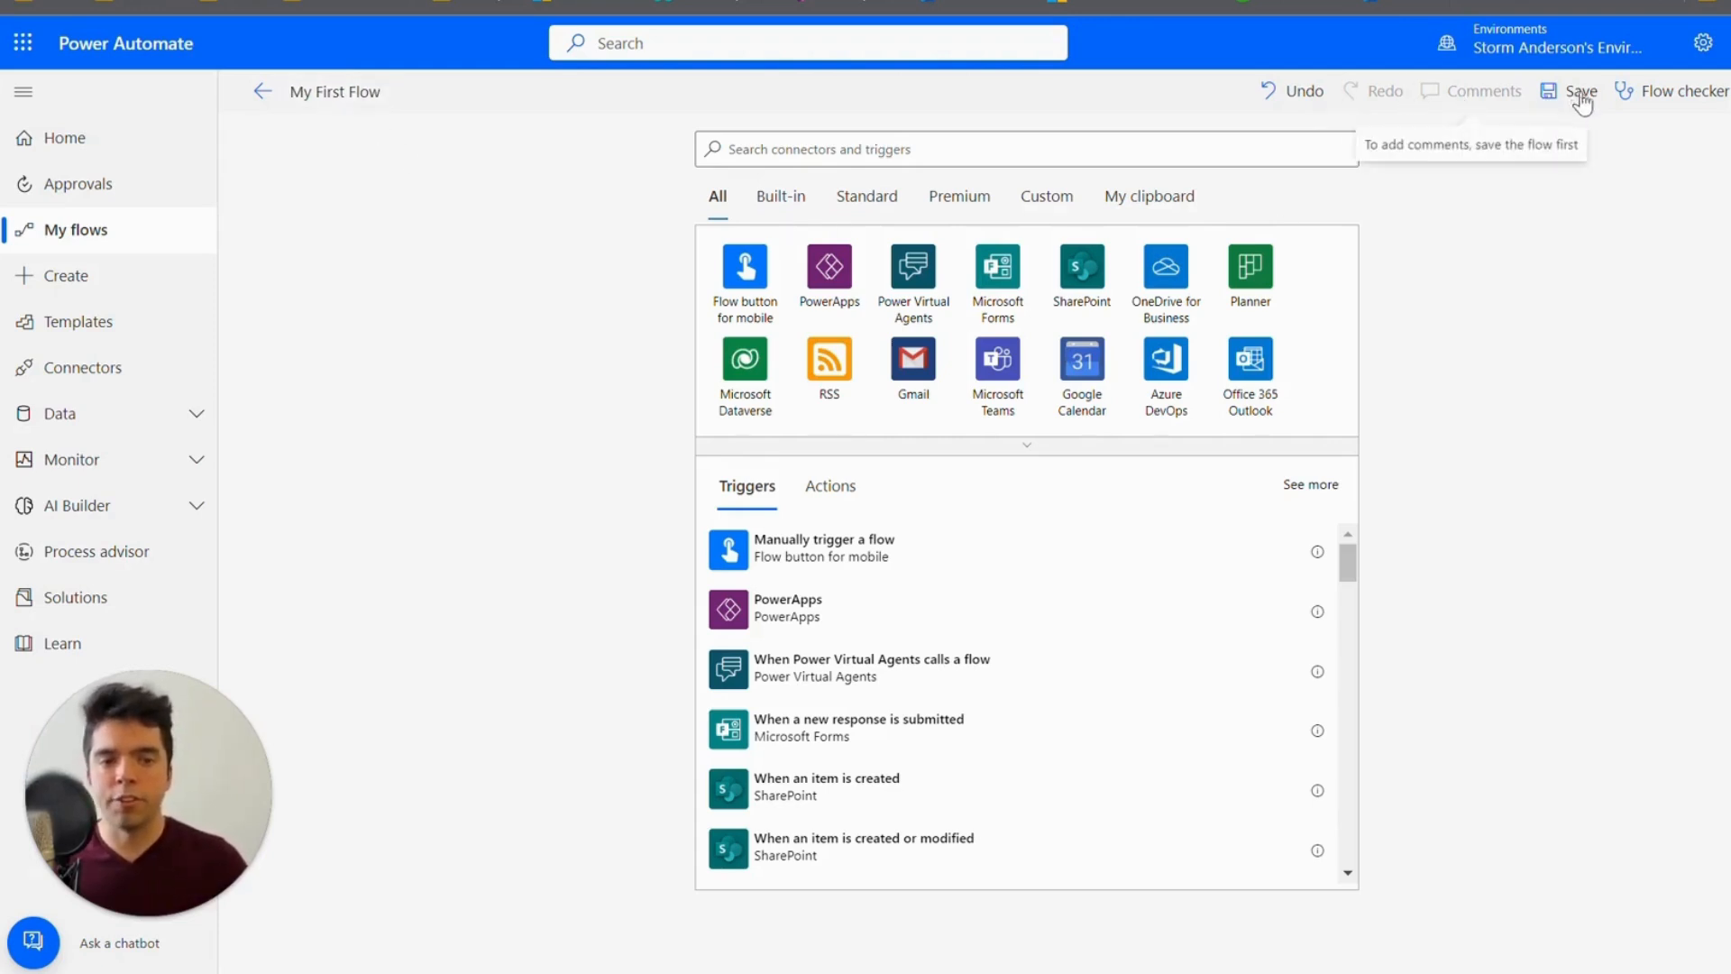
pyautogui.moveTo(1705, 92)
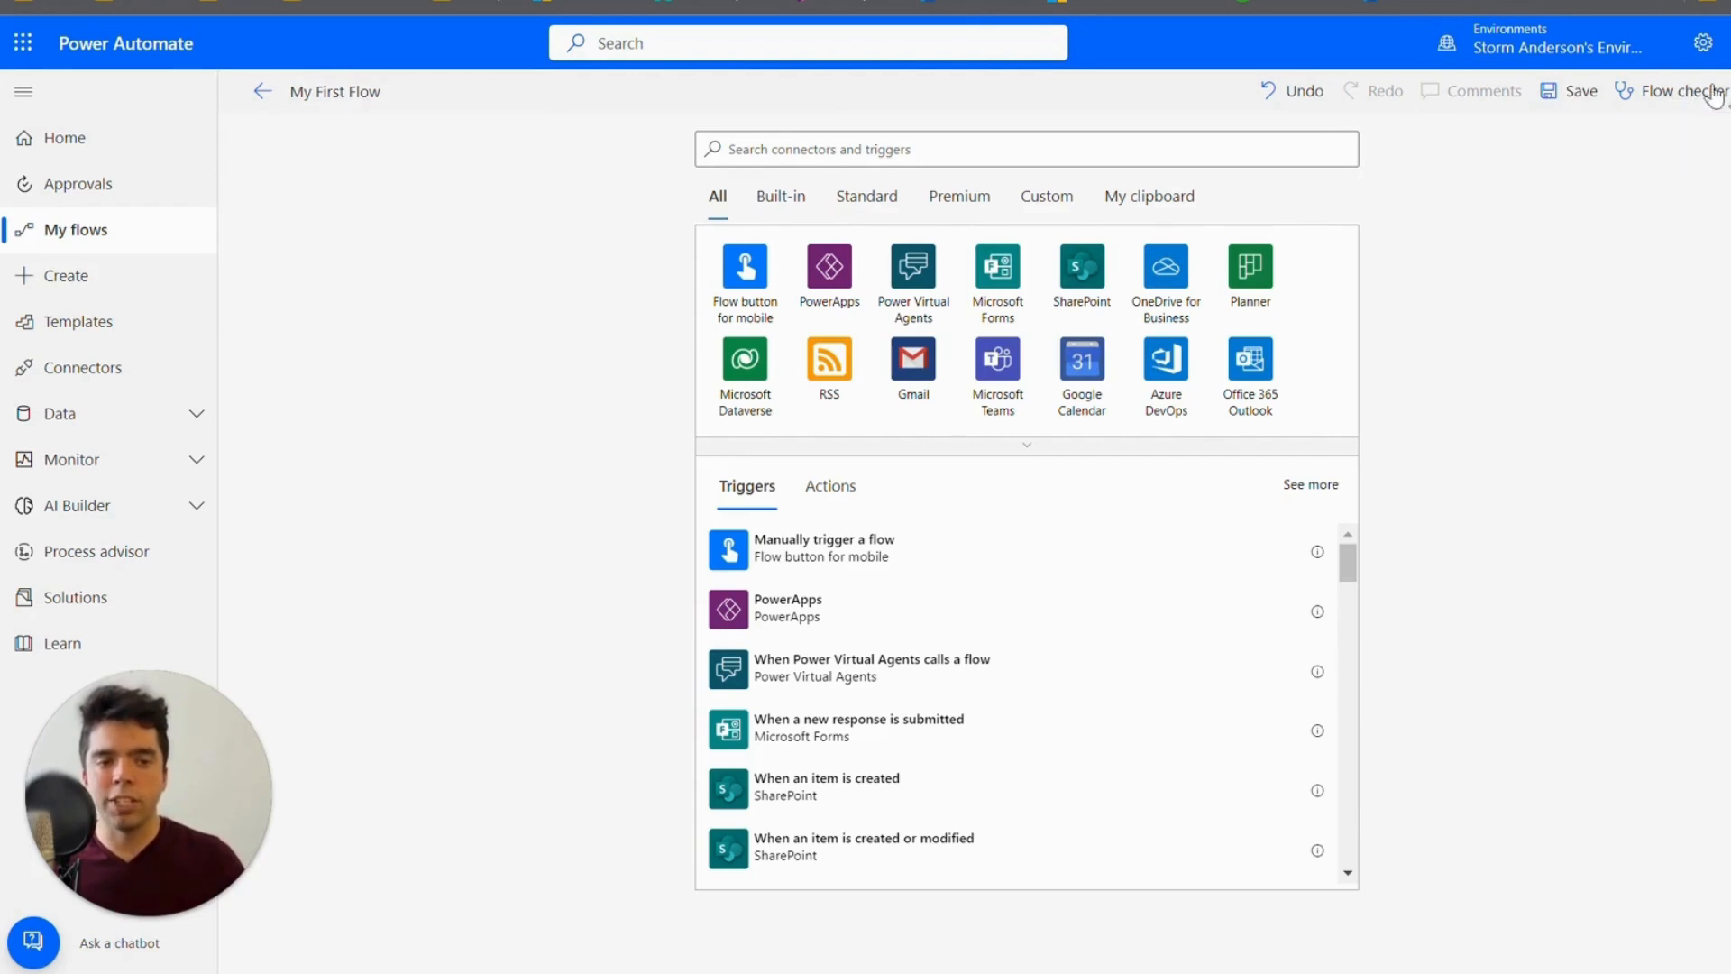
pyautogui.moveTo(1711, 97)
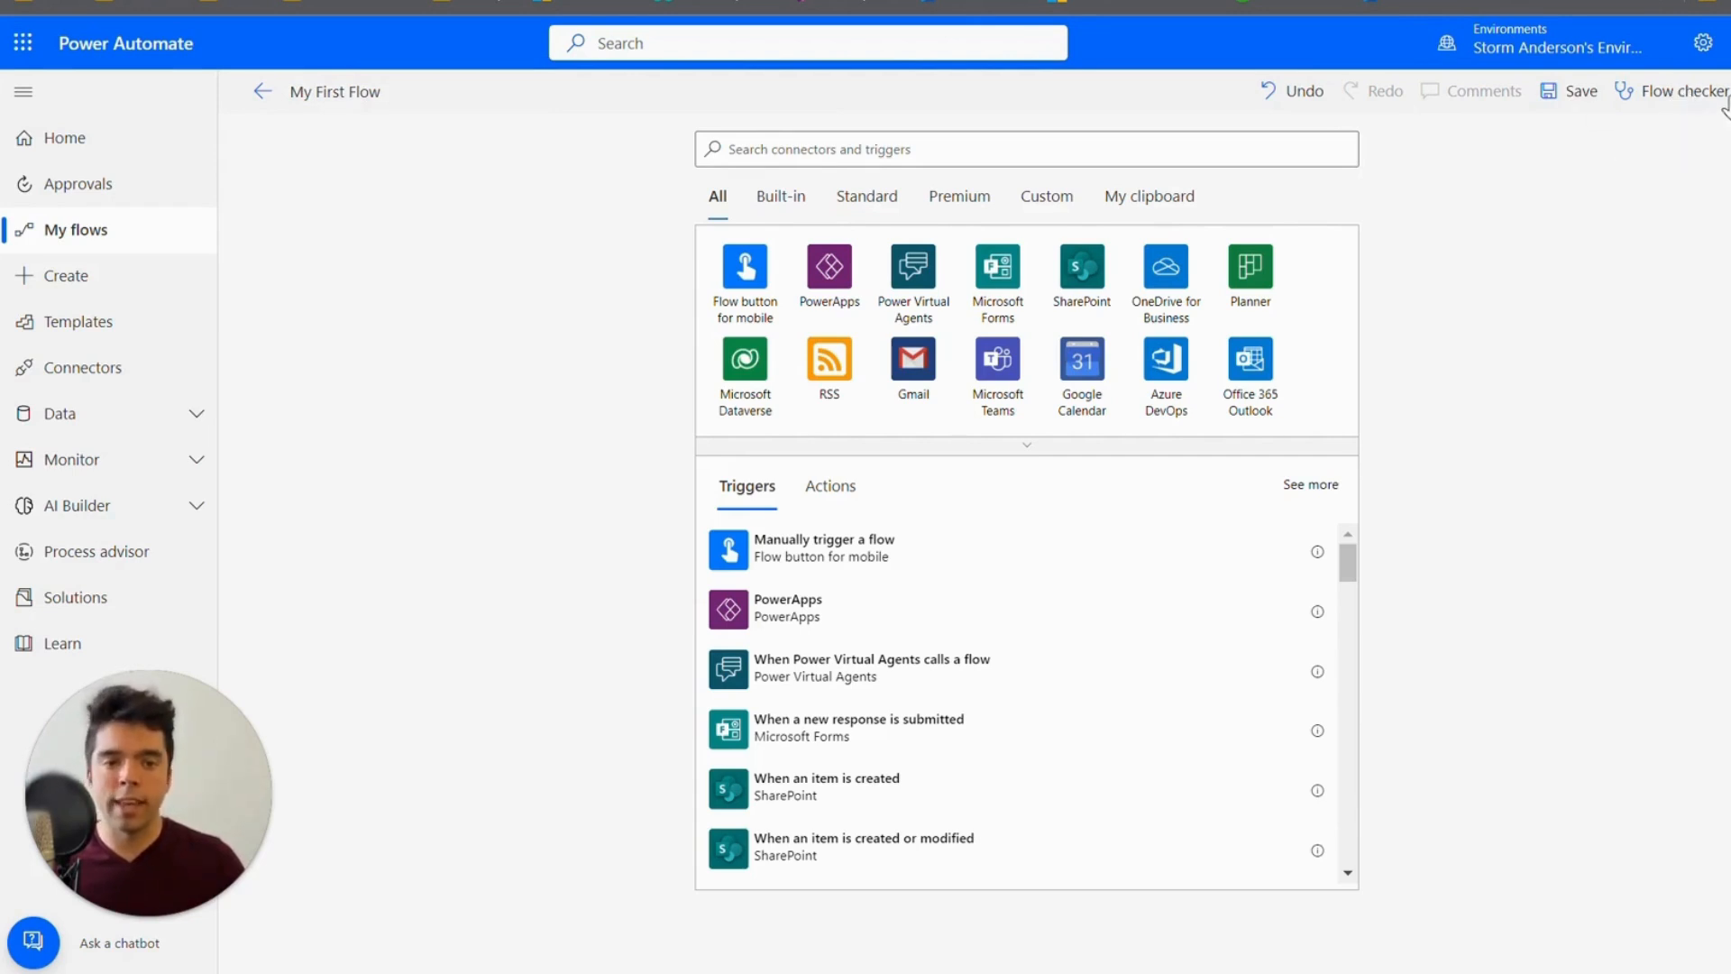
pyautogui.moveTo(905, 134)
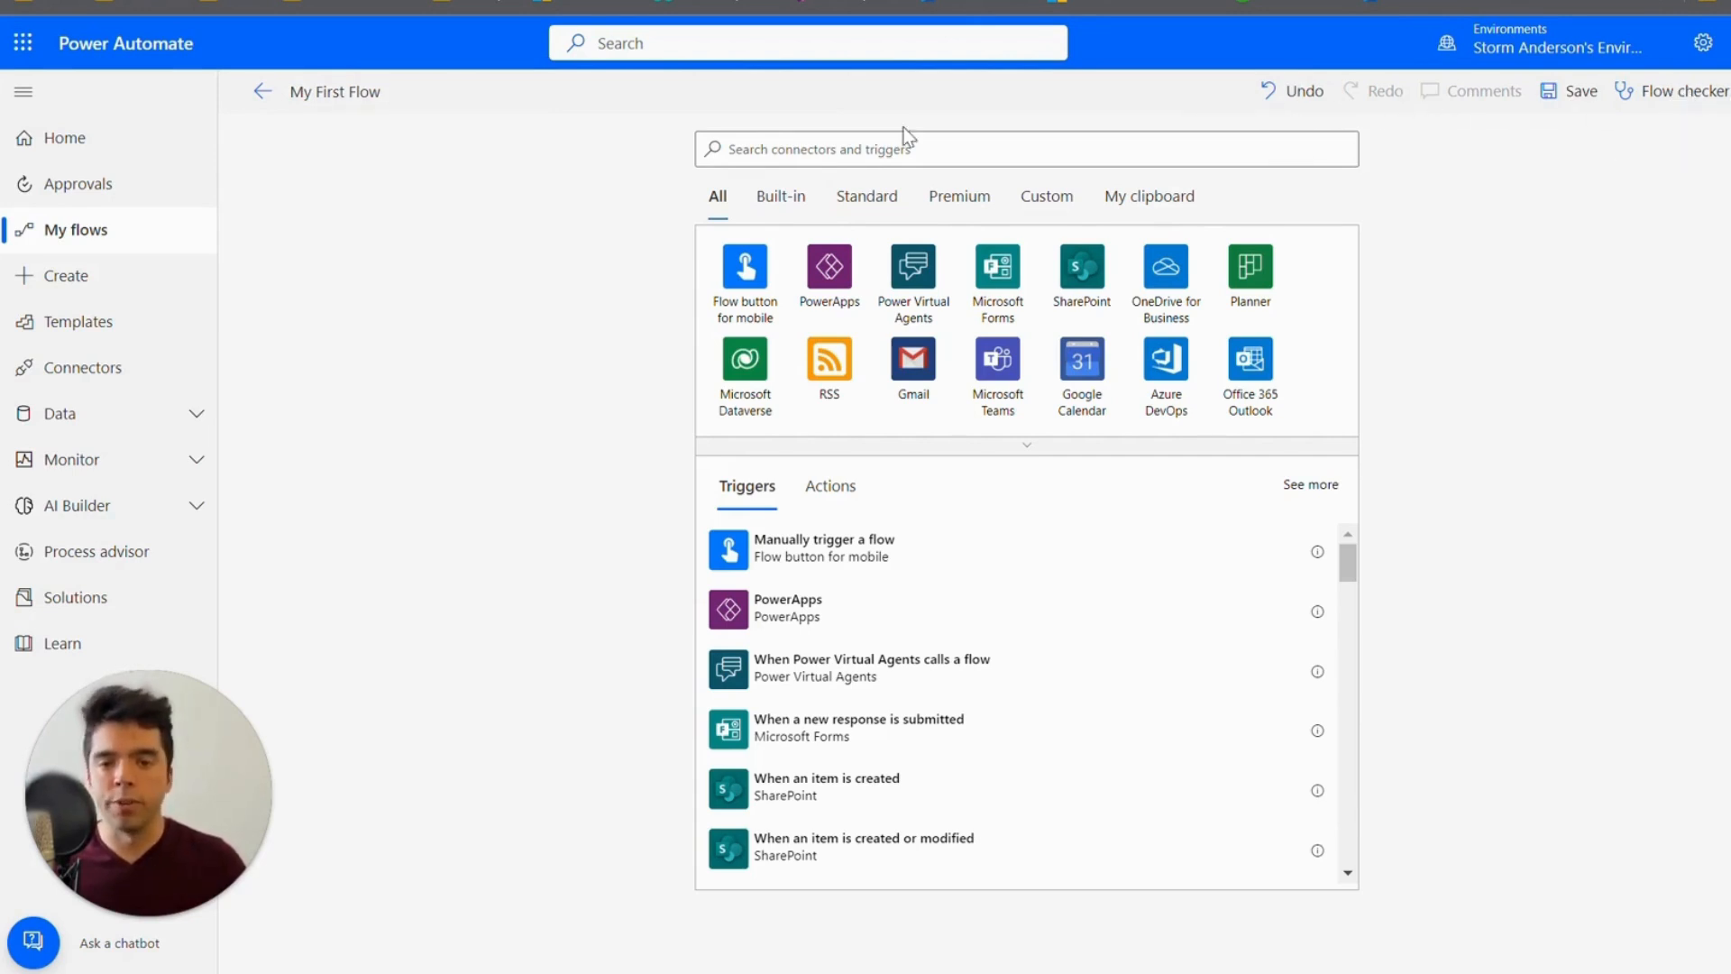
pyautogui.moveTo(905, 149)
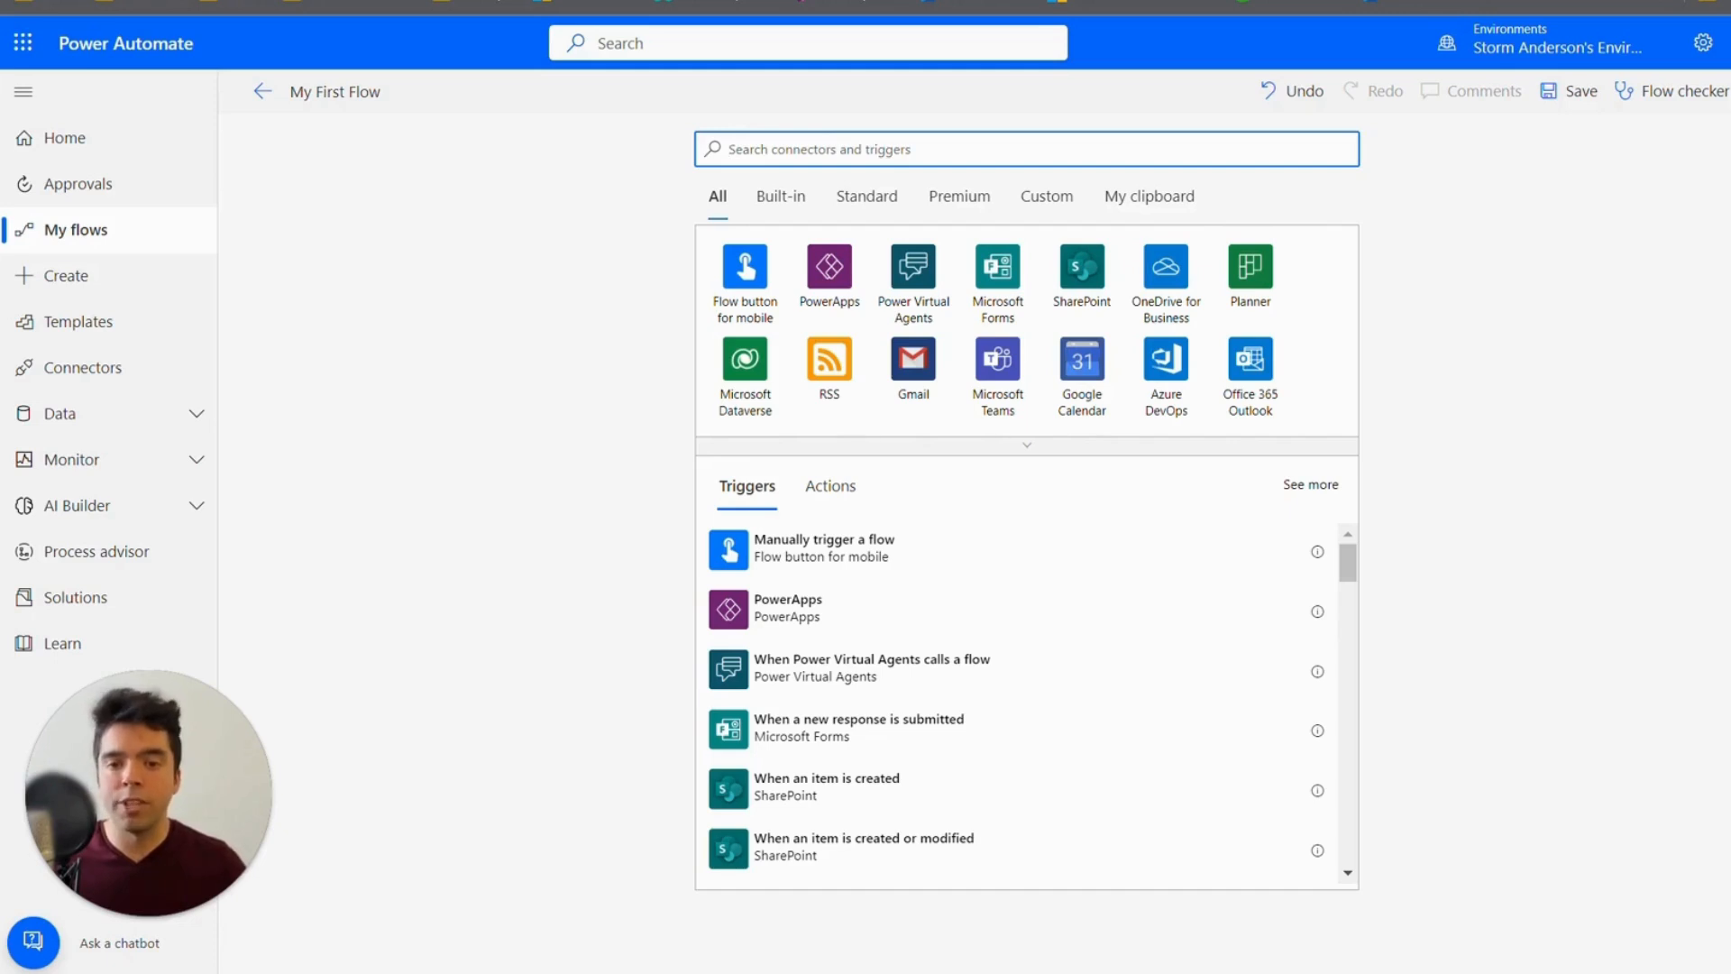
pyautogui.moveTo(744, 271)
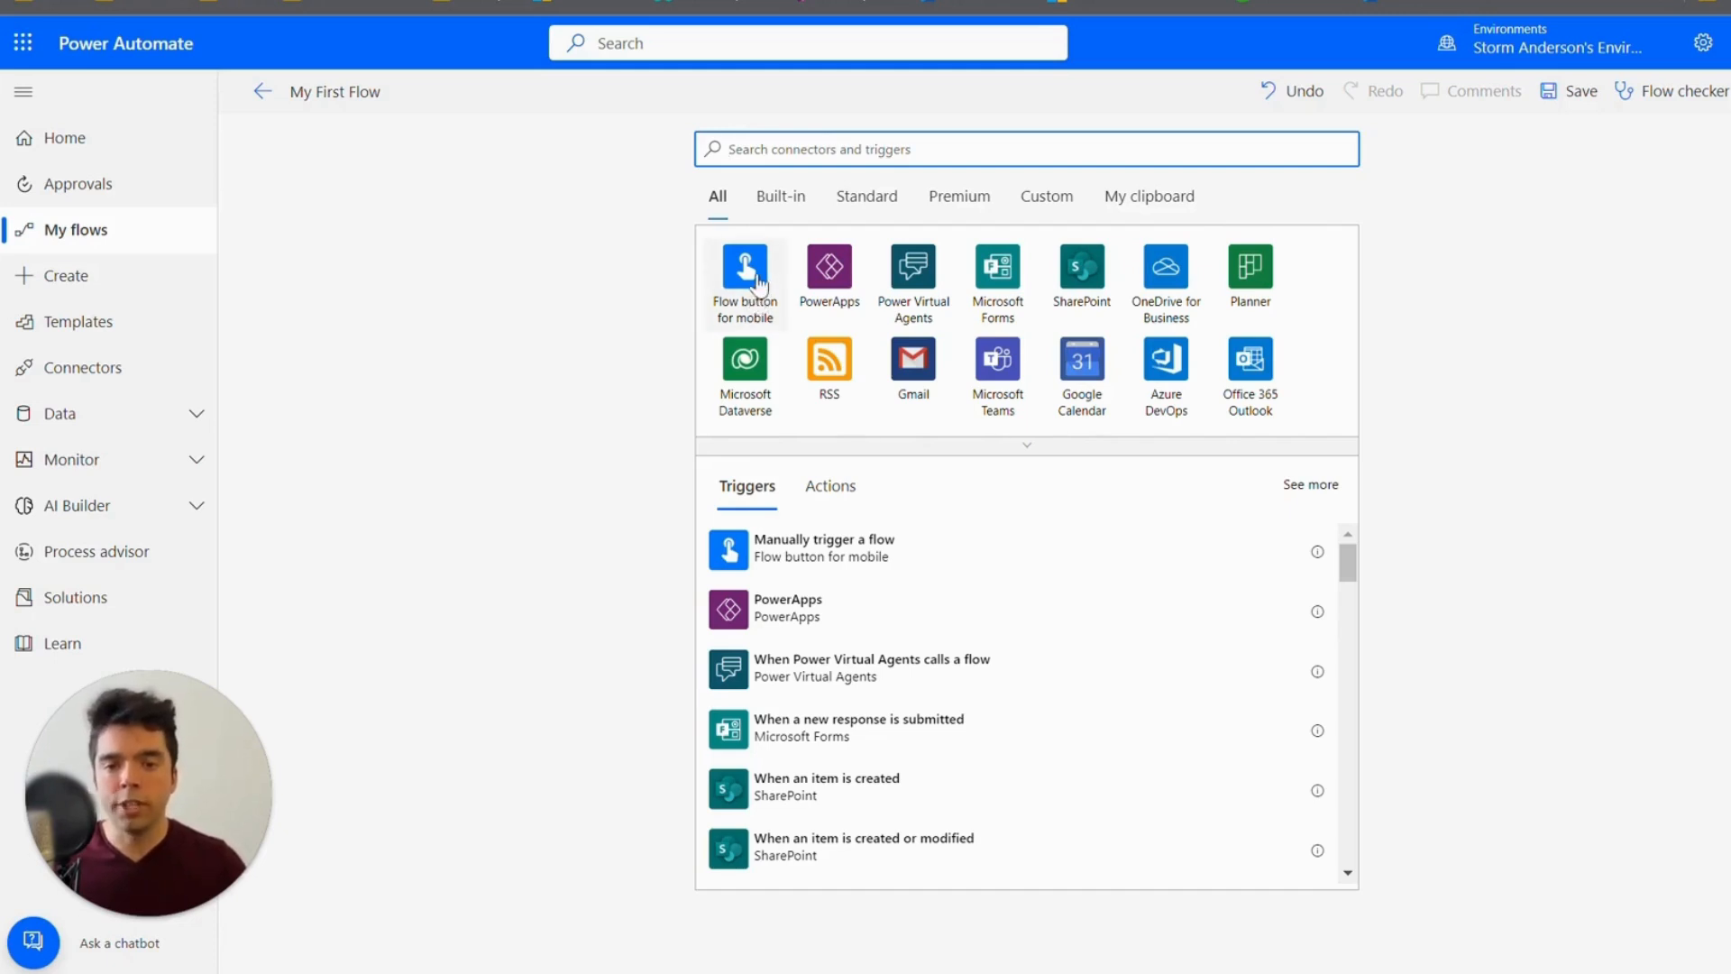
pyautogui.moveTo(1166, 321)
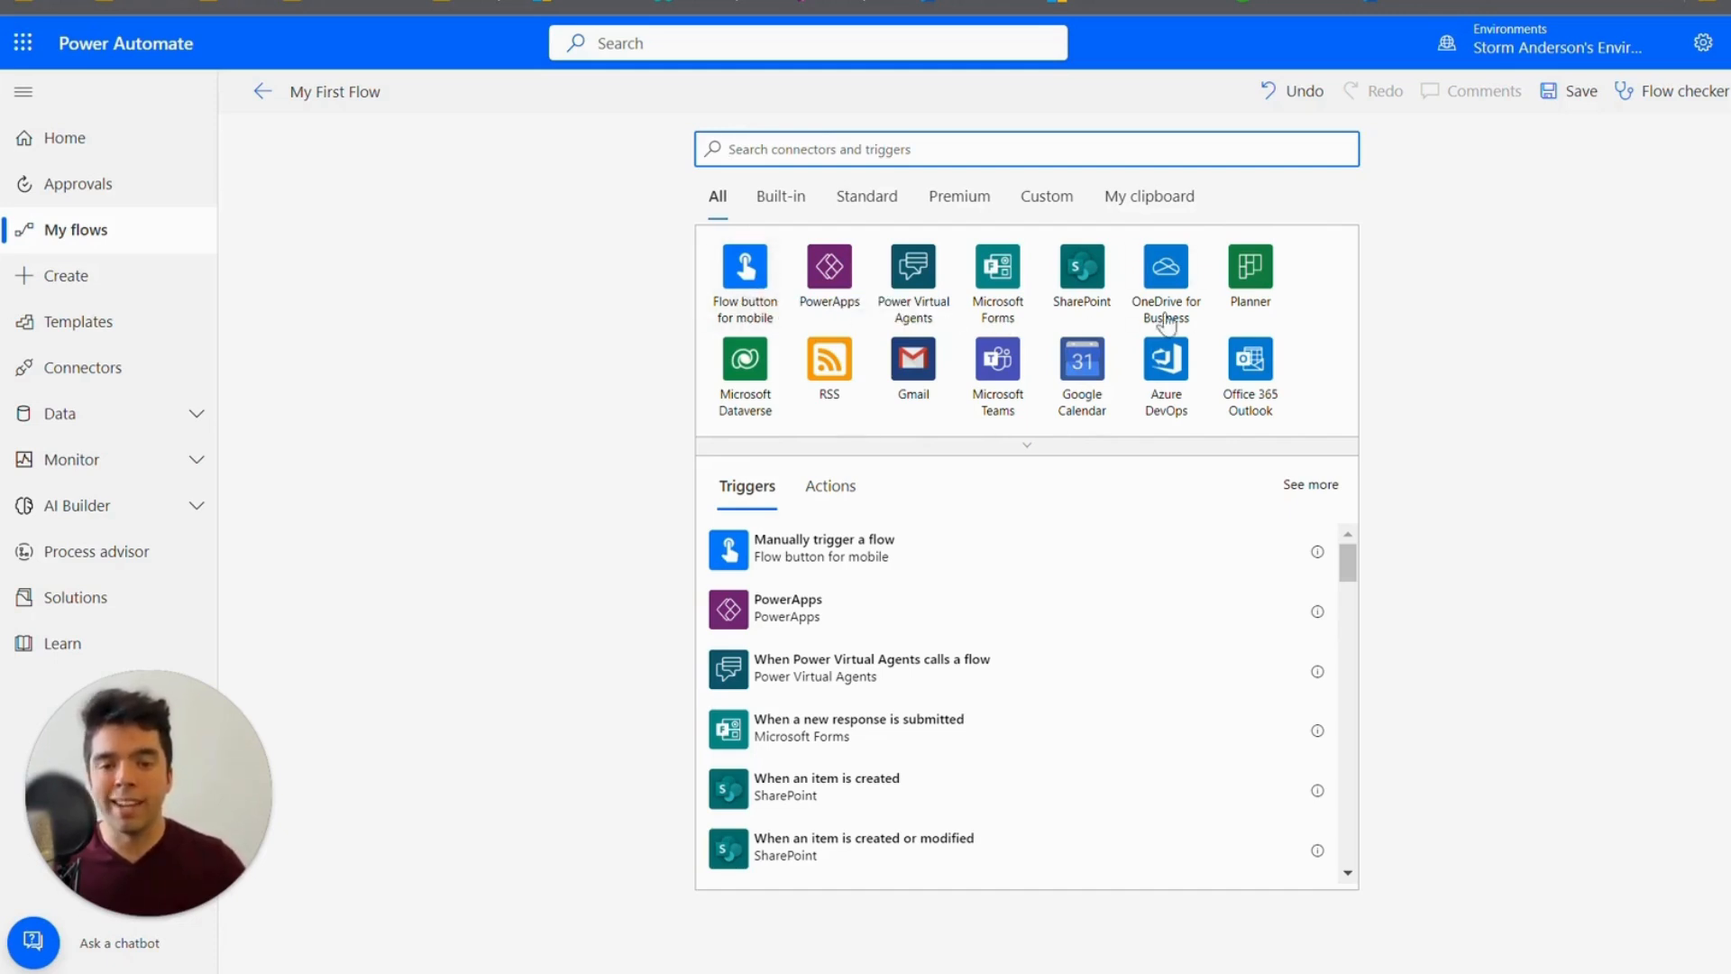
# Step: Choose 'Manually trigger a flow' from the Triggers list
pyautogui.scroll(-3)
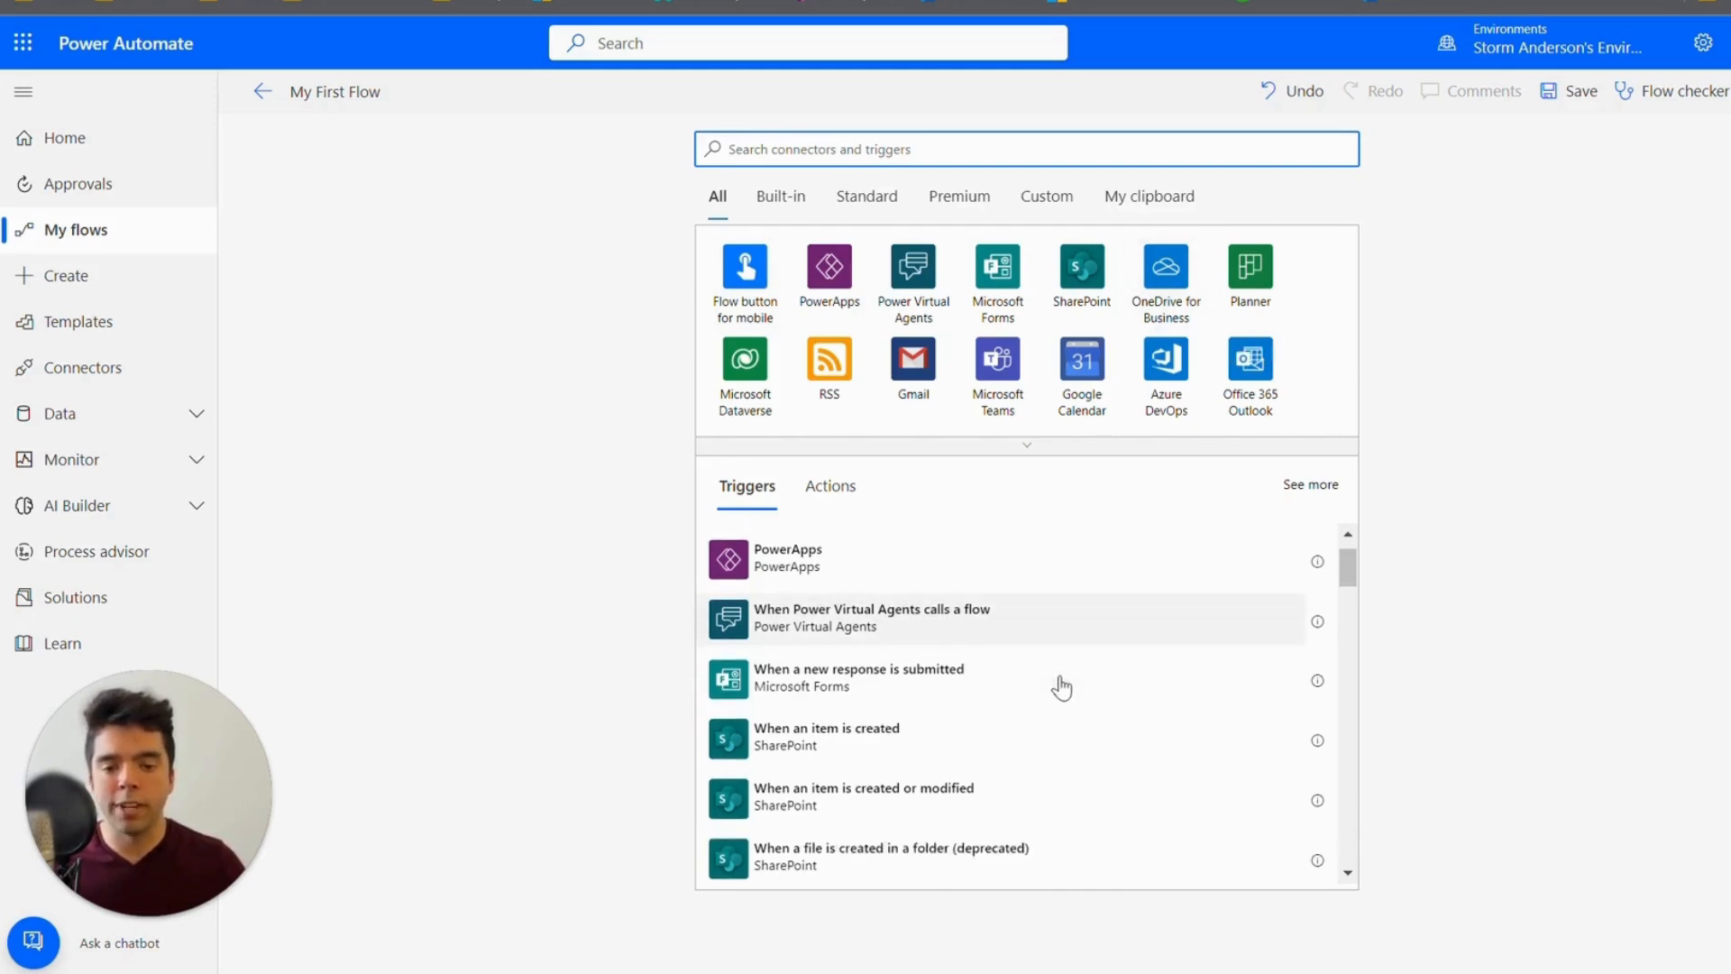
pyautogui.scroll(-3)
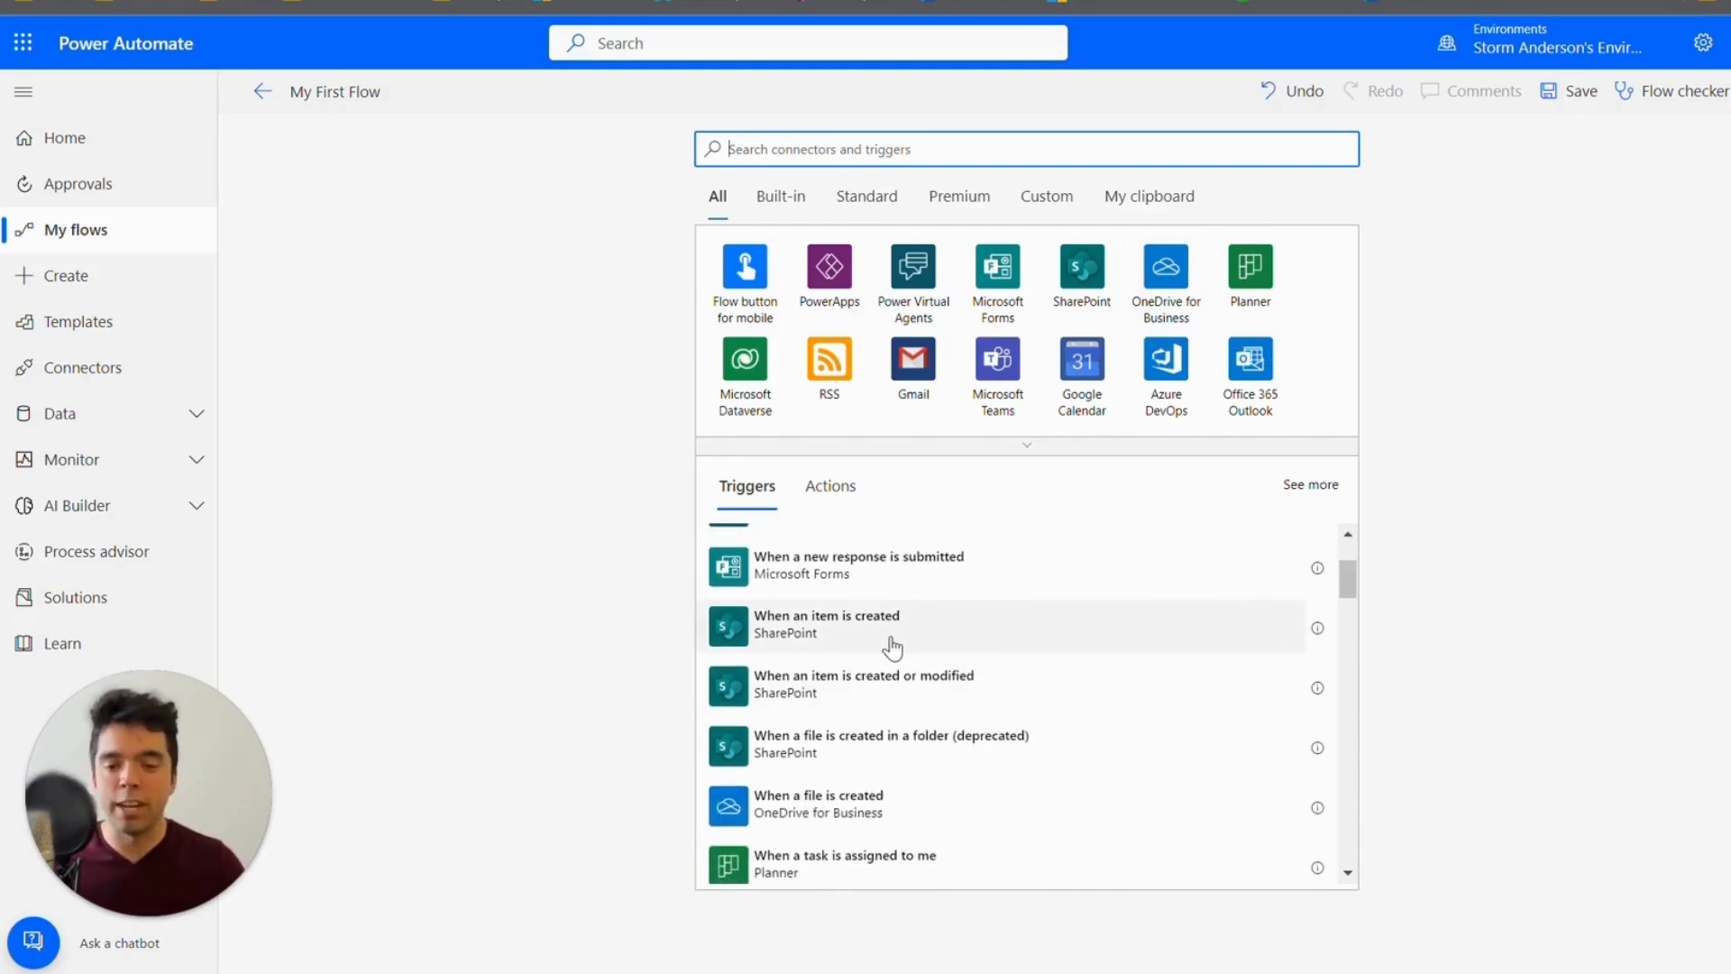
pyautogui.moveTo(880, 704)
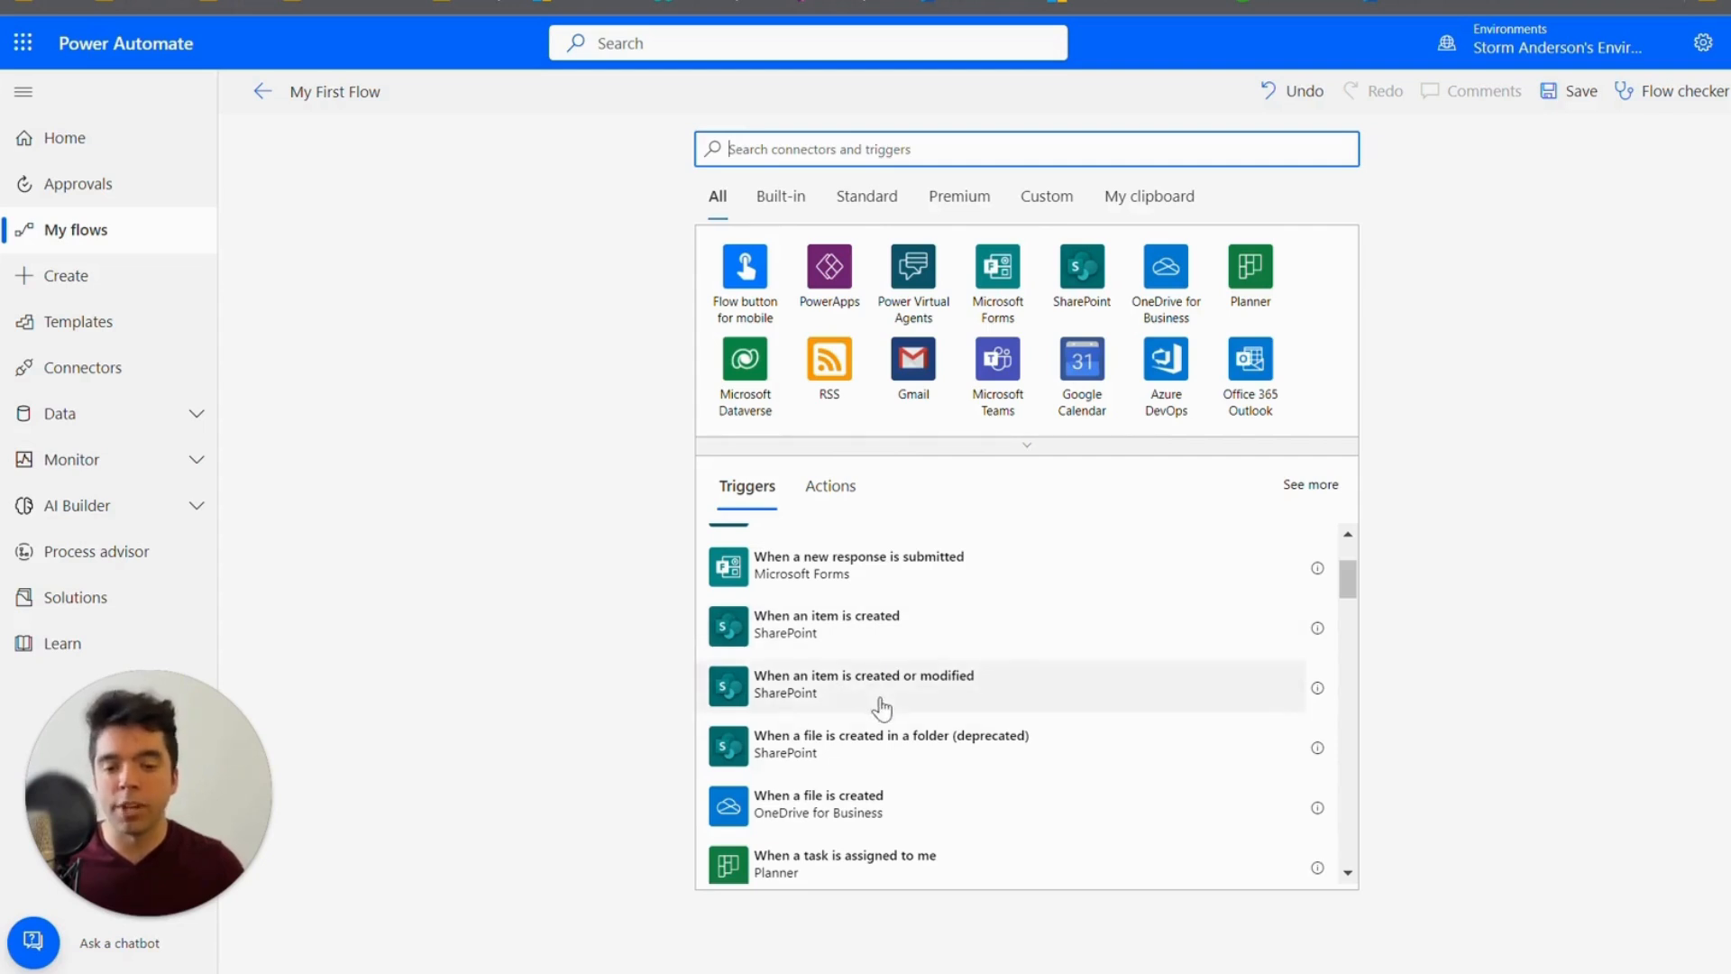
pyautogui.moveTo(883, 759)
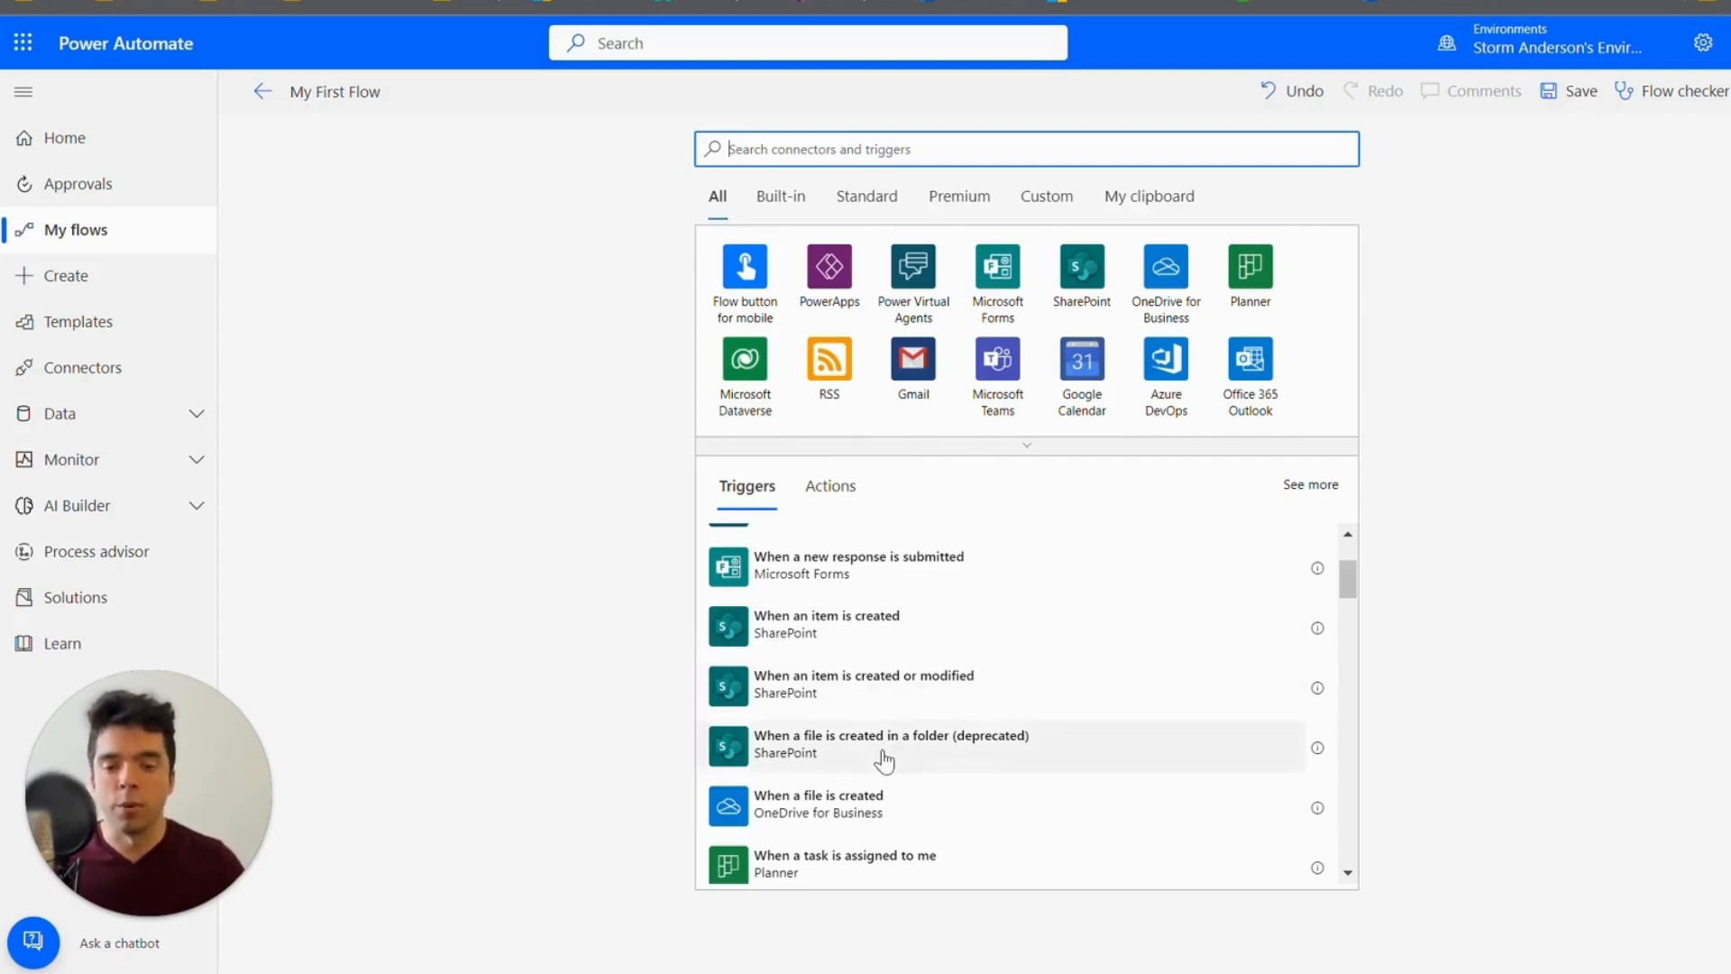
pyautogui.moveTo(880, 643)
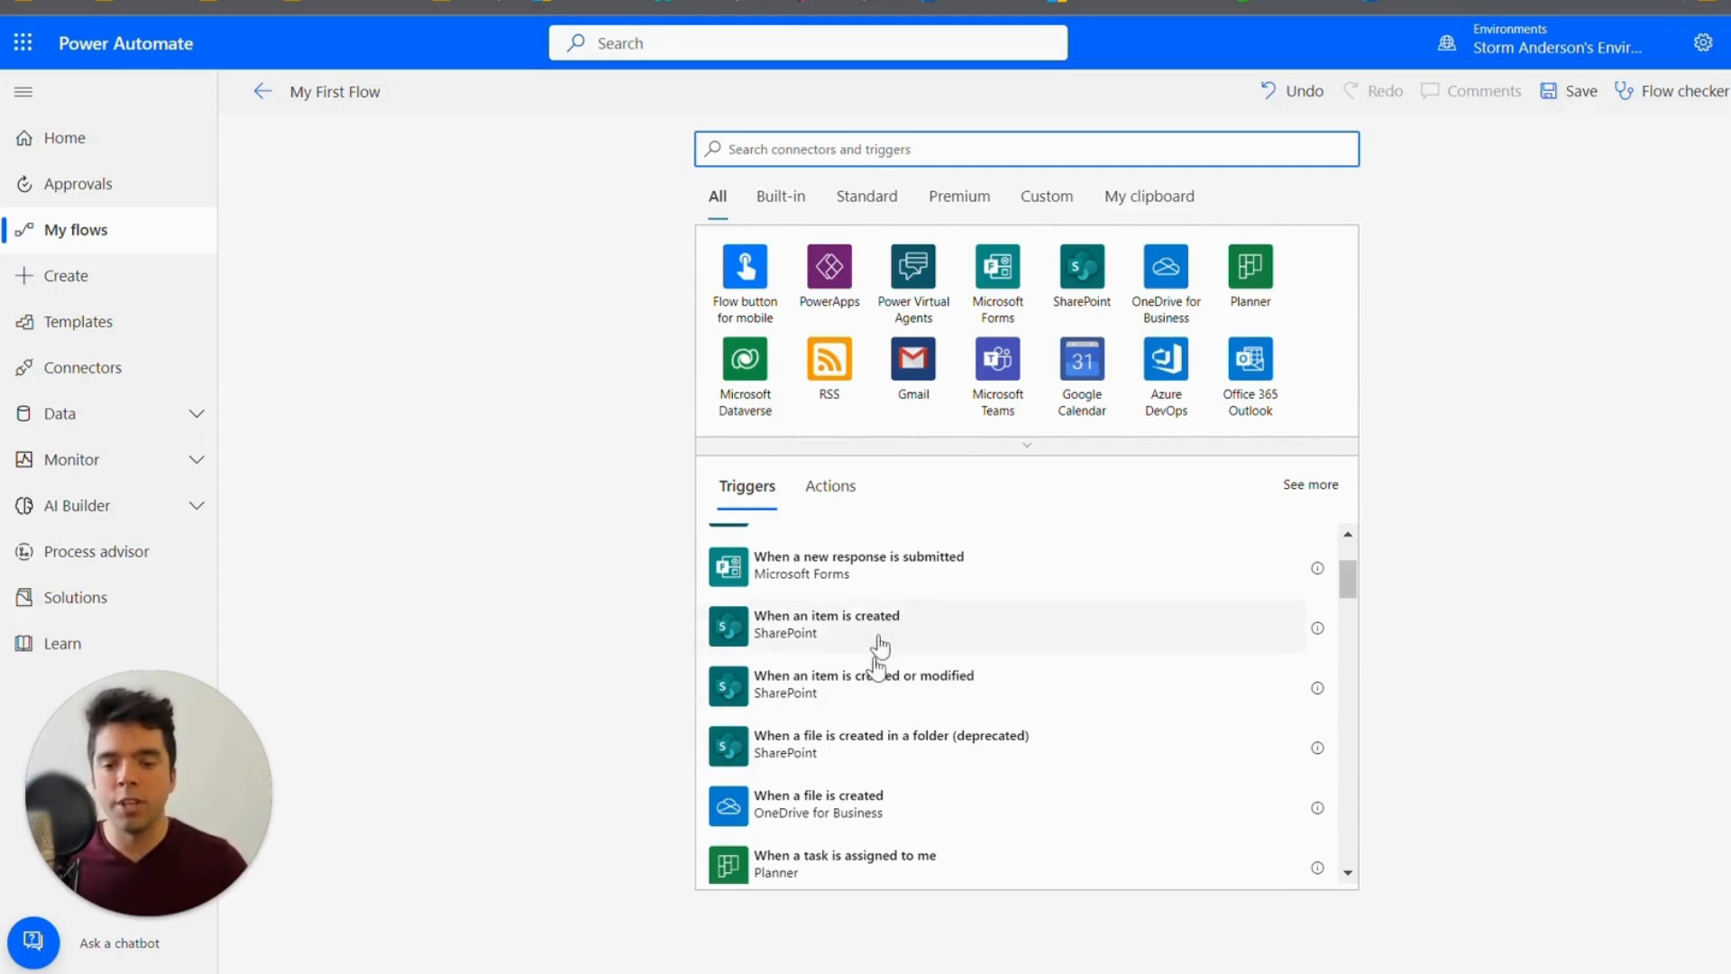
pyautogui.moveTo(871, 703)
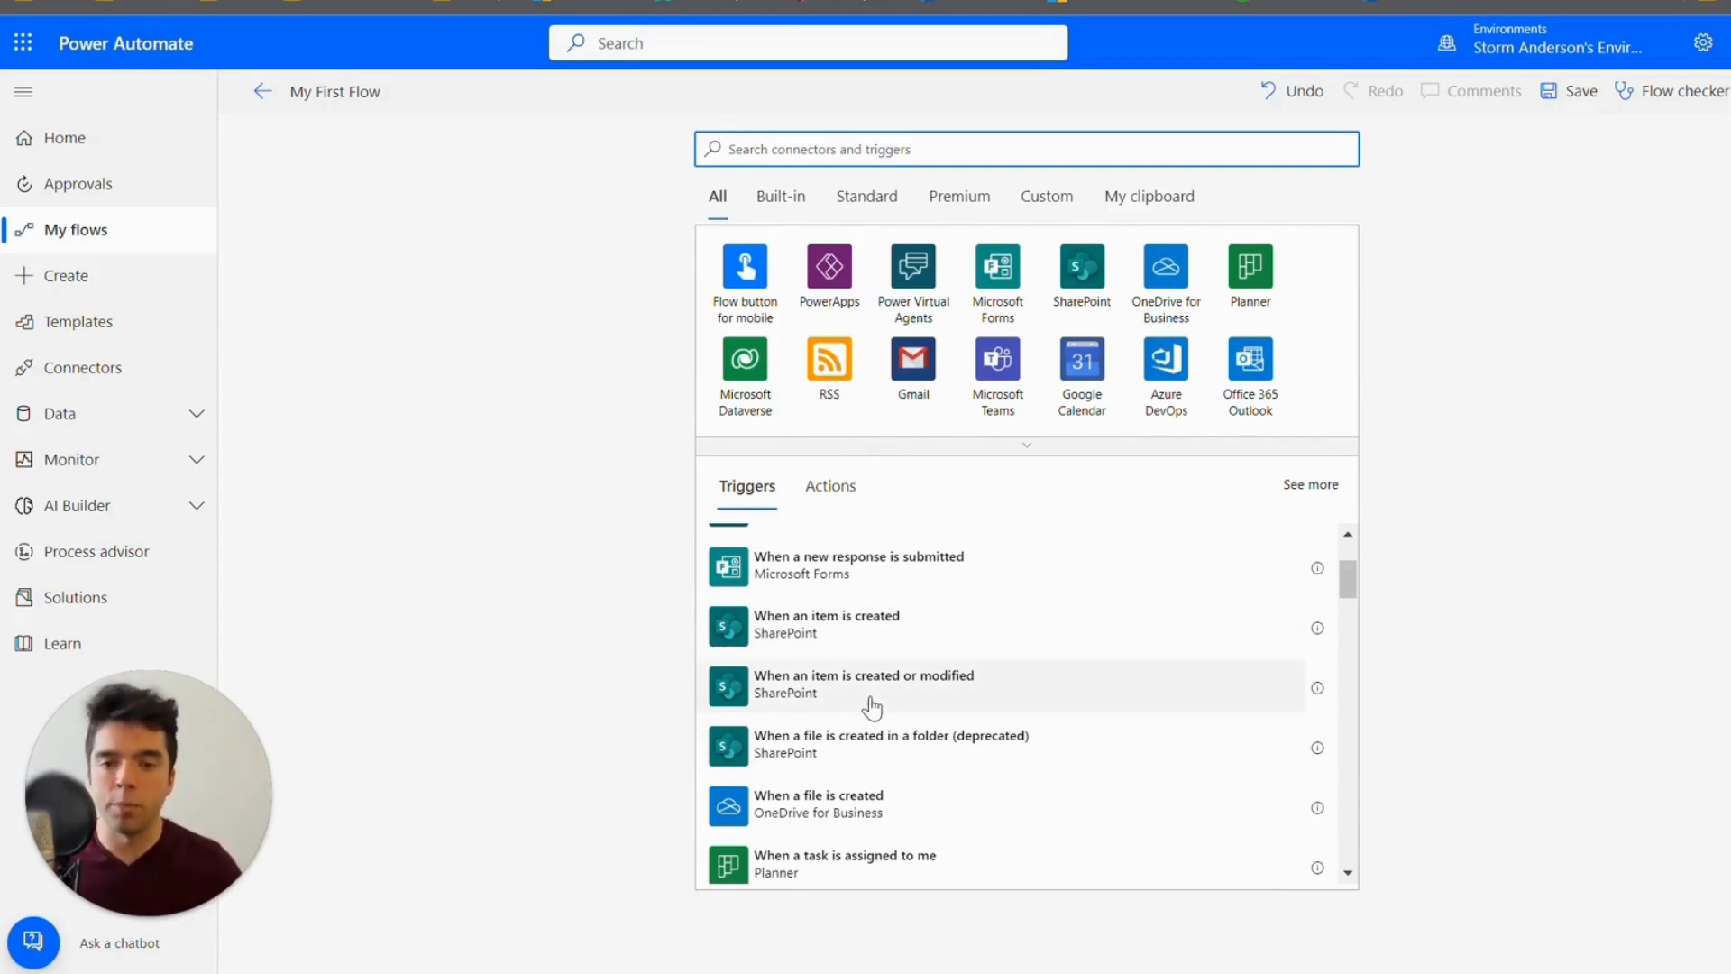
pyautogui.scroll(3)
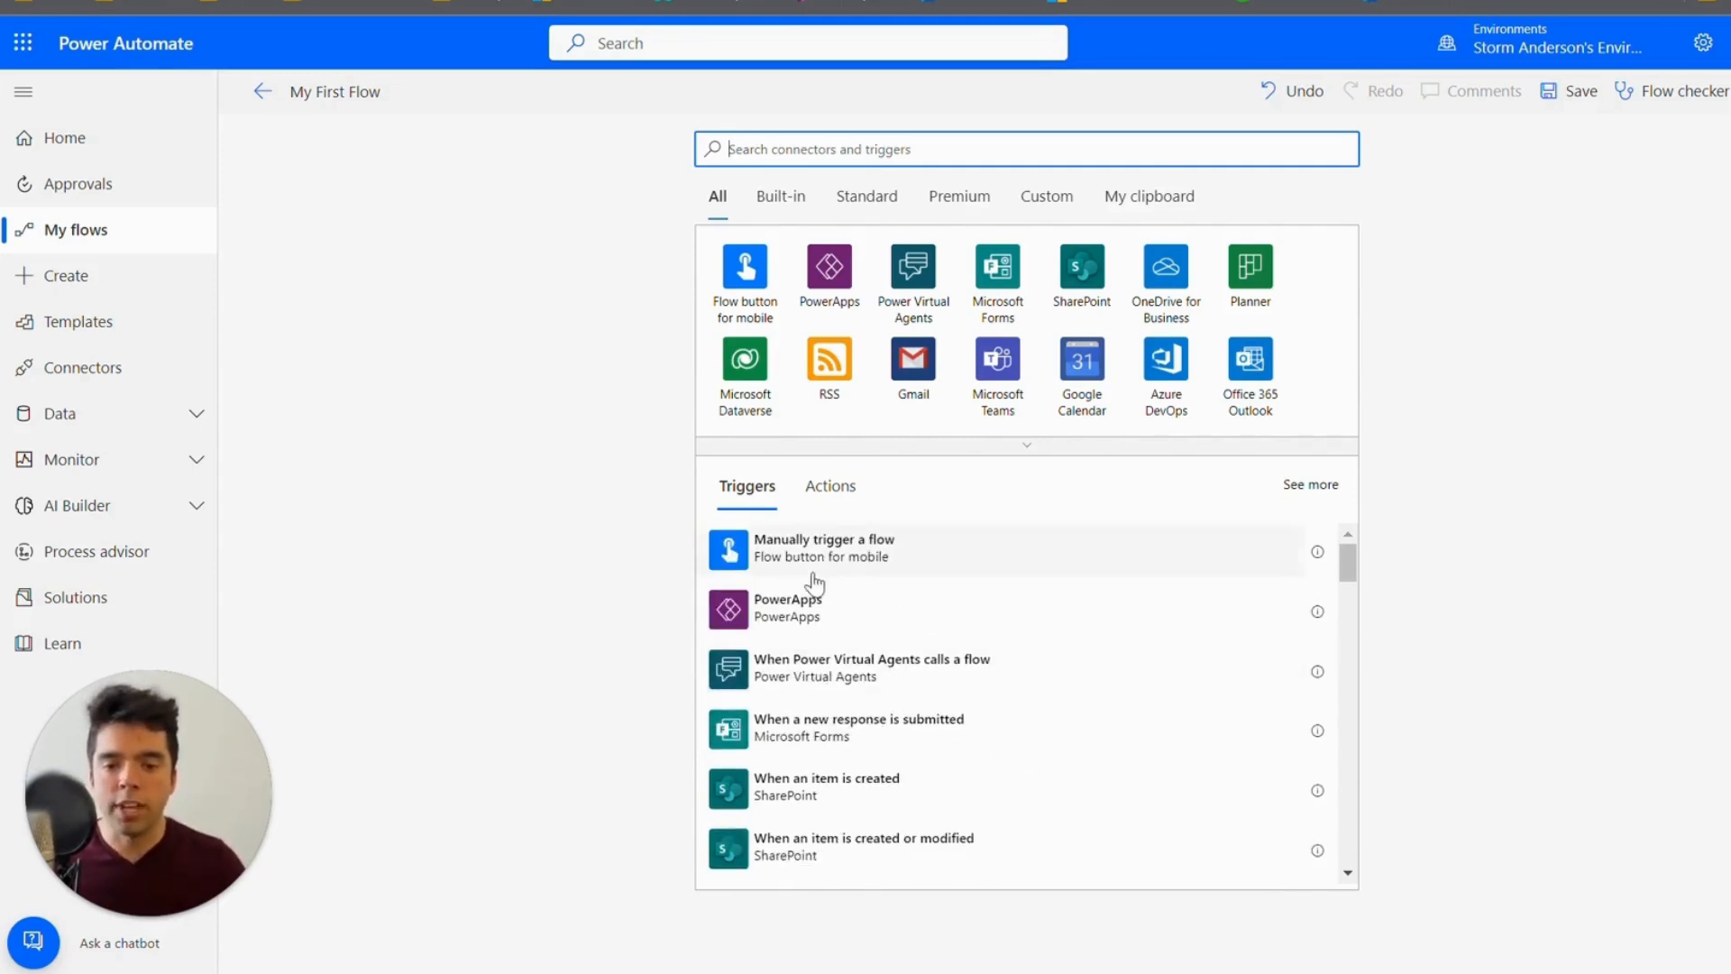
pyautogui.moveTo(892, 557)
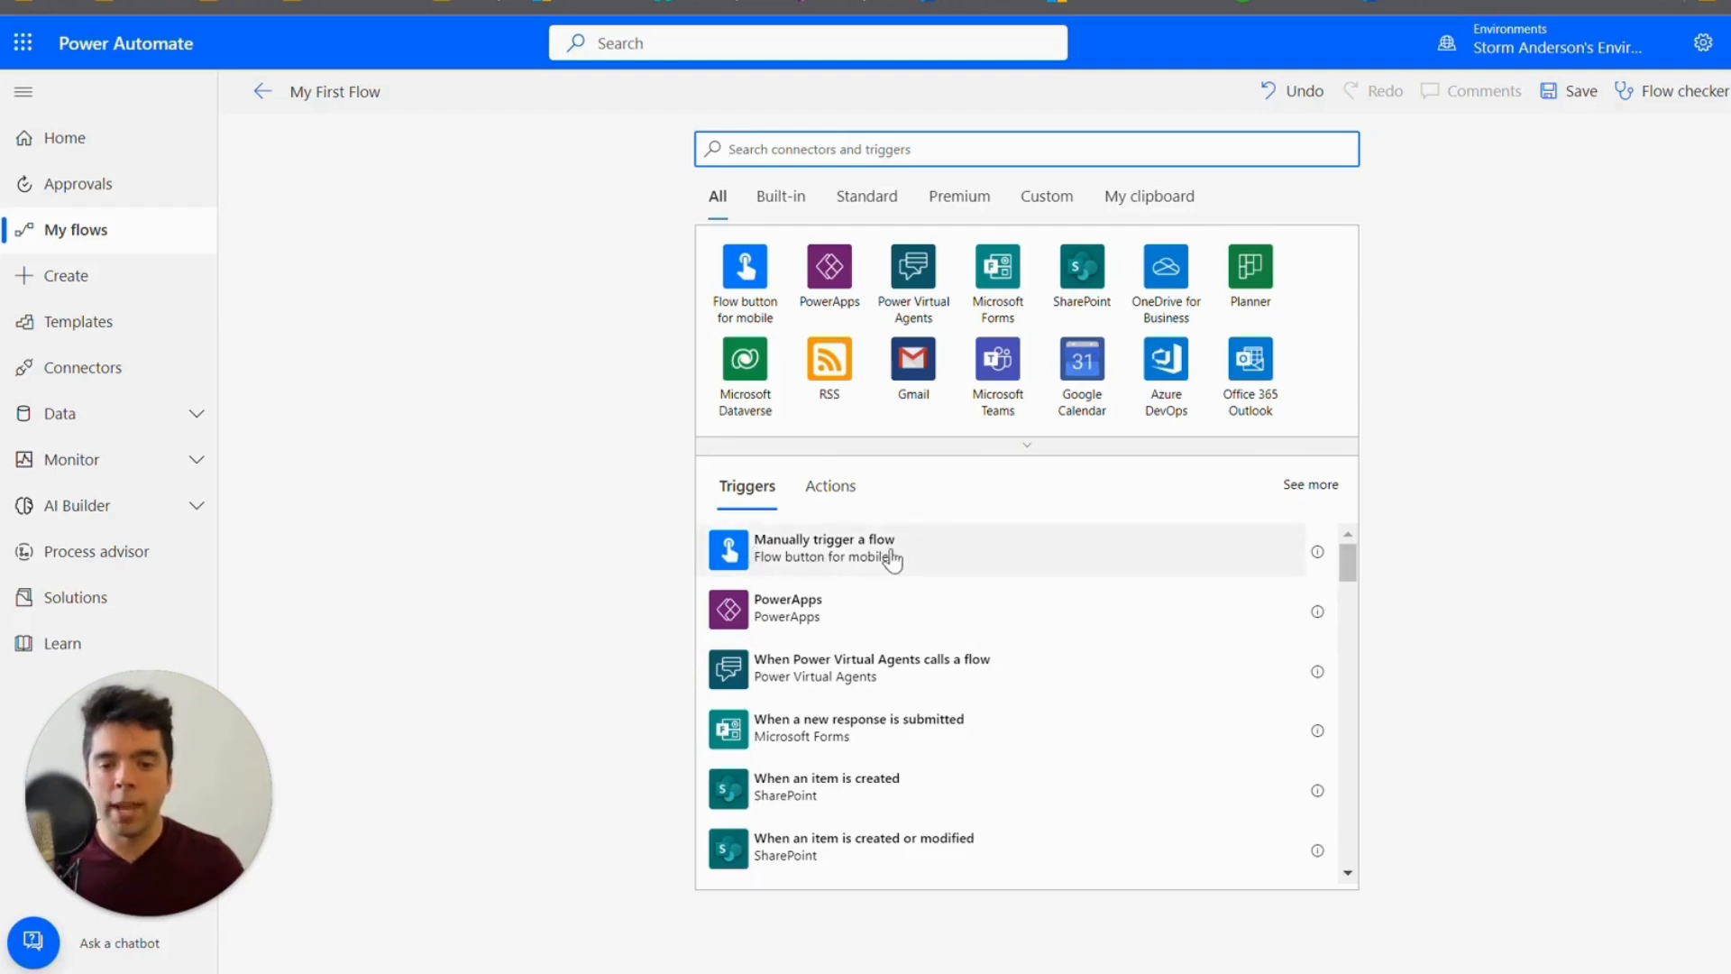
pyautogui.click(822, 547)
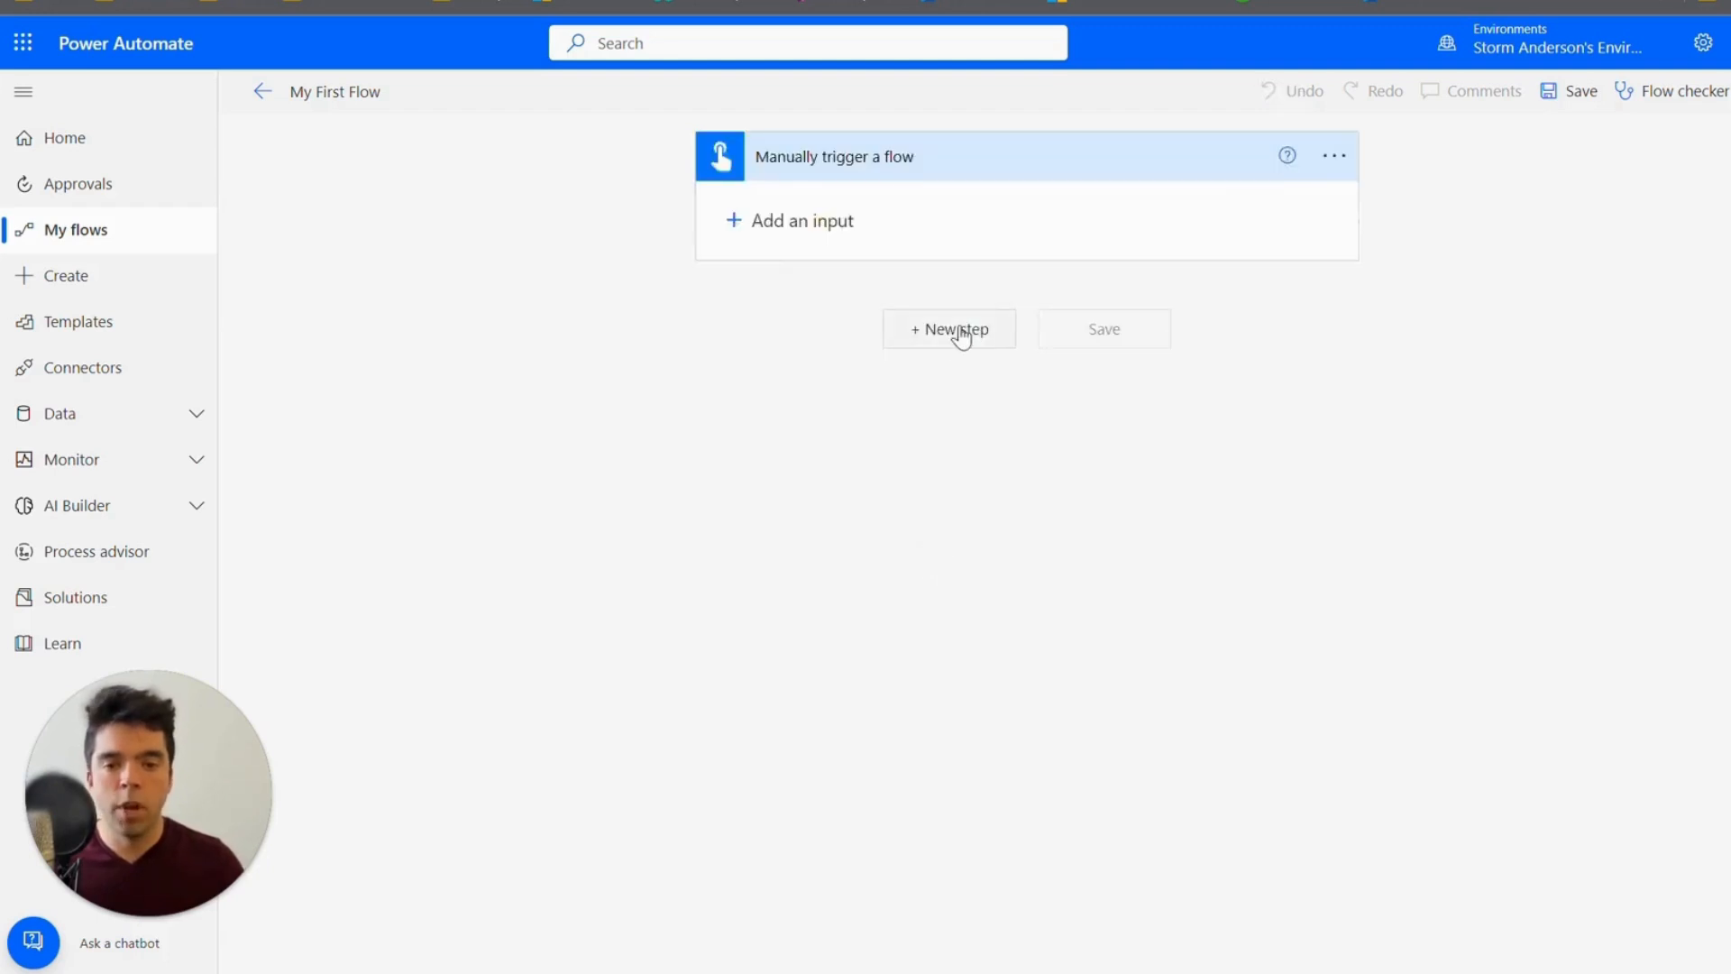
# Step: Add the Office 365 Outlook 'Send an email (V2)' action after the trigger
pyautogui.click(948, 329)
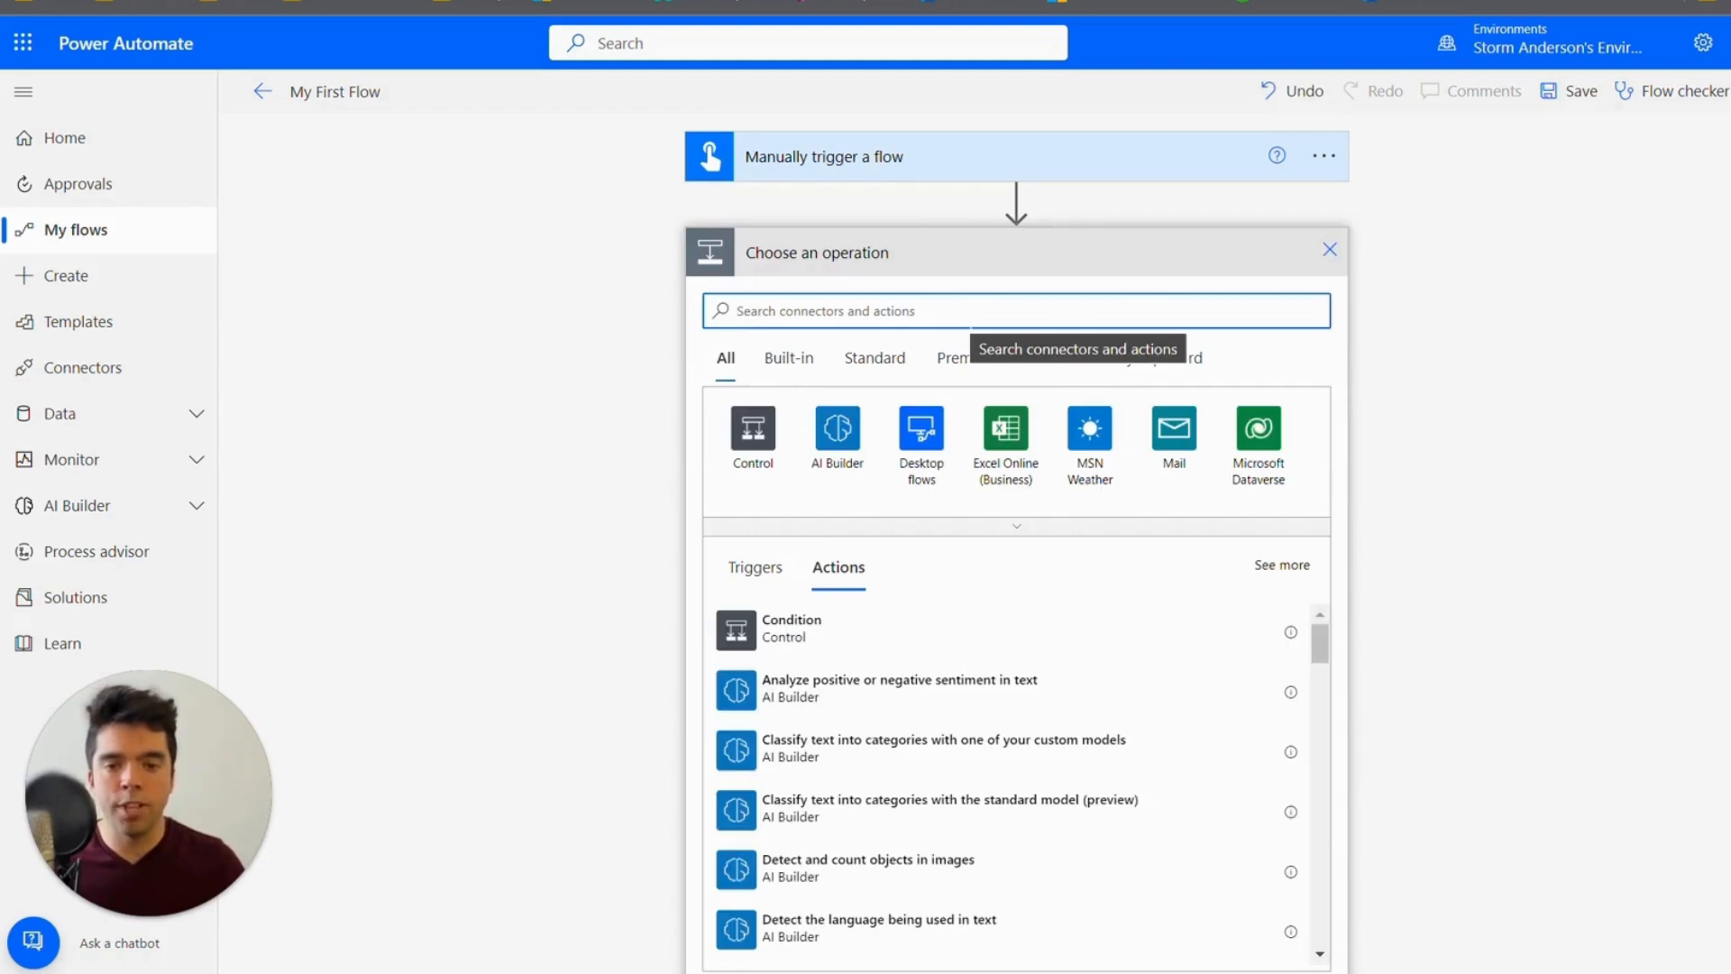
pyautogui.moveTo(851, 156)
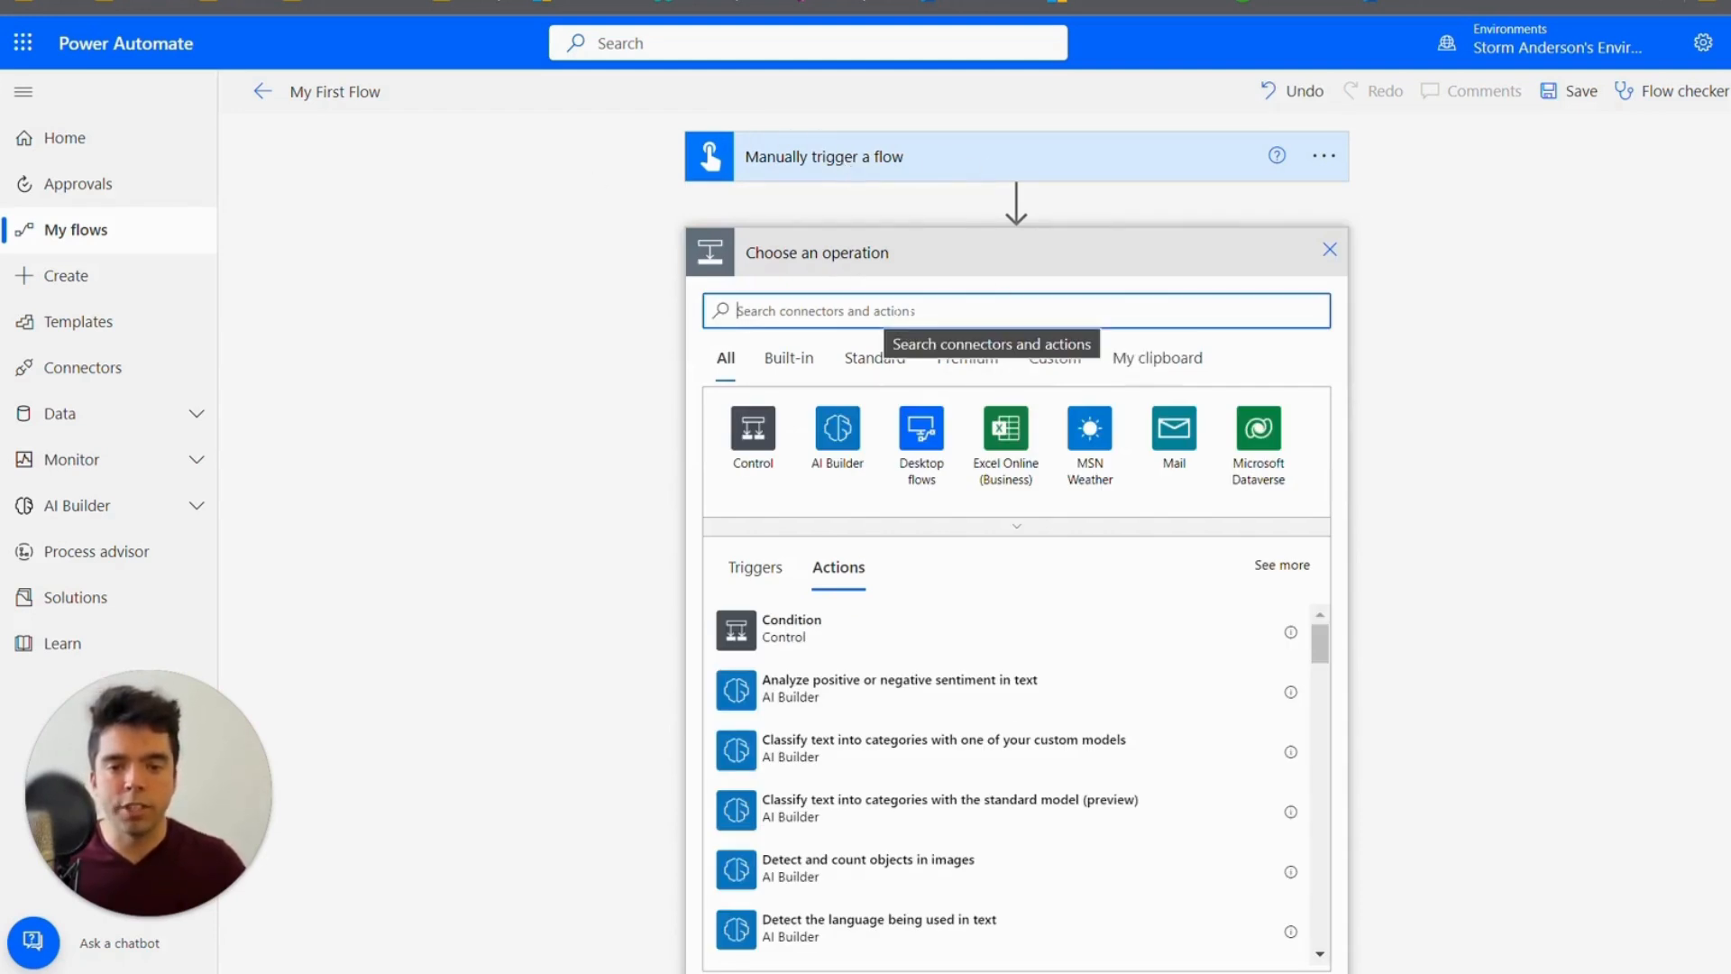
pyautogui.moveTo(530, 511)
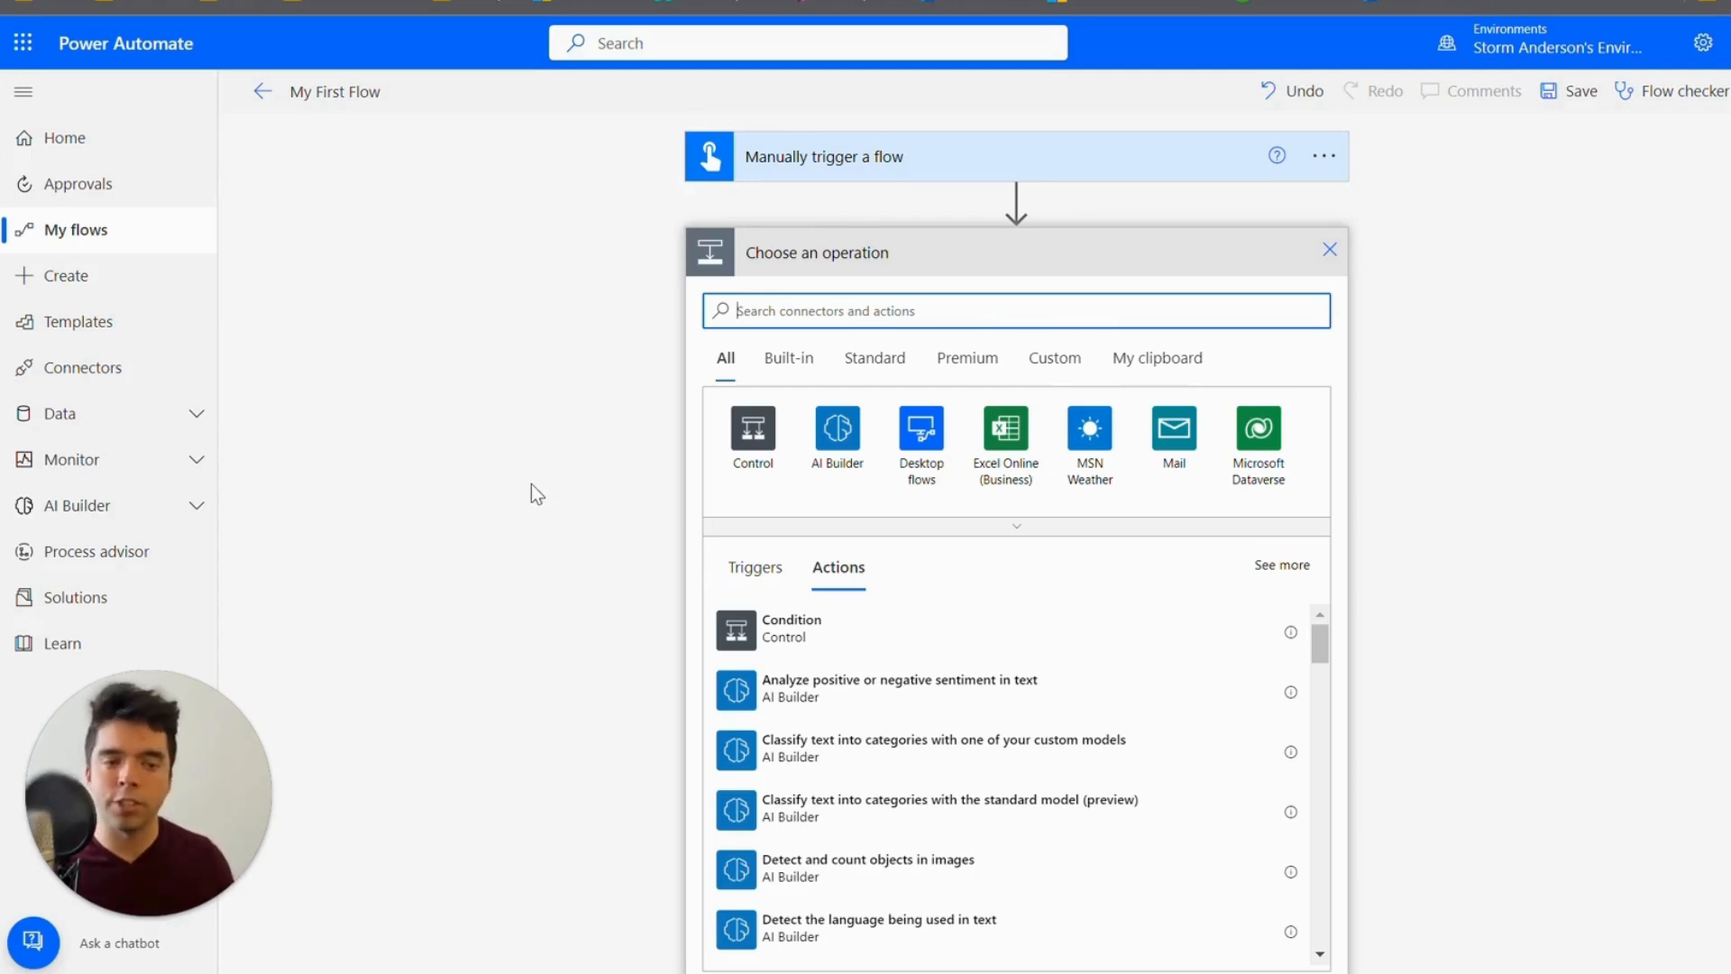
pyautogui.moveTo(594, 475)
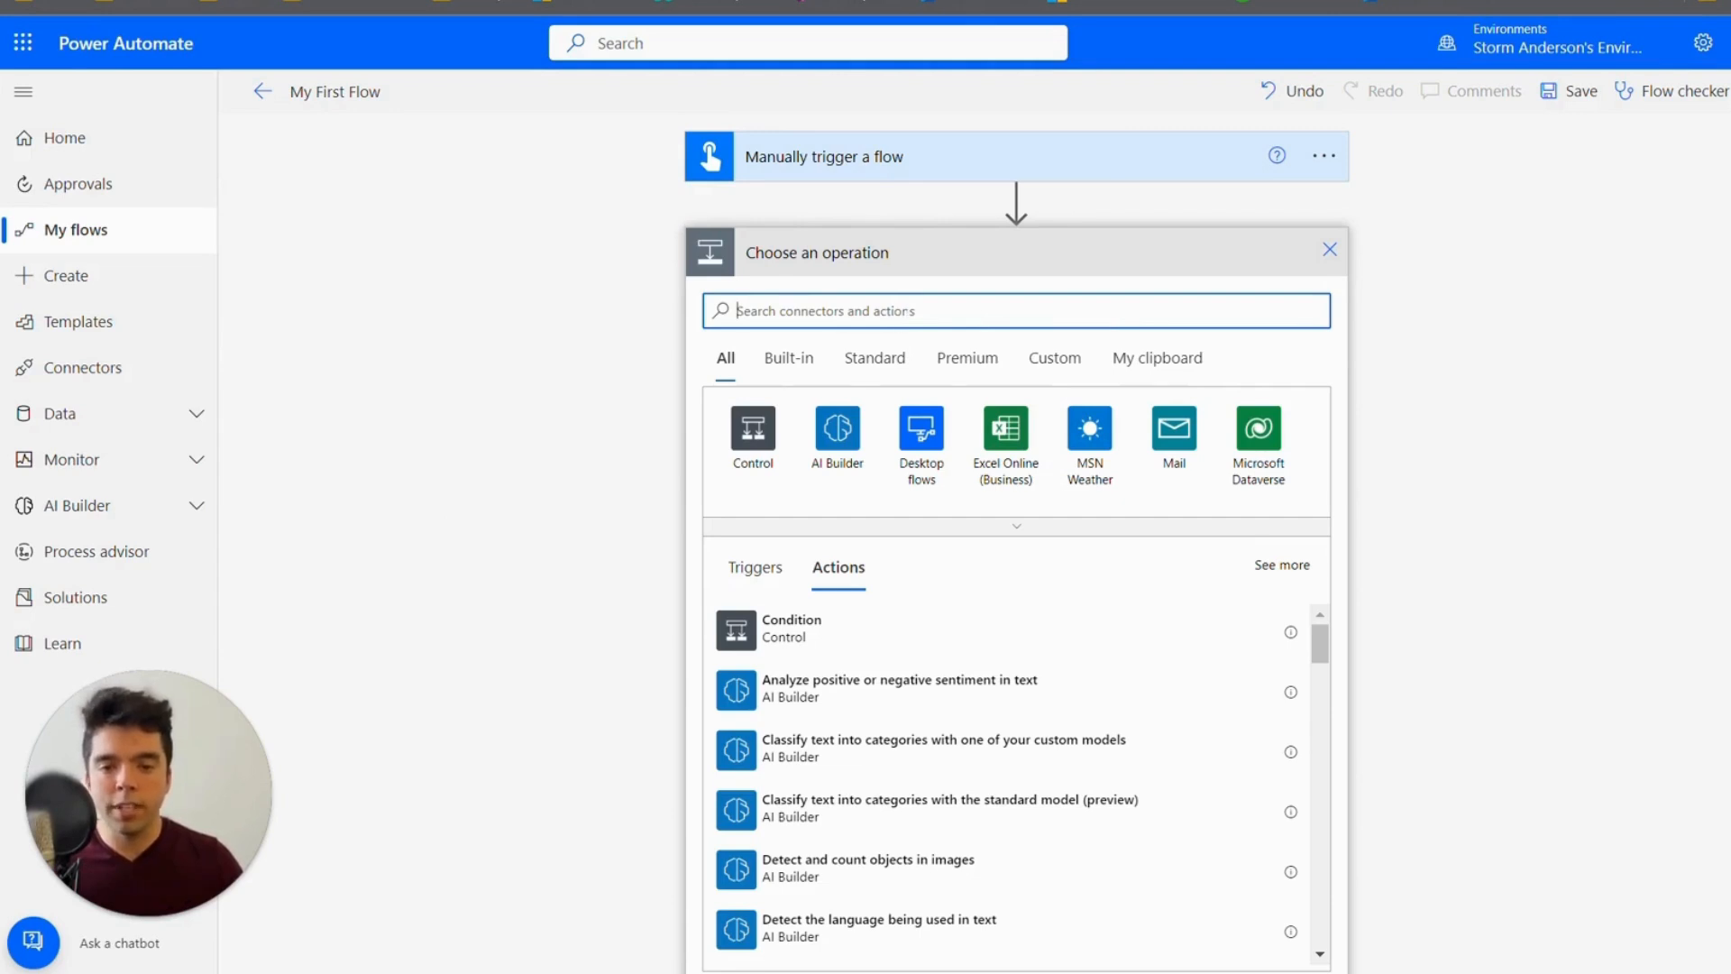
pyautogui.write('send an e')
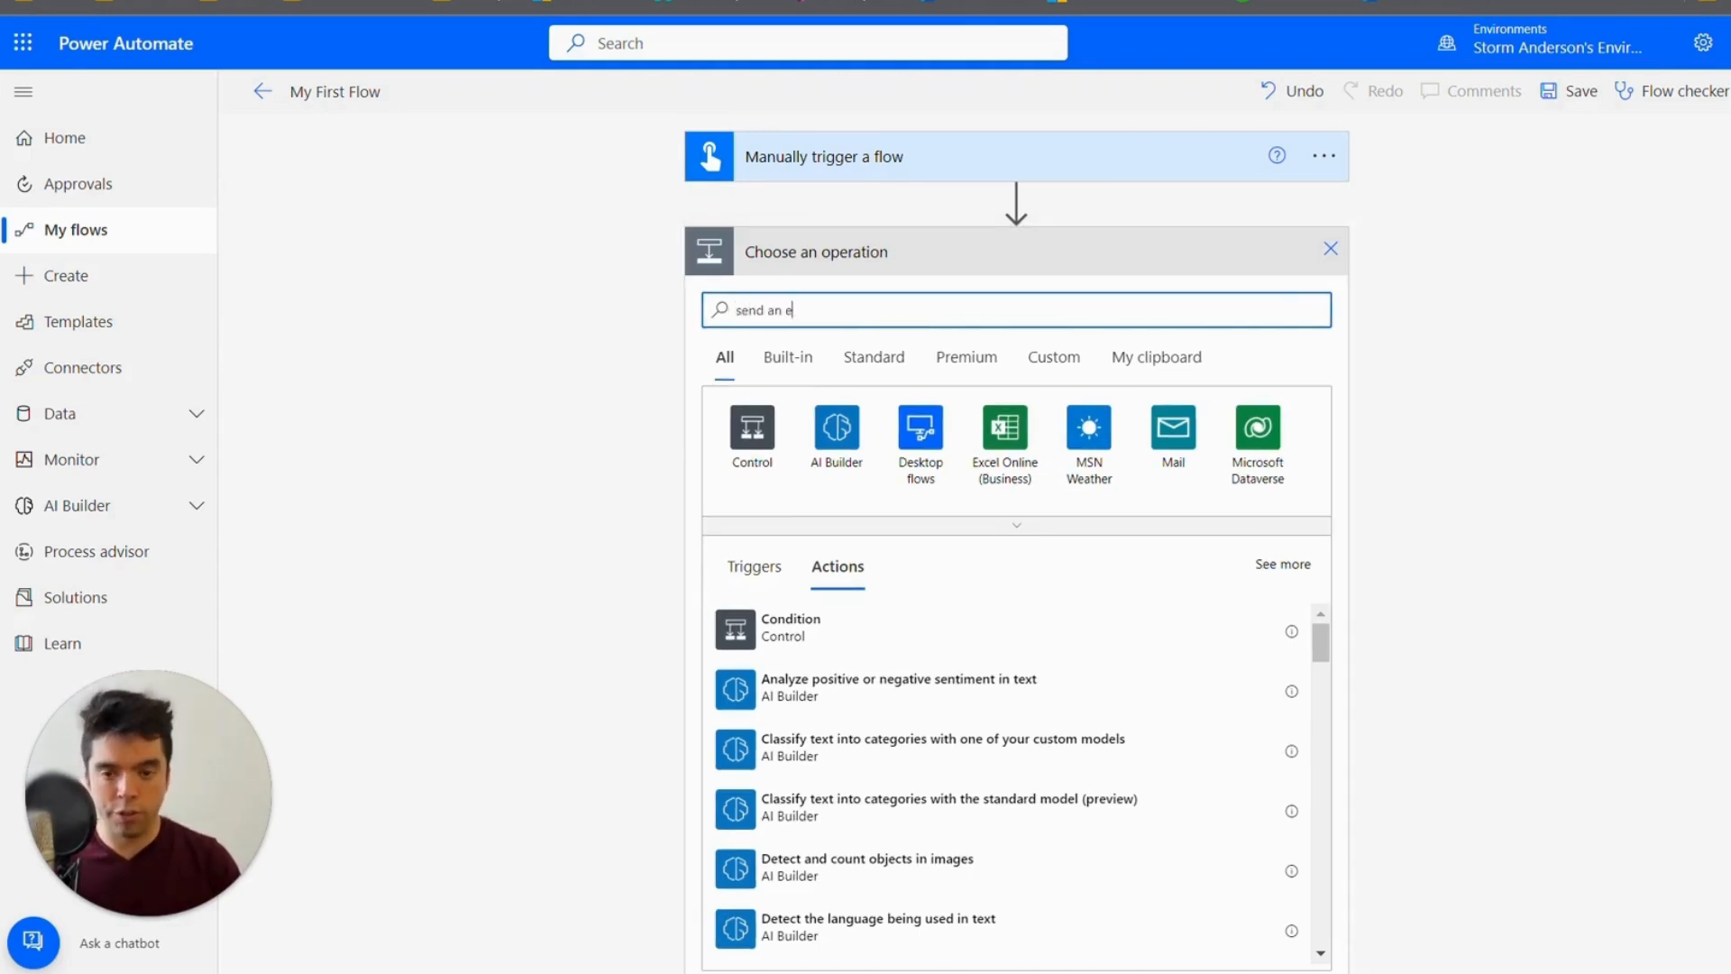
pyautogui.write('mail')
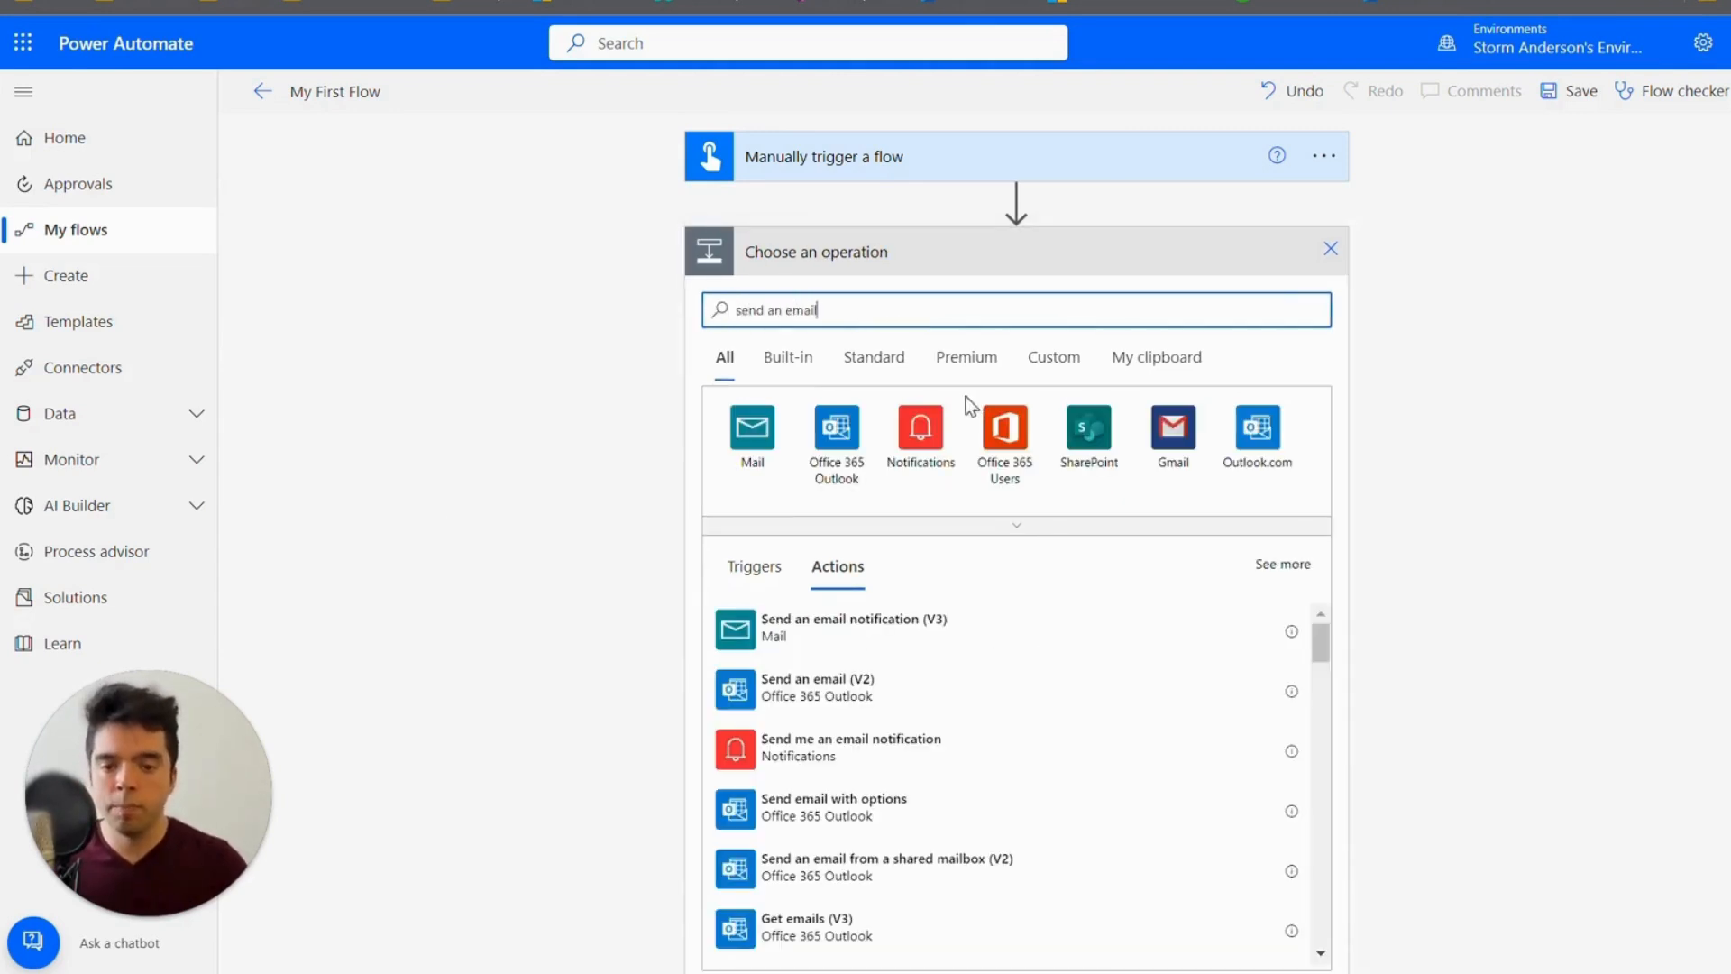
pyautogui.moveTo(816, 687)
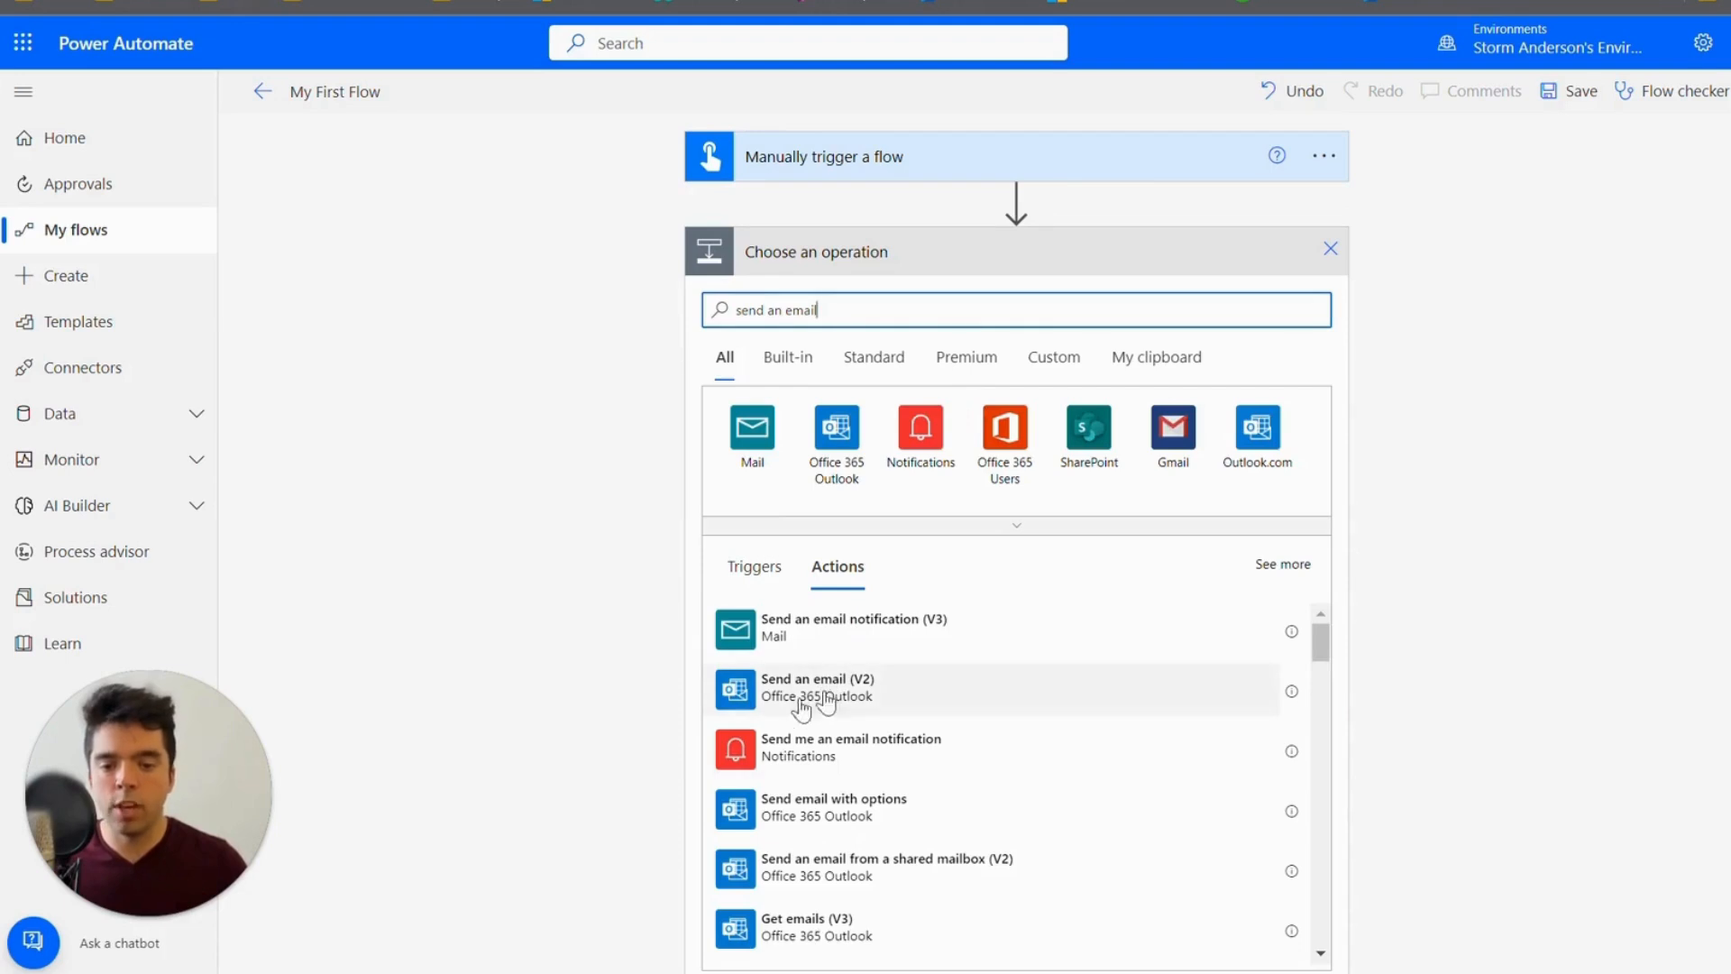
pyautogui.moveTo(864, 695)
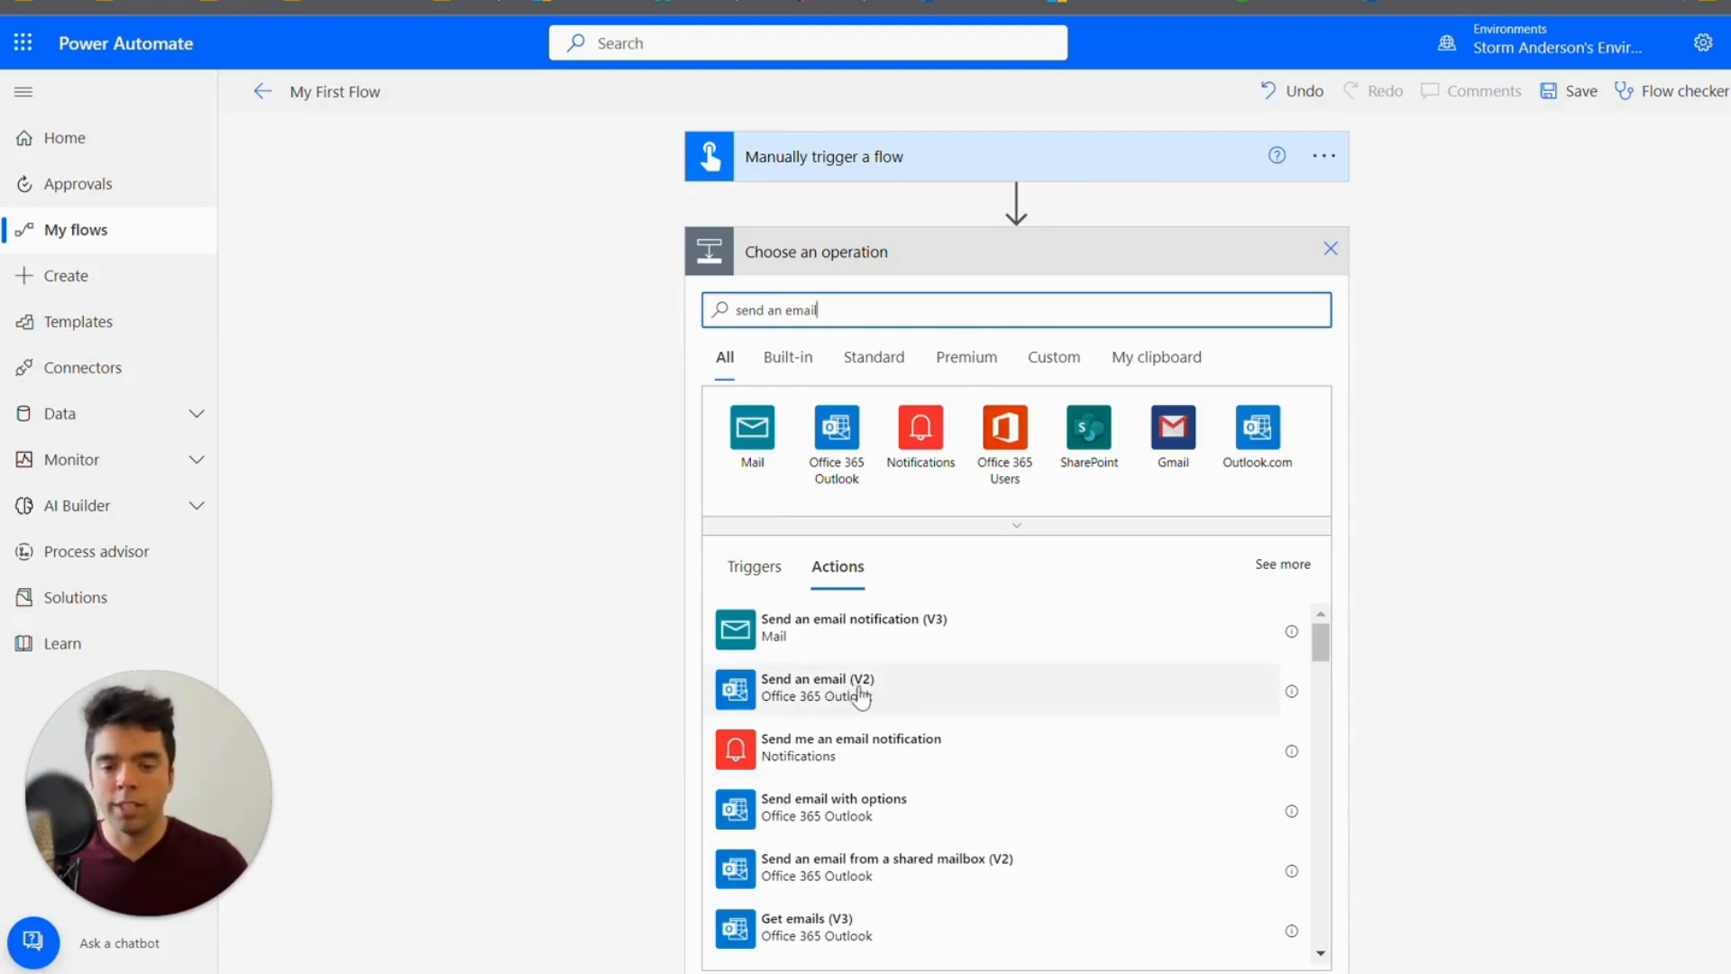
pyautogui.moveTo(913, 692)
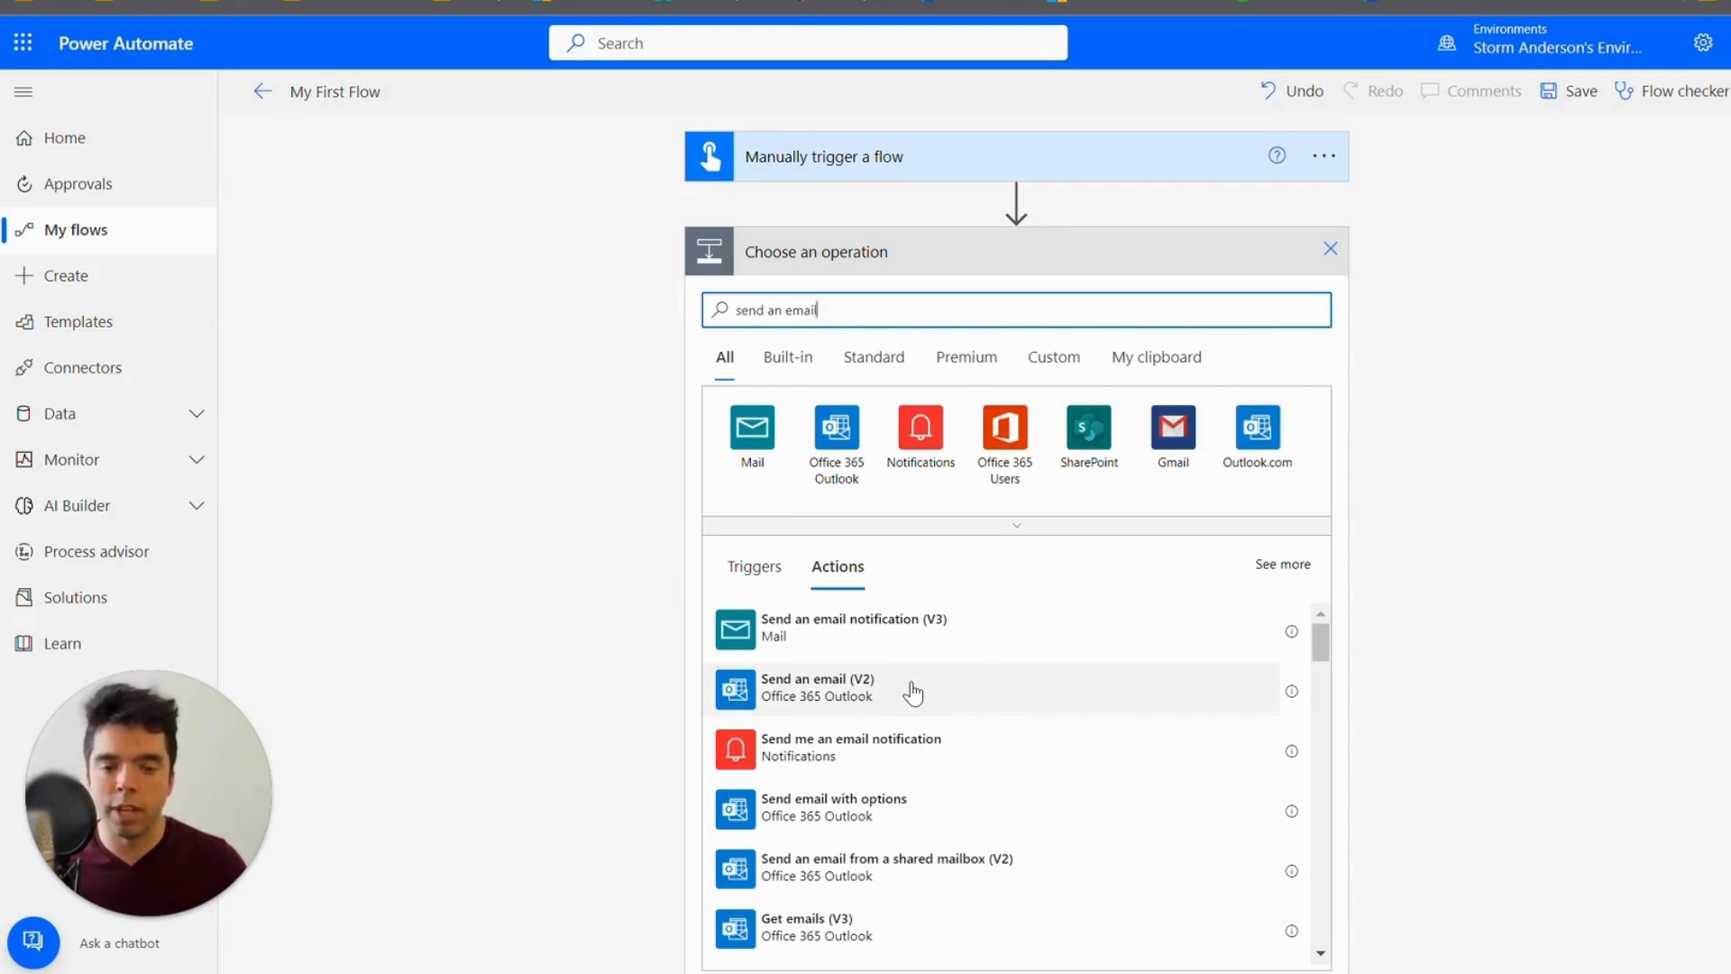
pyautogui.click(817, 687)
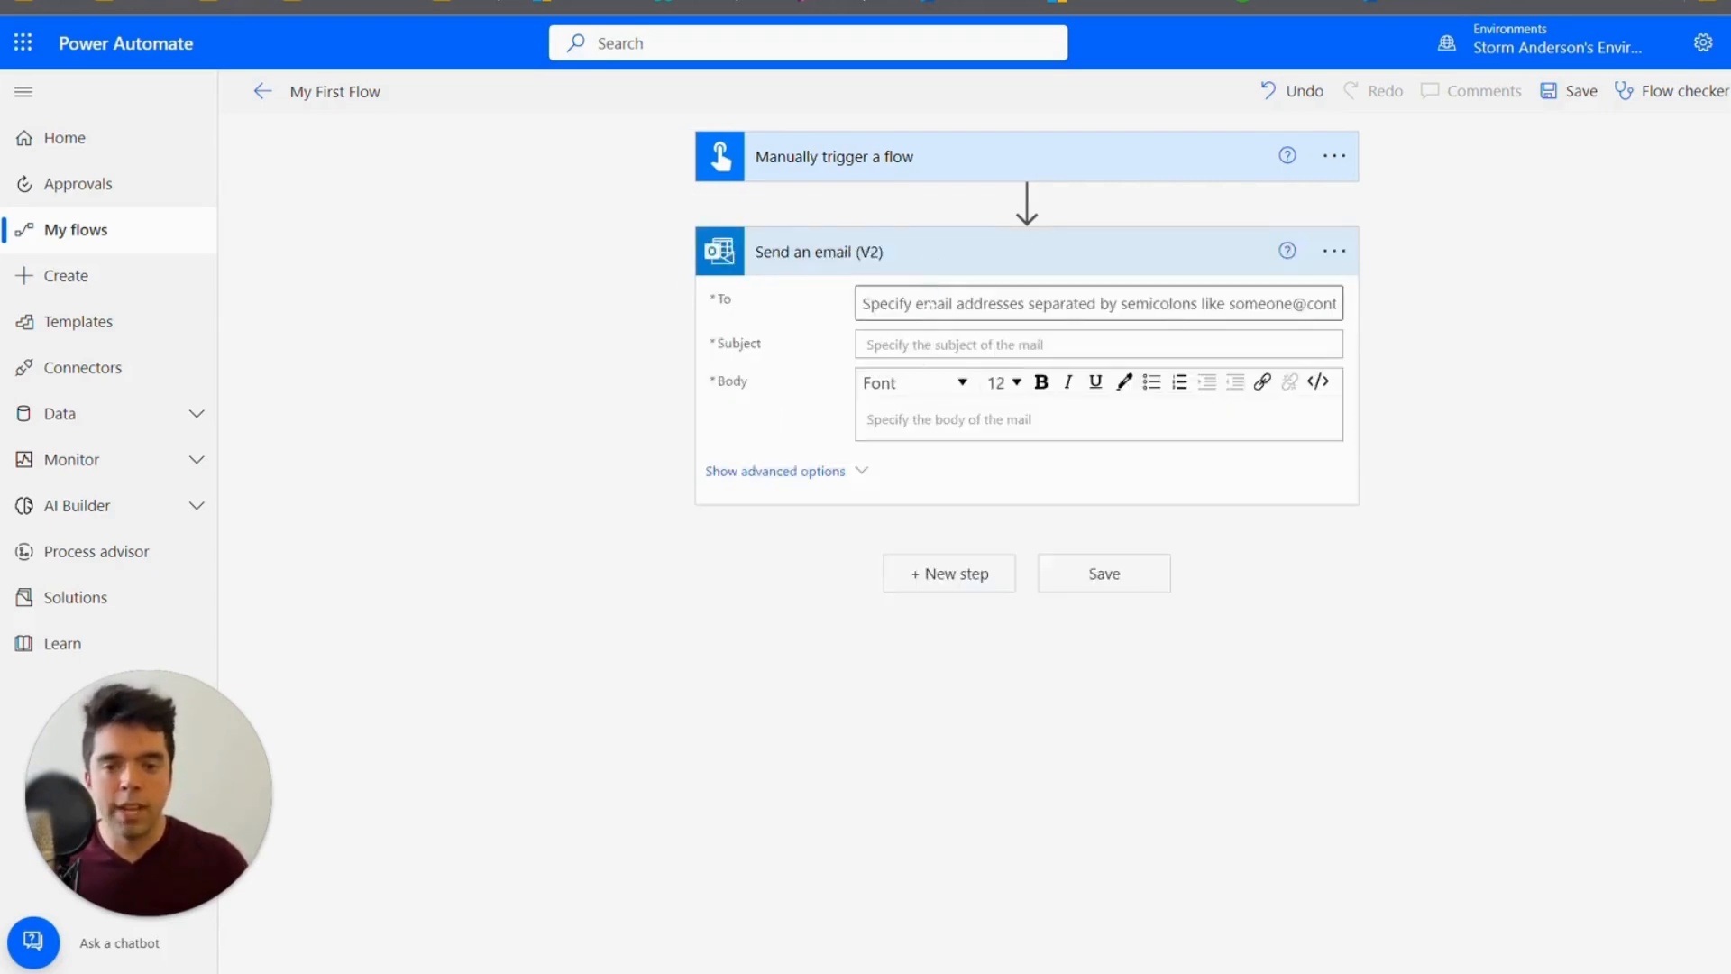
pyautogui.click(1097, 303)
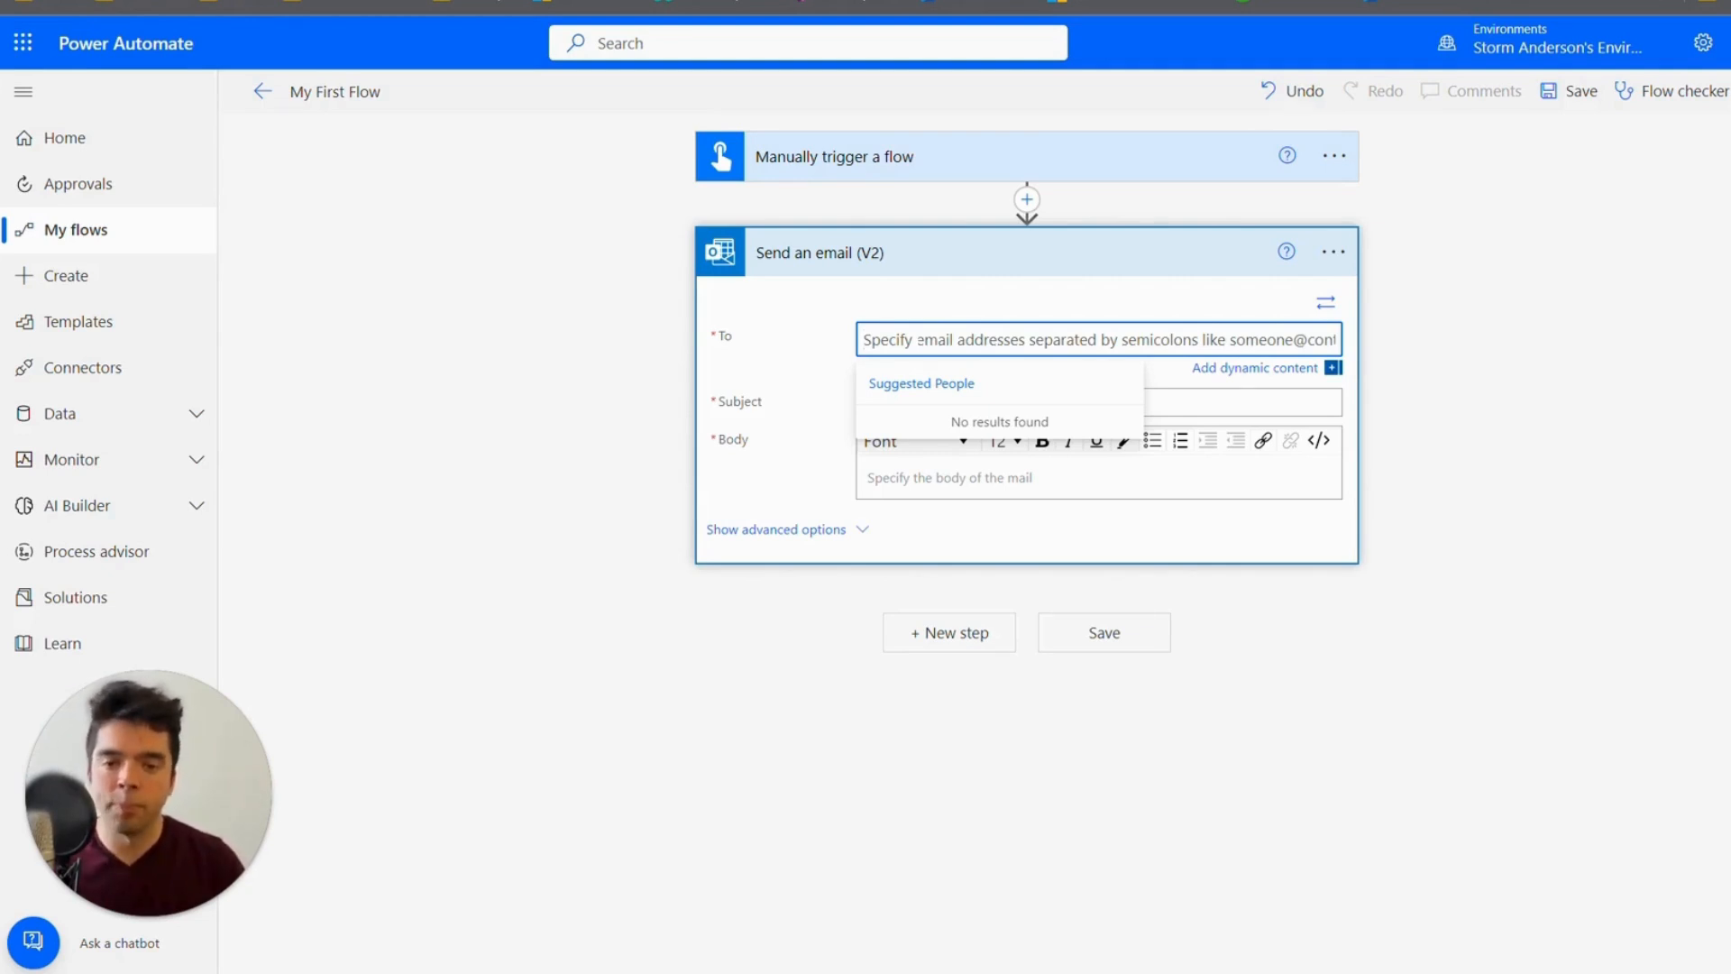
pyautogui.write('storm Anderson')
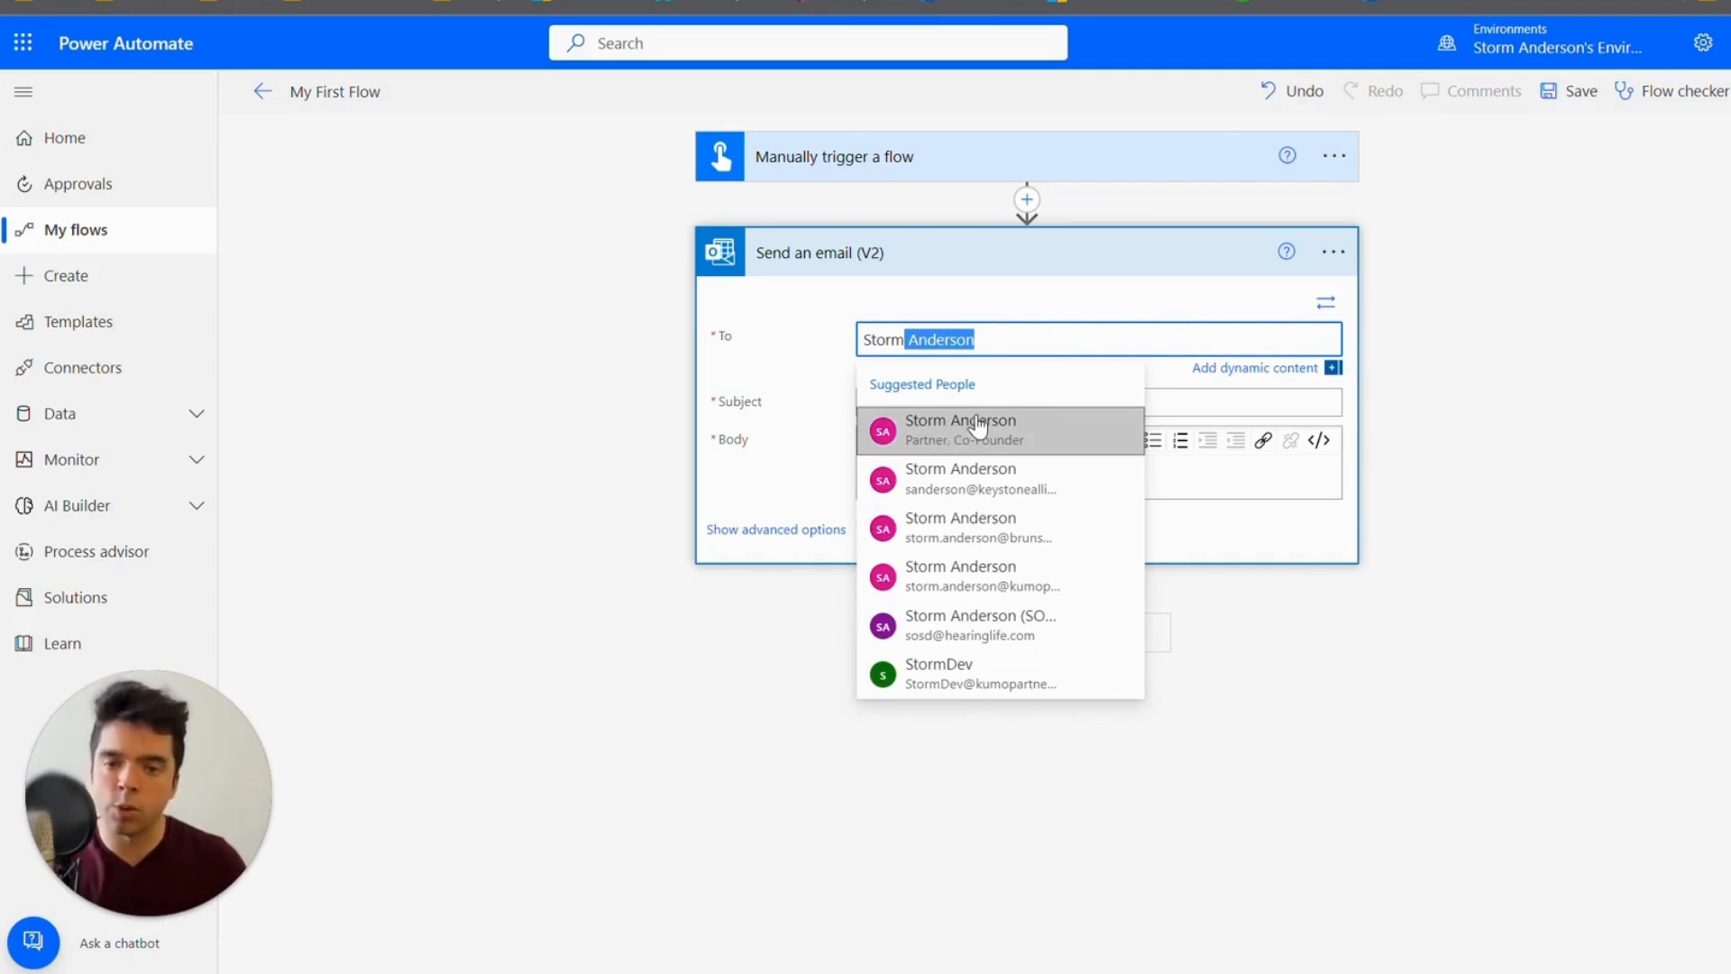
pyautogui.click(959, 428)
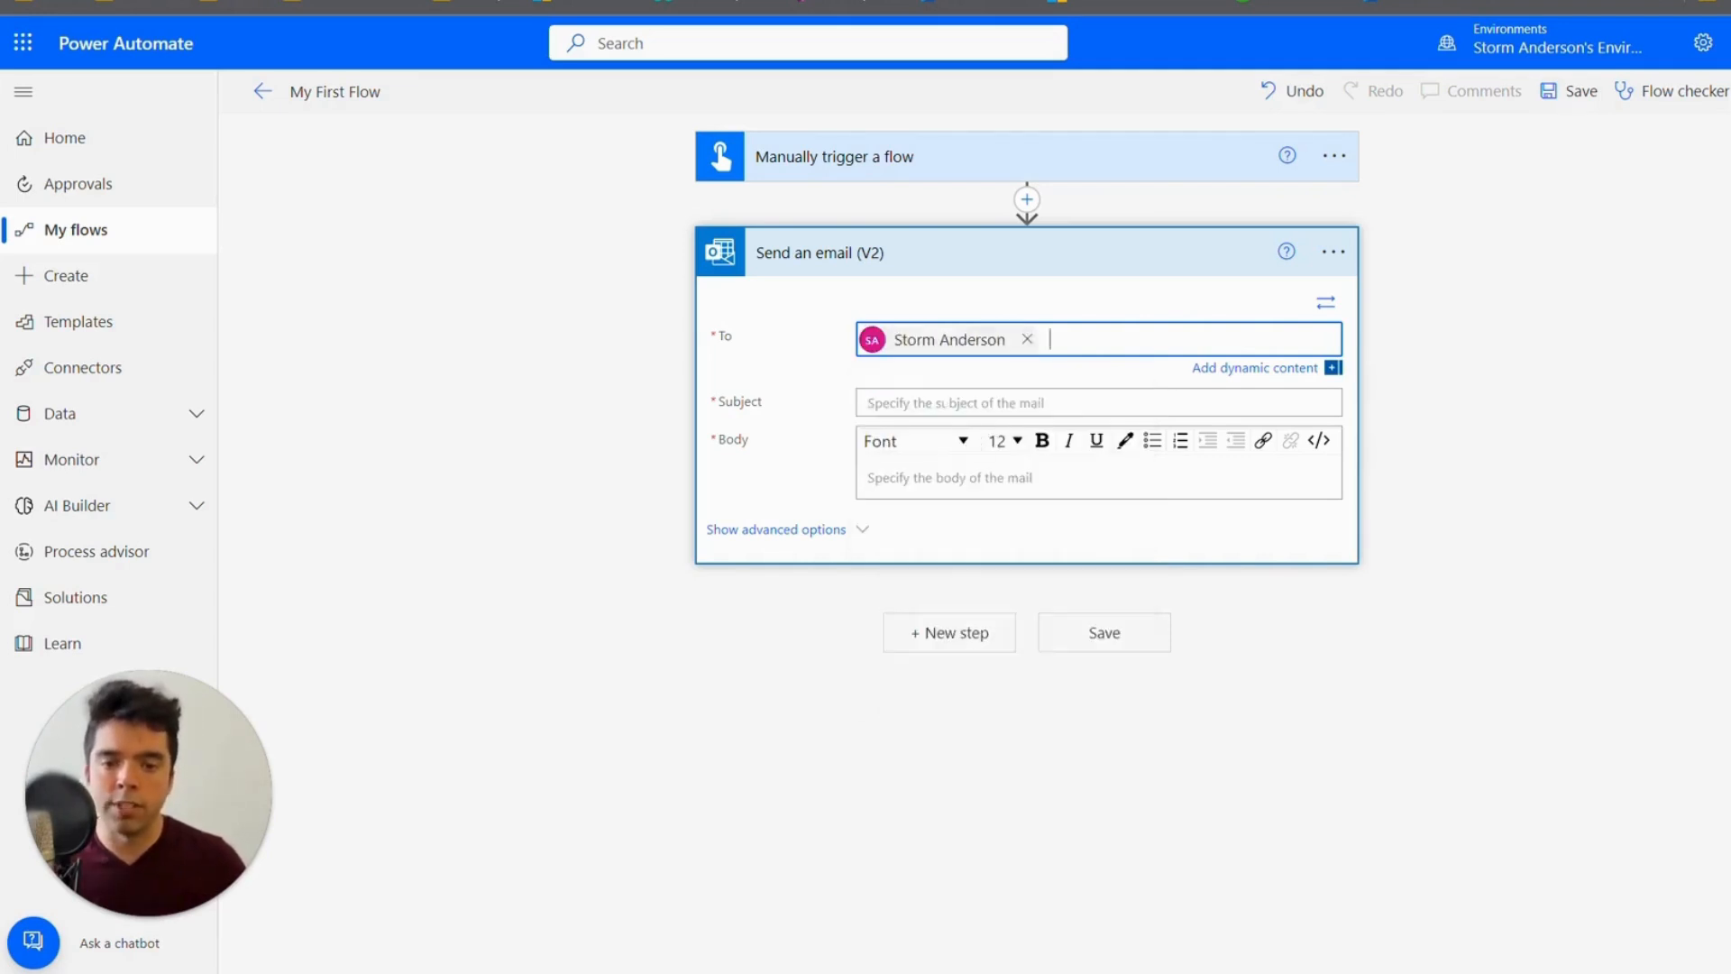
pyautogui.moveTo(954, 348)
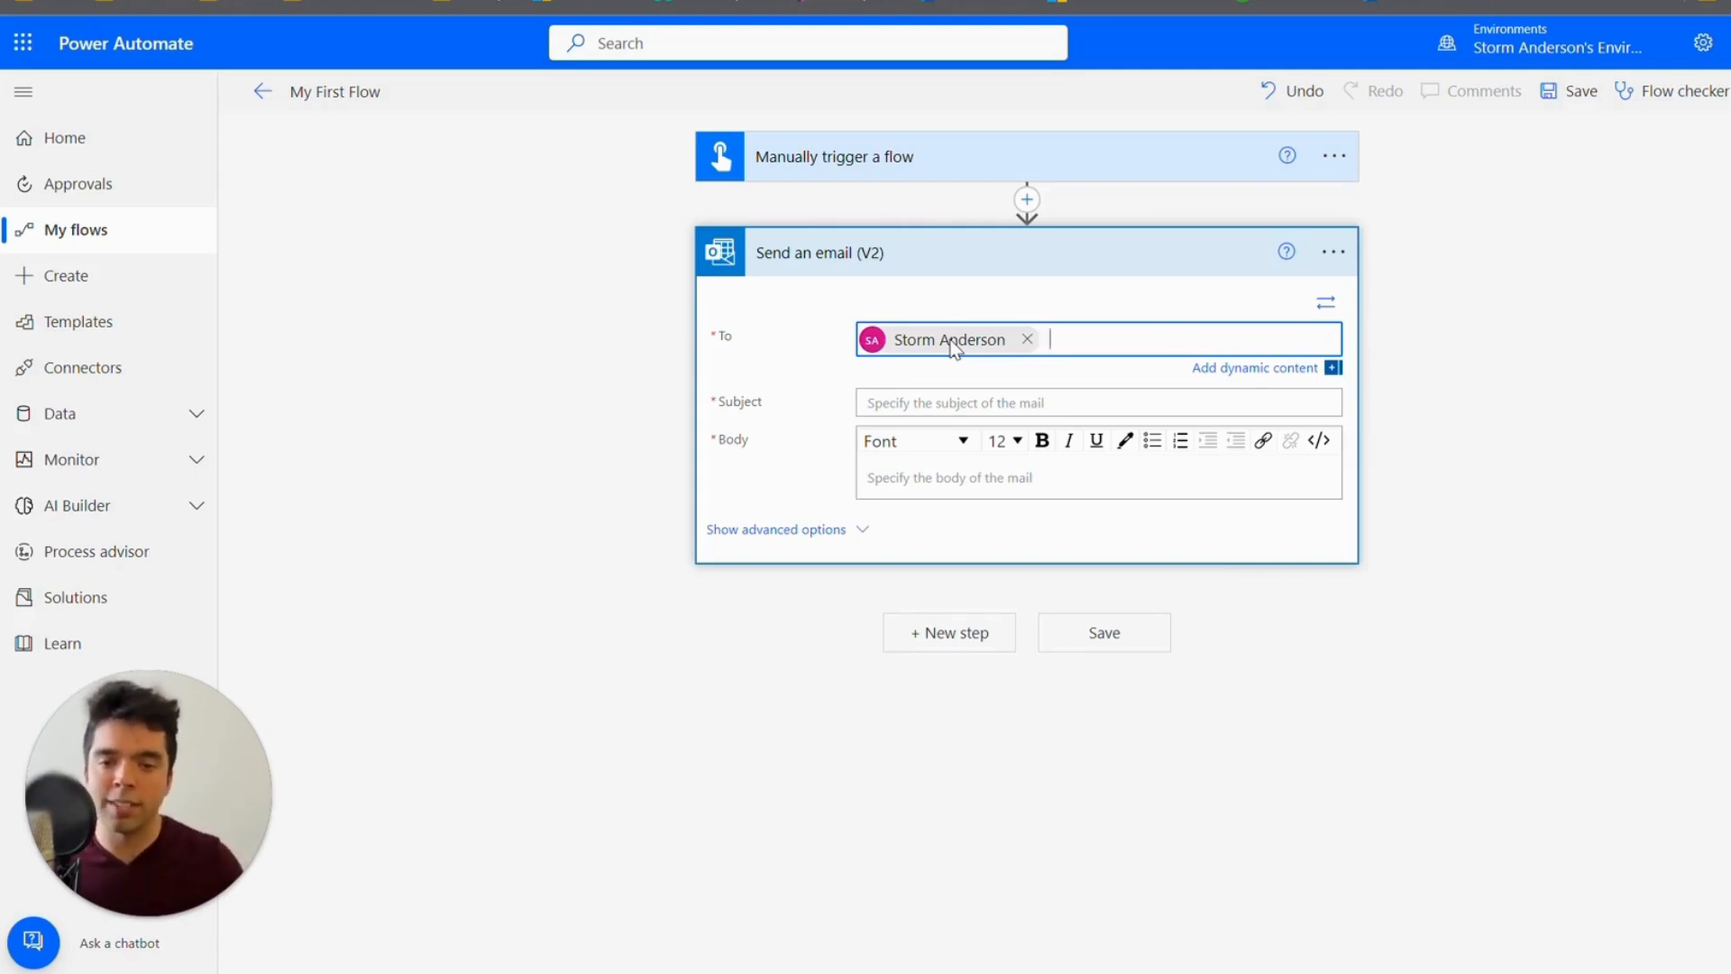
pyautogui.click(1098, 402)
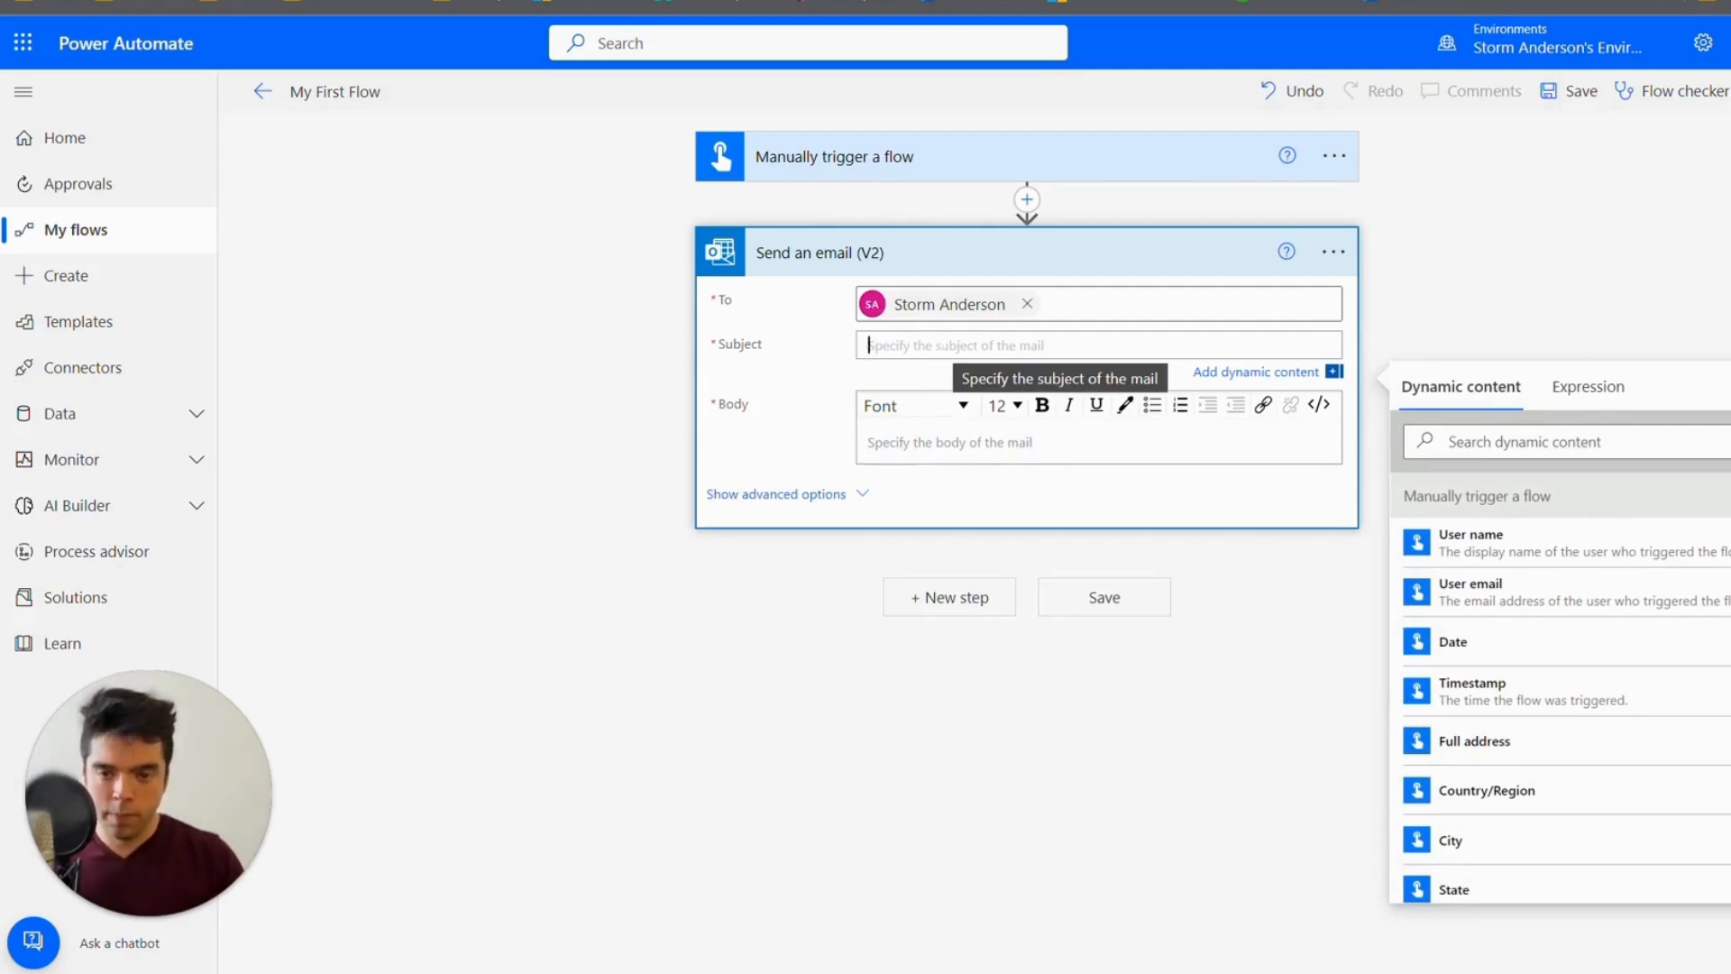
pyautogui.write('test e')
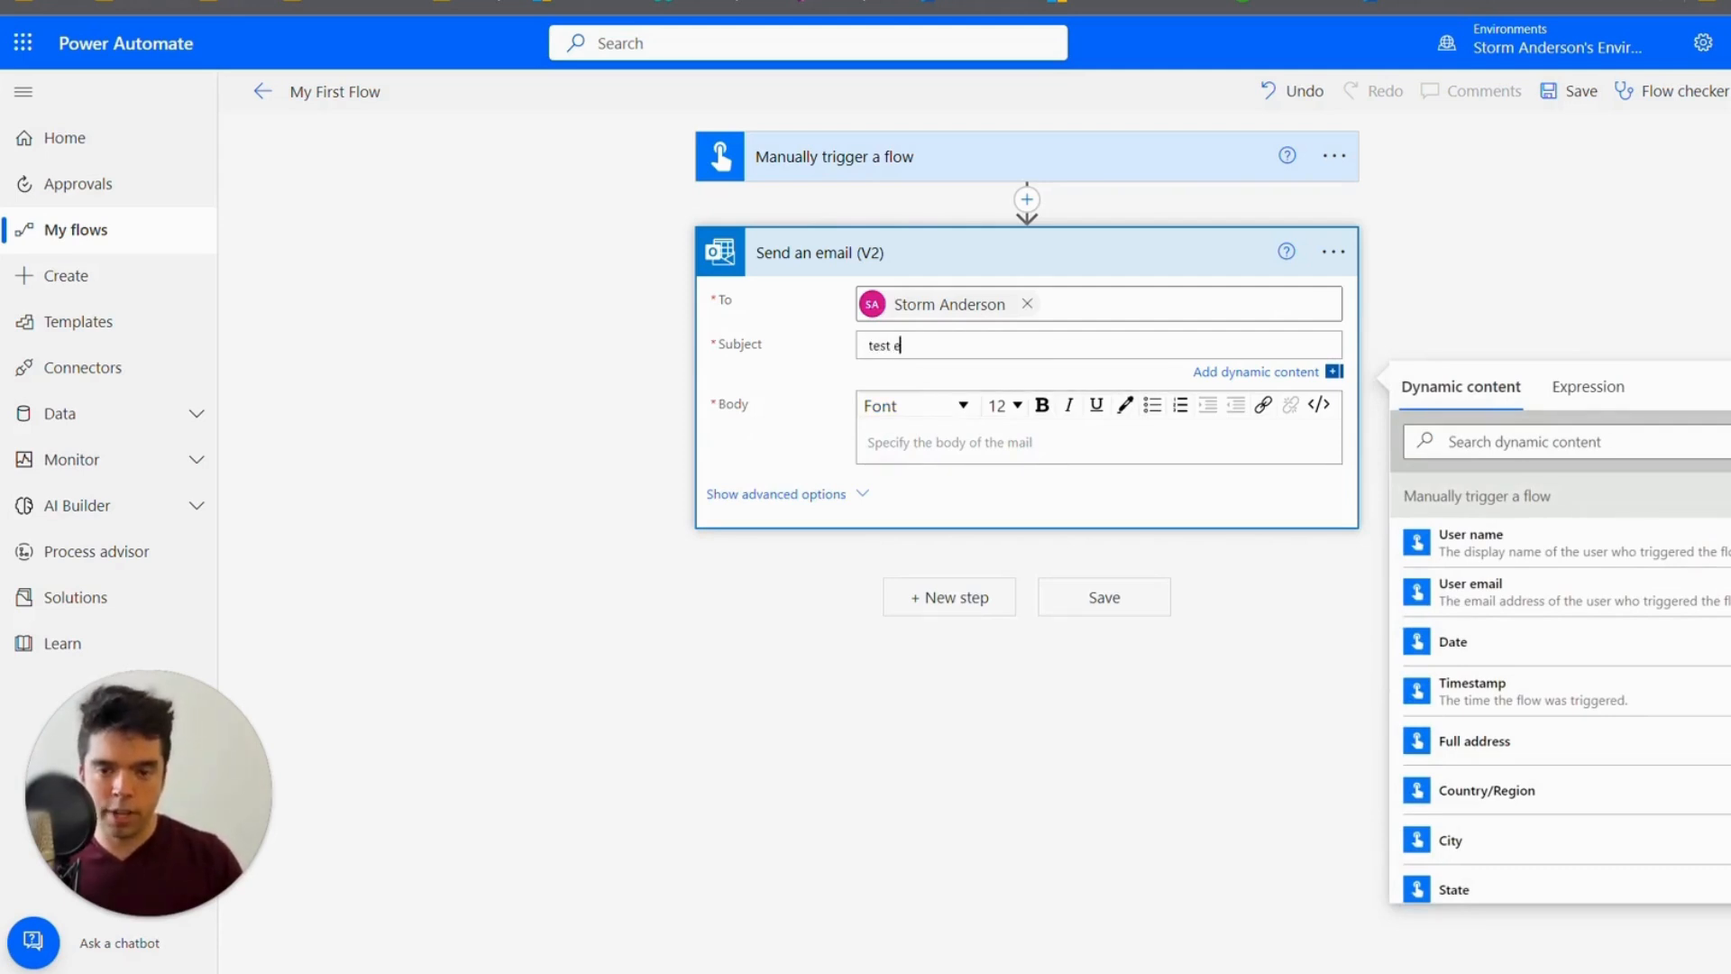
pyautogui.write('mail')
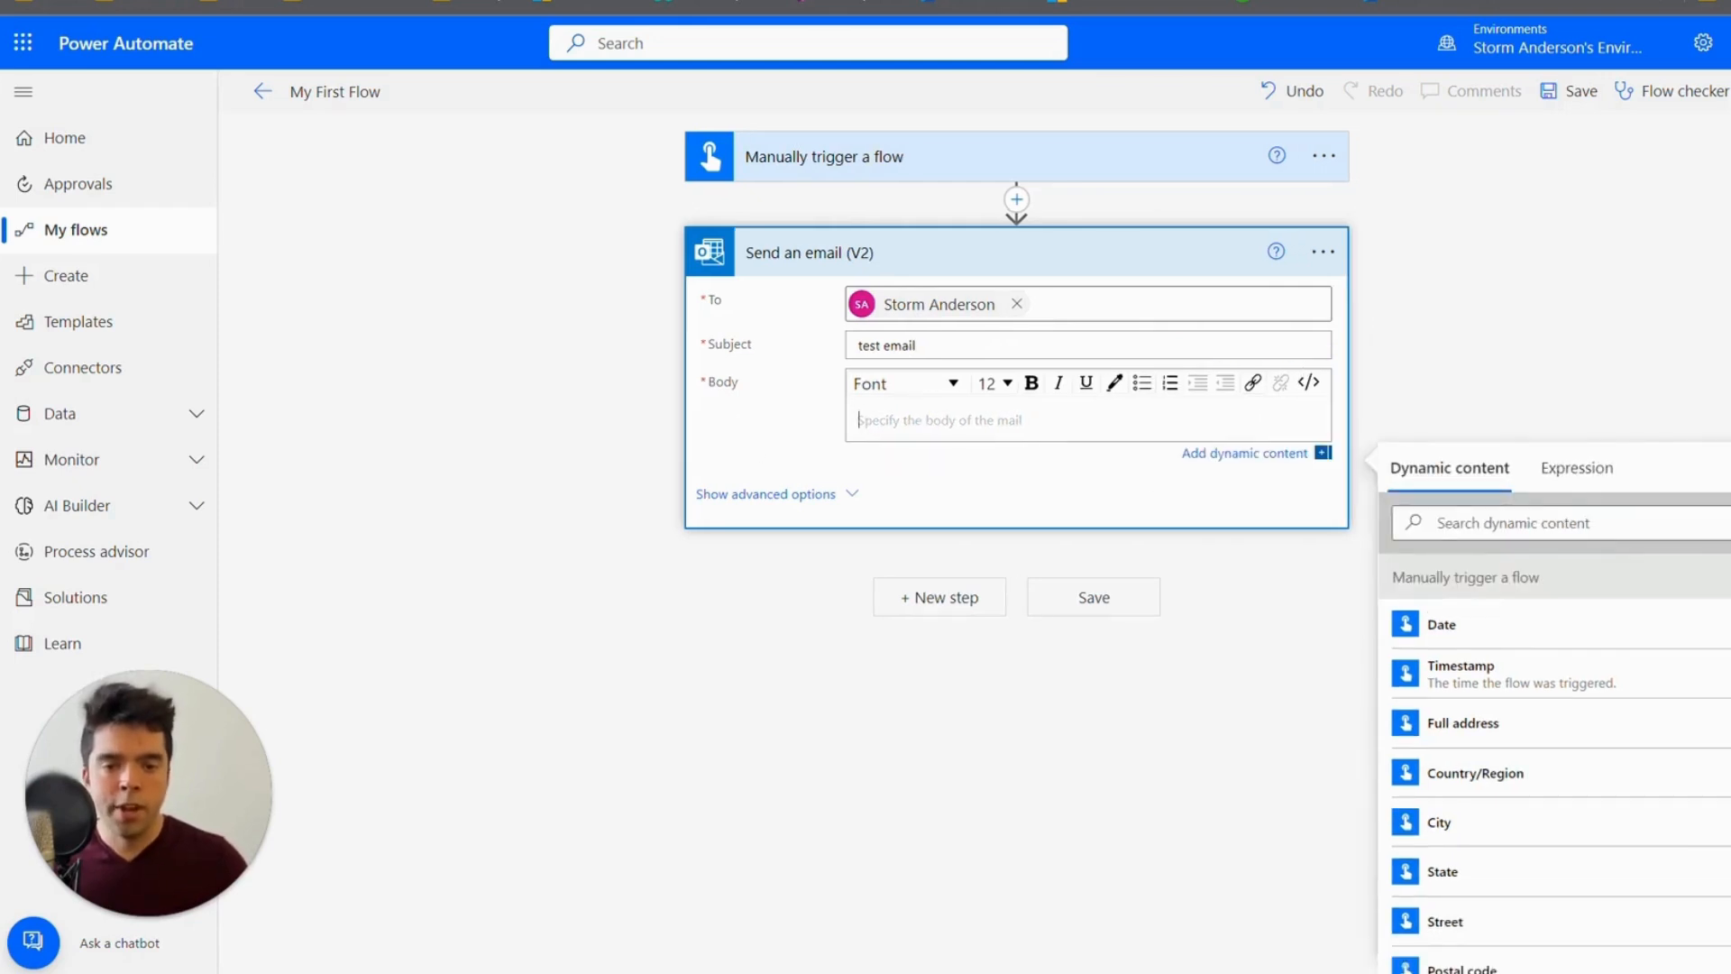
pyautogui.moveTo(1262, 471)
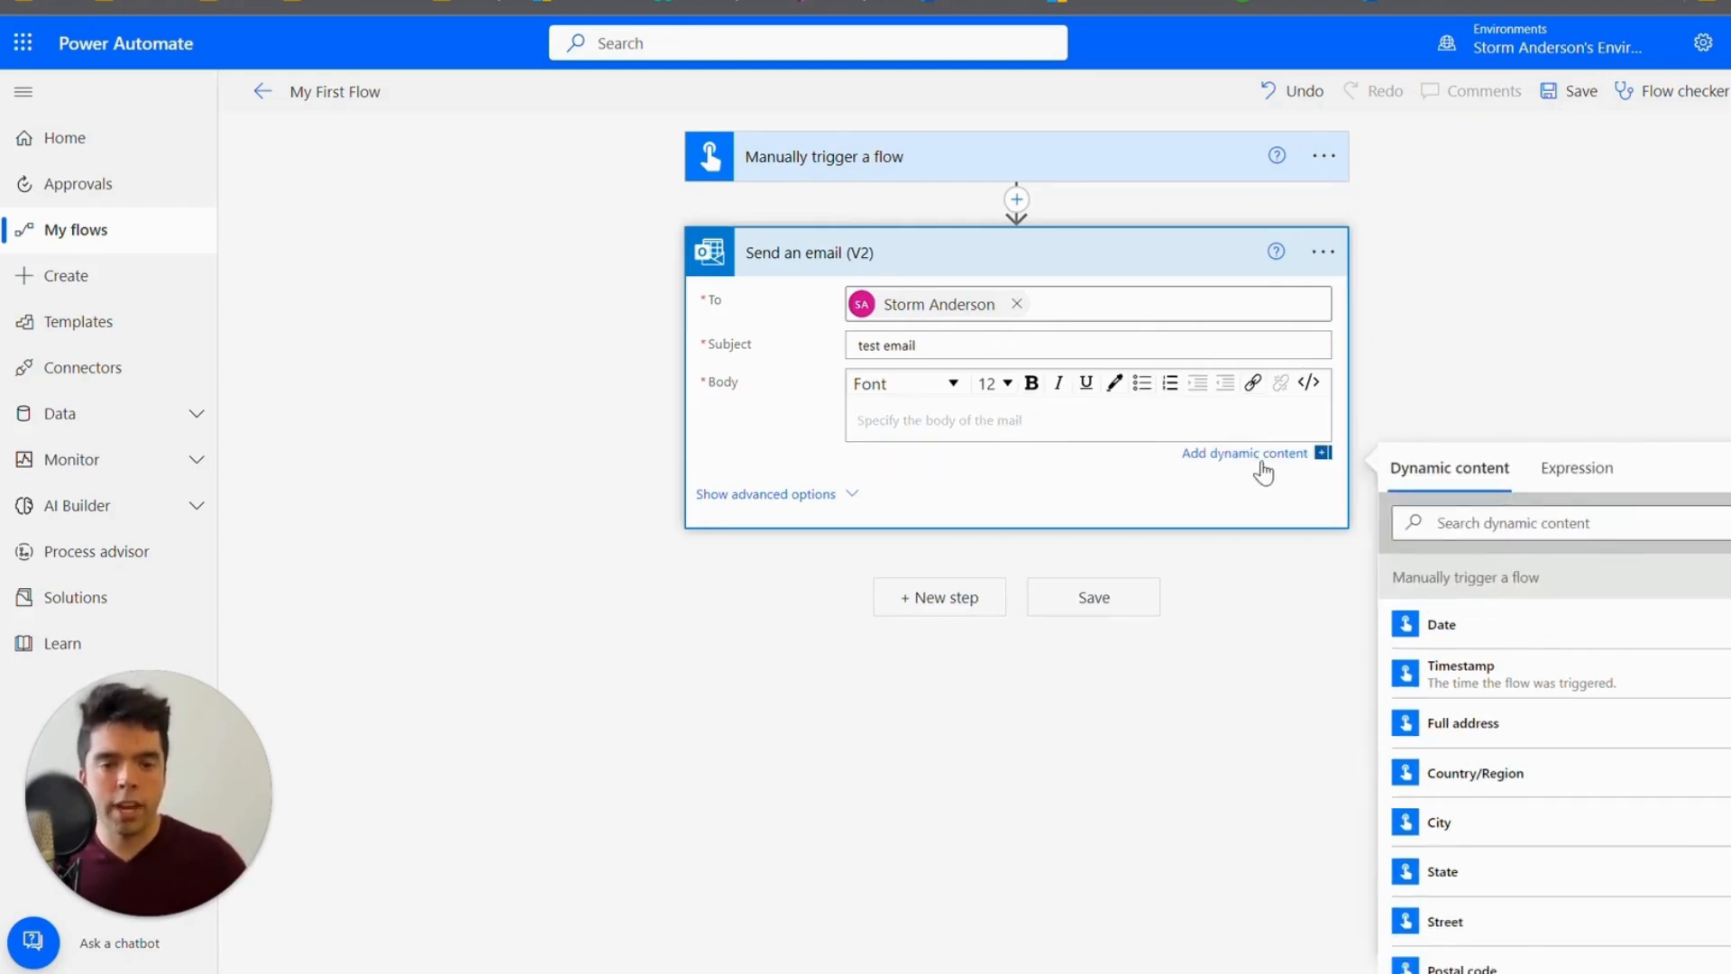
pyautogui.moveTo(1523, 772)
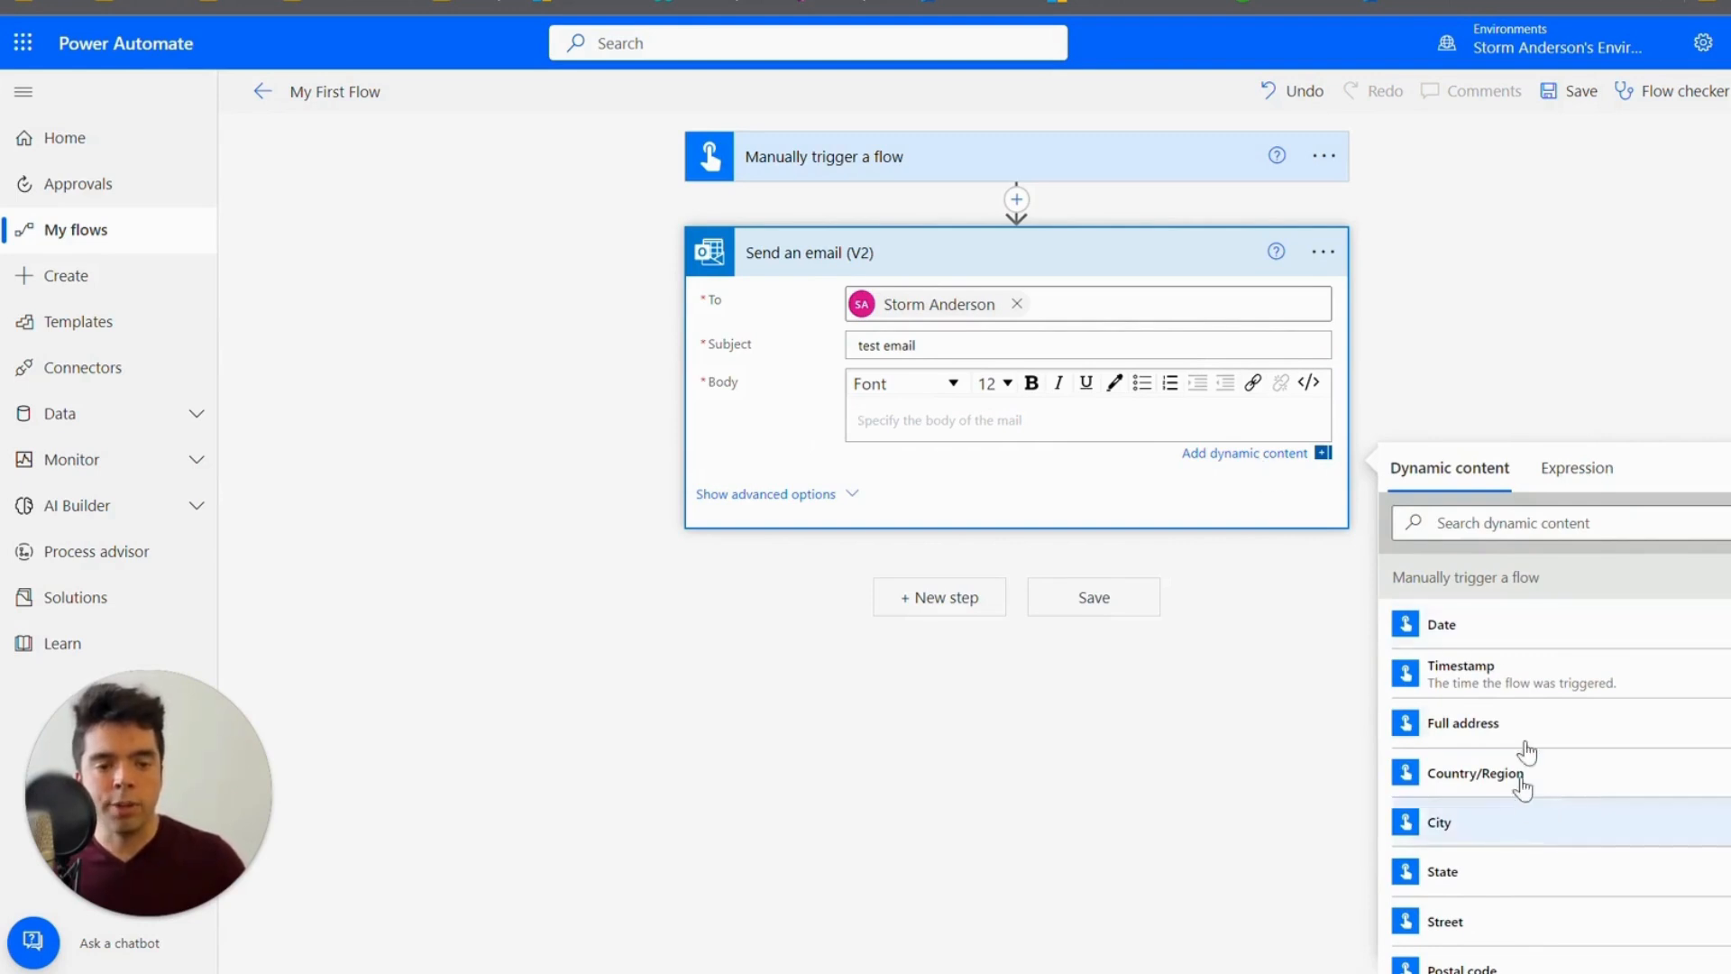
pyautogui.moveTo(1587, 638)
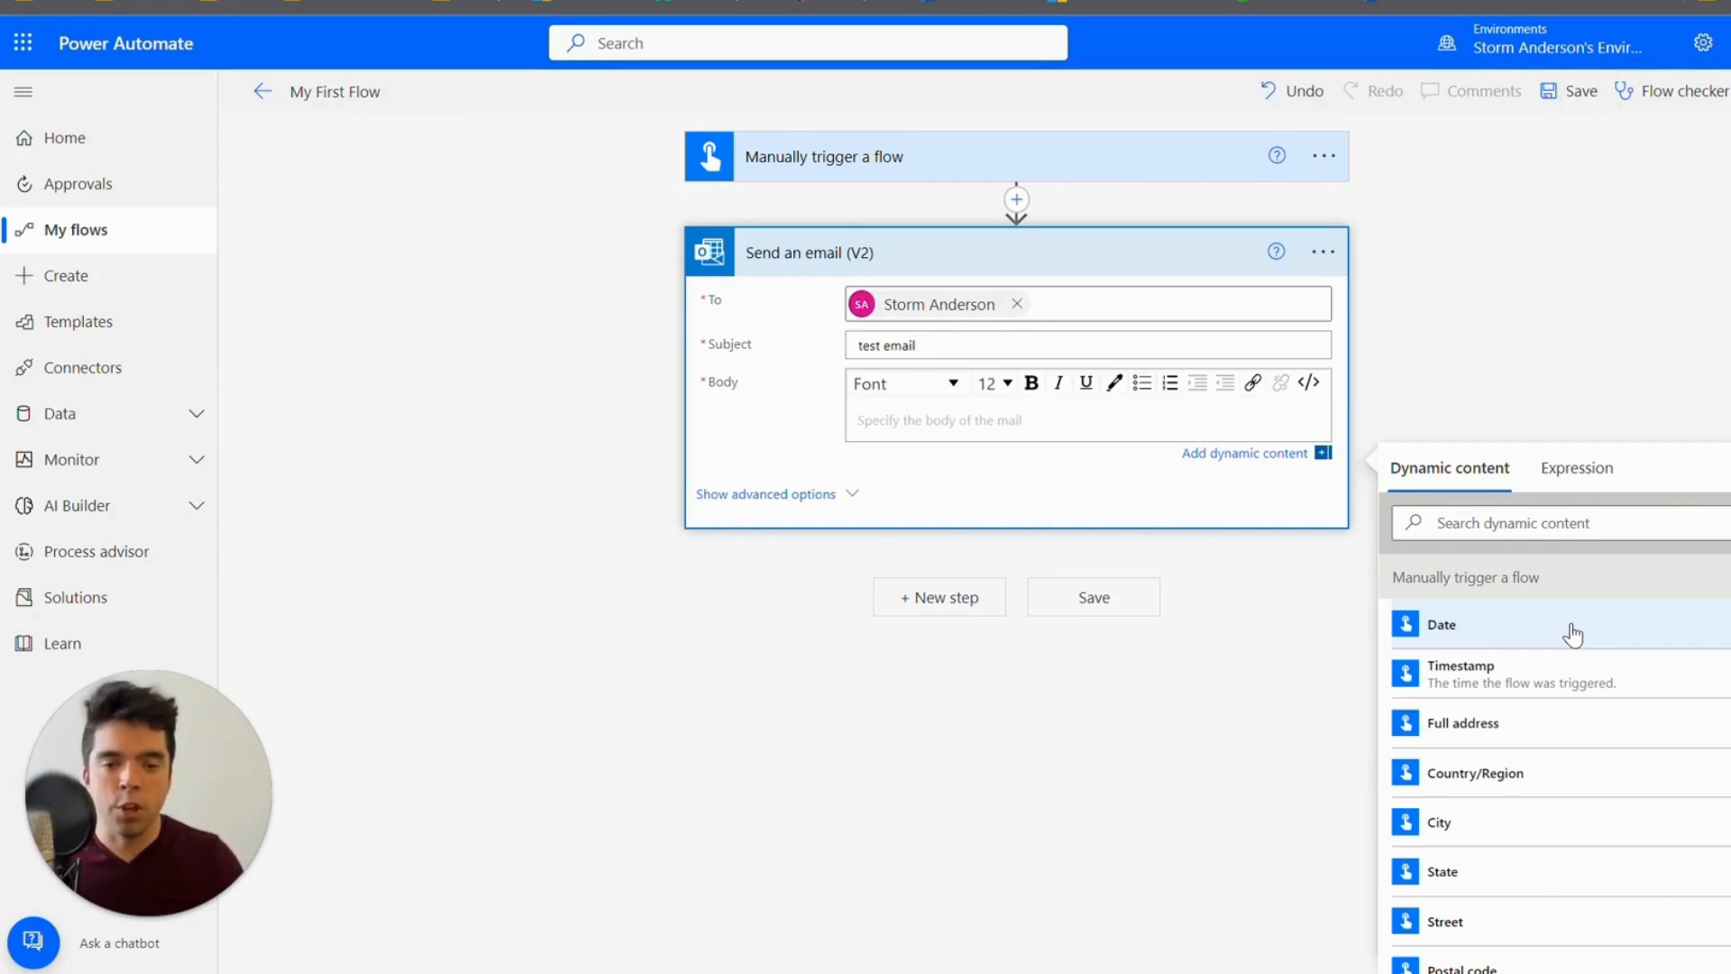
pyautogui.moveTo(1573, 635)
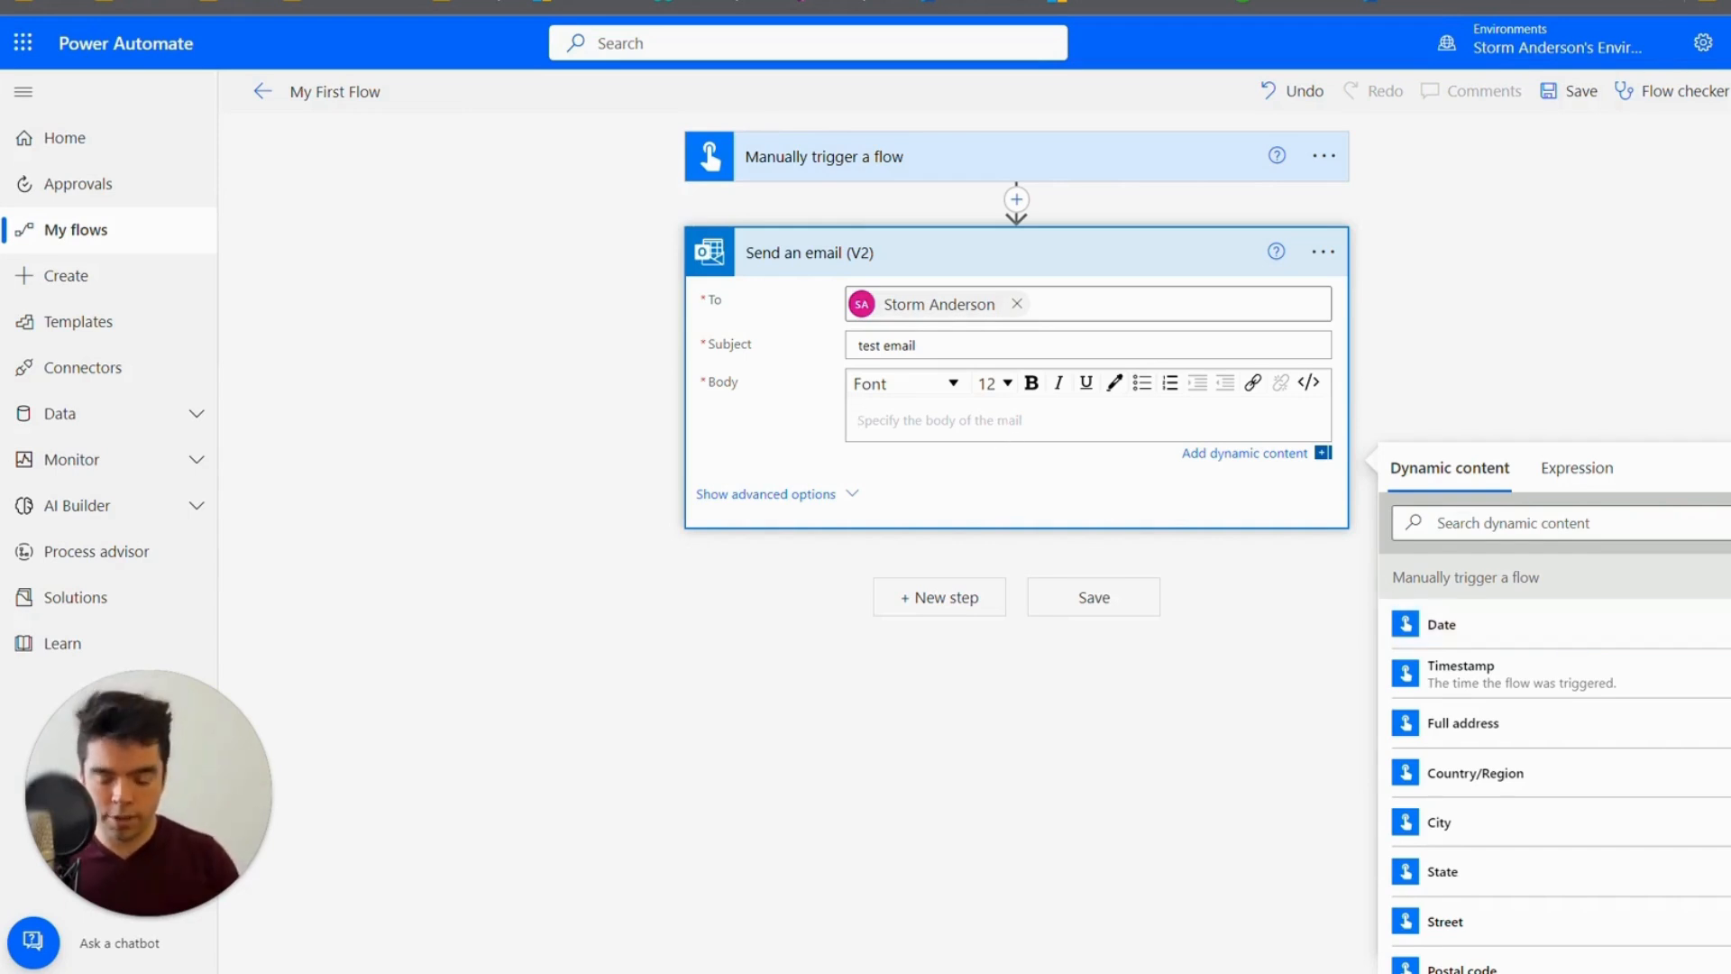
# Step: Write 'This is the date of today:' plus the trigger's Date in Body; show advanced options
pyautogui.write('This is the')
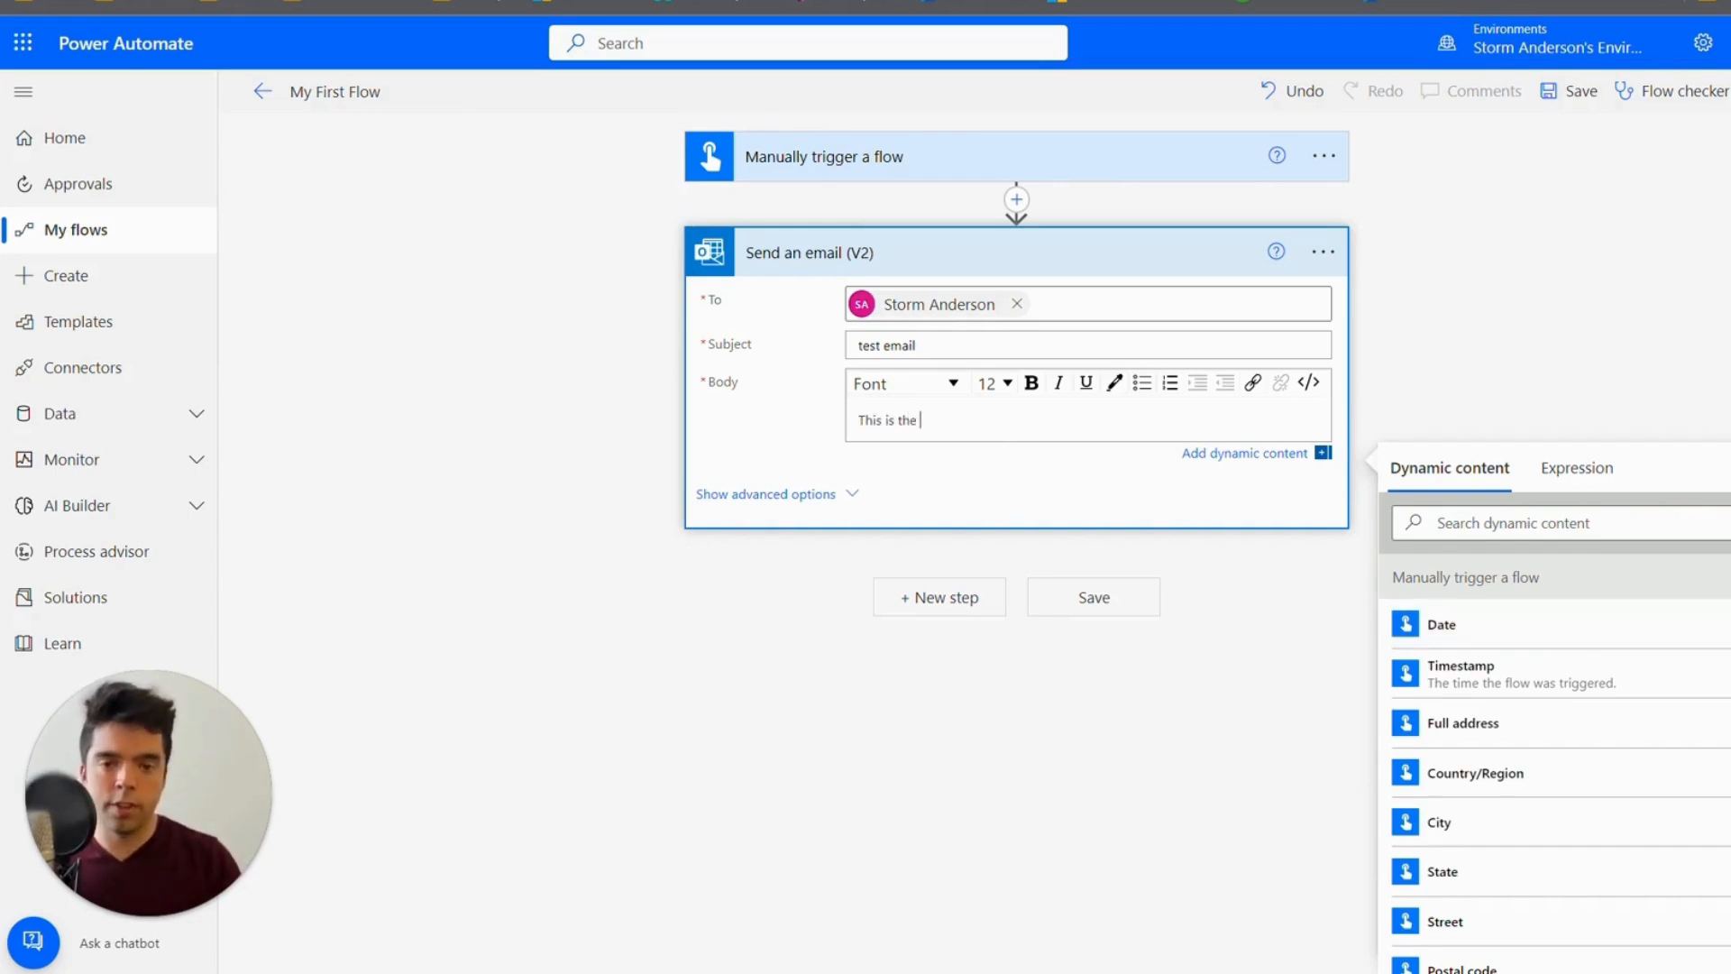
pyautogui.write('date of th')
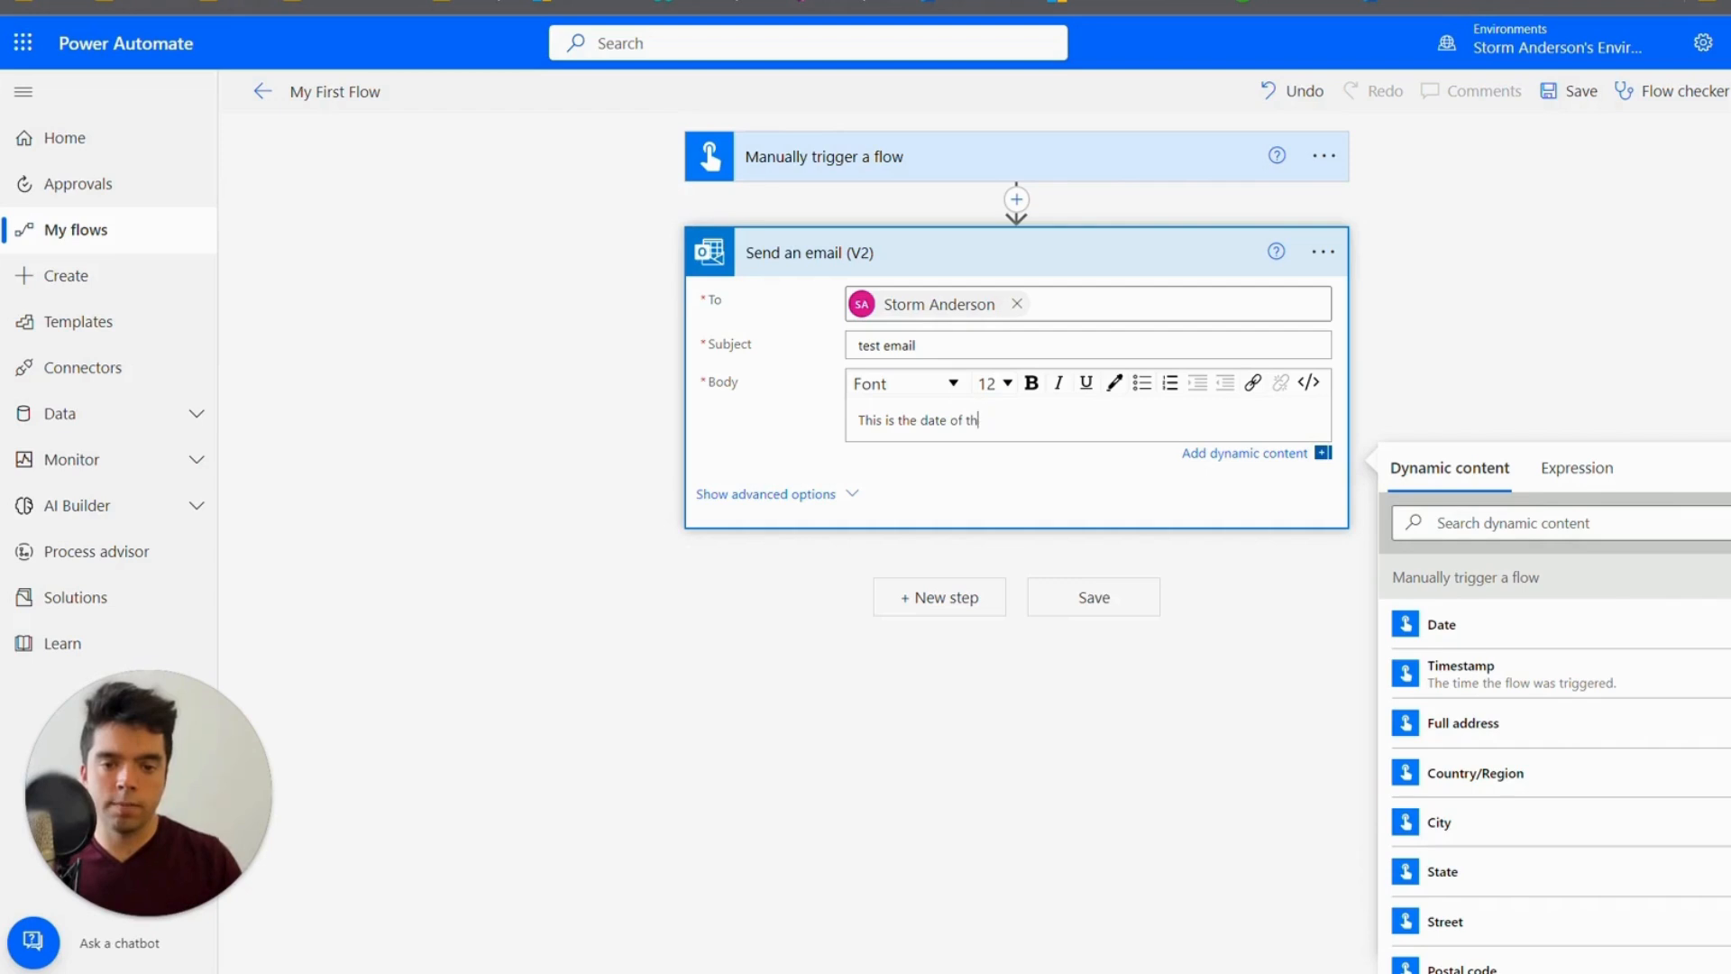
pyautogui.write('oday:')
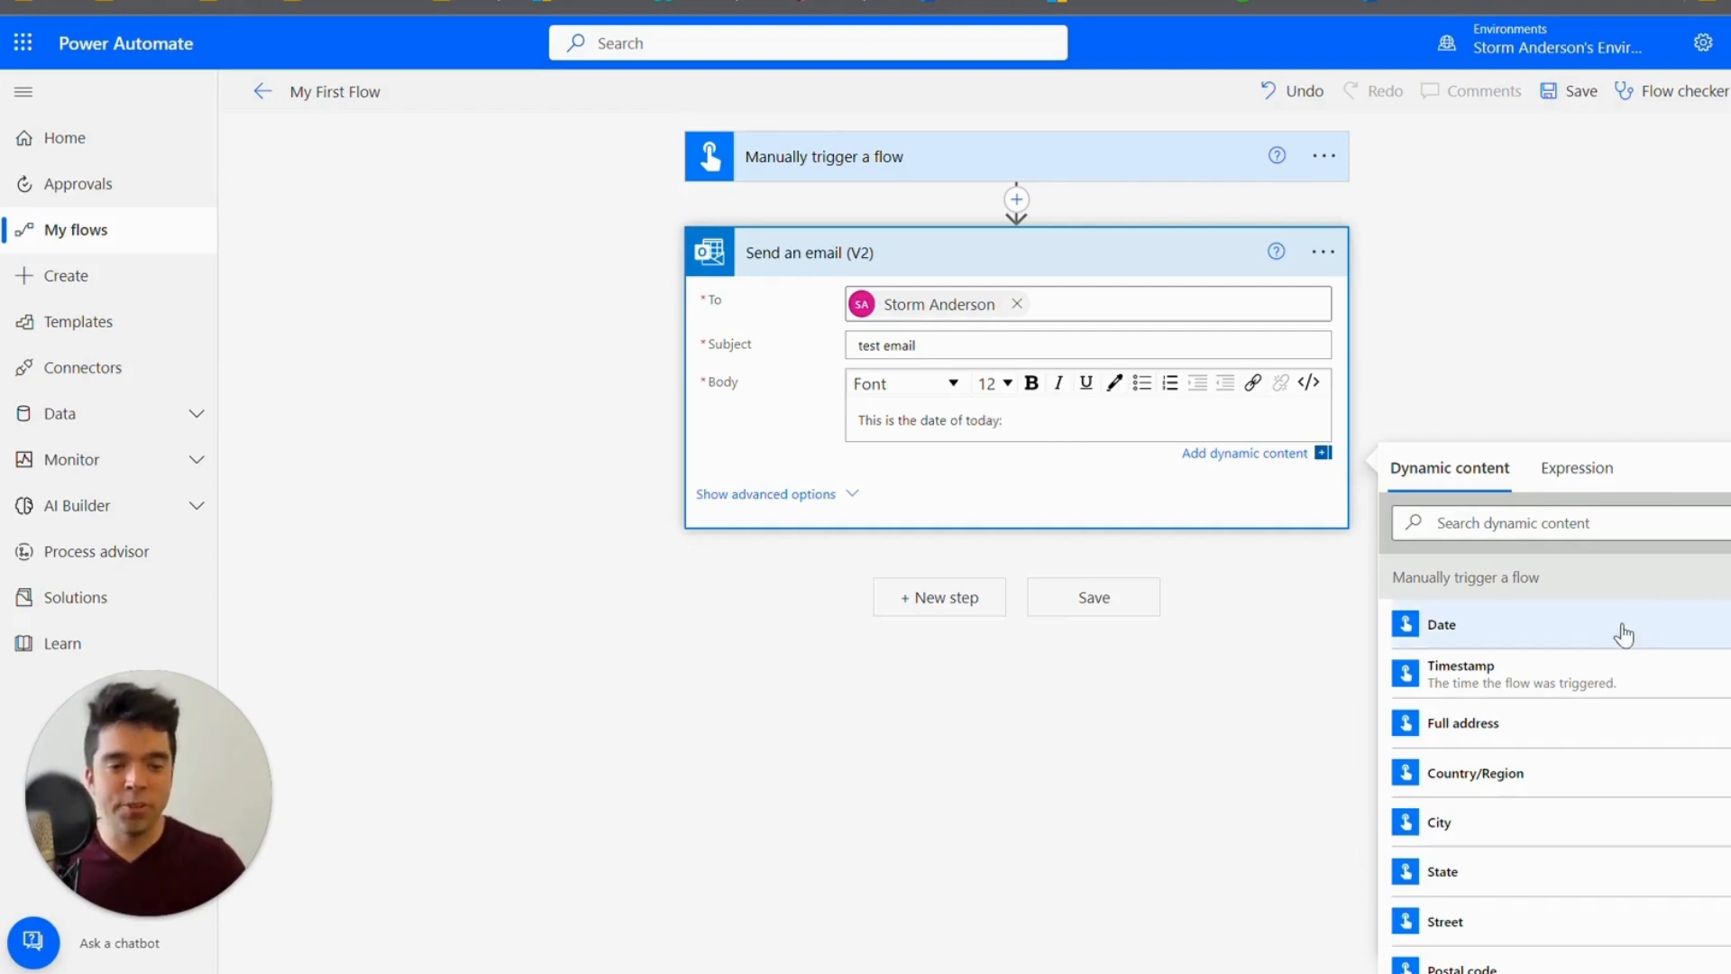
pyautogui.moveTo(1459, 673)
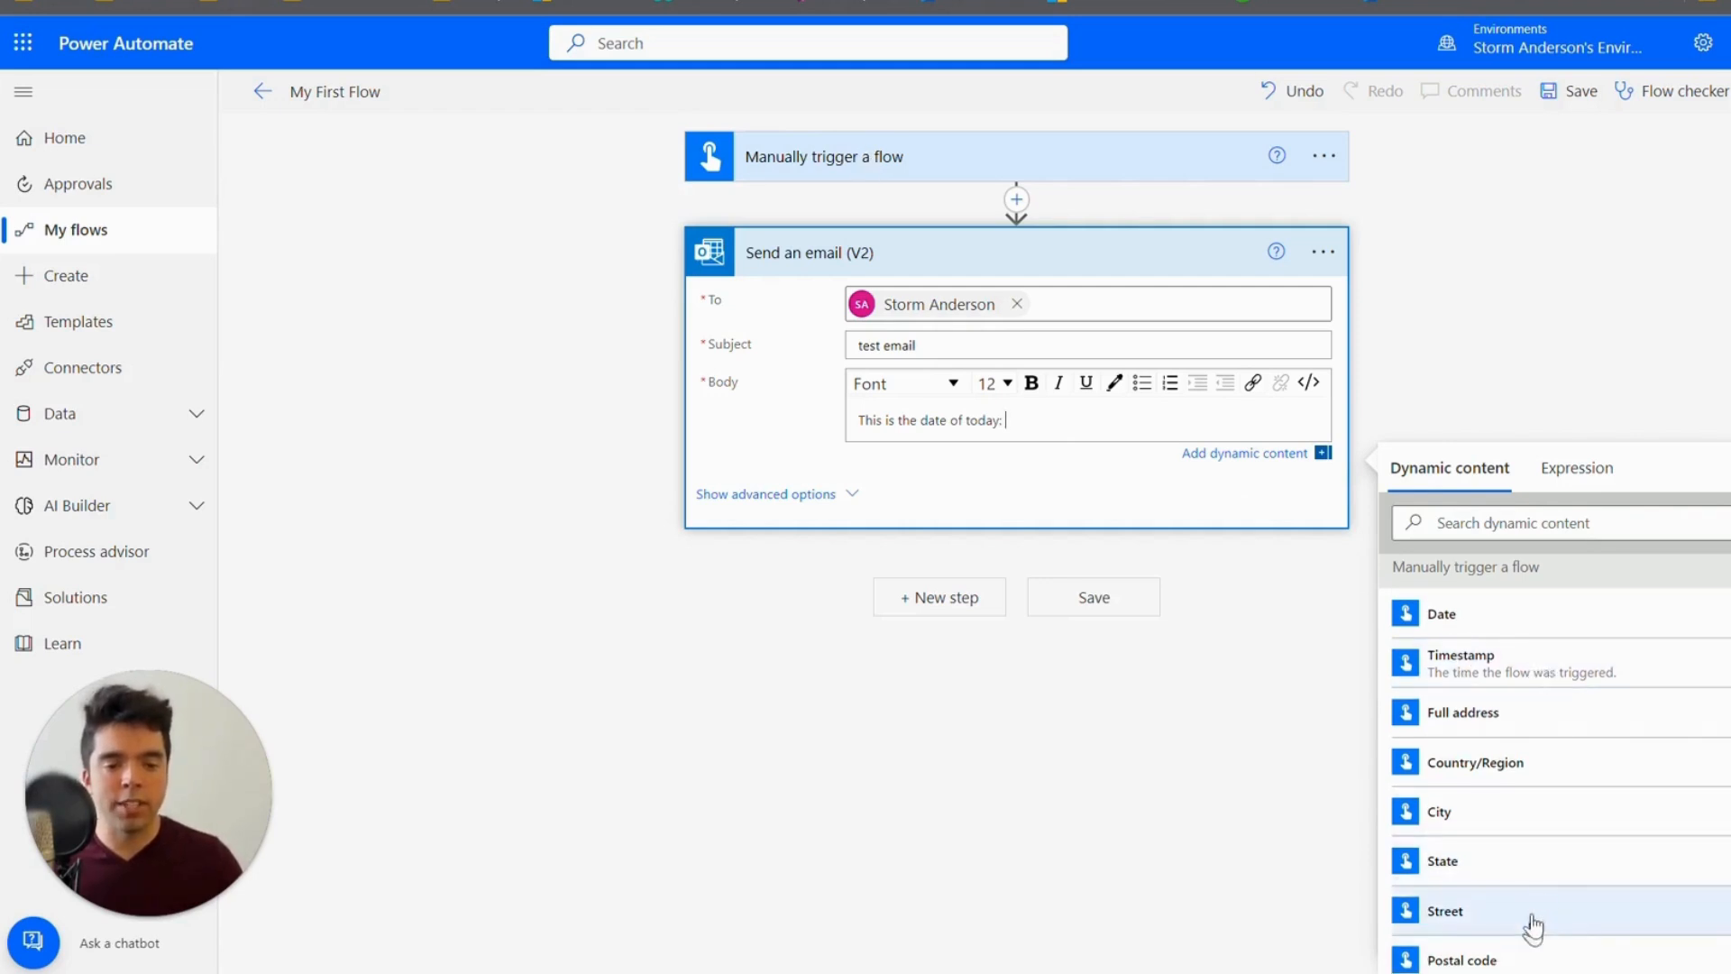
pyautogui.moveTo(1545, 885)
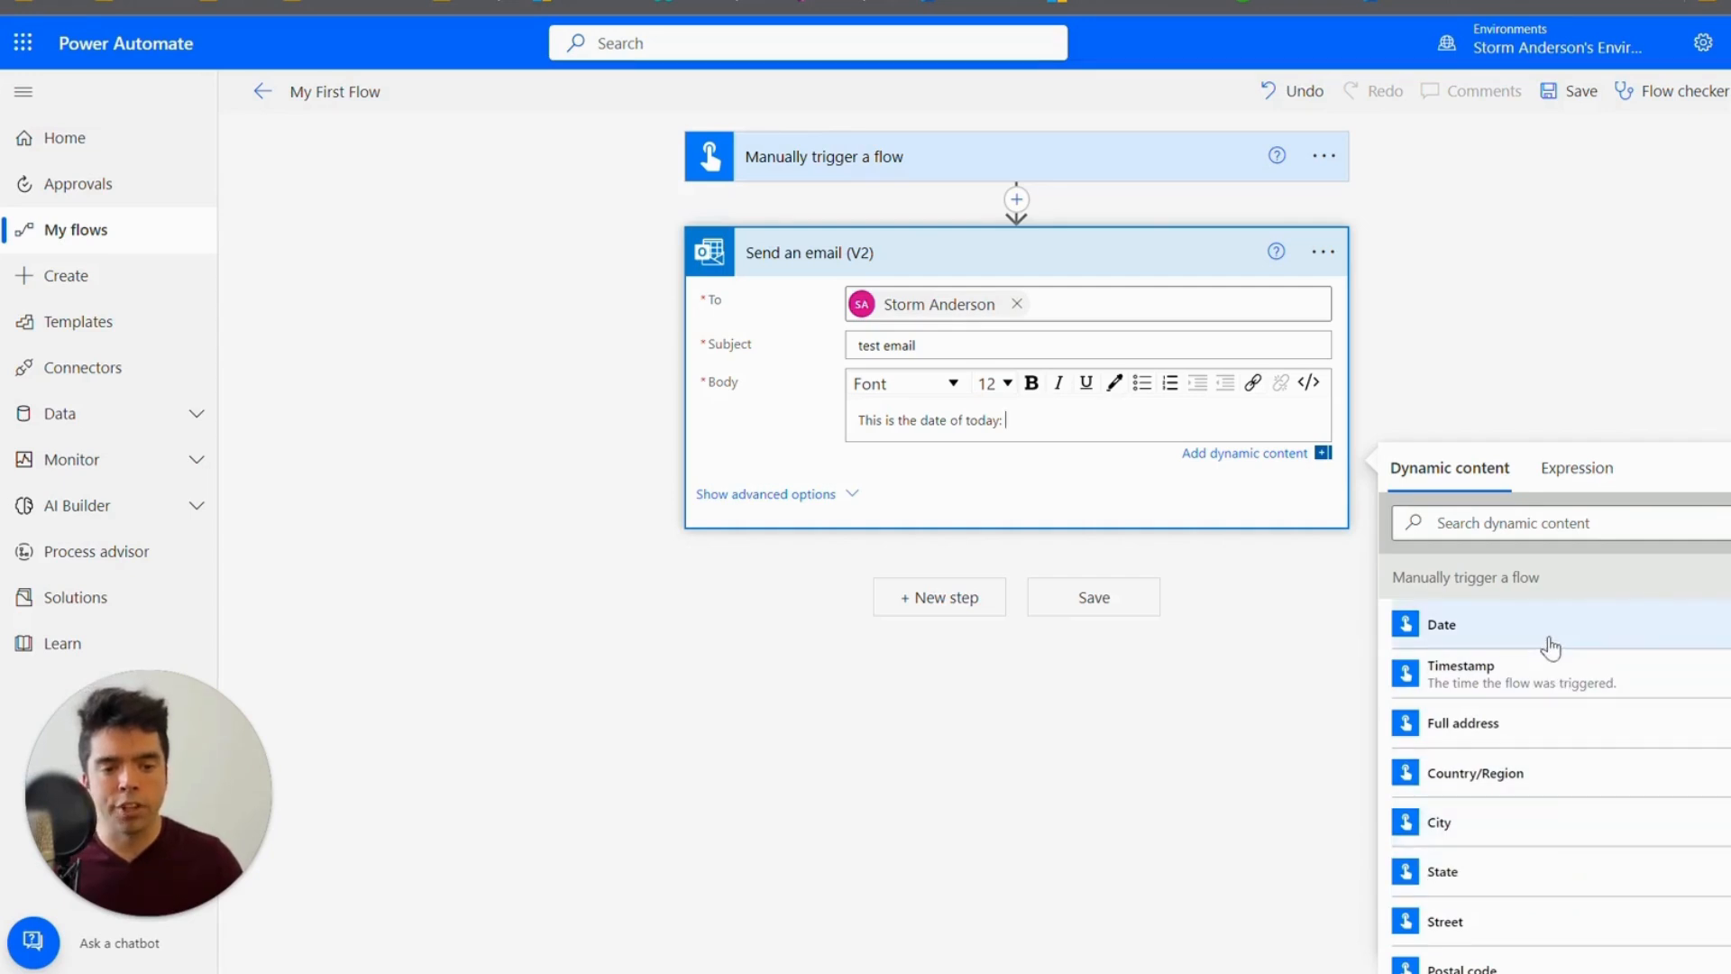
pyautogui.click(1440, 624)
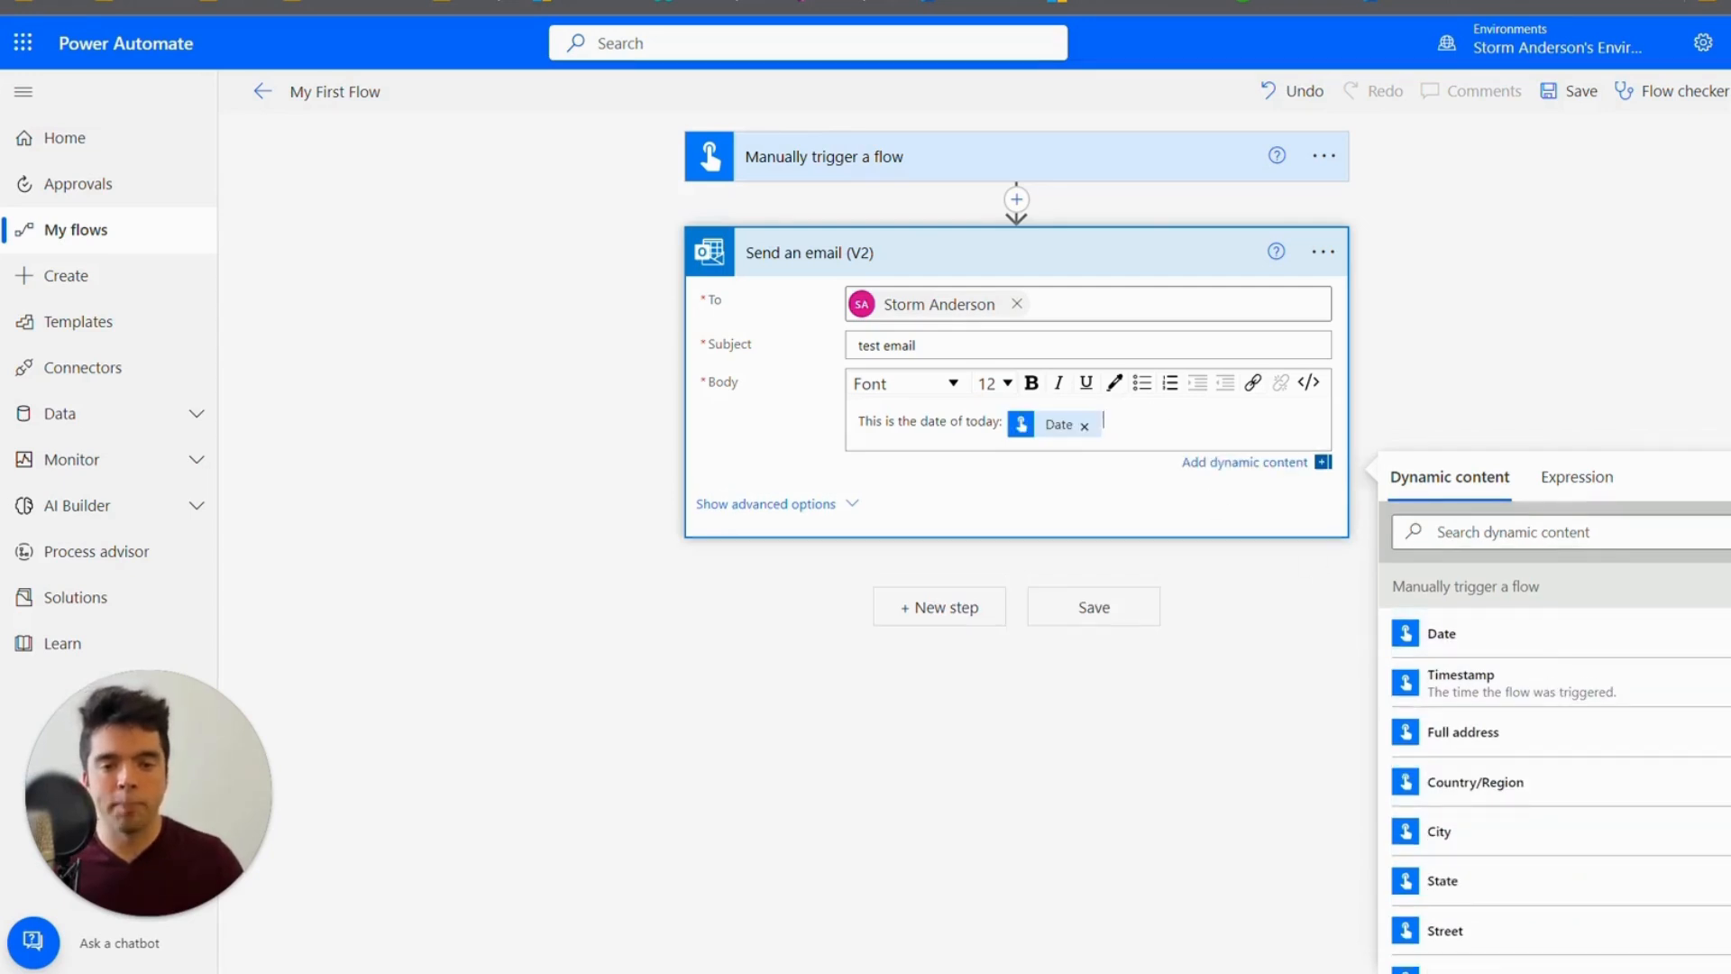
pyautogui.click(763, 503)
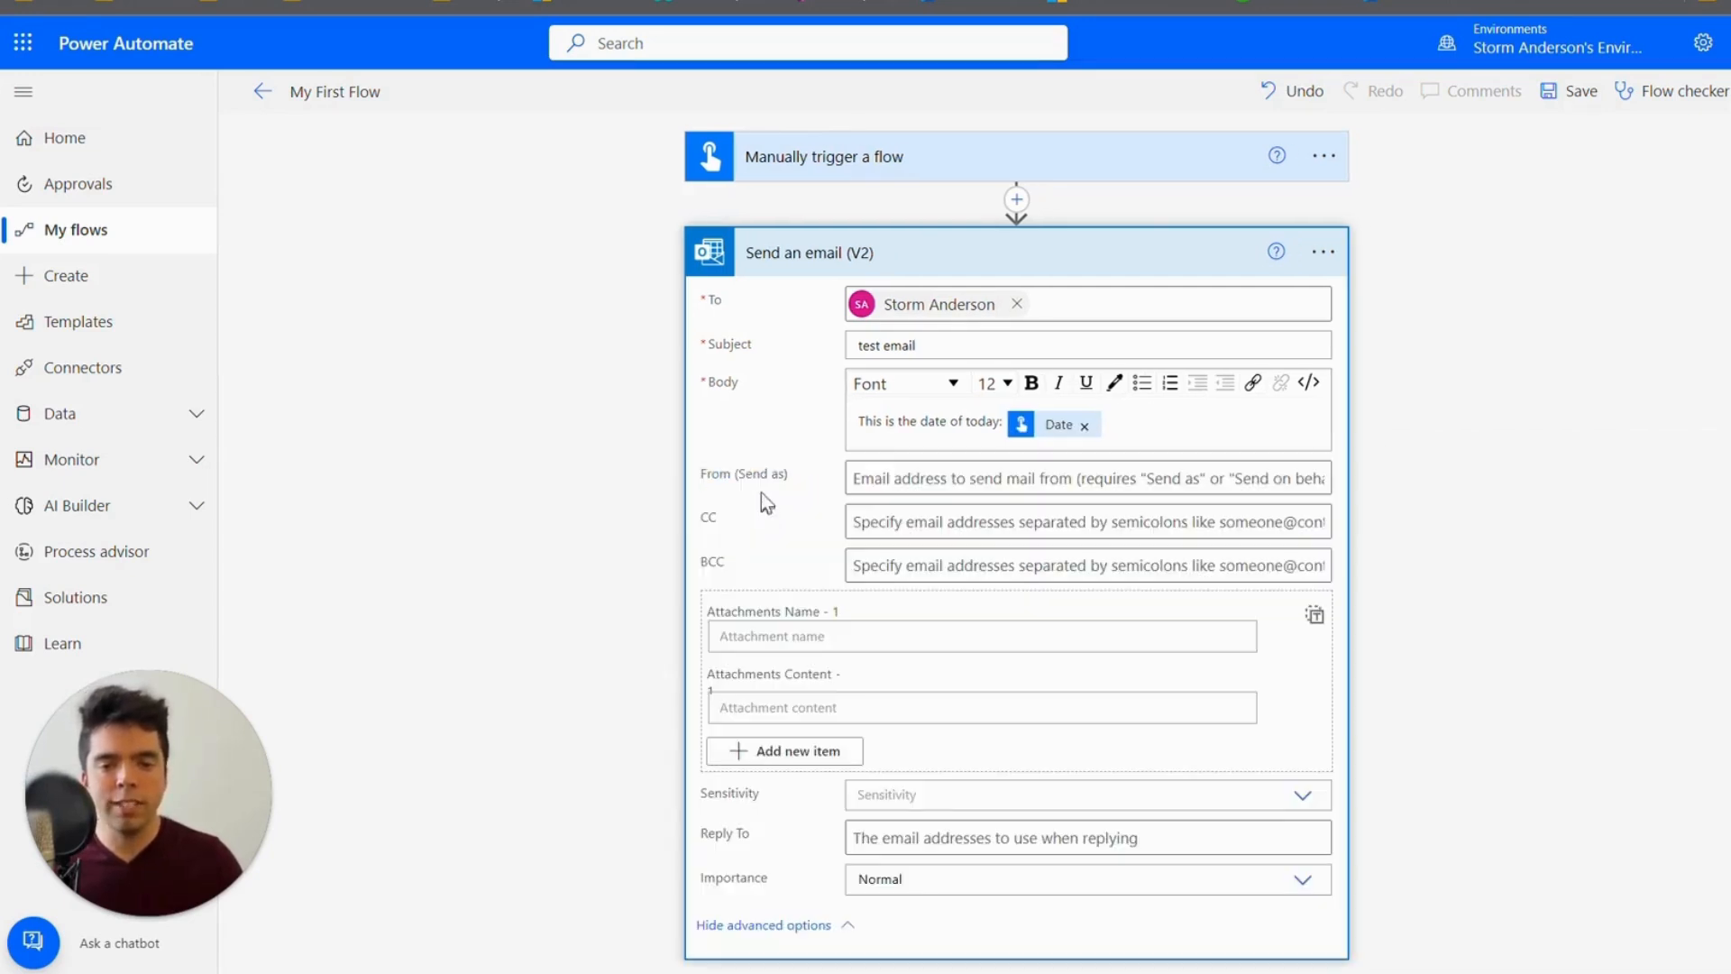
pyautogui.click(1087, 477)
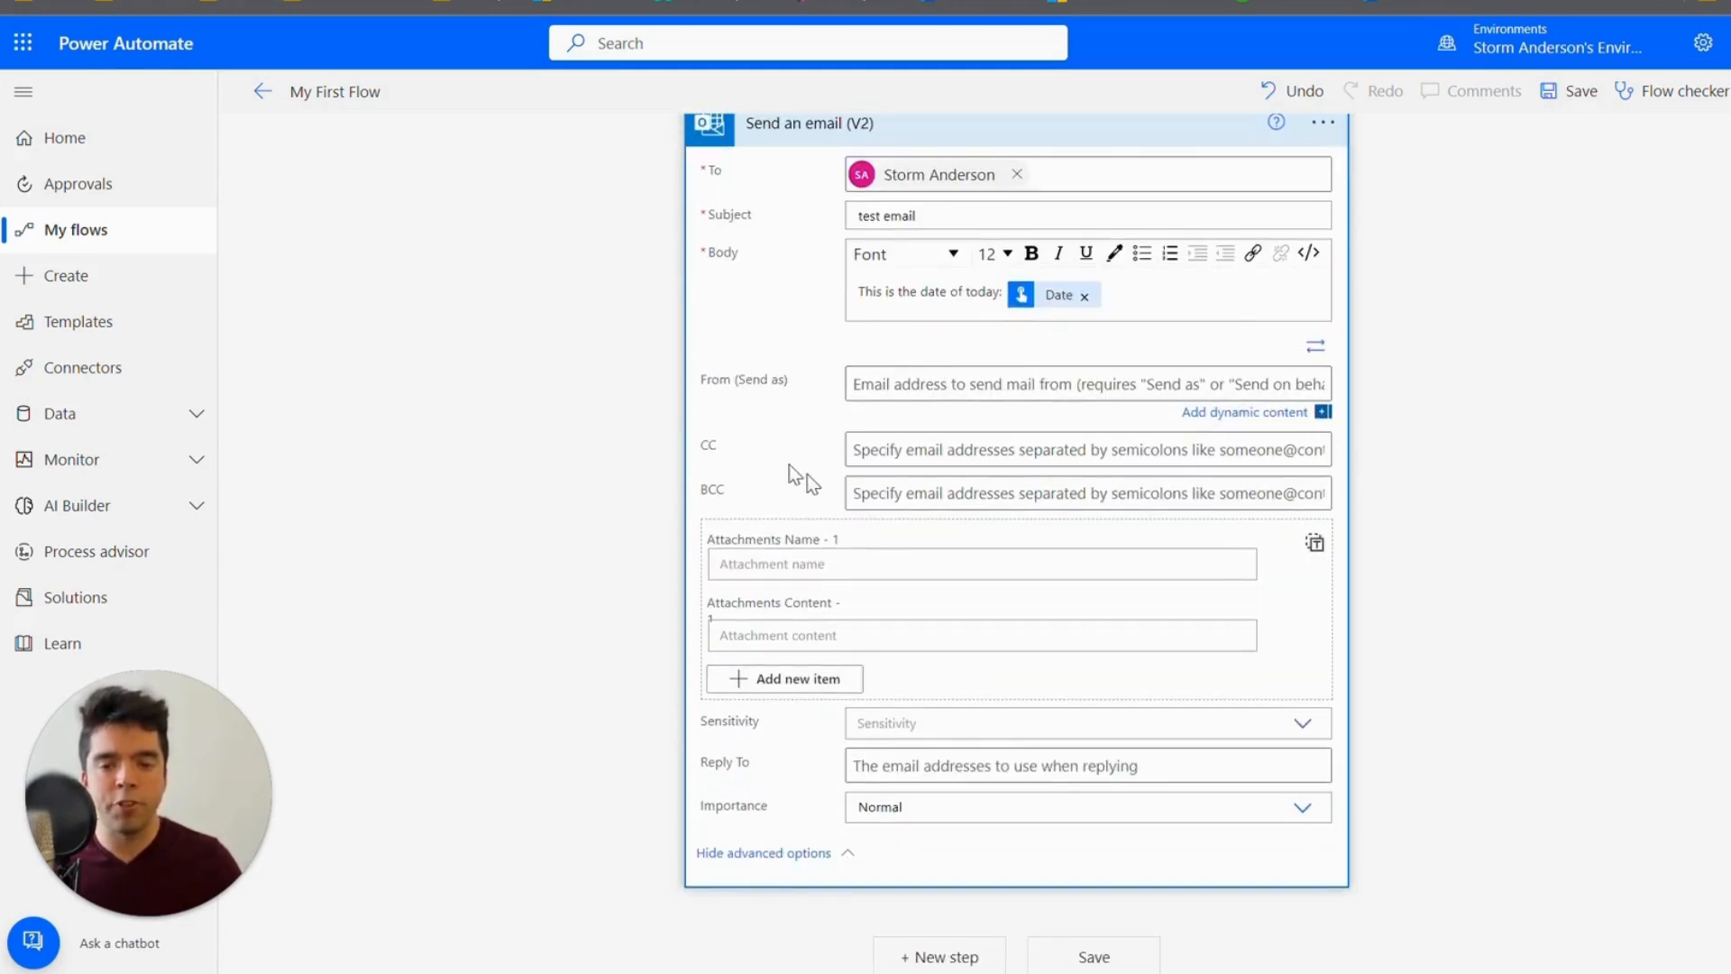
pyautogui.moveTo(751, 503)
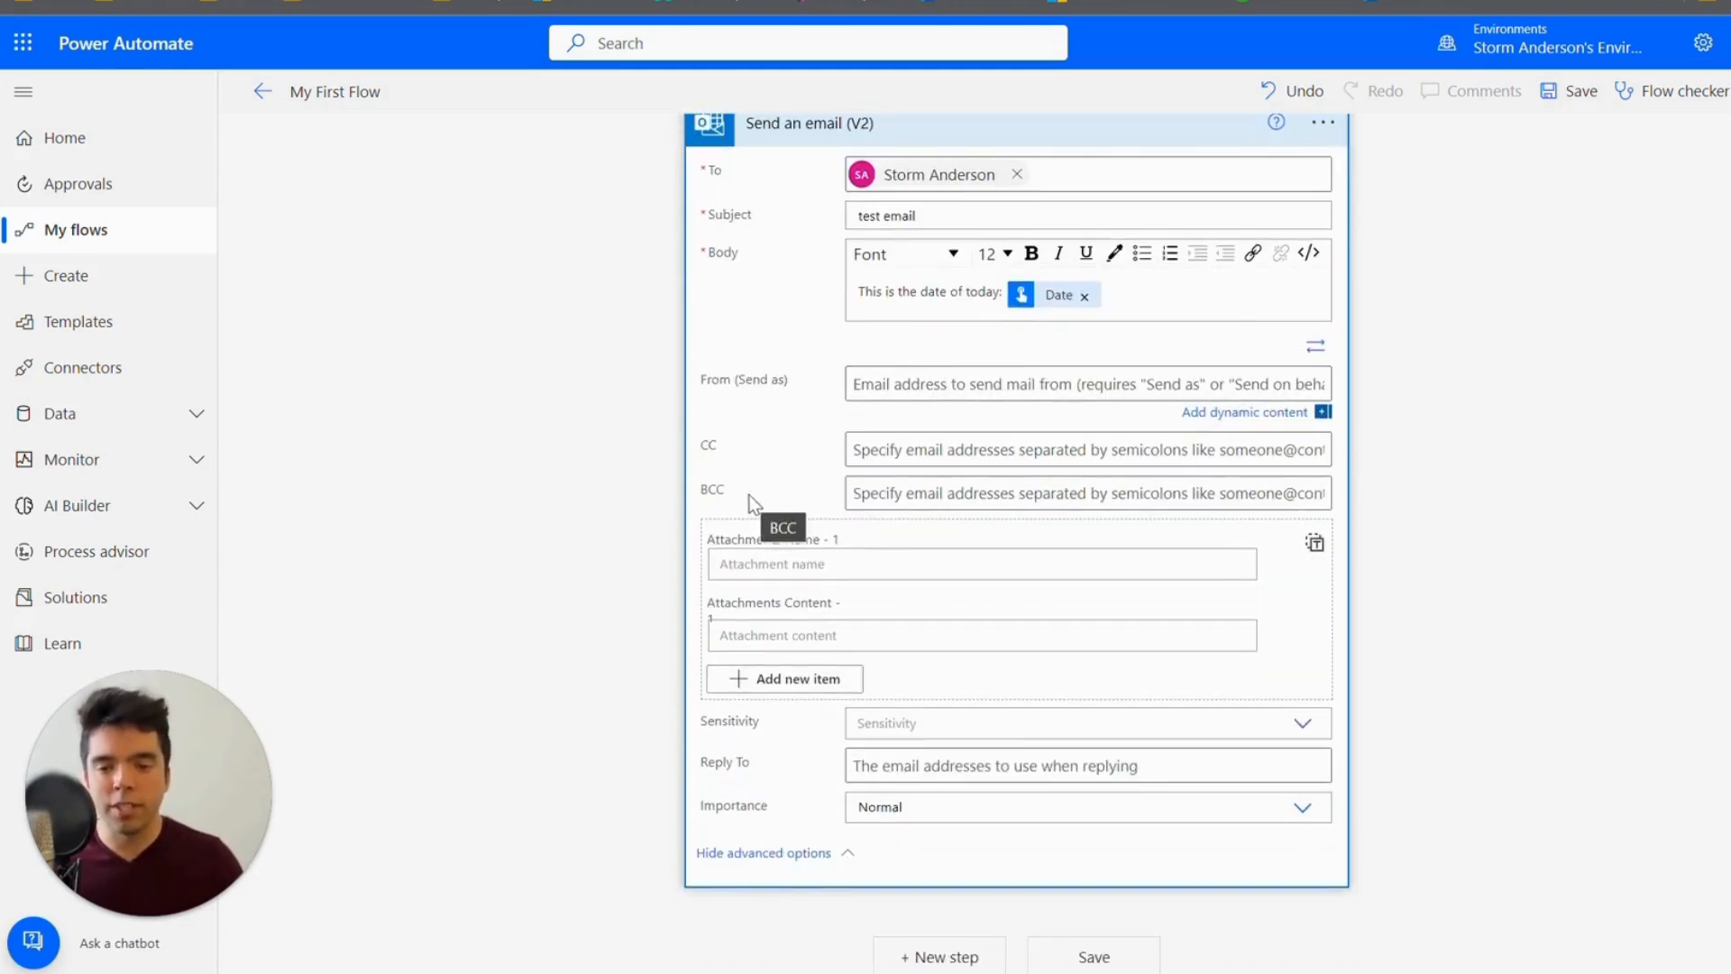
pyautogui.moveTo(1418, 550)
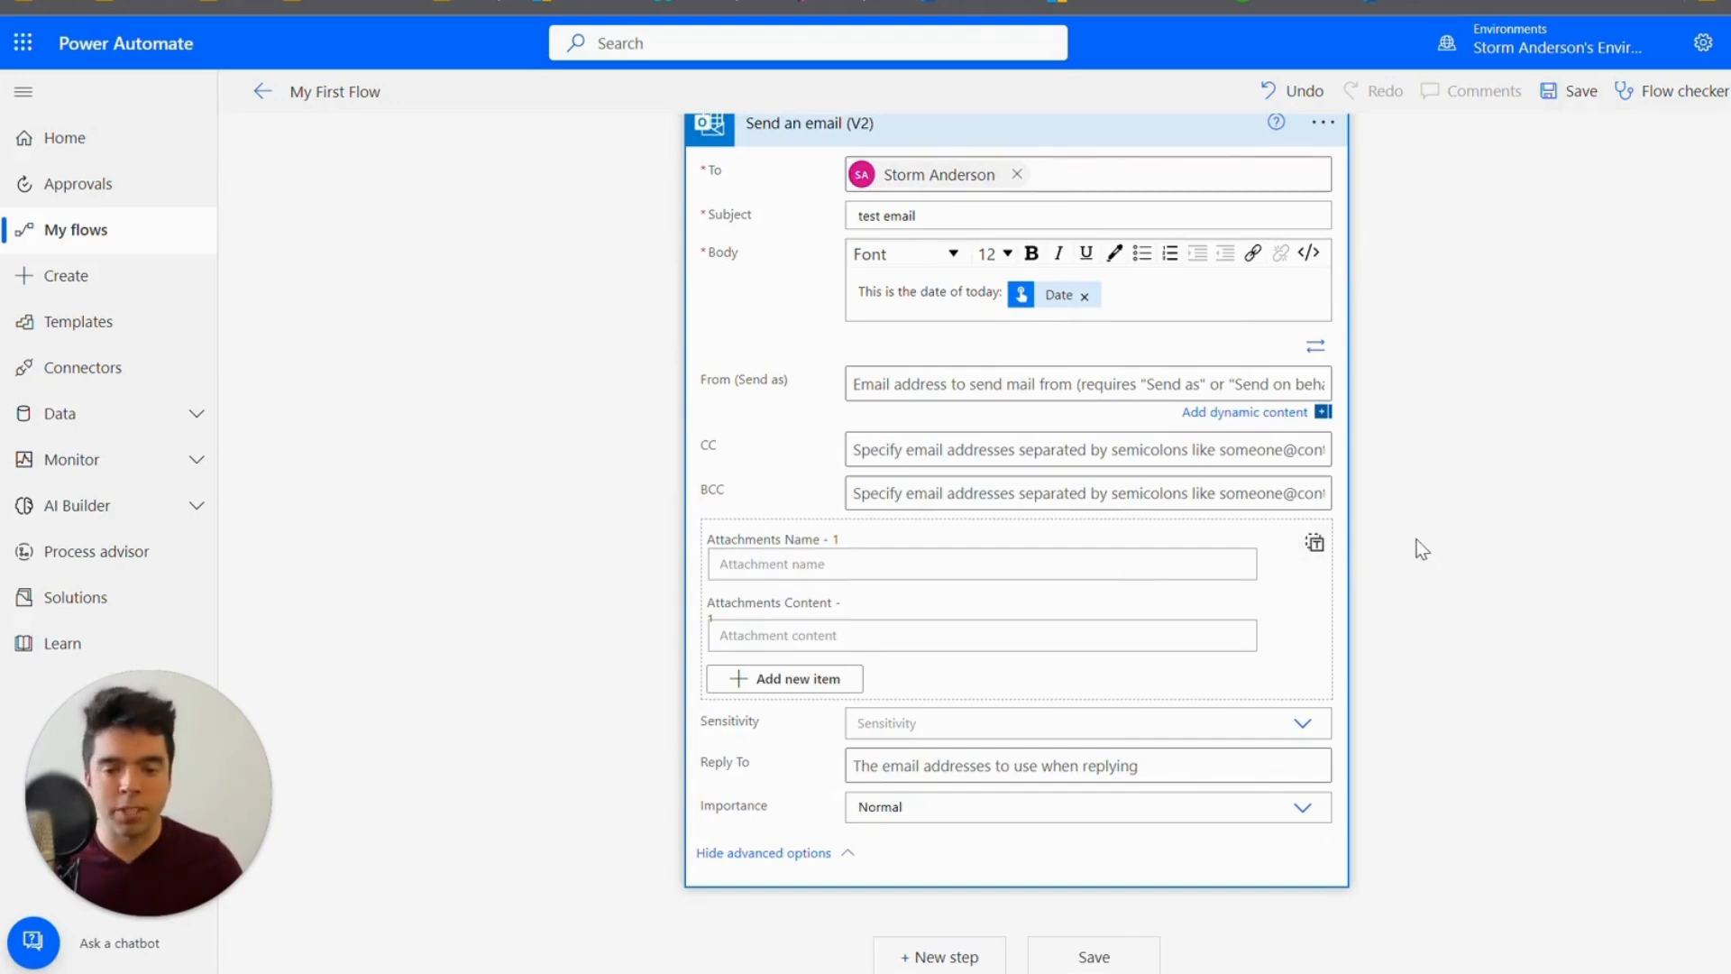
pyautogui.scroll(3)
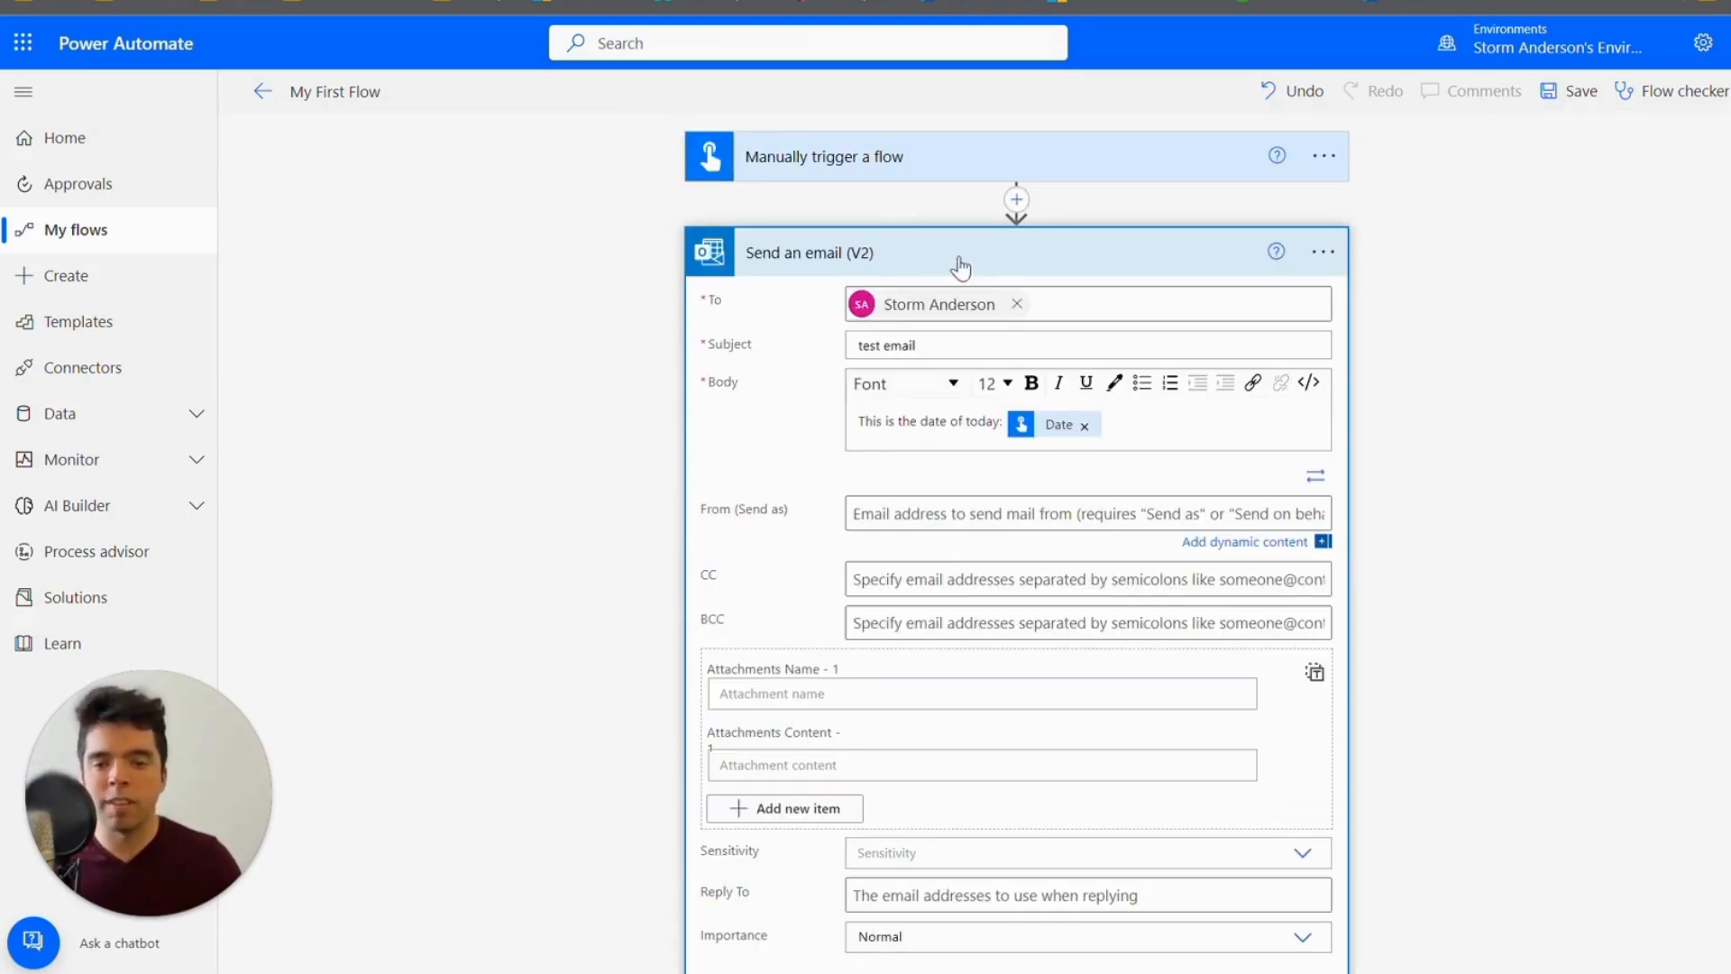
# Step: Save My First Flow and open the Test Flow pane
pyautogui.click(958, 252)
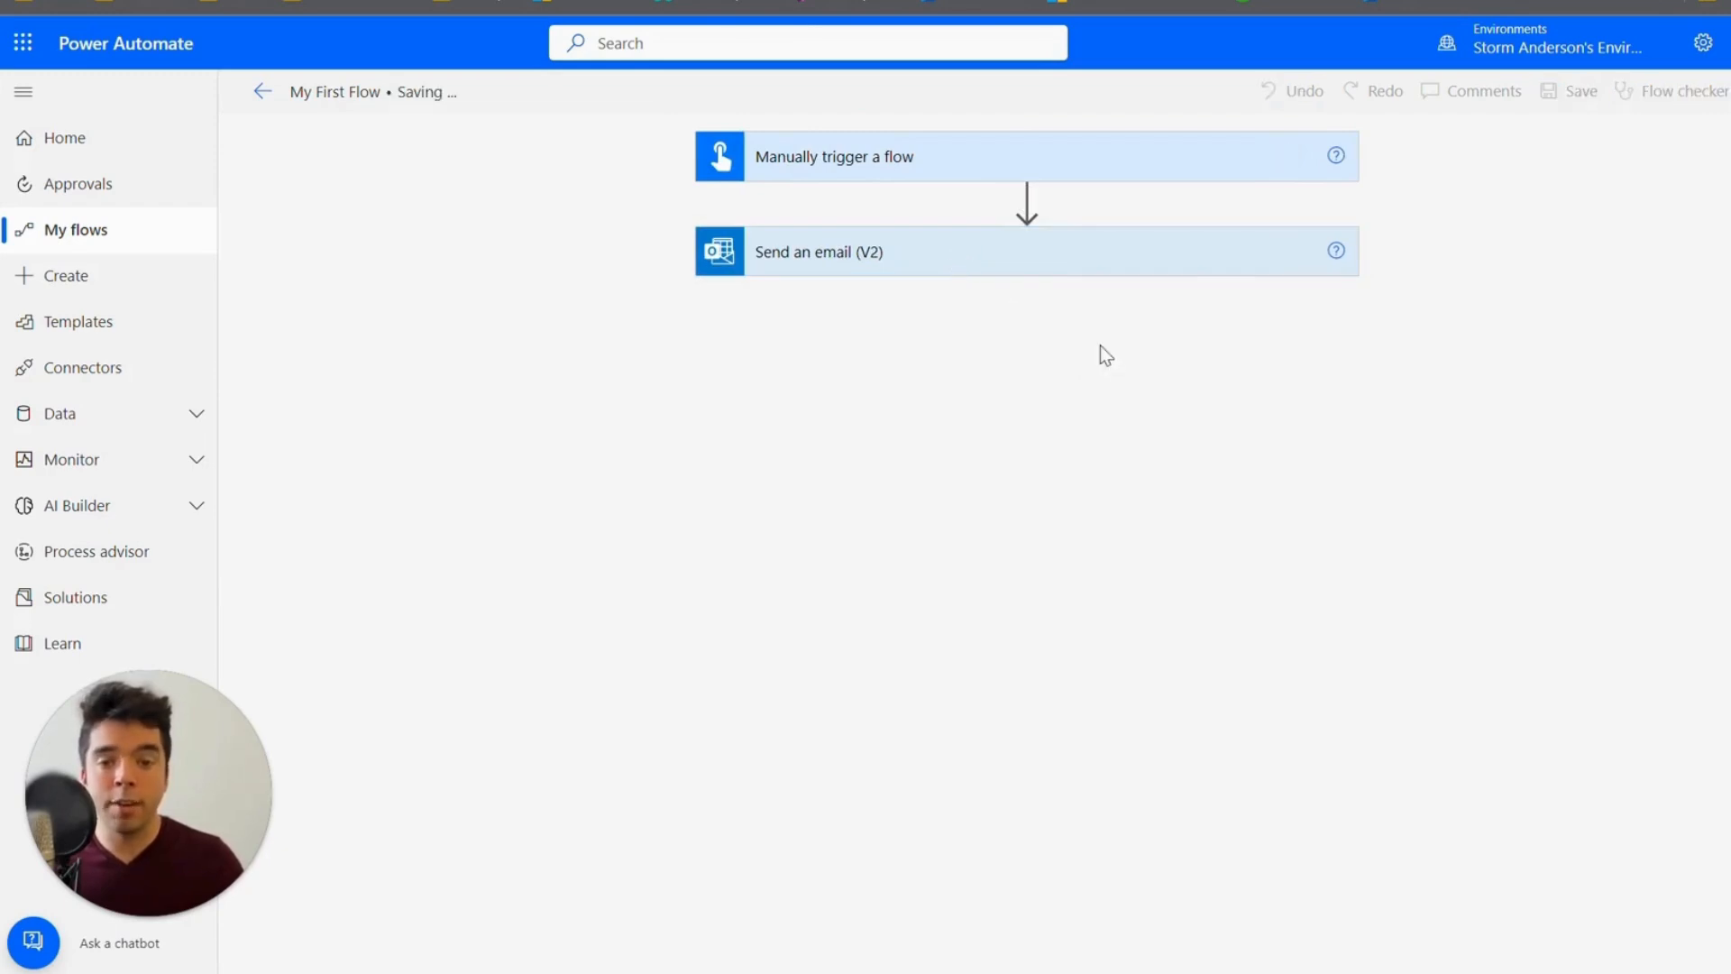
pyautogui.click(1581, 90)
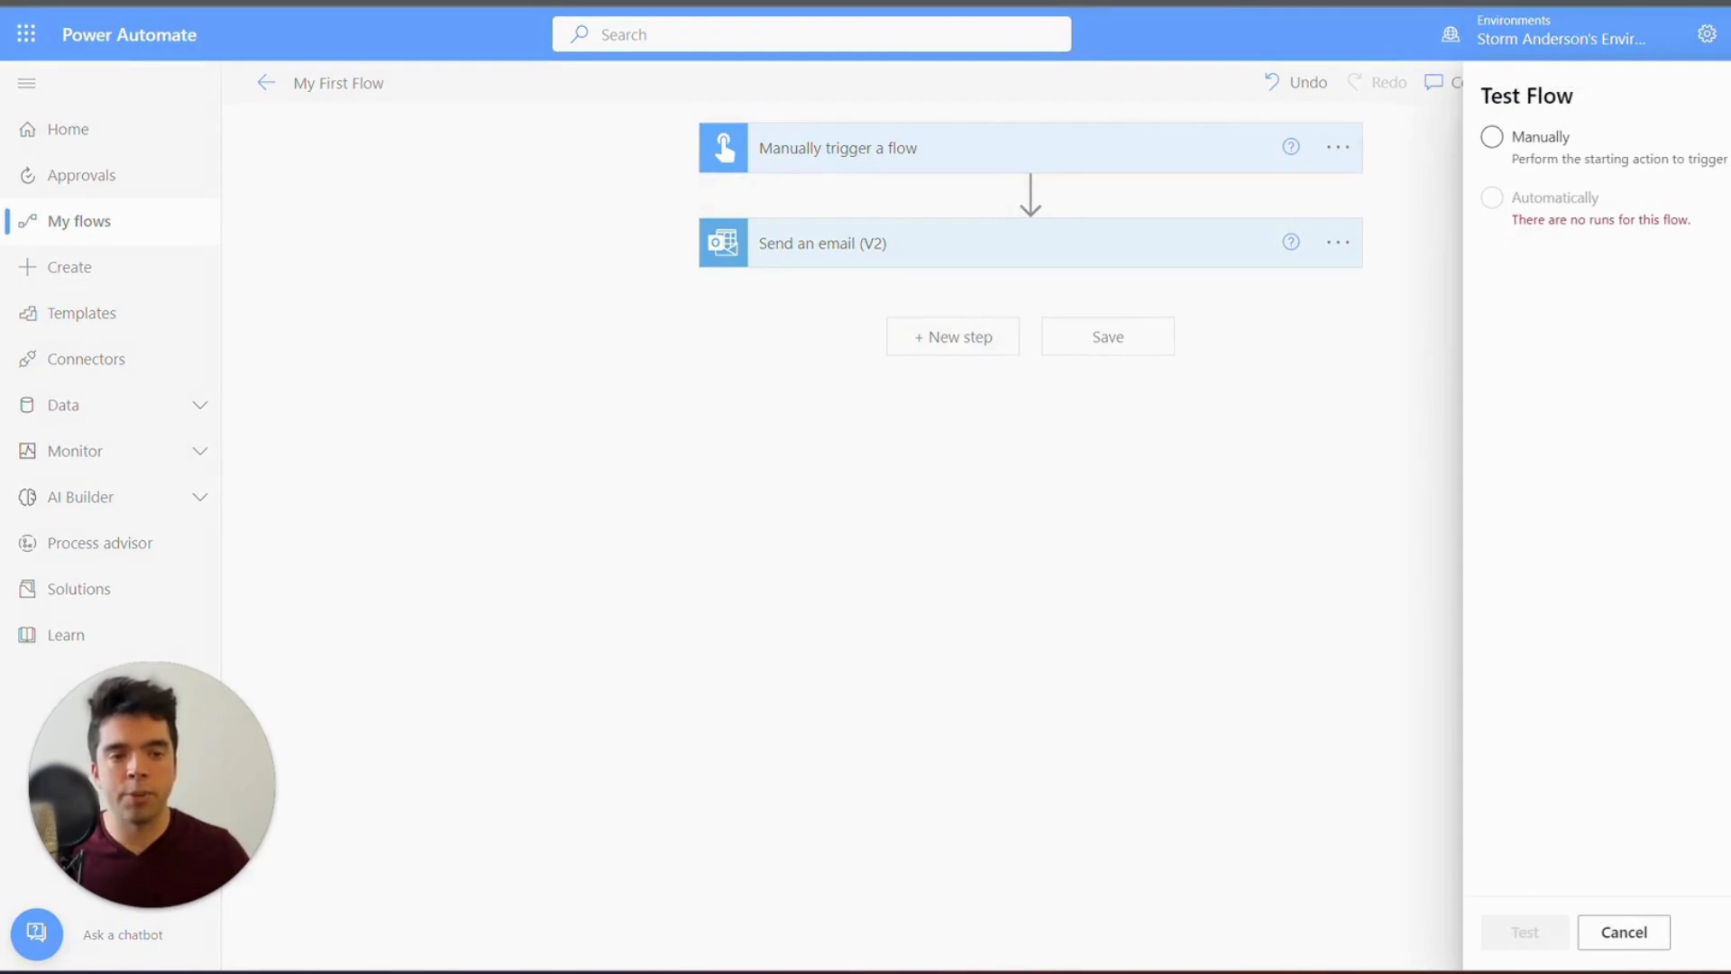
# Step: Start a manual test run of My First Flow from the Test Flow pane
pyautogui.click(1491, 136)
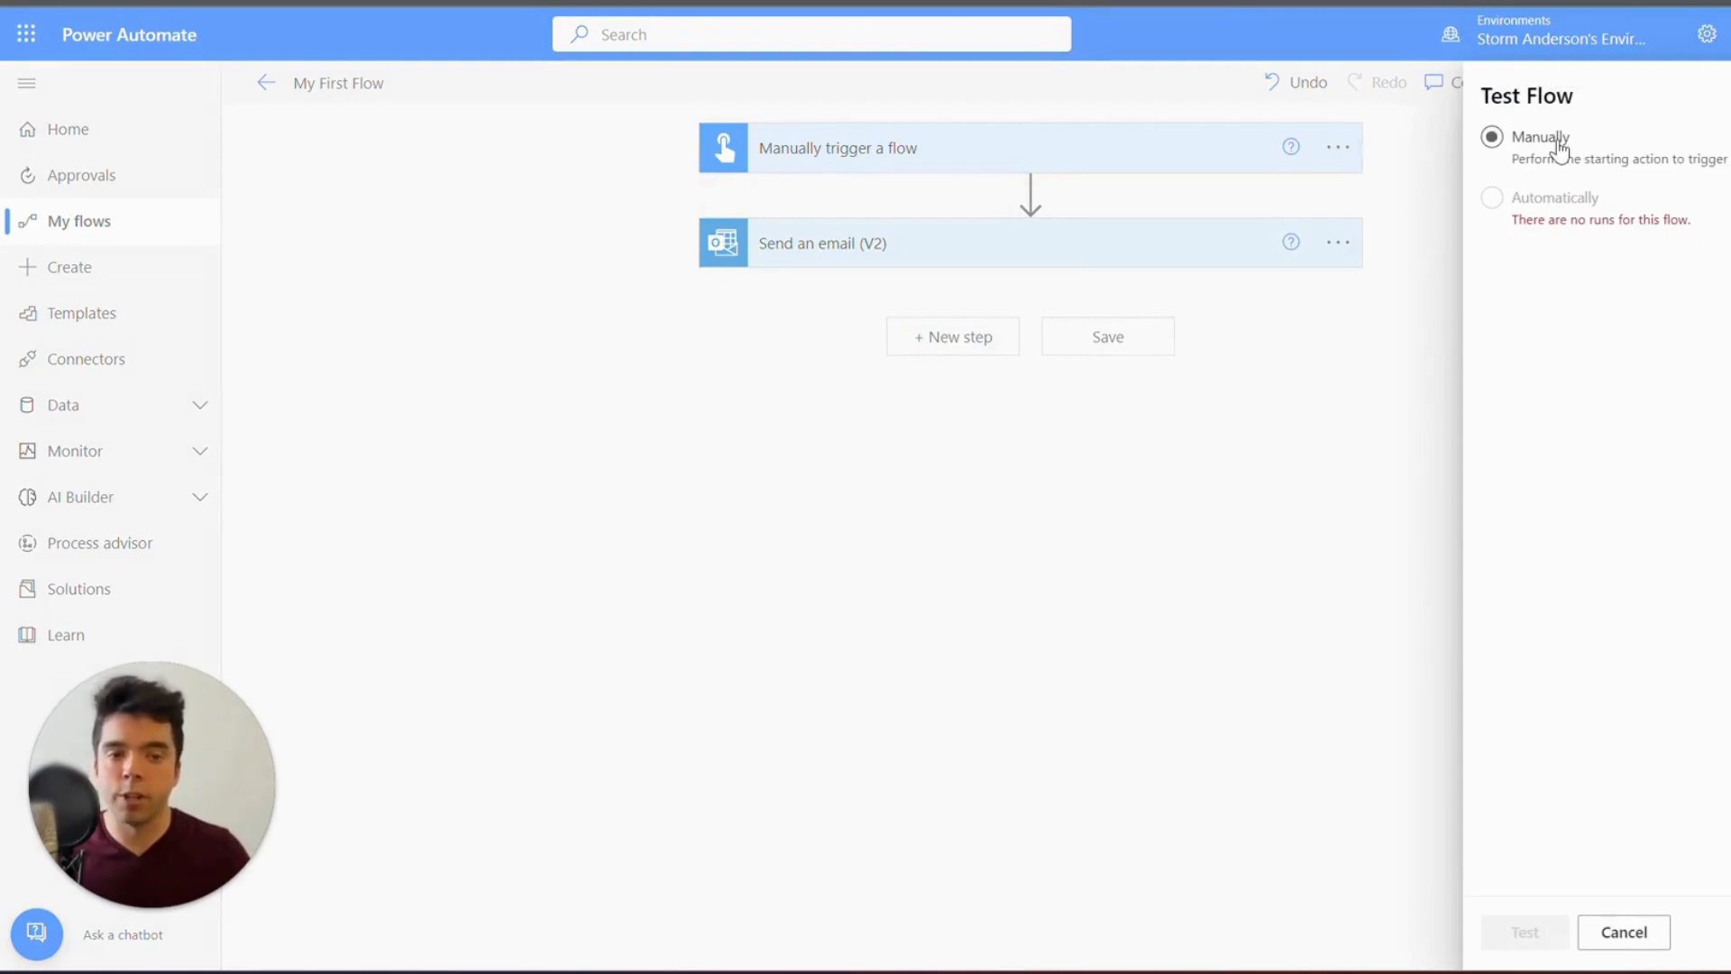
pyautogui.click(1491, 136)
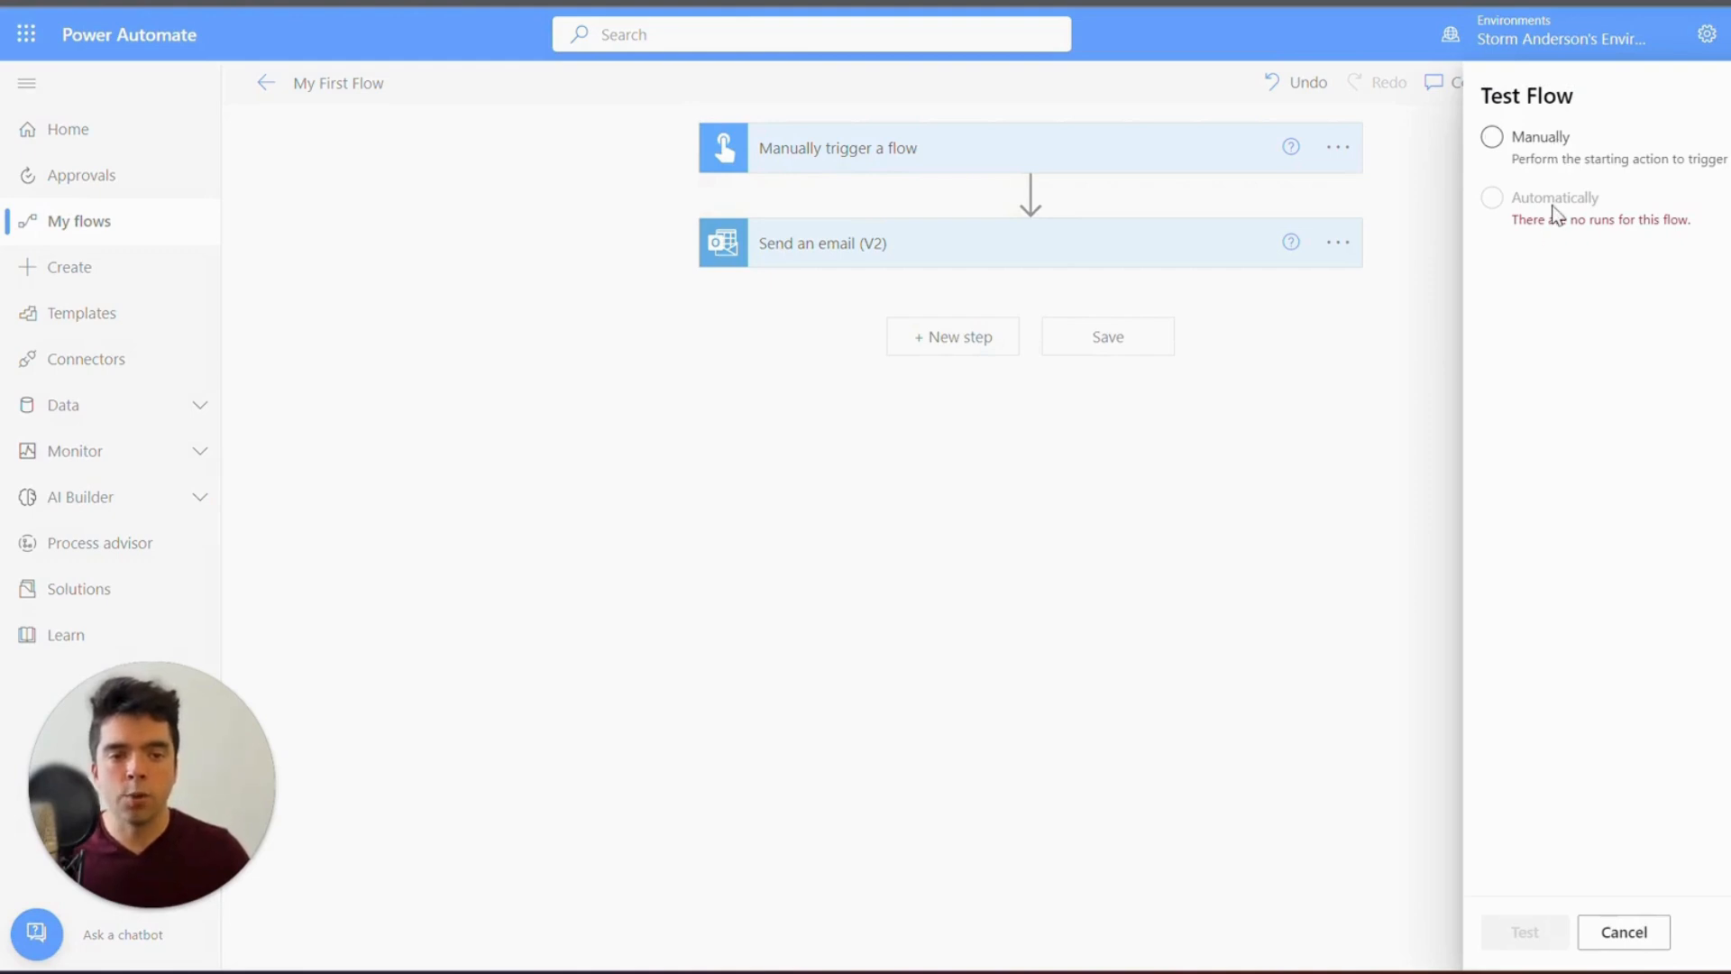
pyautogui.click(1491, 136)
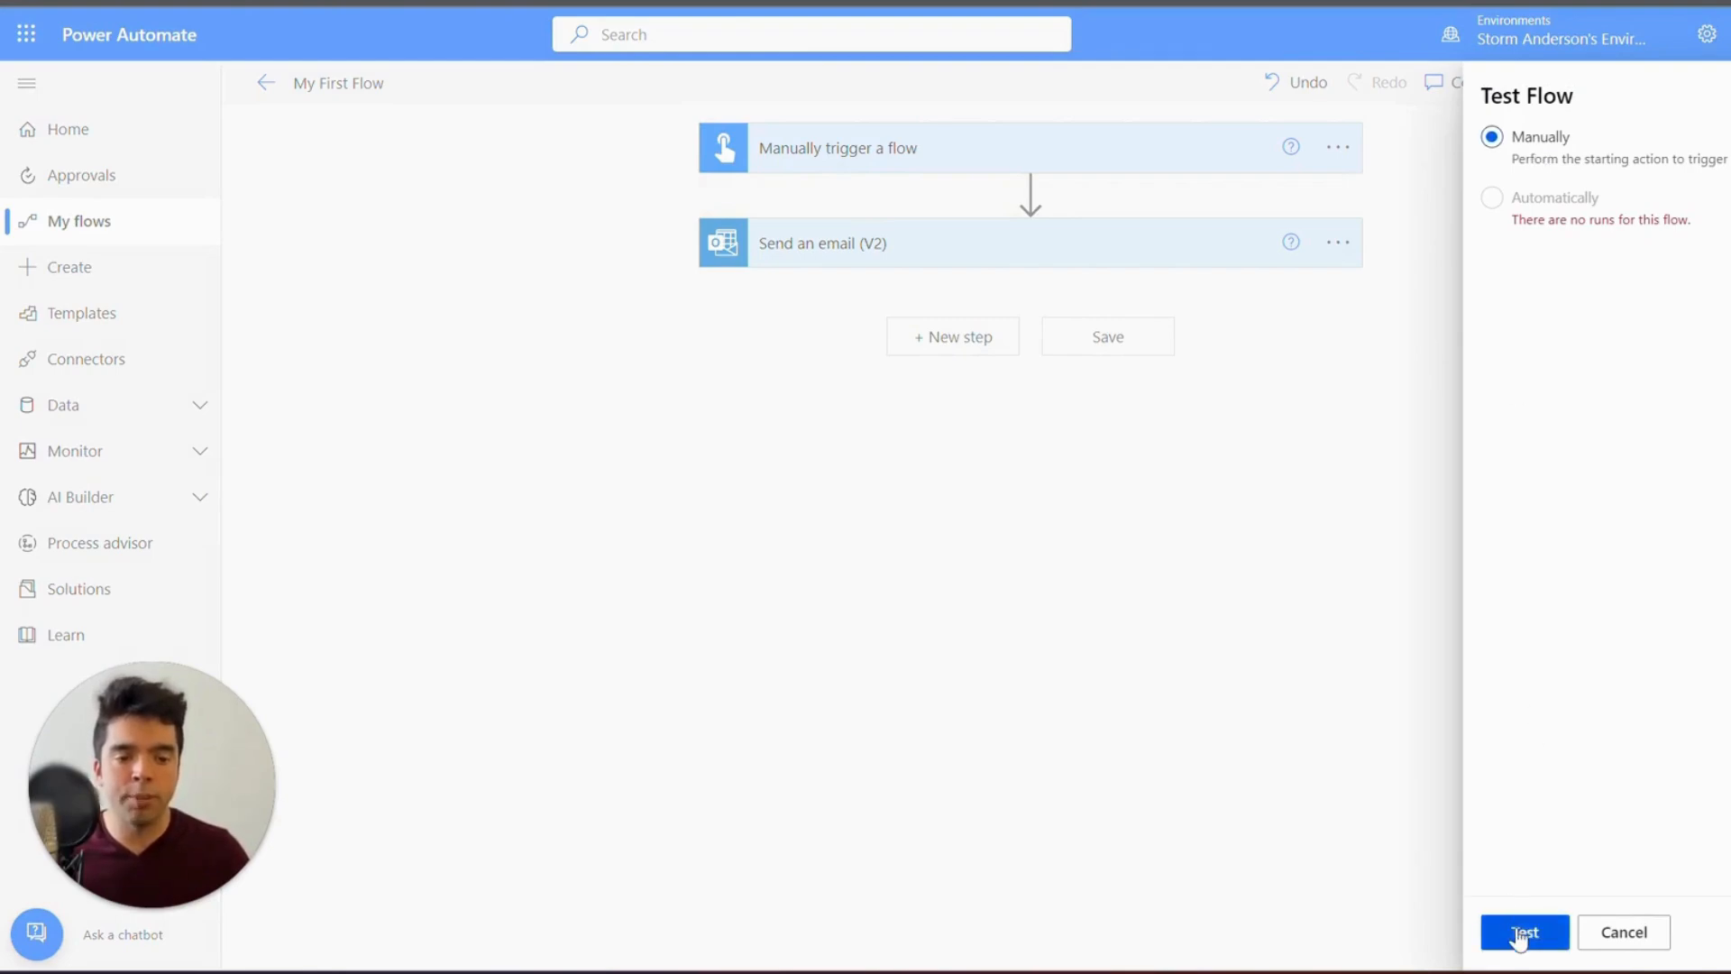
pyautogui.click(1524, 931)
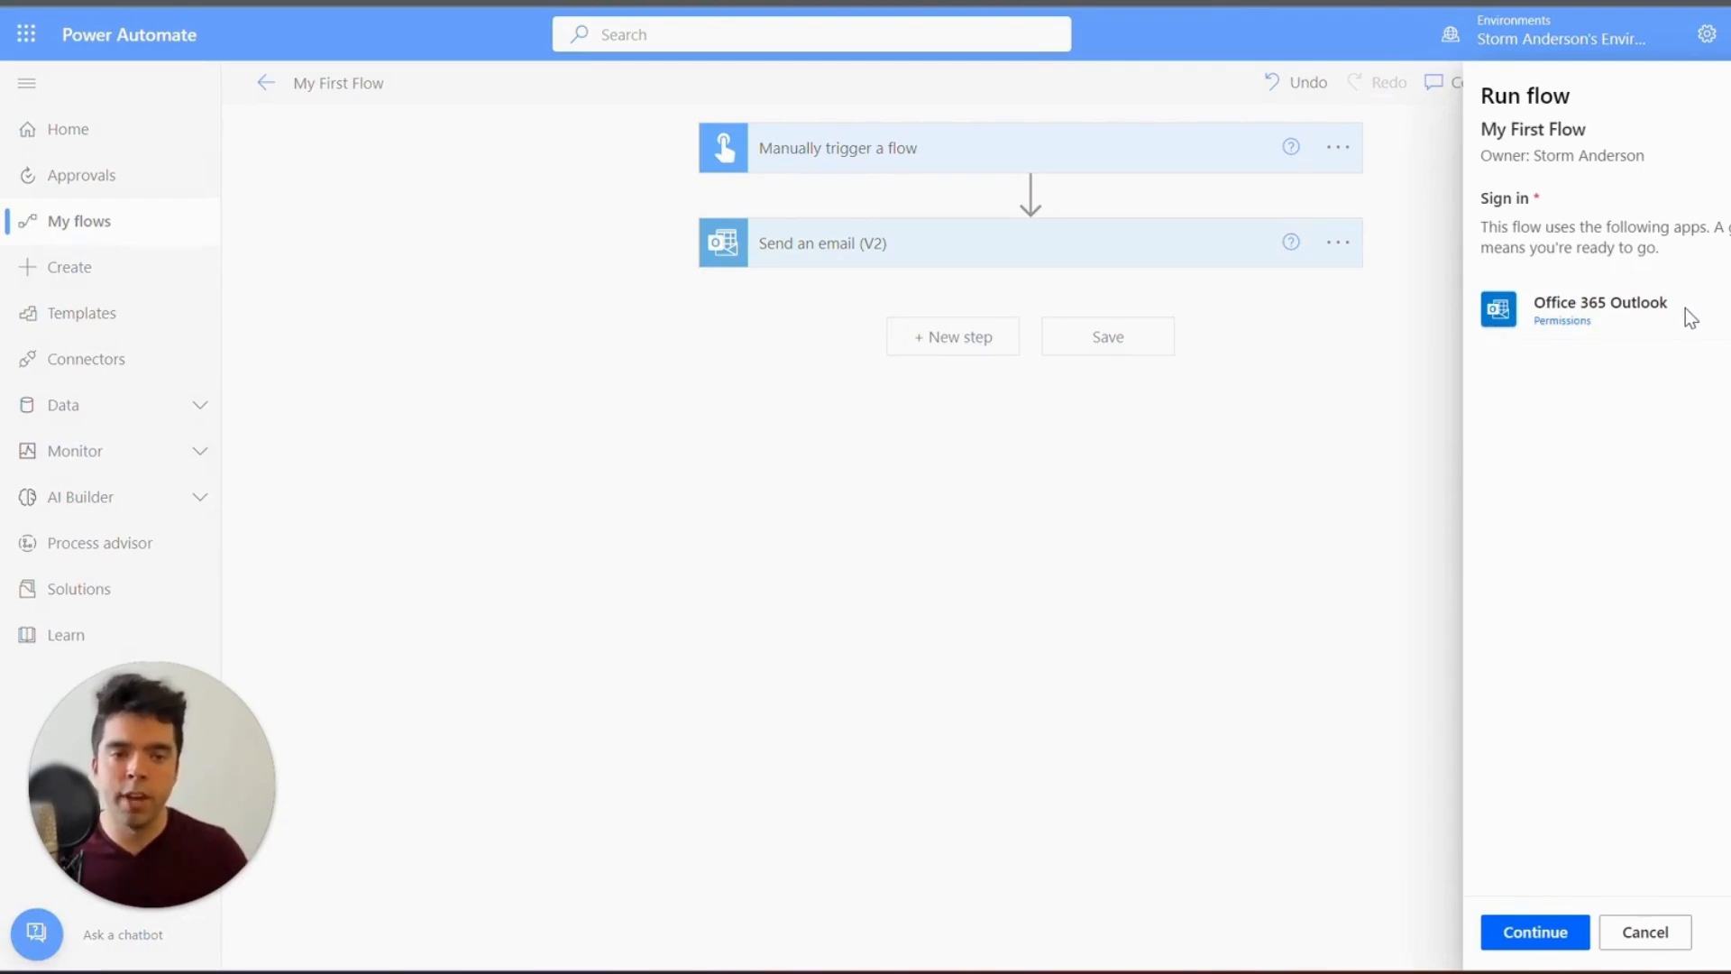
pyautogui.moveTo(837, 248)
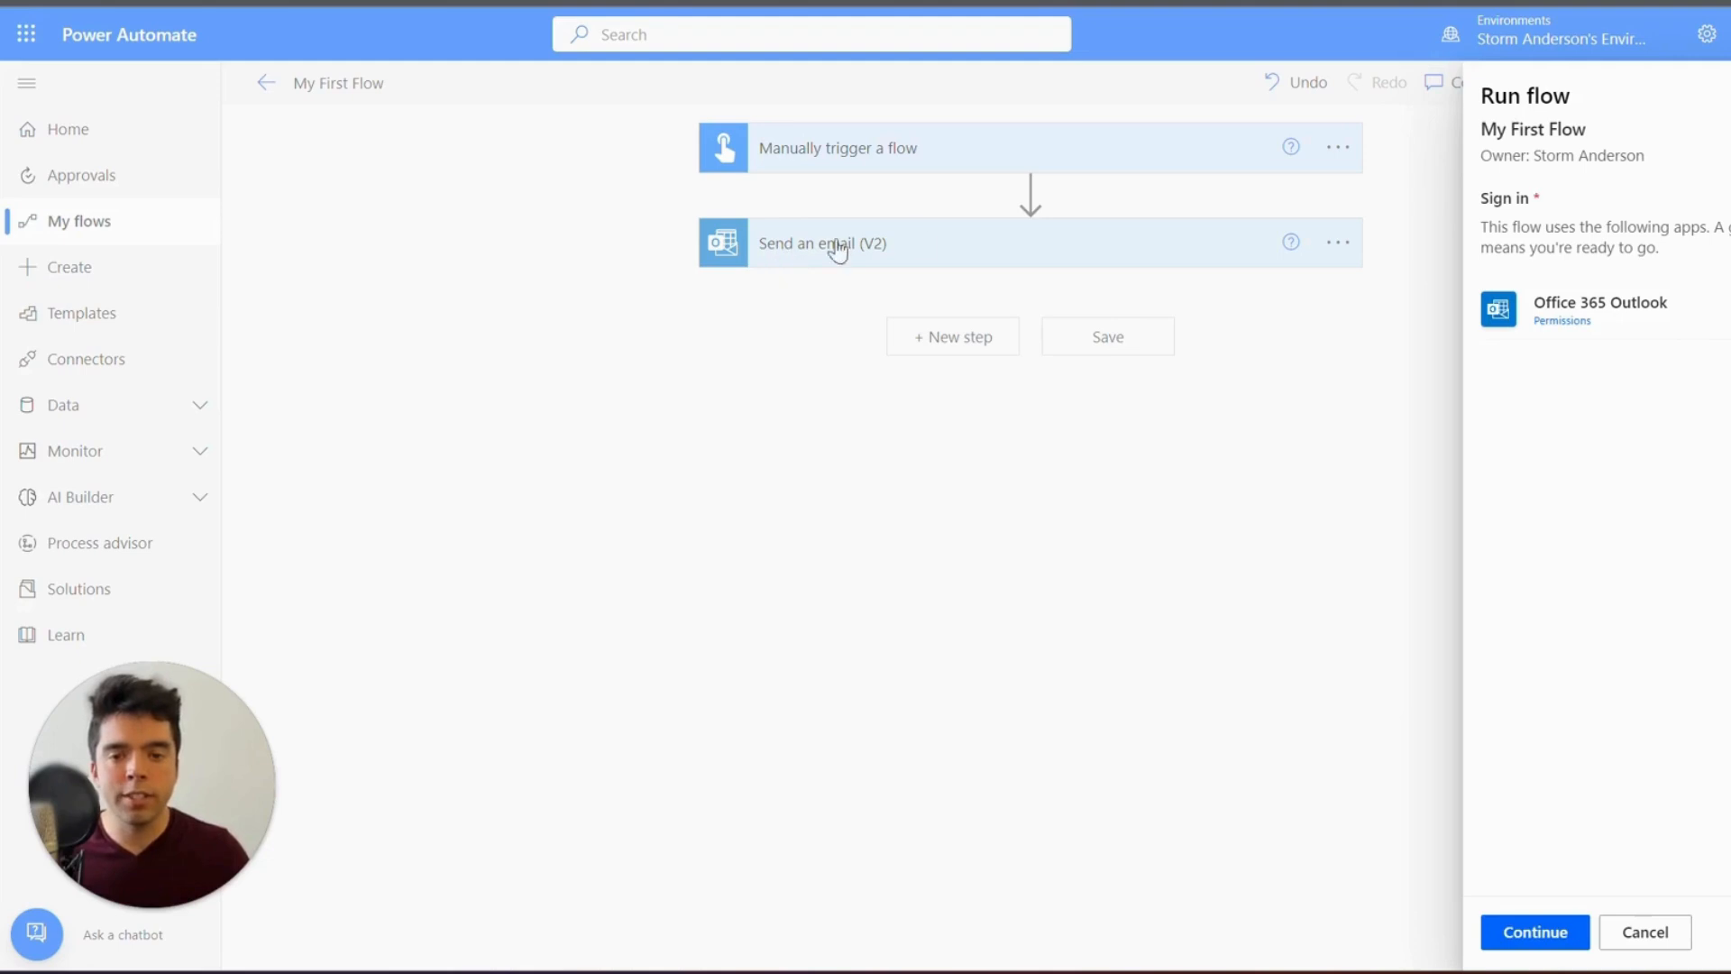
pyautogui.moveTo(921, 248)
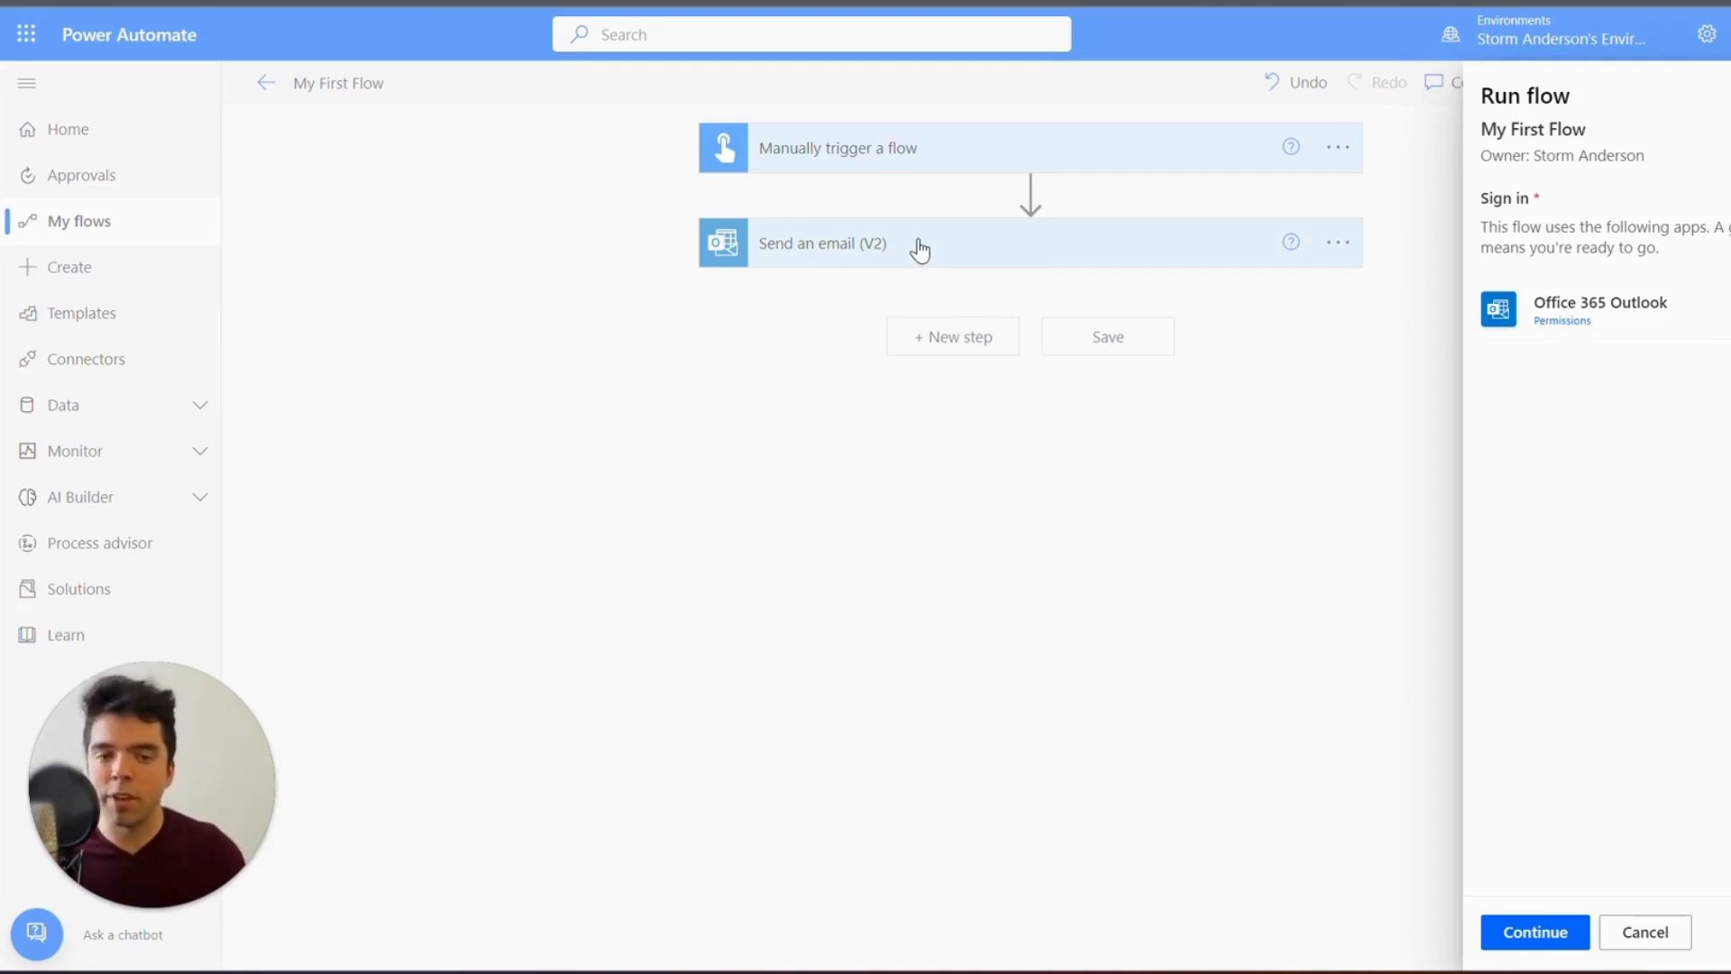
pyautogui.moveTo(943, 244)
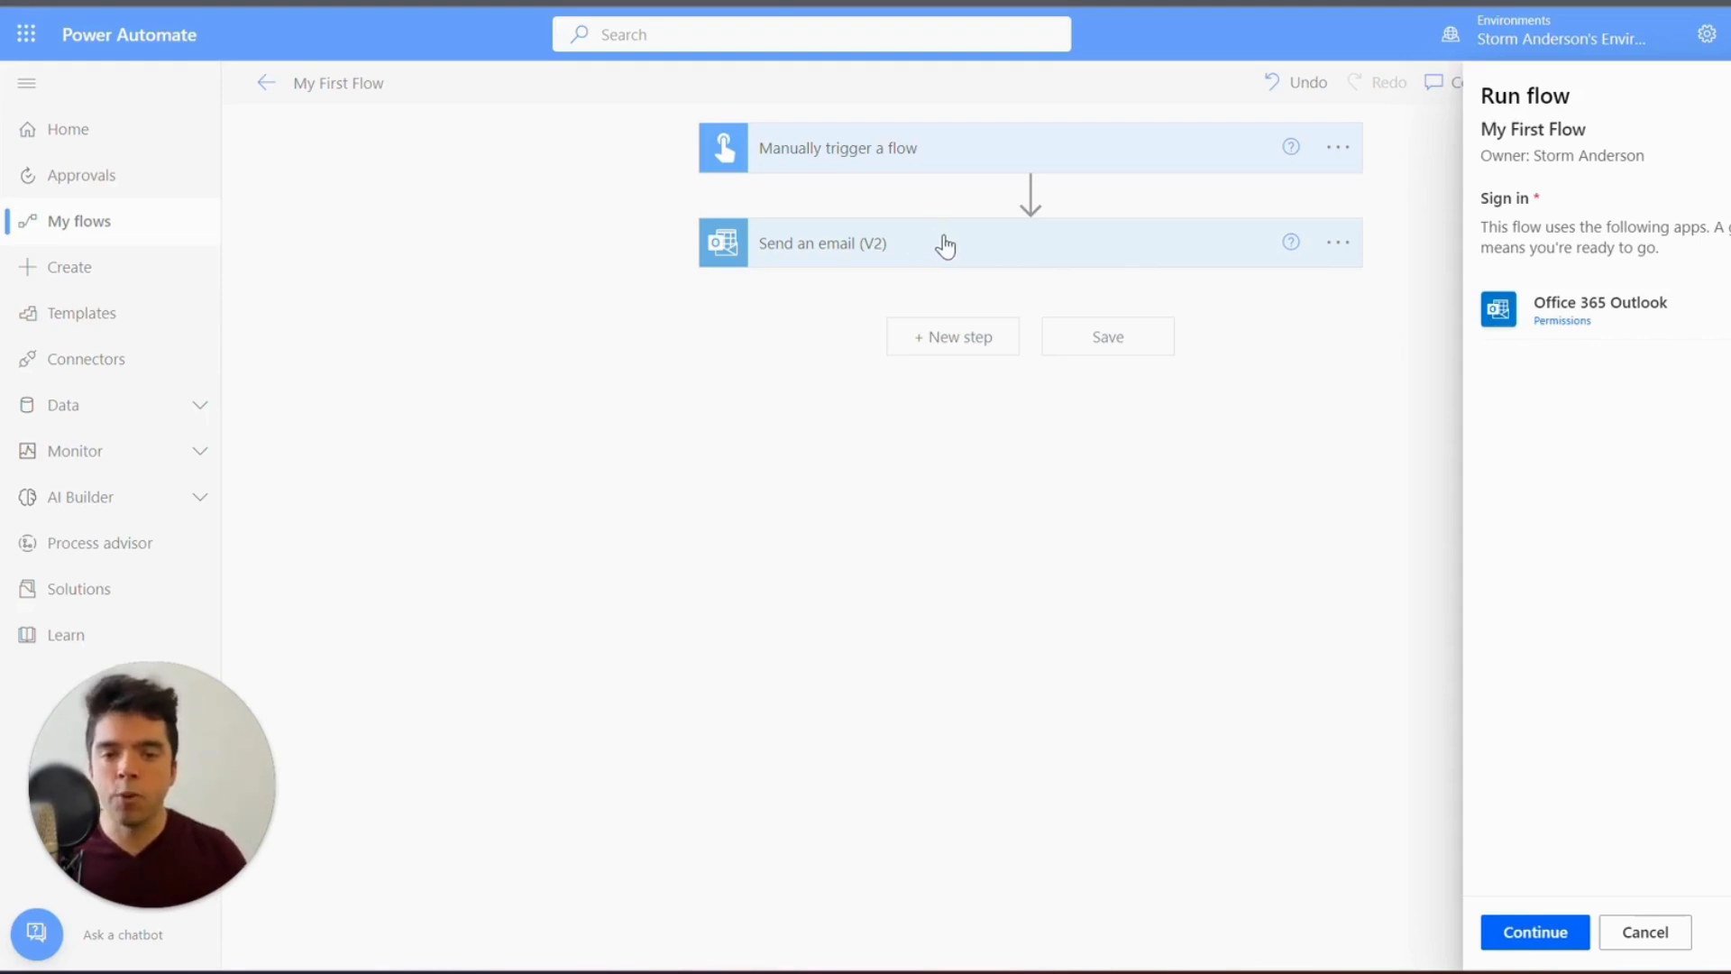
pyautogui.moveTo(1032, 241)
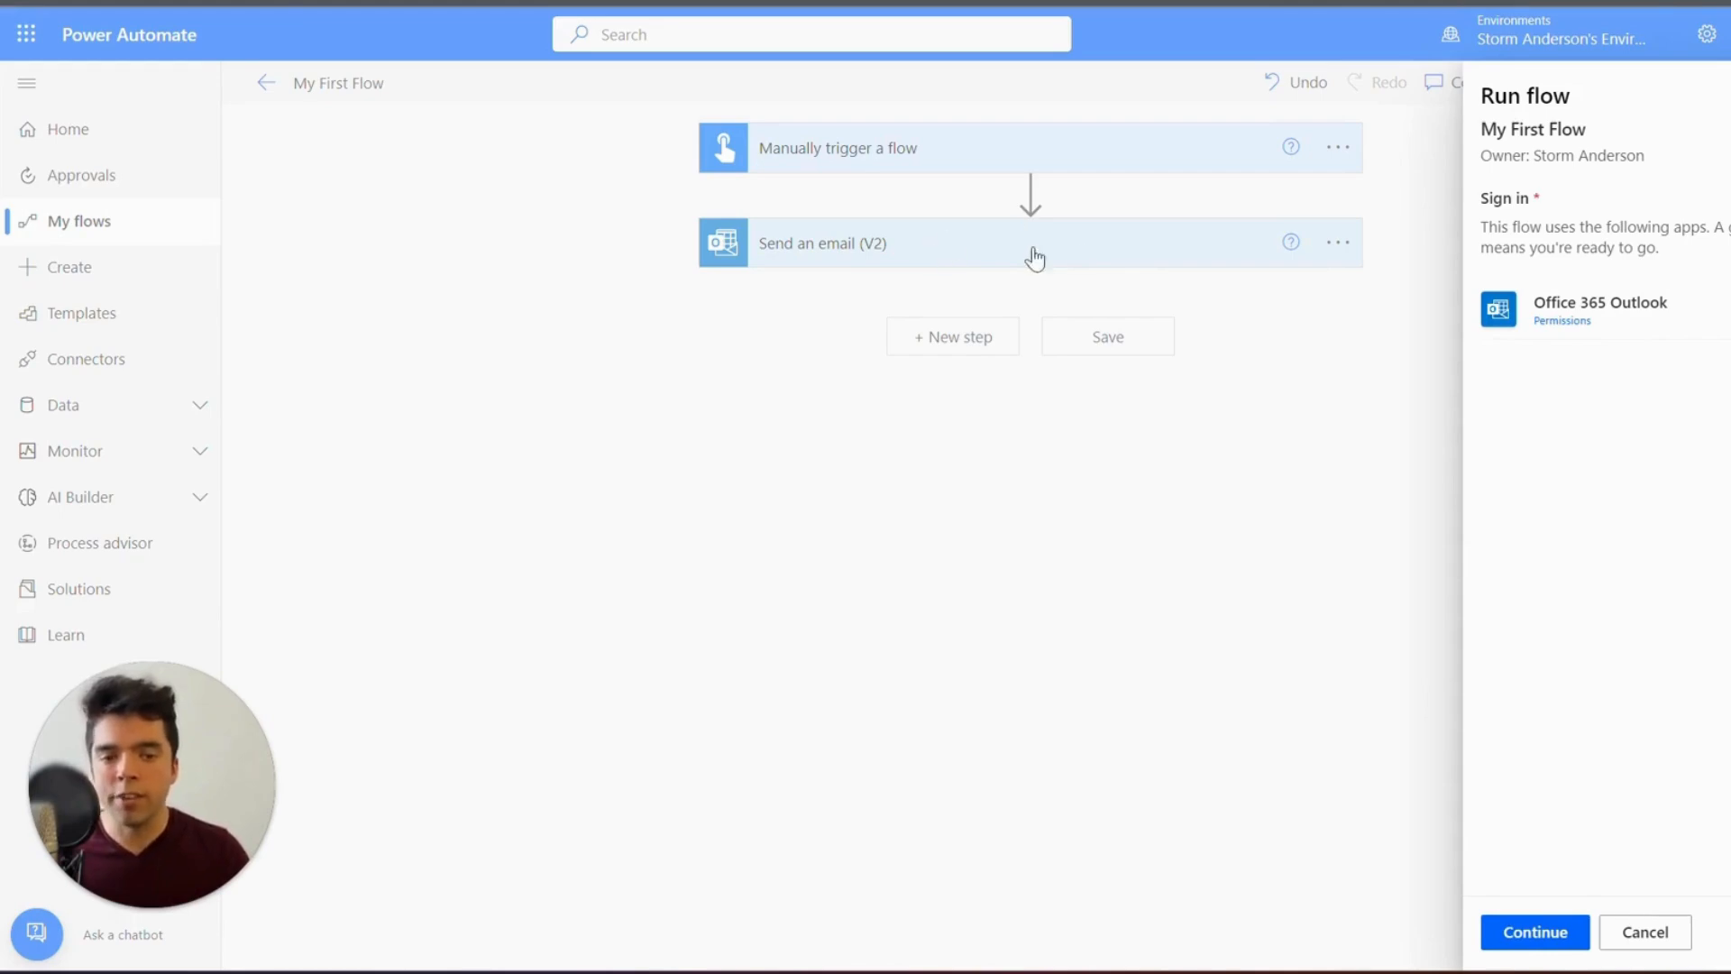
pyautogui.moveTo(1036, 243)
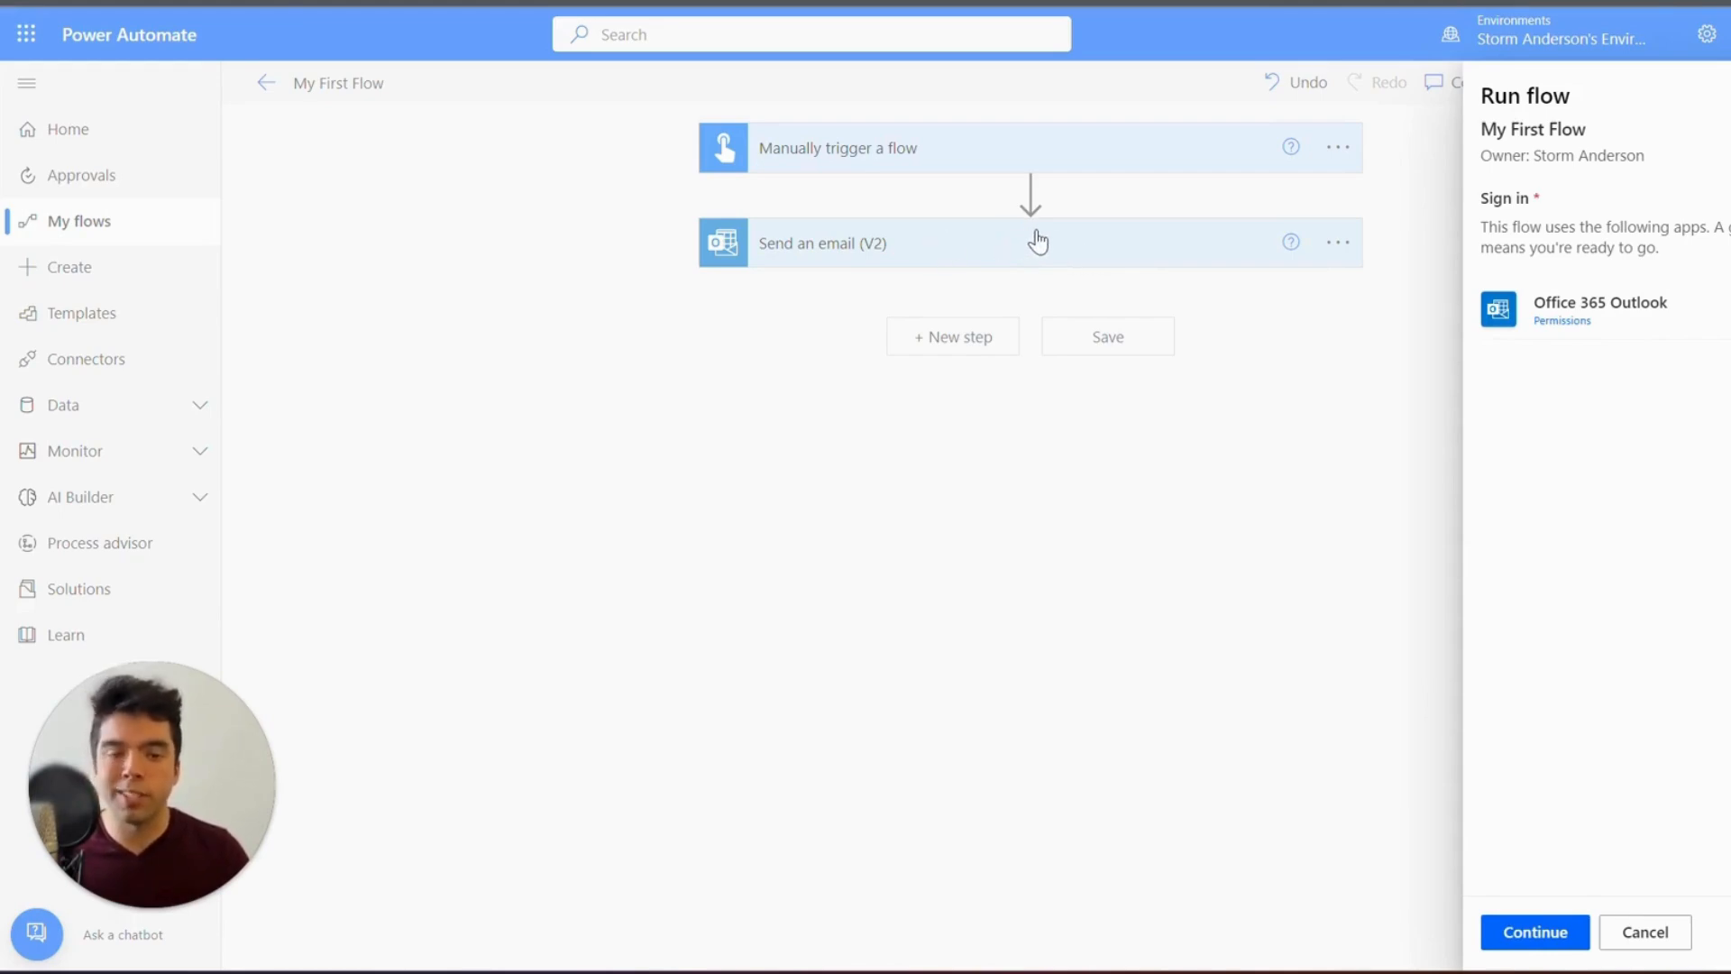
pyautogui.moveTo(1561, 320)
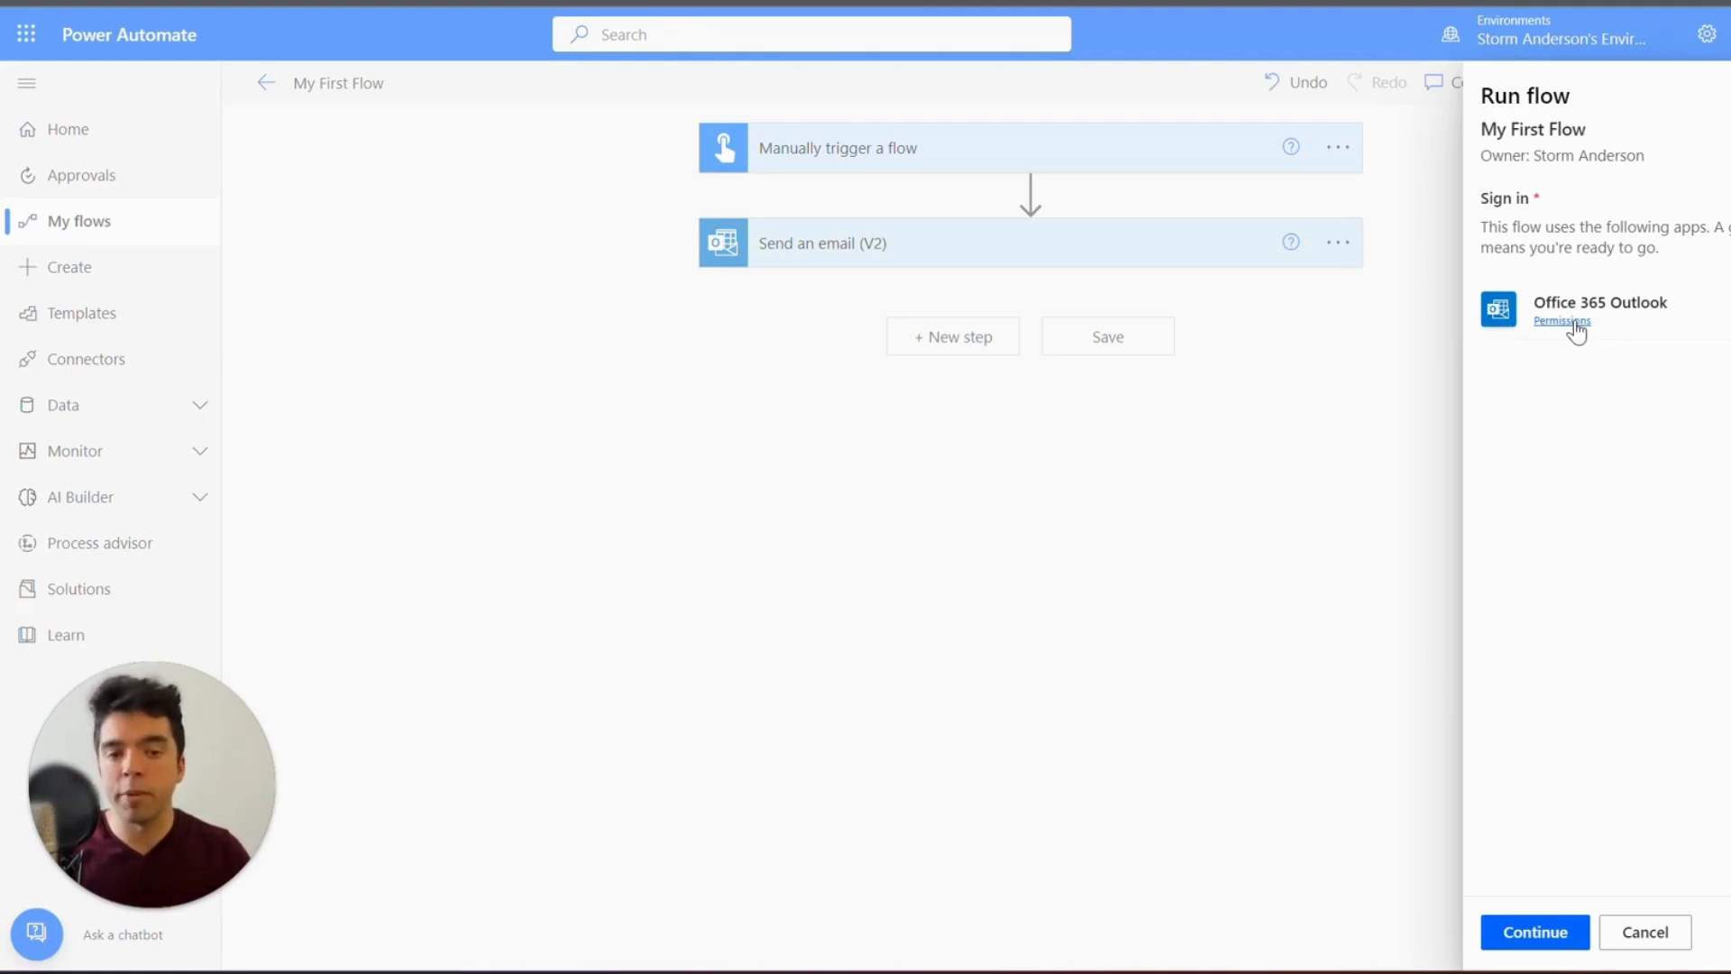
pyautogui.click(1559, 320)
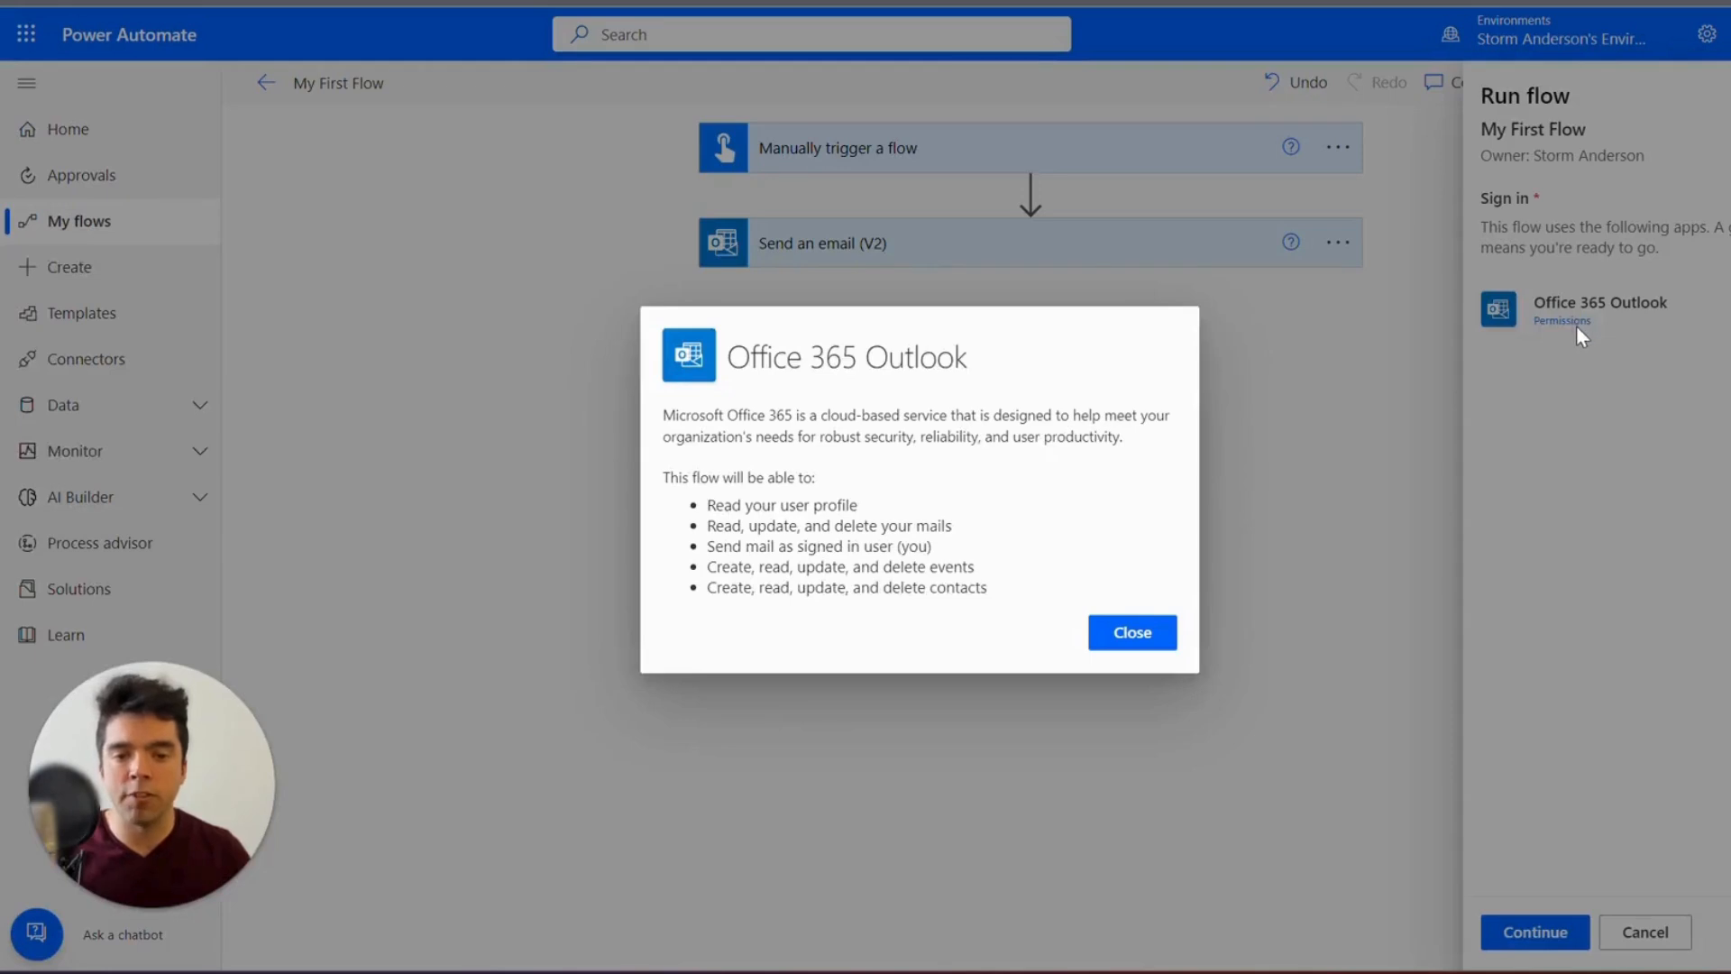
pyautogui.moveTo(894, 486)
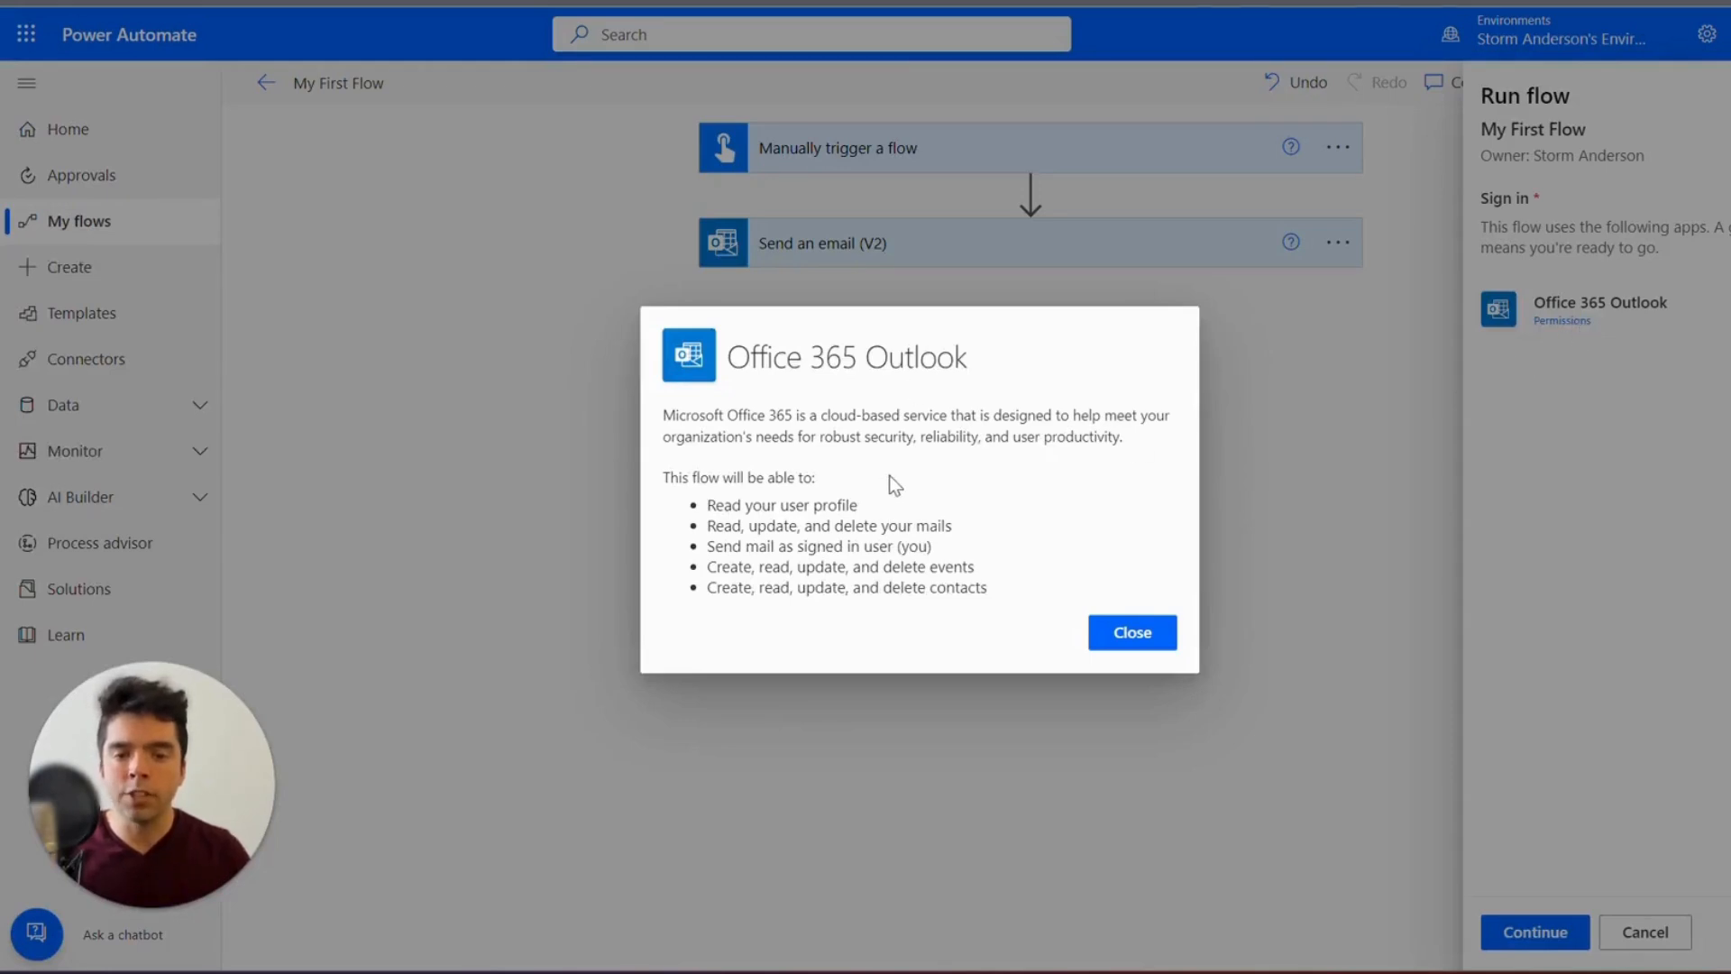
pyautogui.moveTo(954, 491)
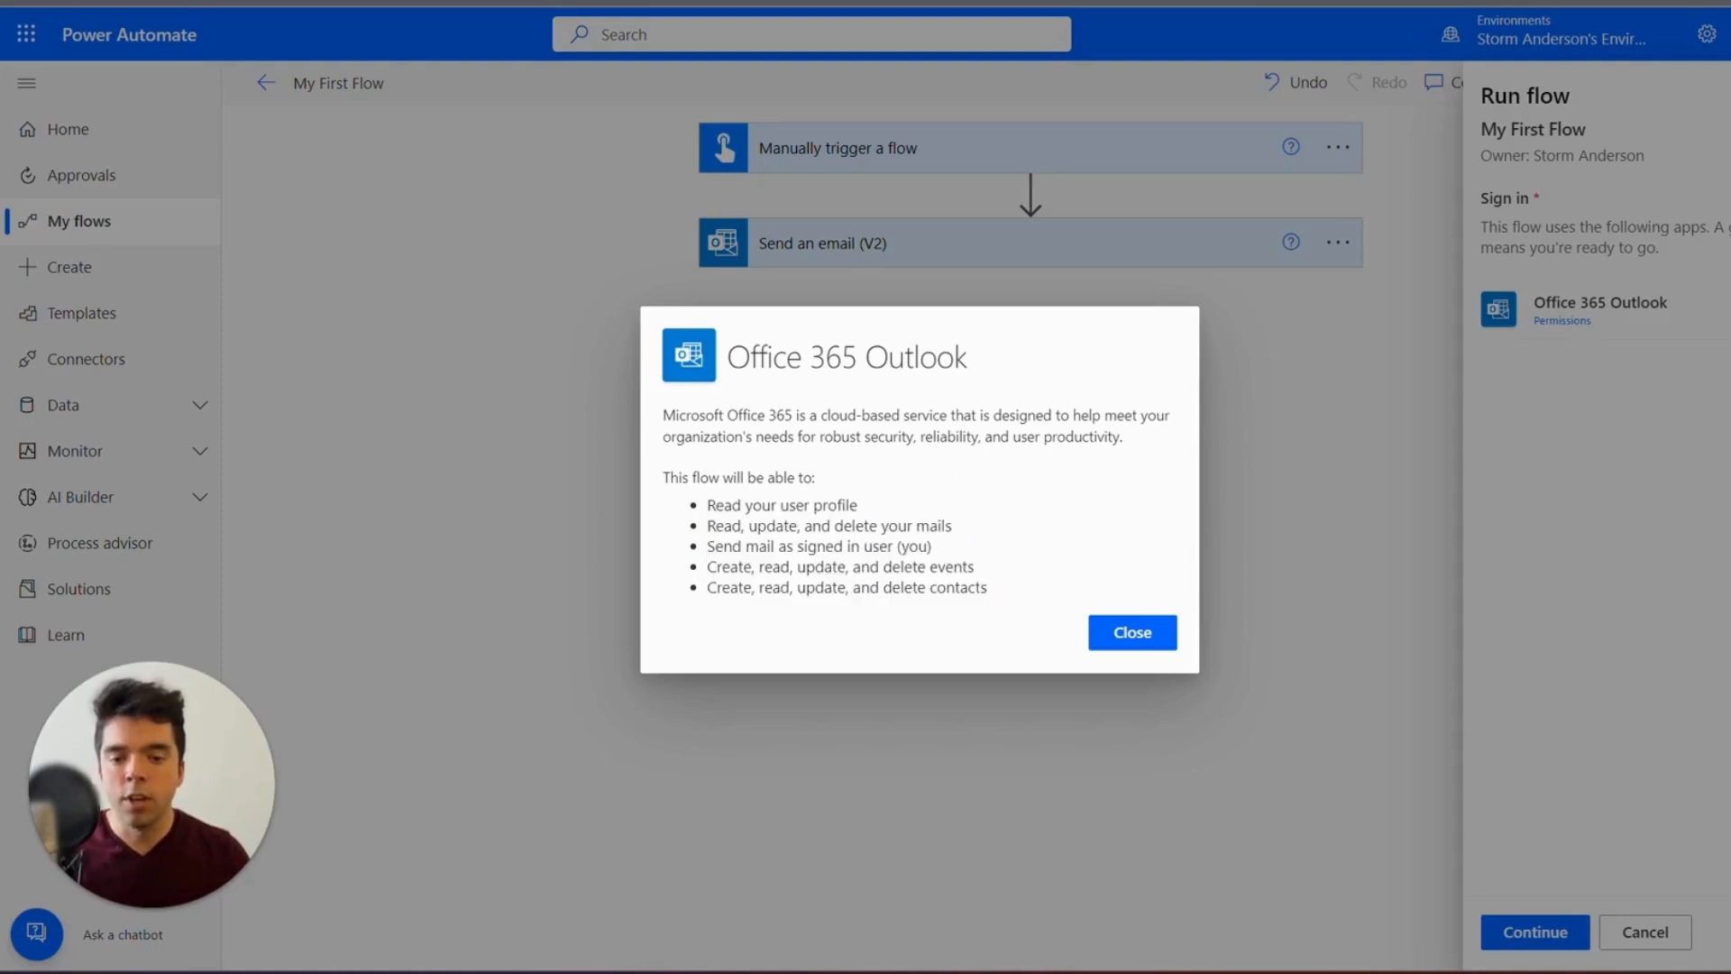
pyautogui.moveTo(1022, 579)
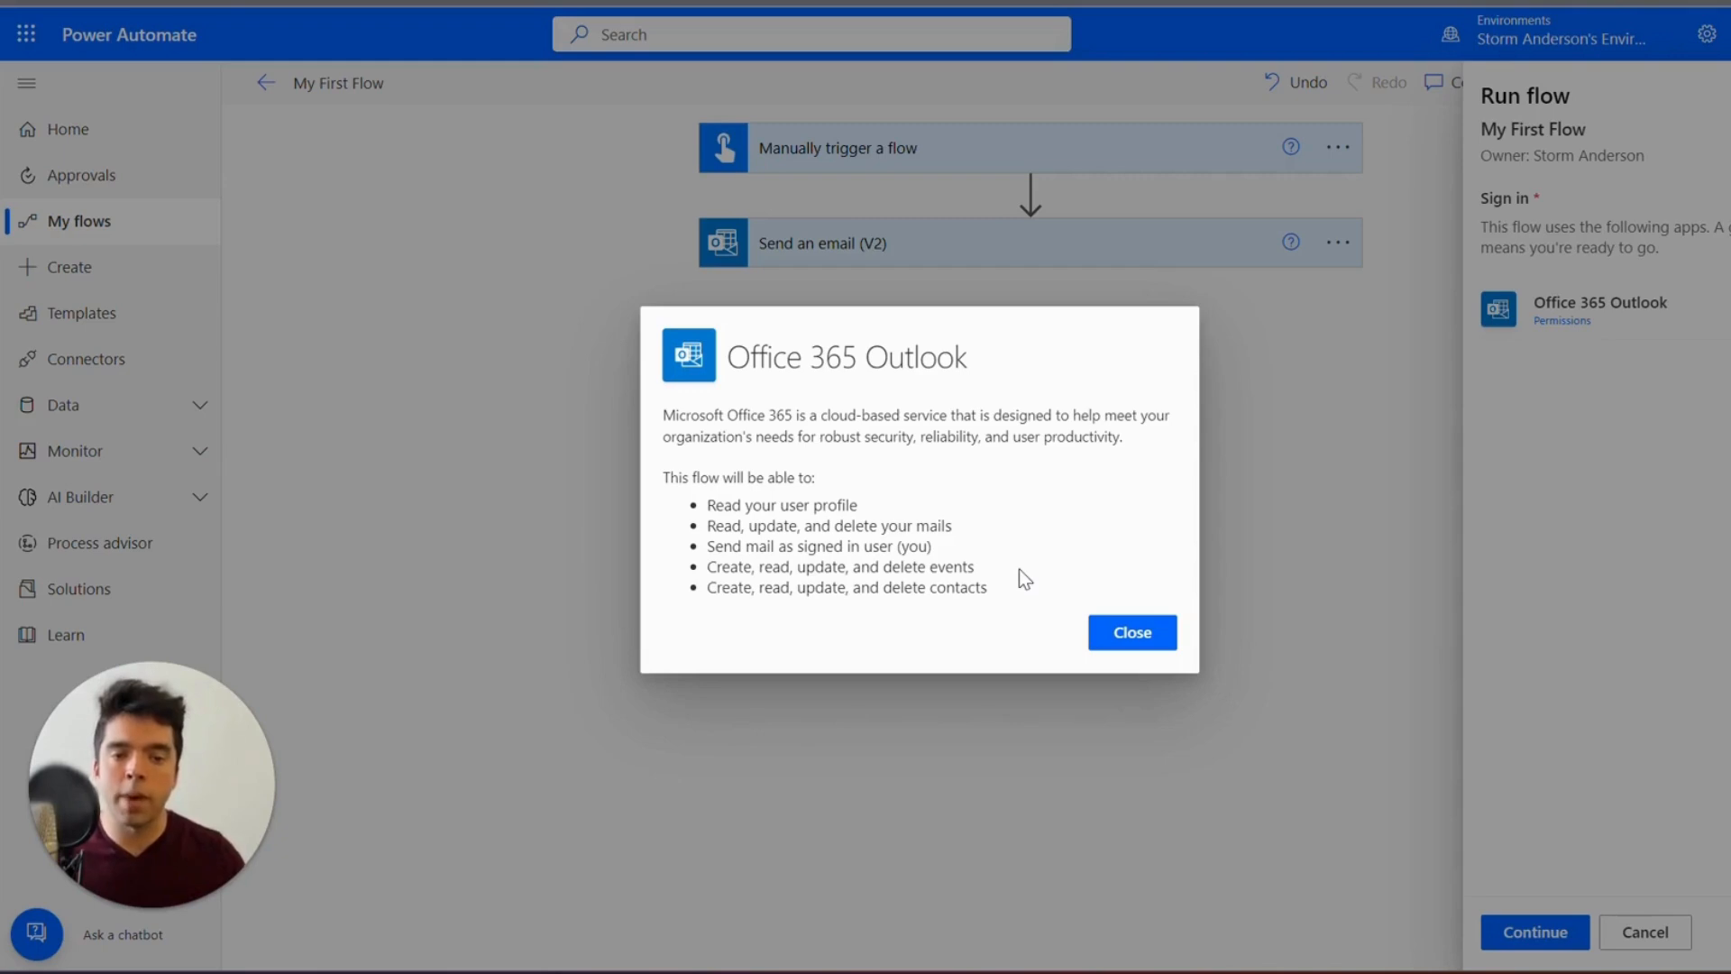
pyautogui.click(1130, 631)
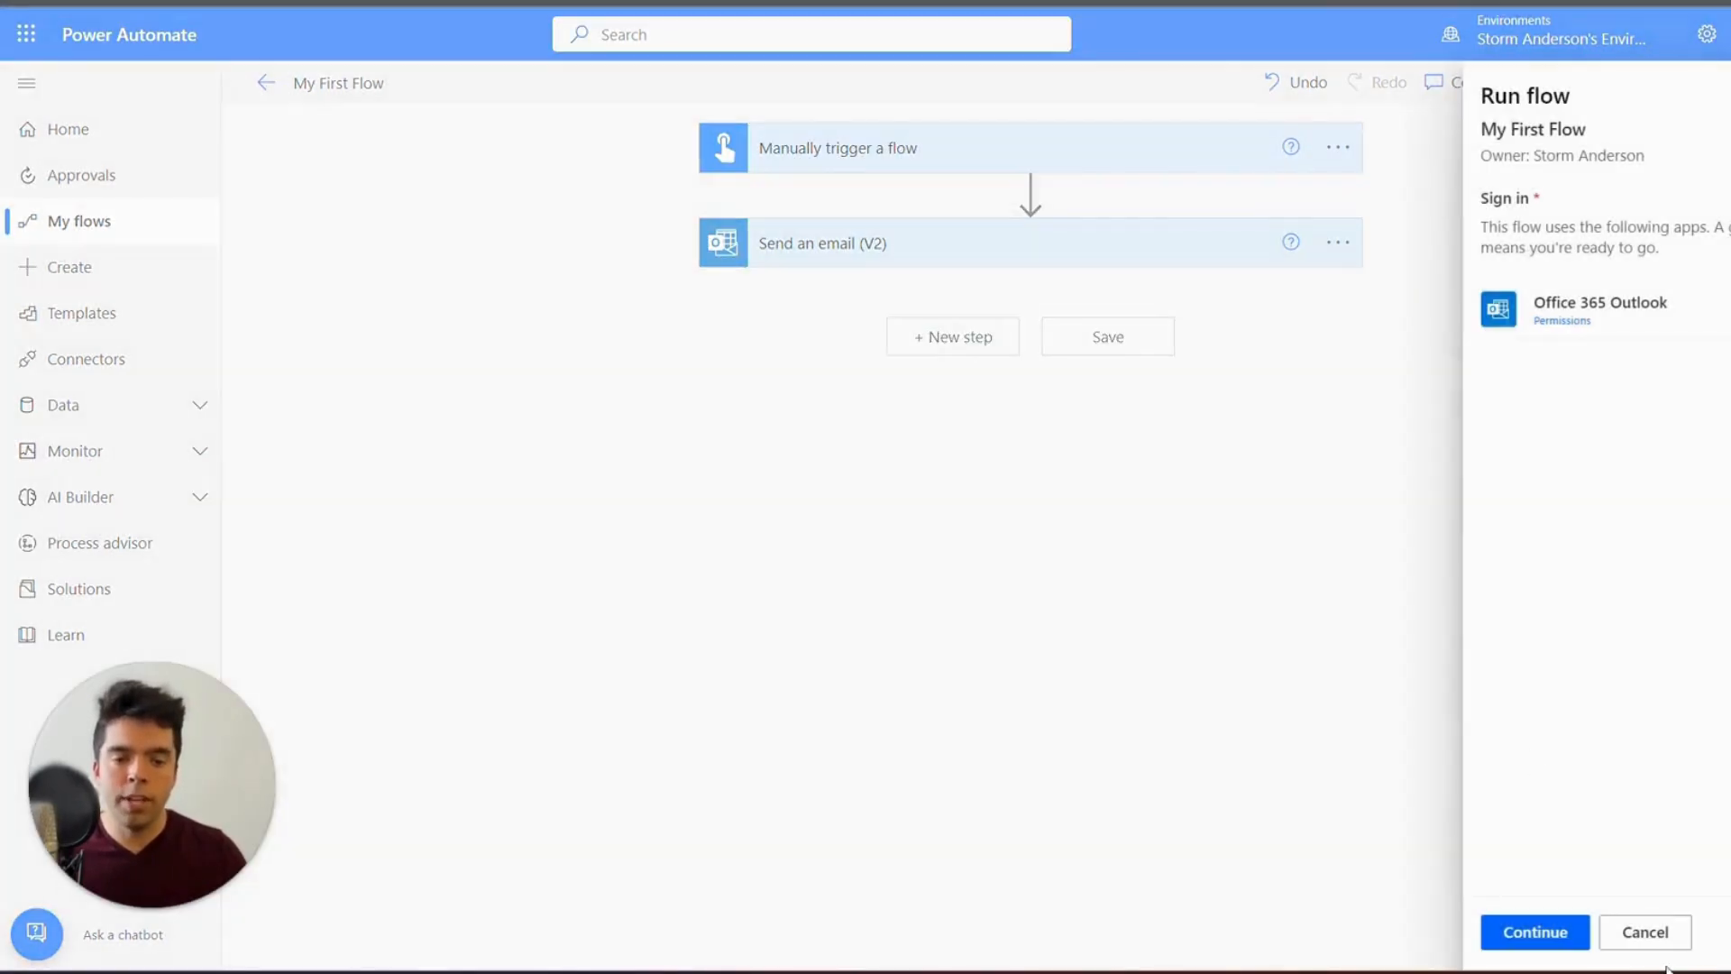
# Step: Cancel the run and view the Outlook connection used by Send an email (V2)
pyautogui.click(1642, 931)
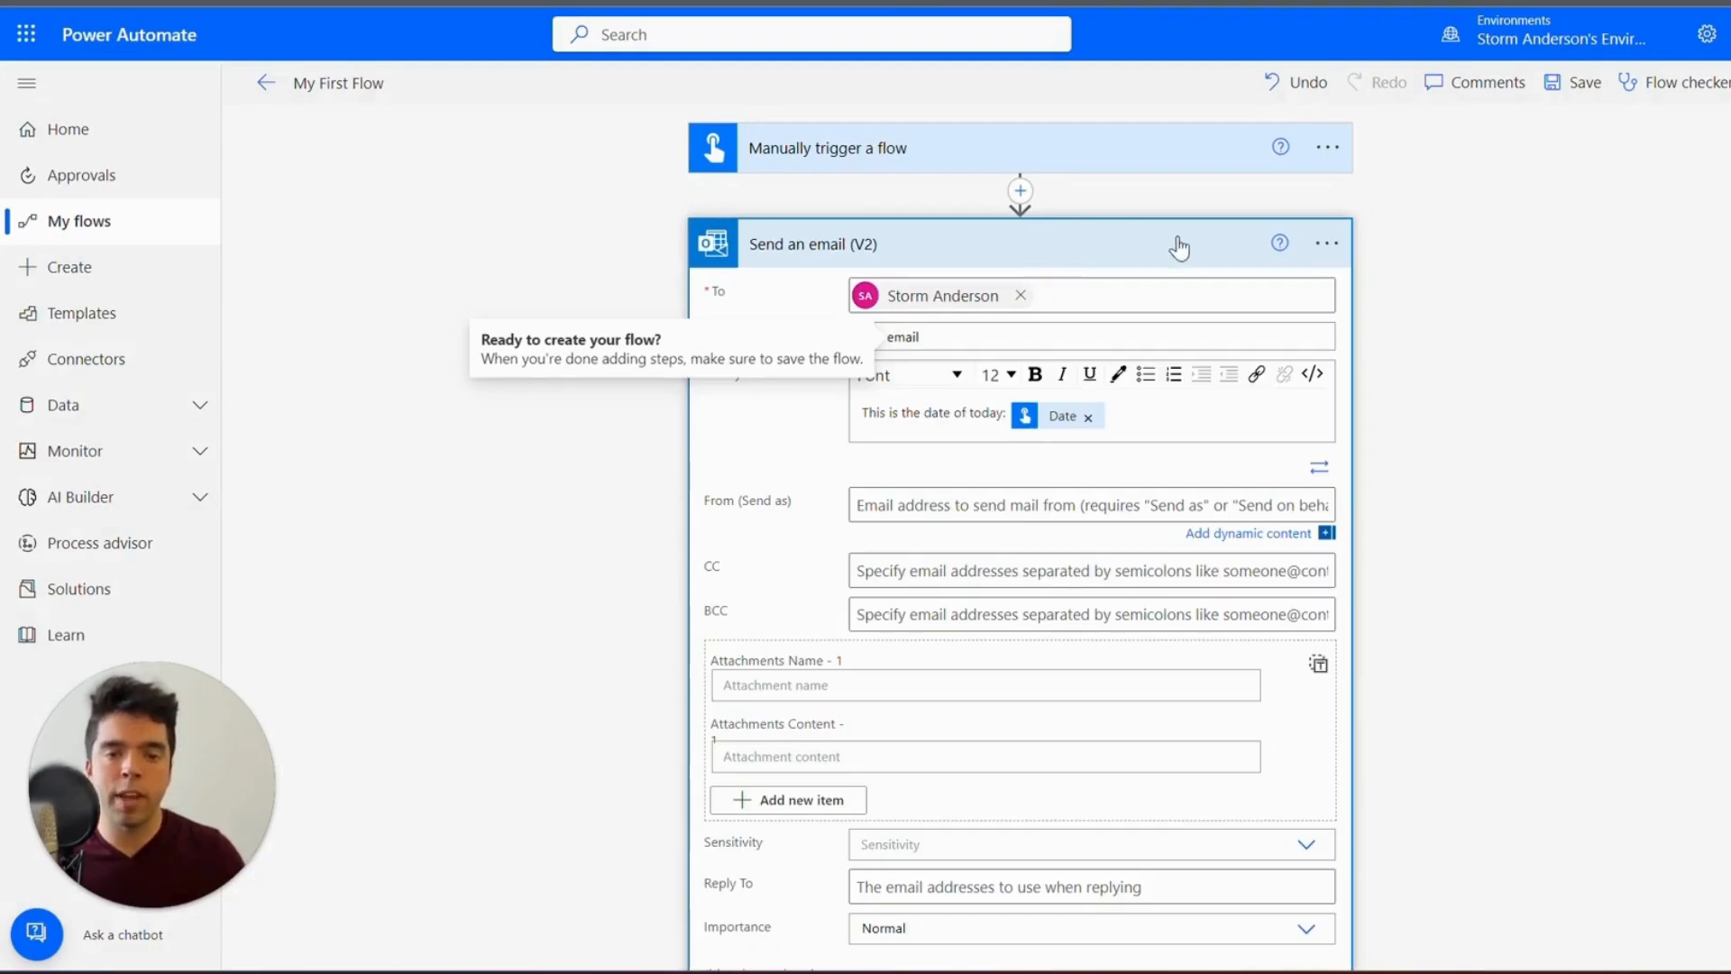
pyautogui.moveTo(1326, 244)
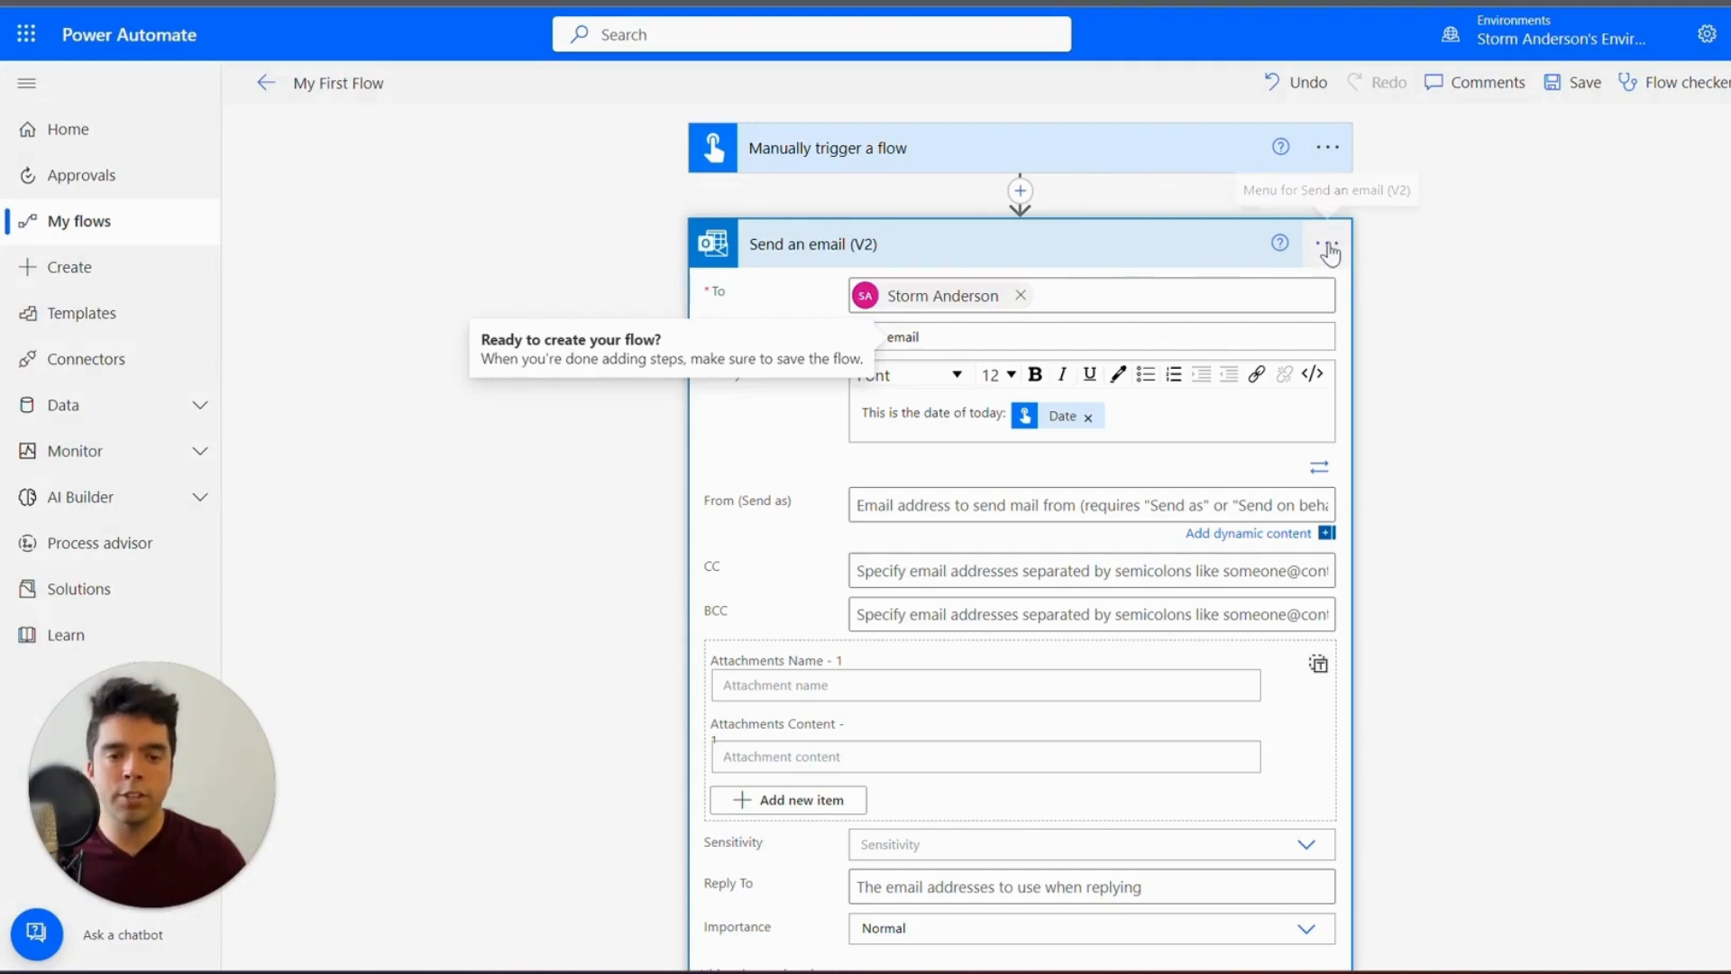
pyautogui.click(1327, 245)
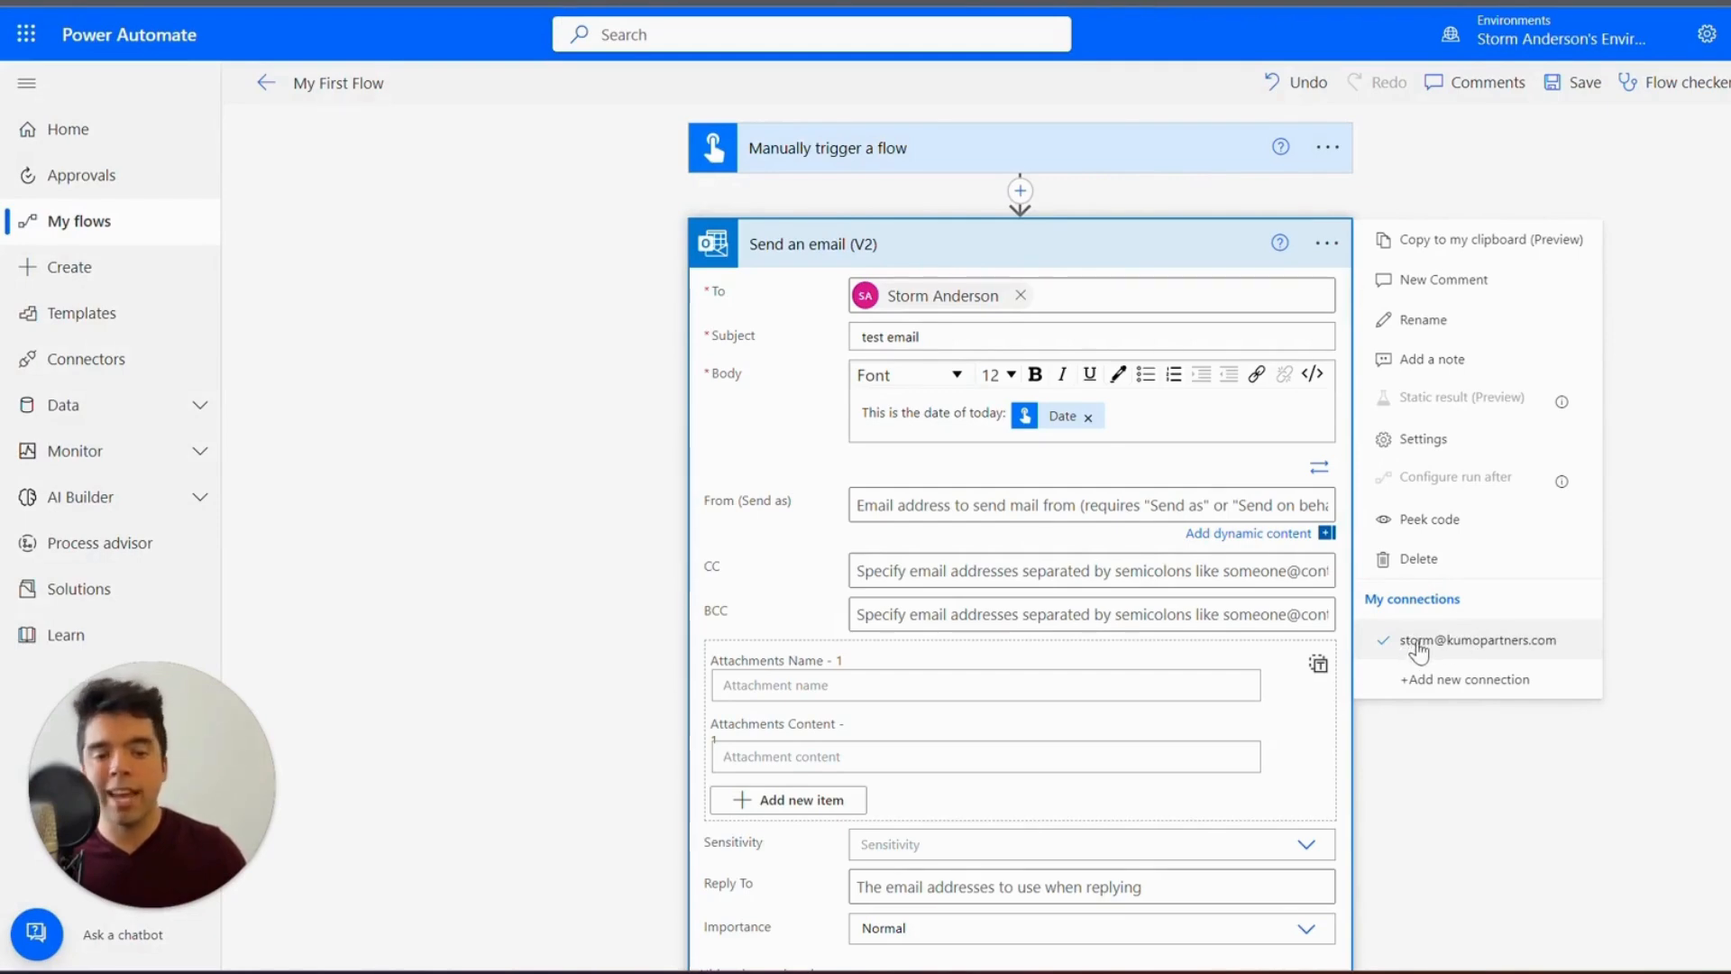
pyautogui.moveTo(1526, 654)
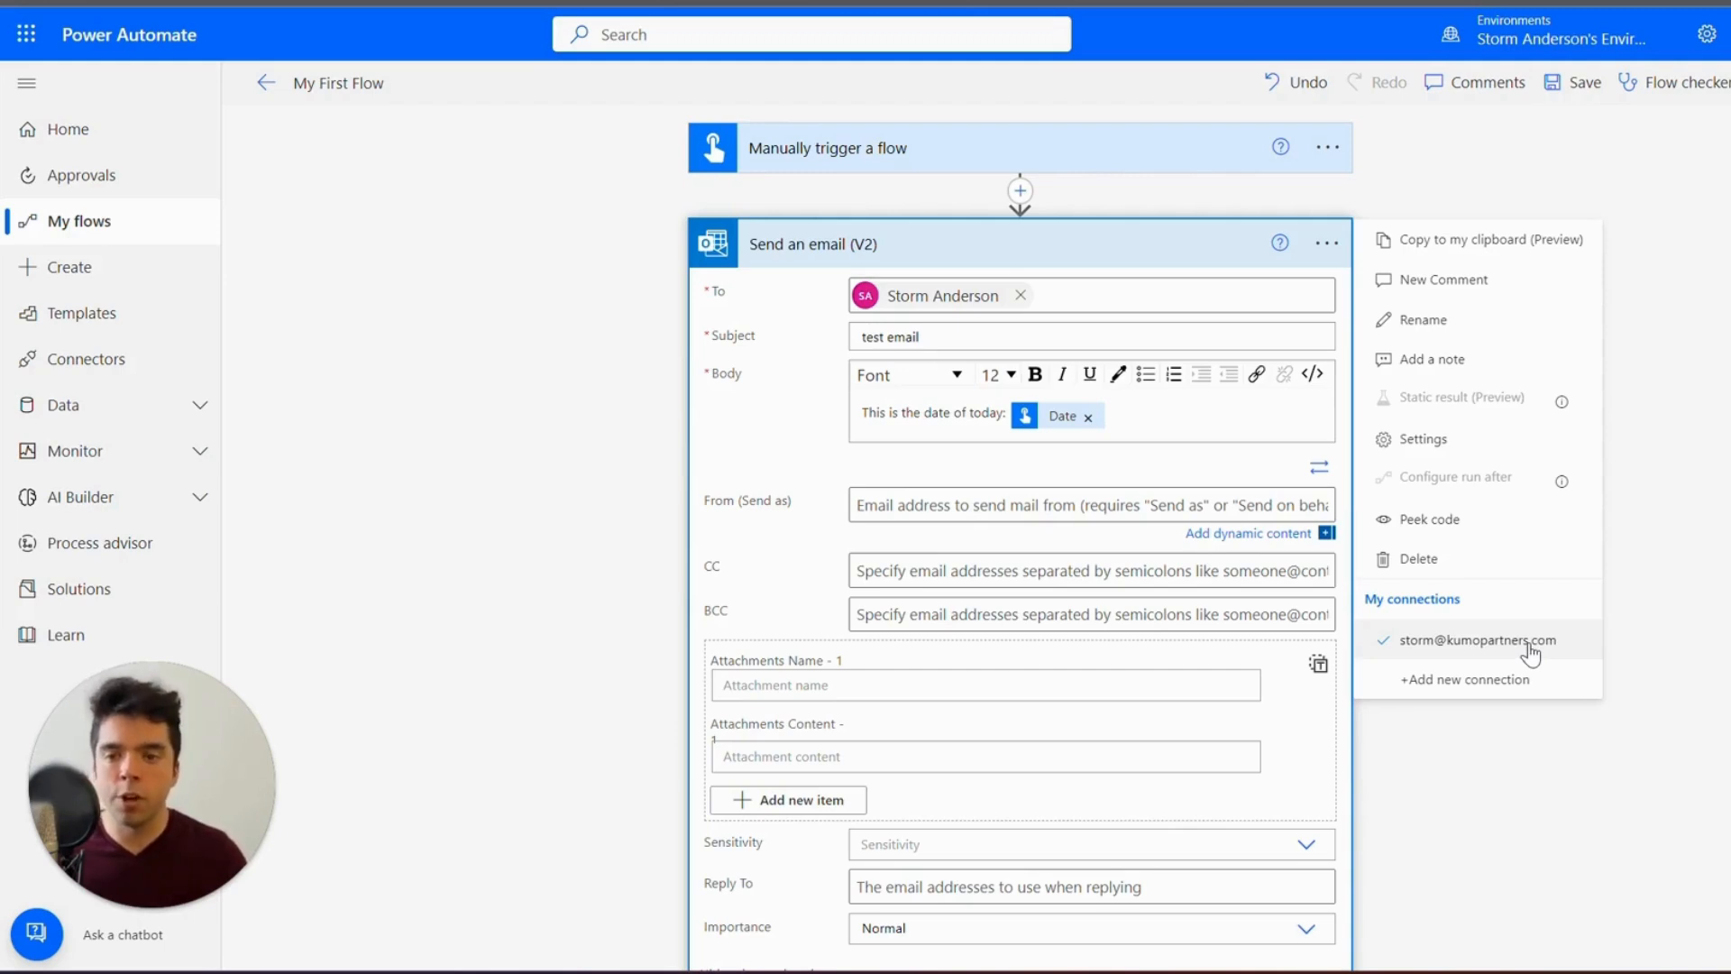
pyautogui.moveTo(1489, 674)
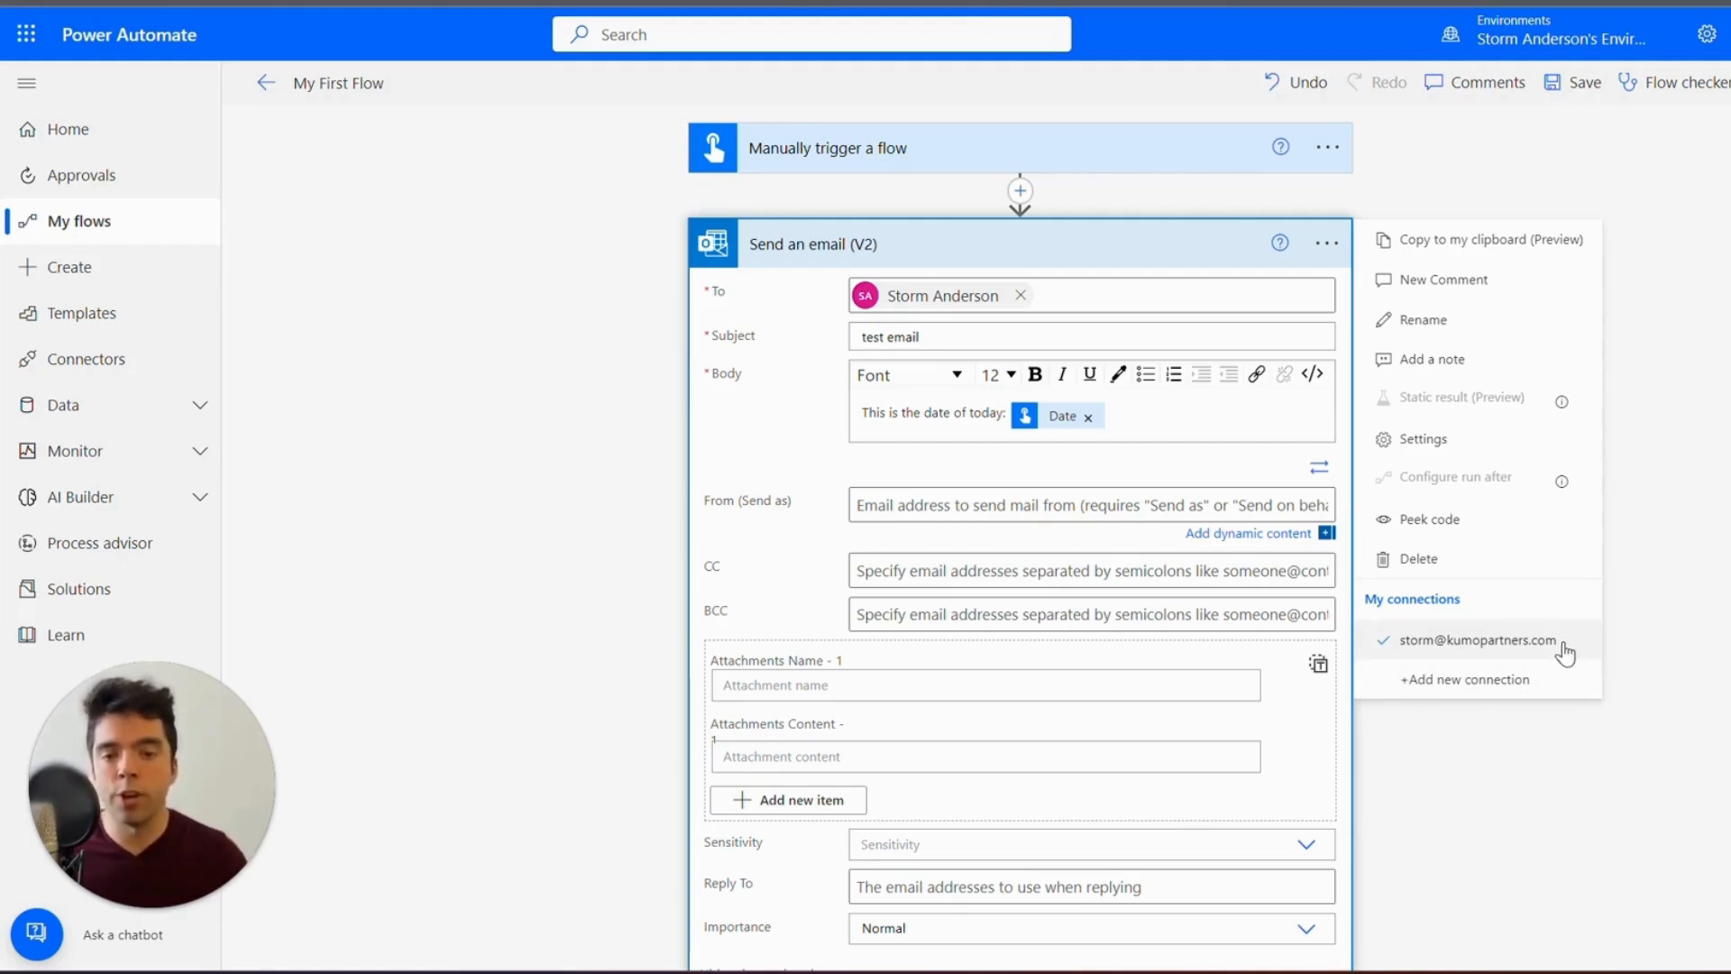
# Step: Run a manual test of My First Flow, continuing past Outlook sign-in, until it succeeds
pyautogui.click(1091, 505)
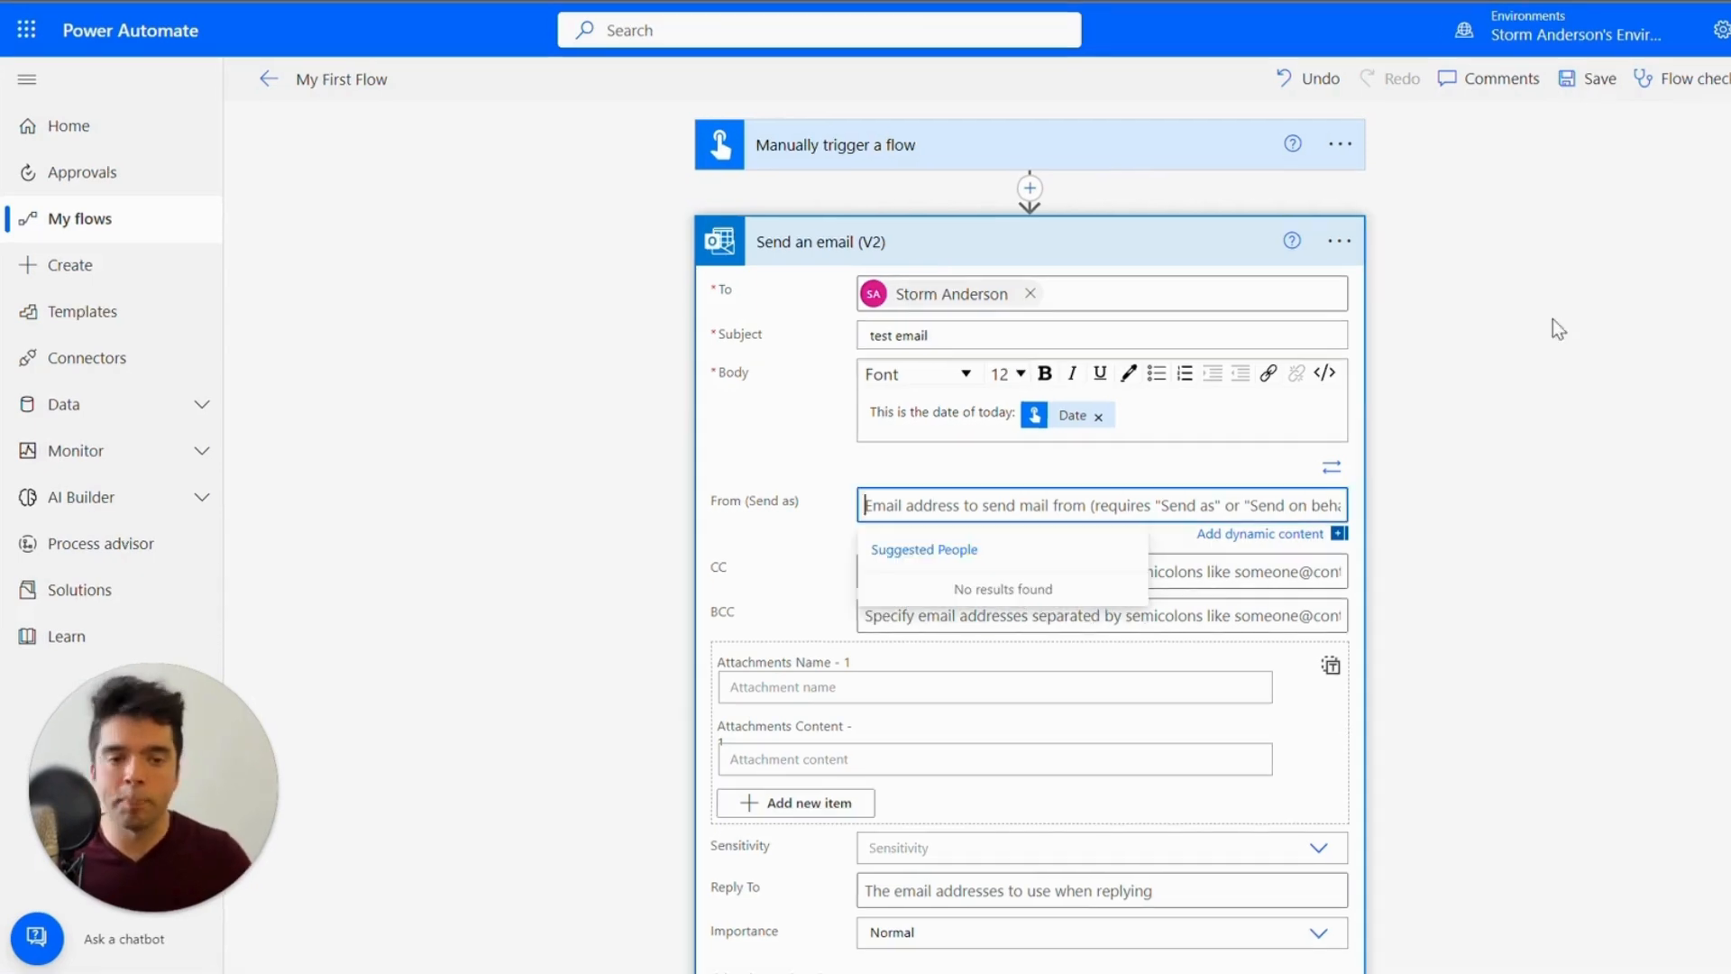
pyautogui.click(1709, 78)
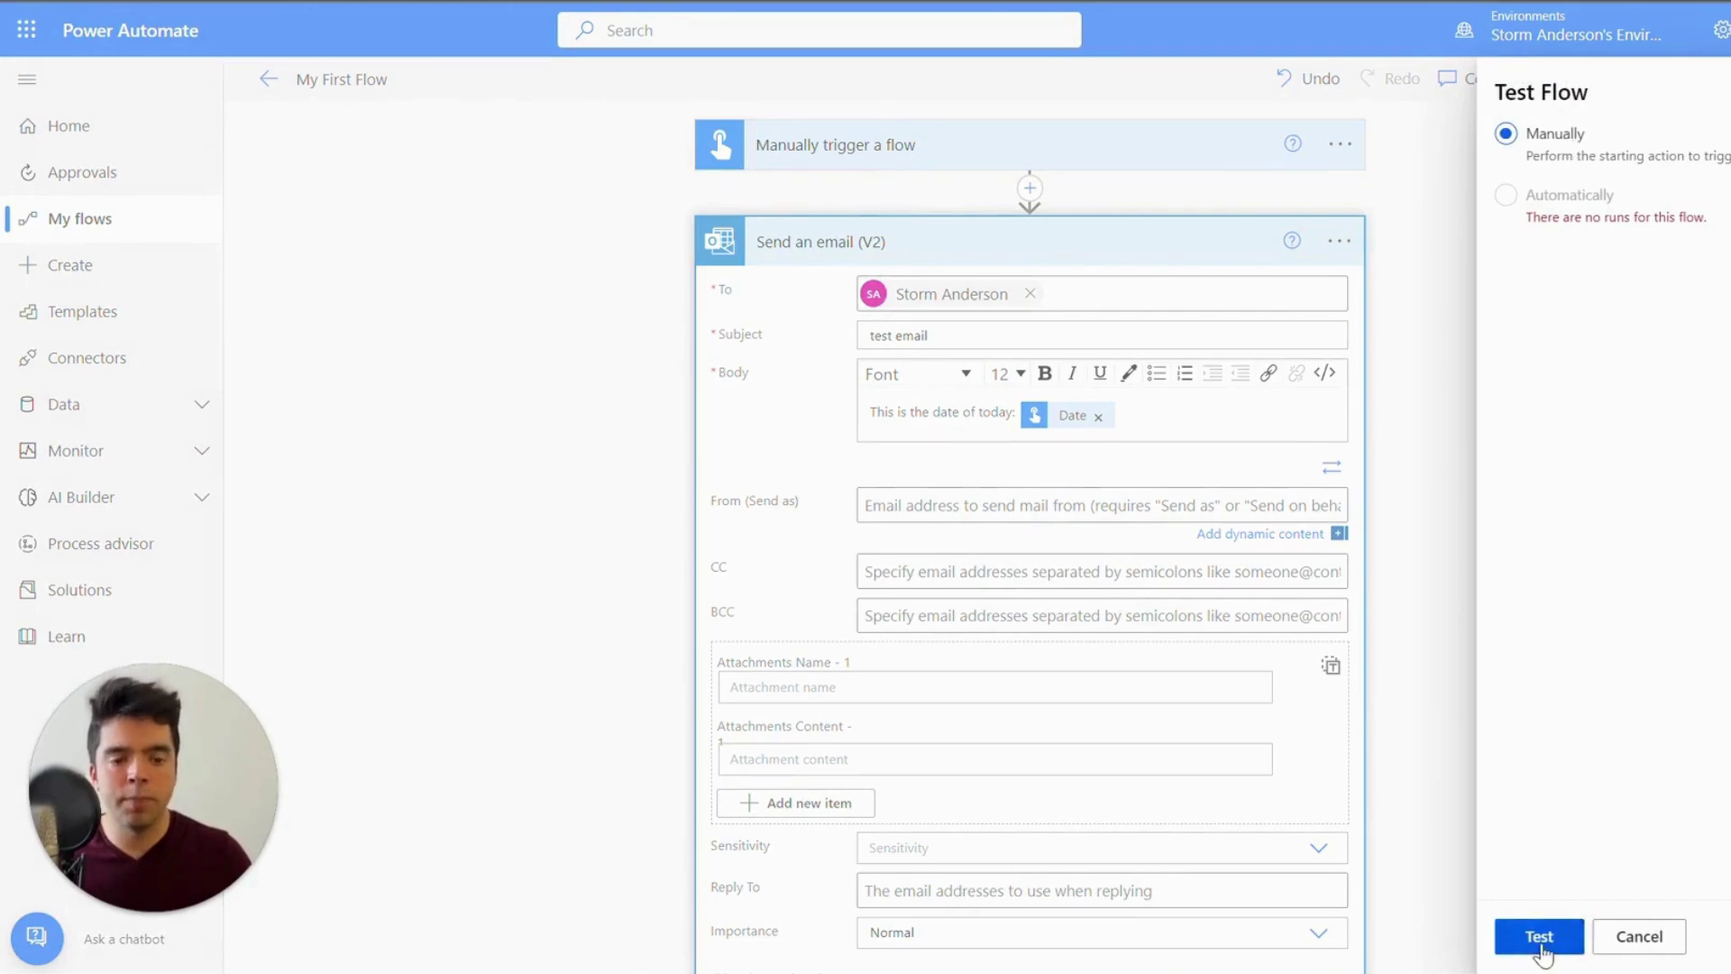
pyautogui.click(1538, 936)
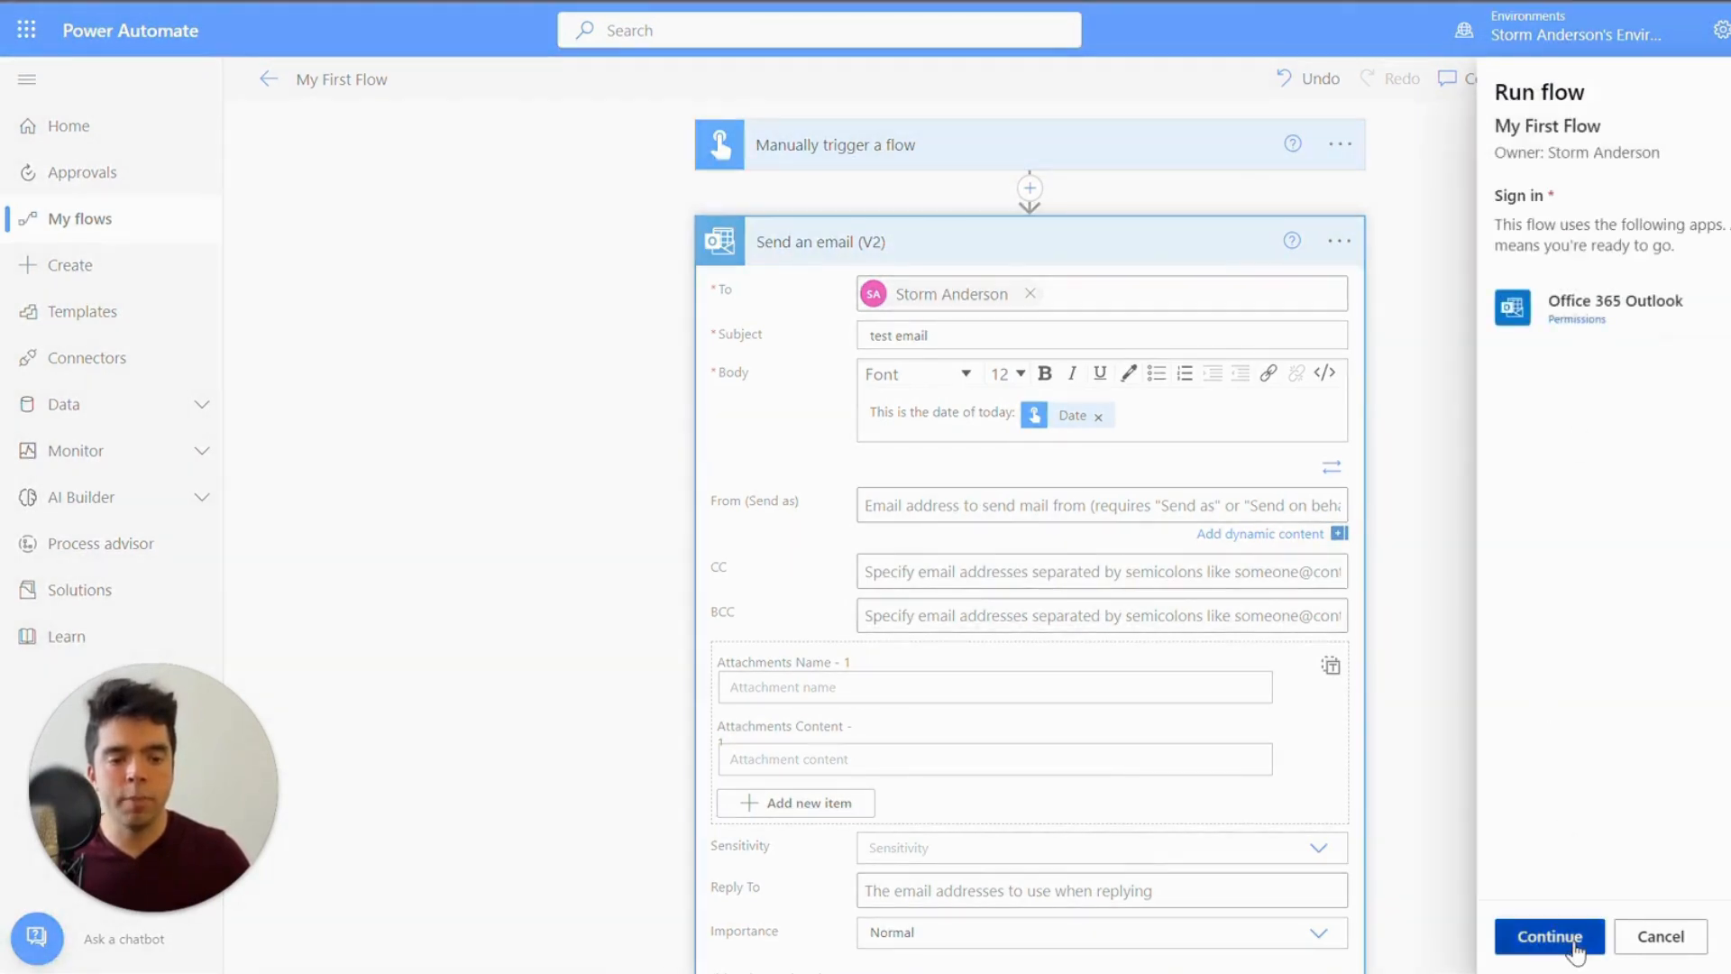
pyautogui.click(1547, 934)
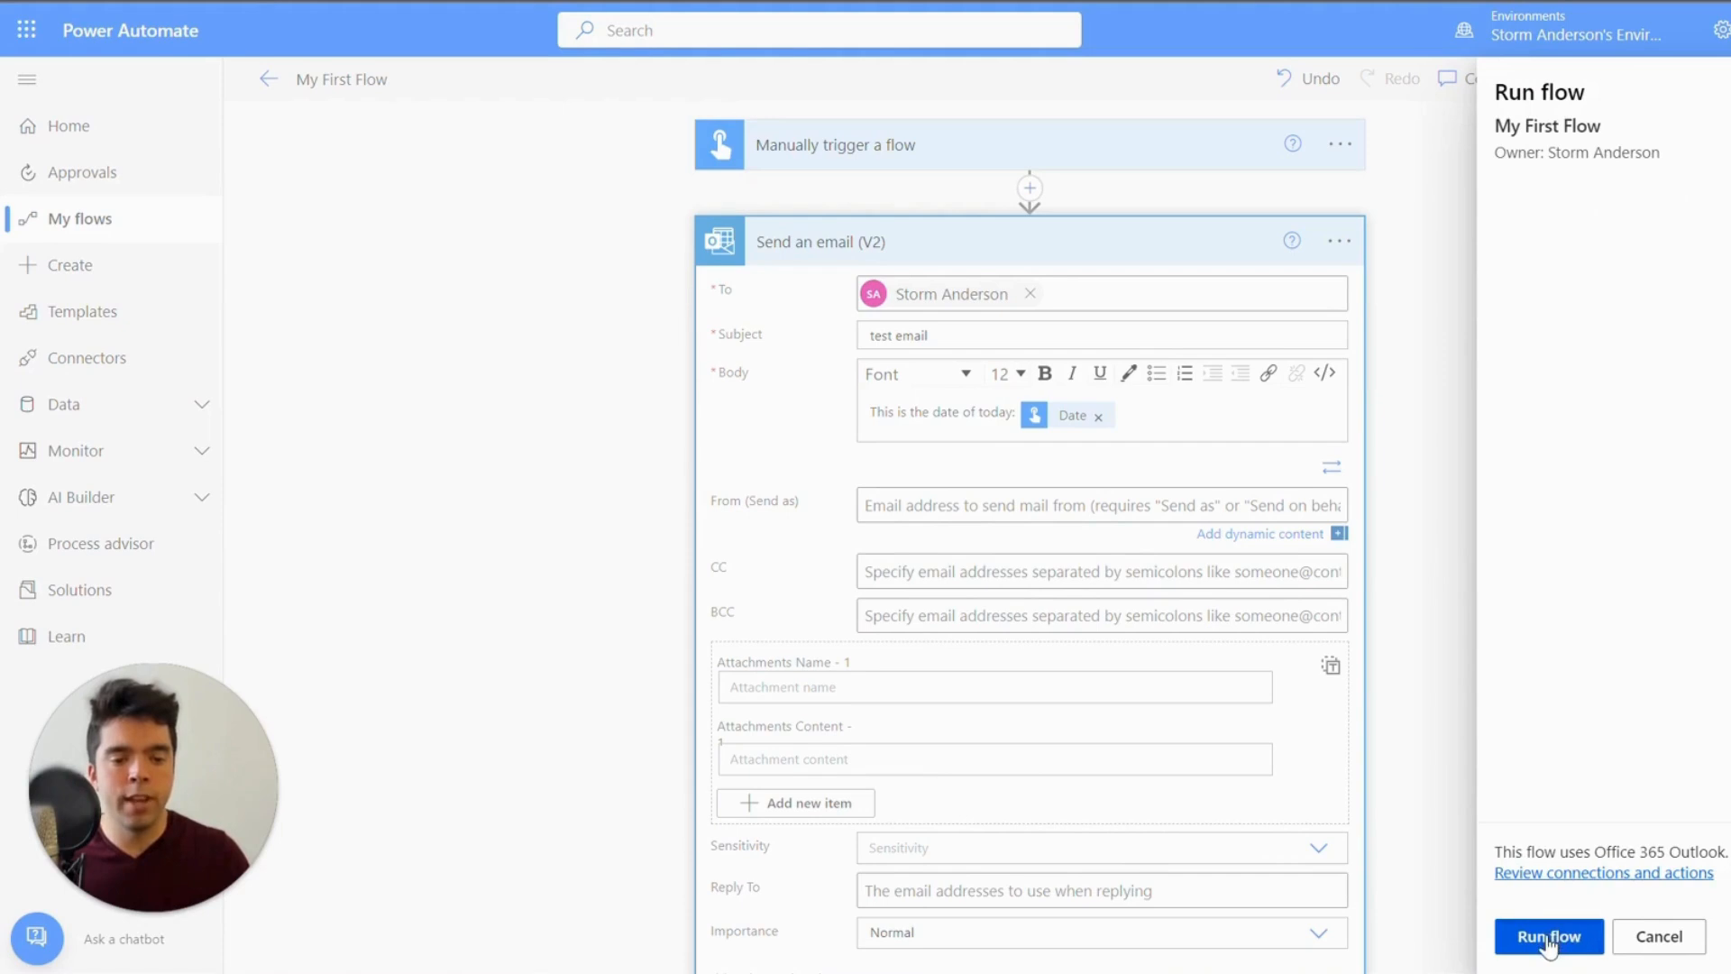
pyautogui.click(1545, 935)
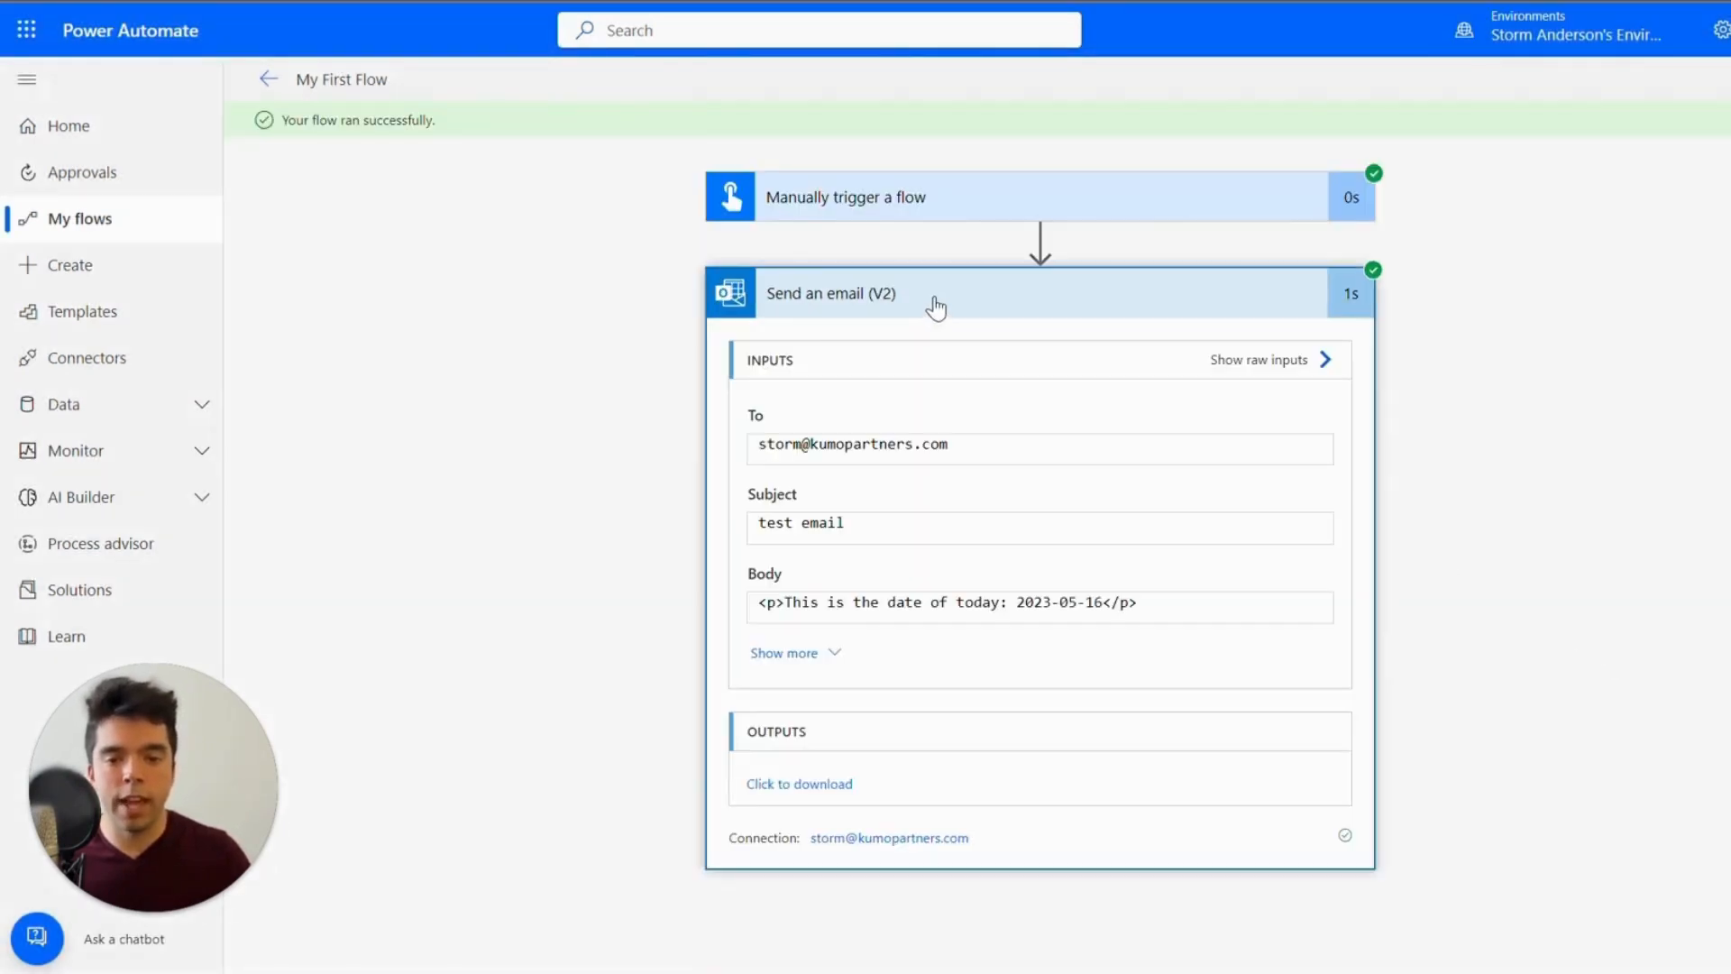
pyautogui.moveTo(795, 663)
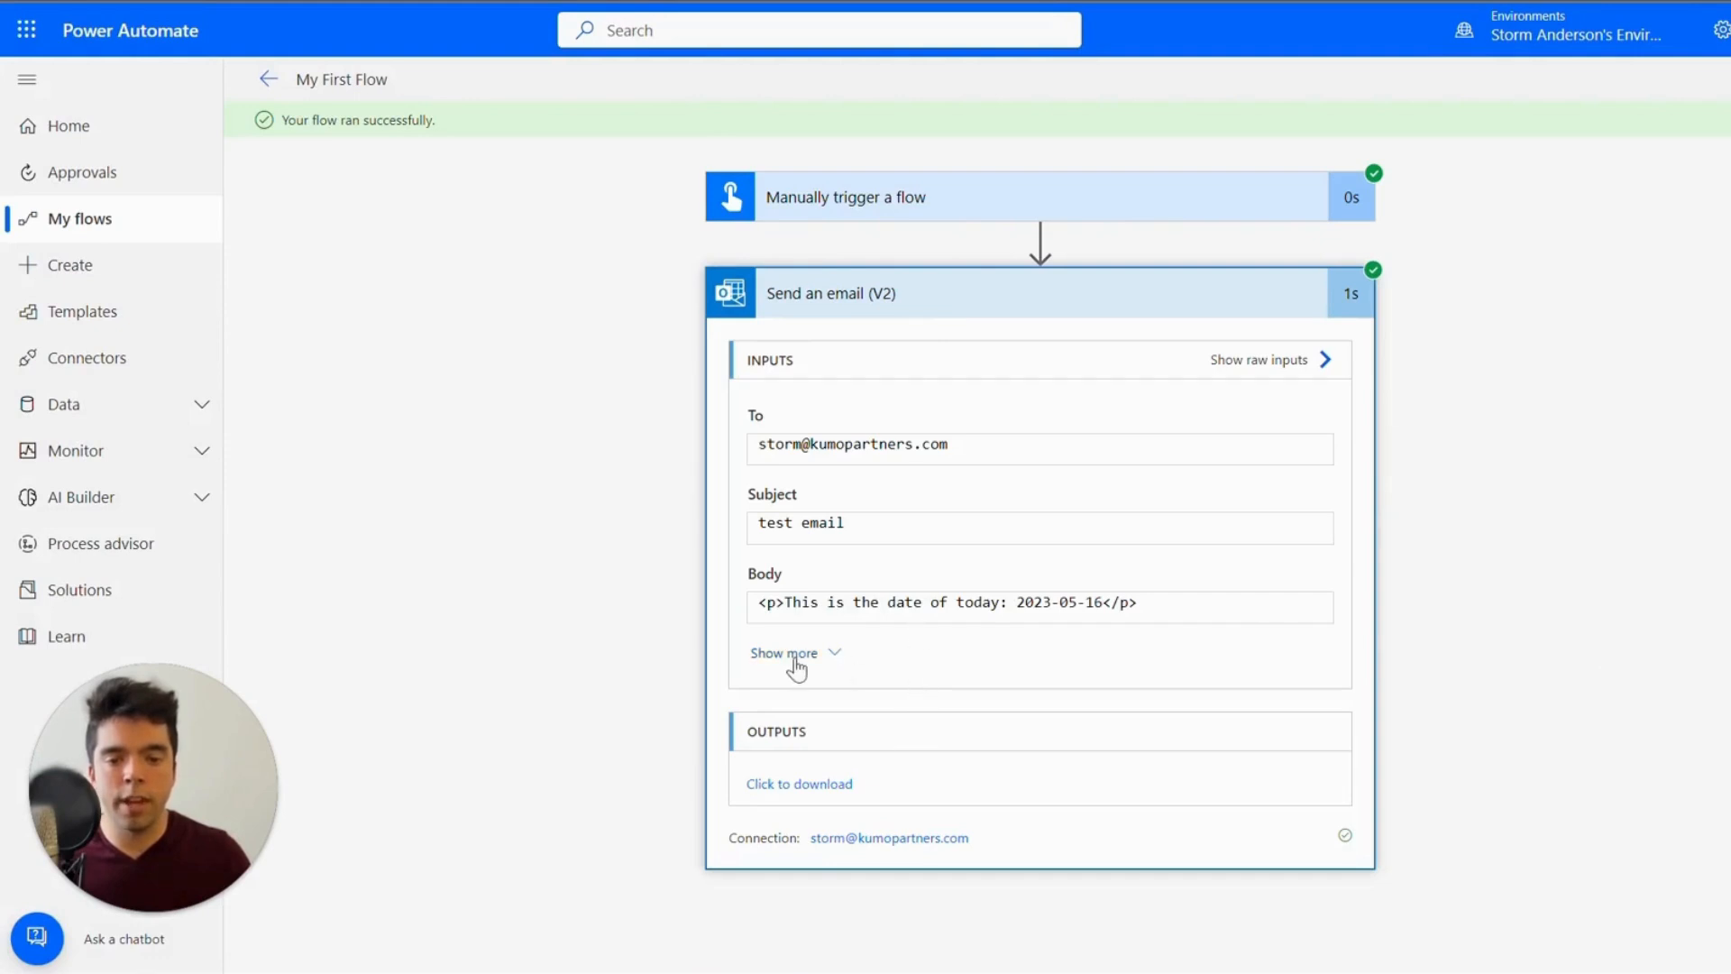
# Step: Expand the full inputs of the Send an email (V2) step in the run results
pyautogui.click(783, 653)
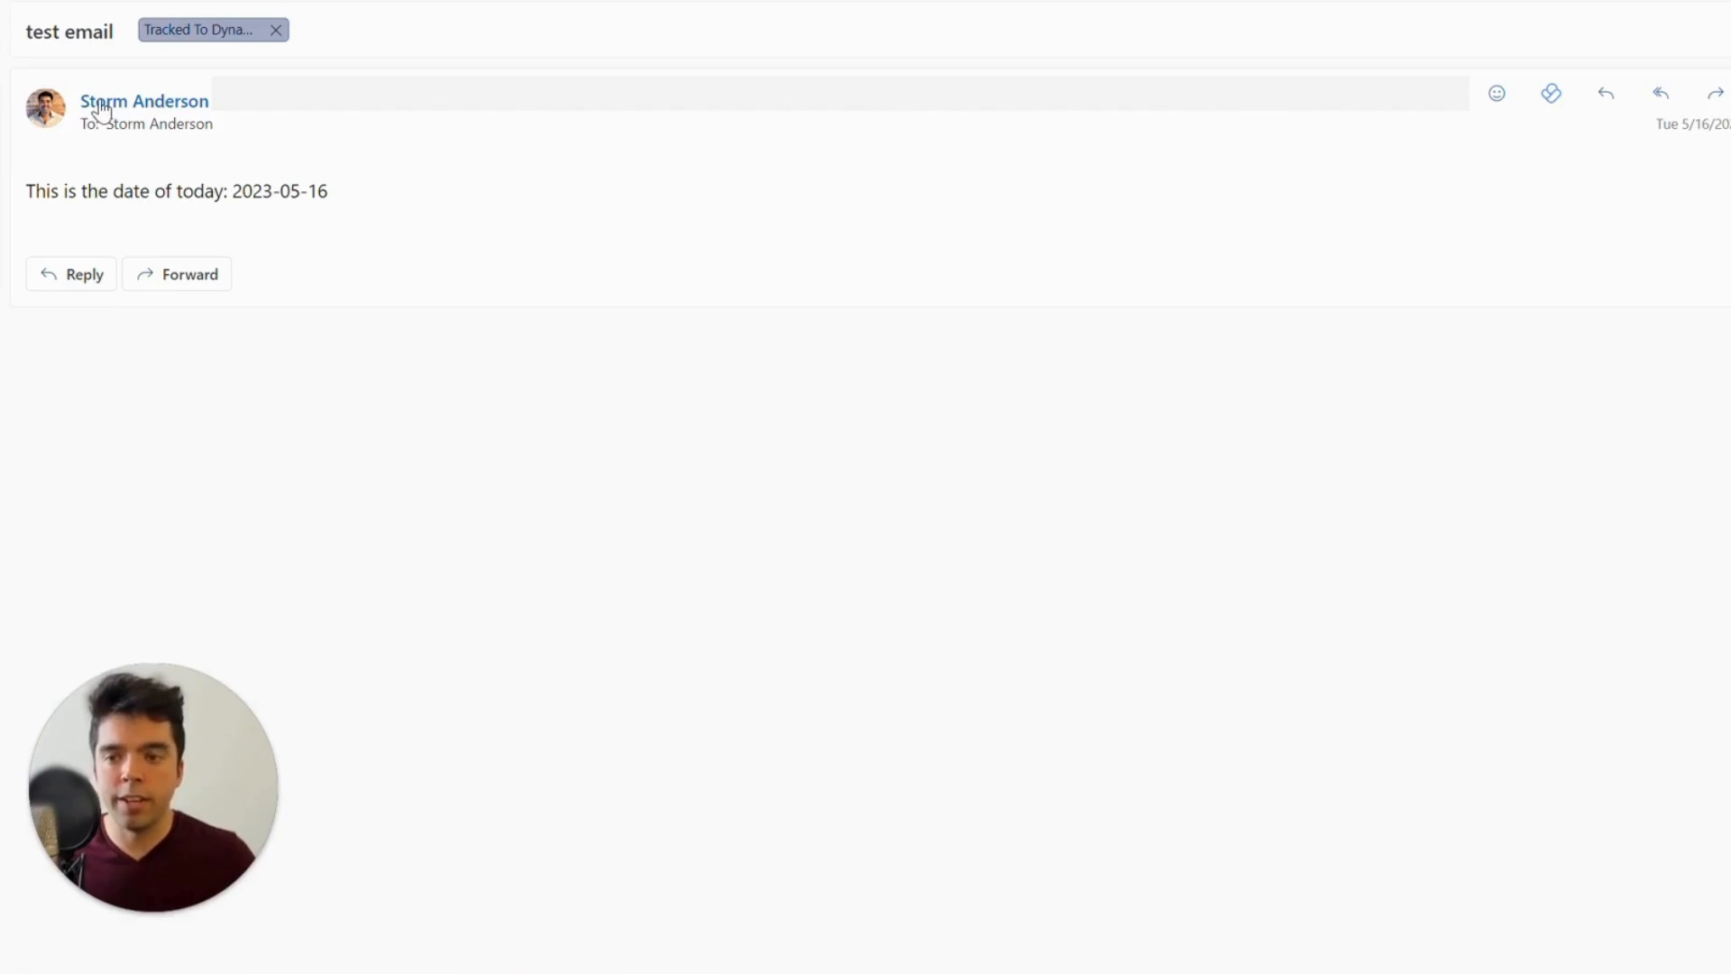
# Step: Open the 'test email' message reading 'This is the date of today: 2023-05-16'
pyautogui.click(158, 123)
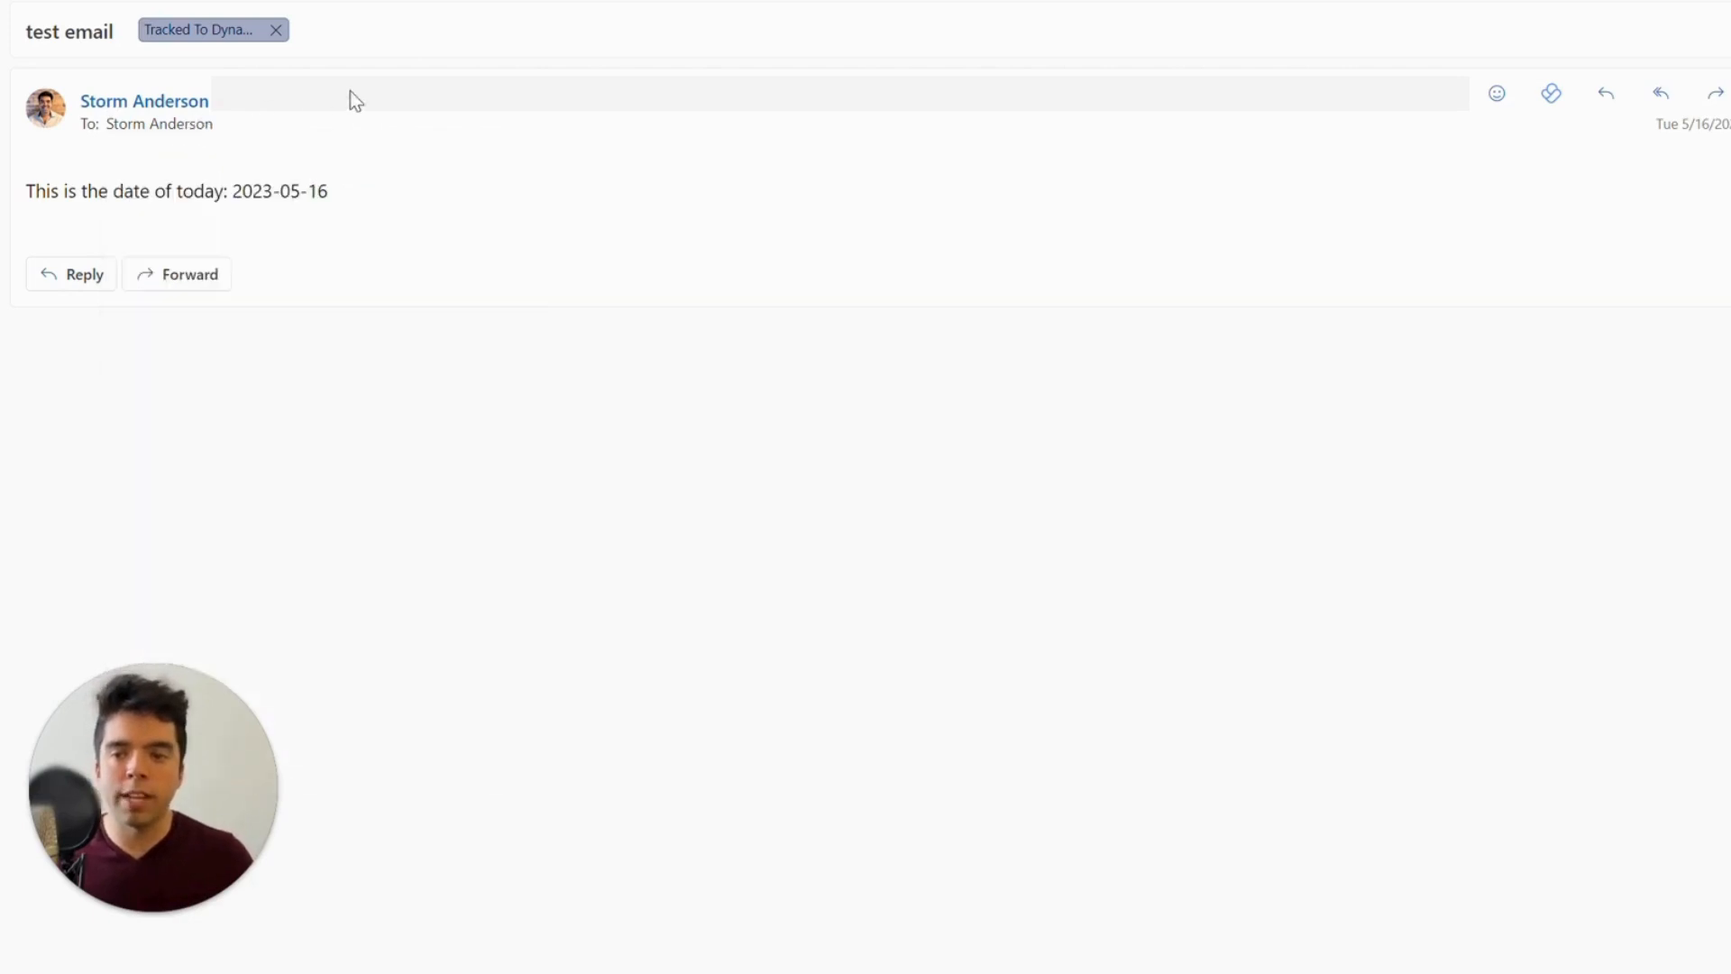
pyautogui.moveTo(362, 97)
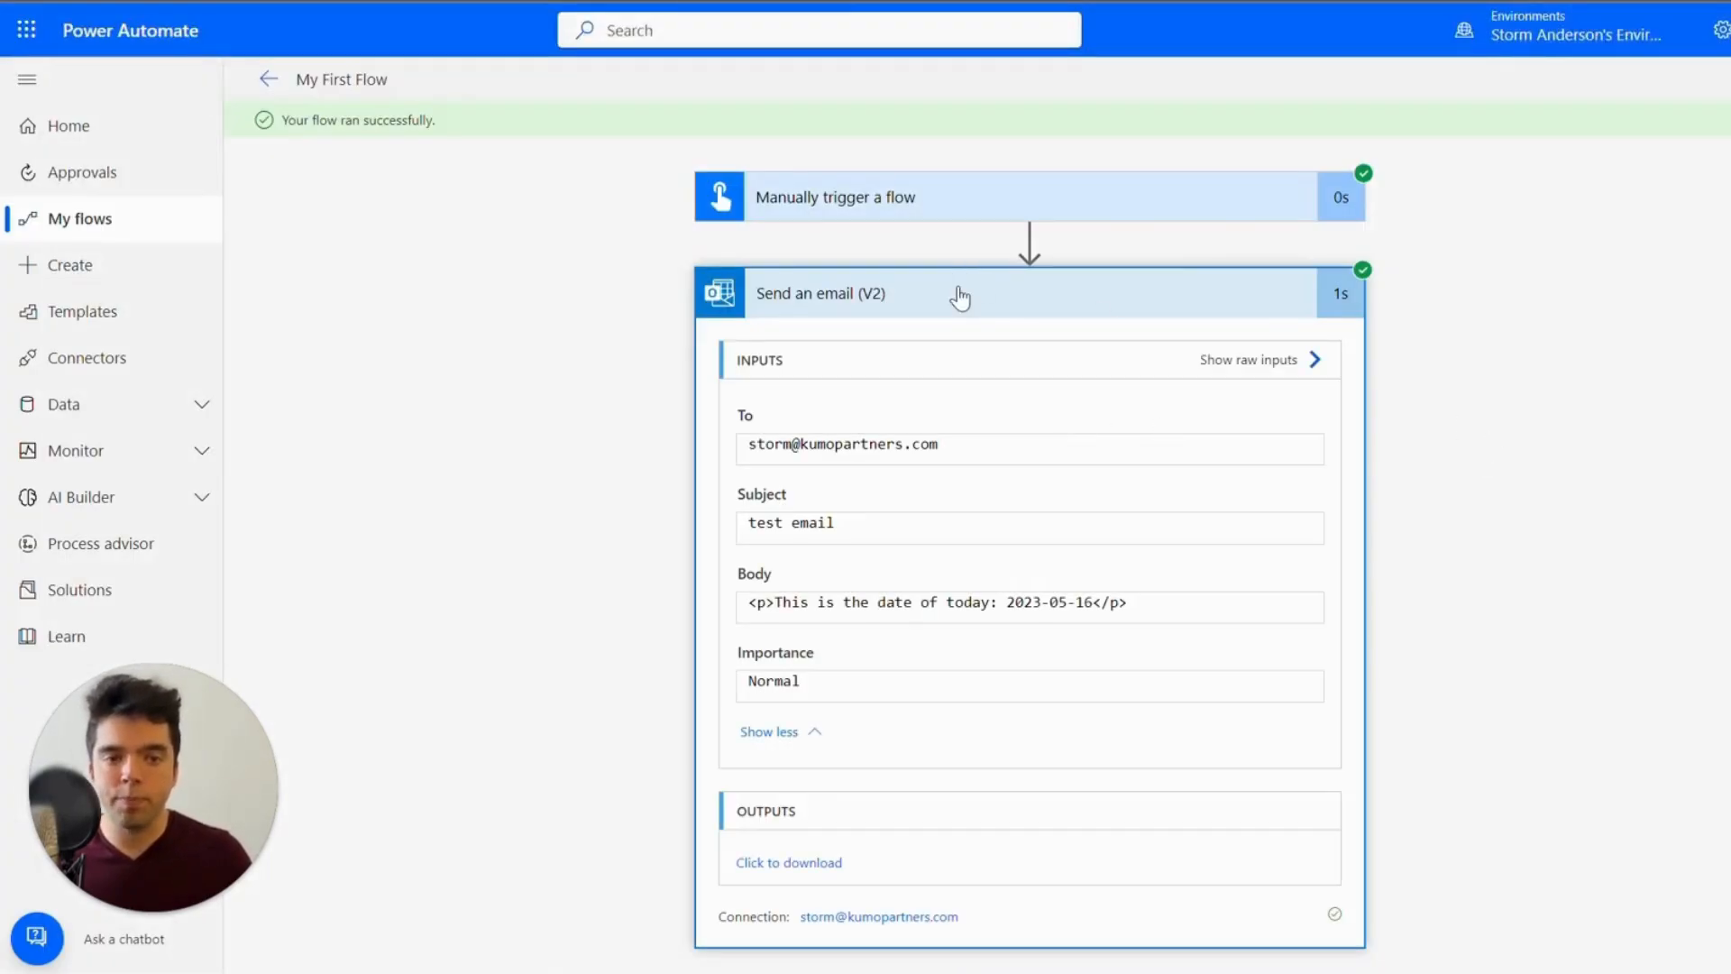
# Step: Collapse and re-expand the Send an email (V2) run details: subject 'test email', Normal importance
pyautogui.click(820, 292)
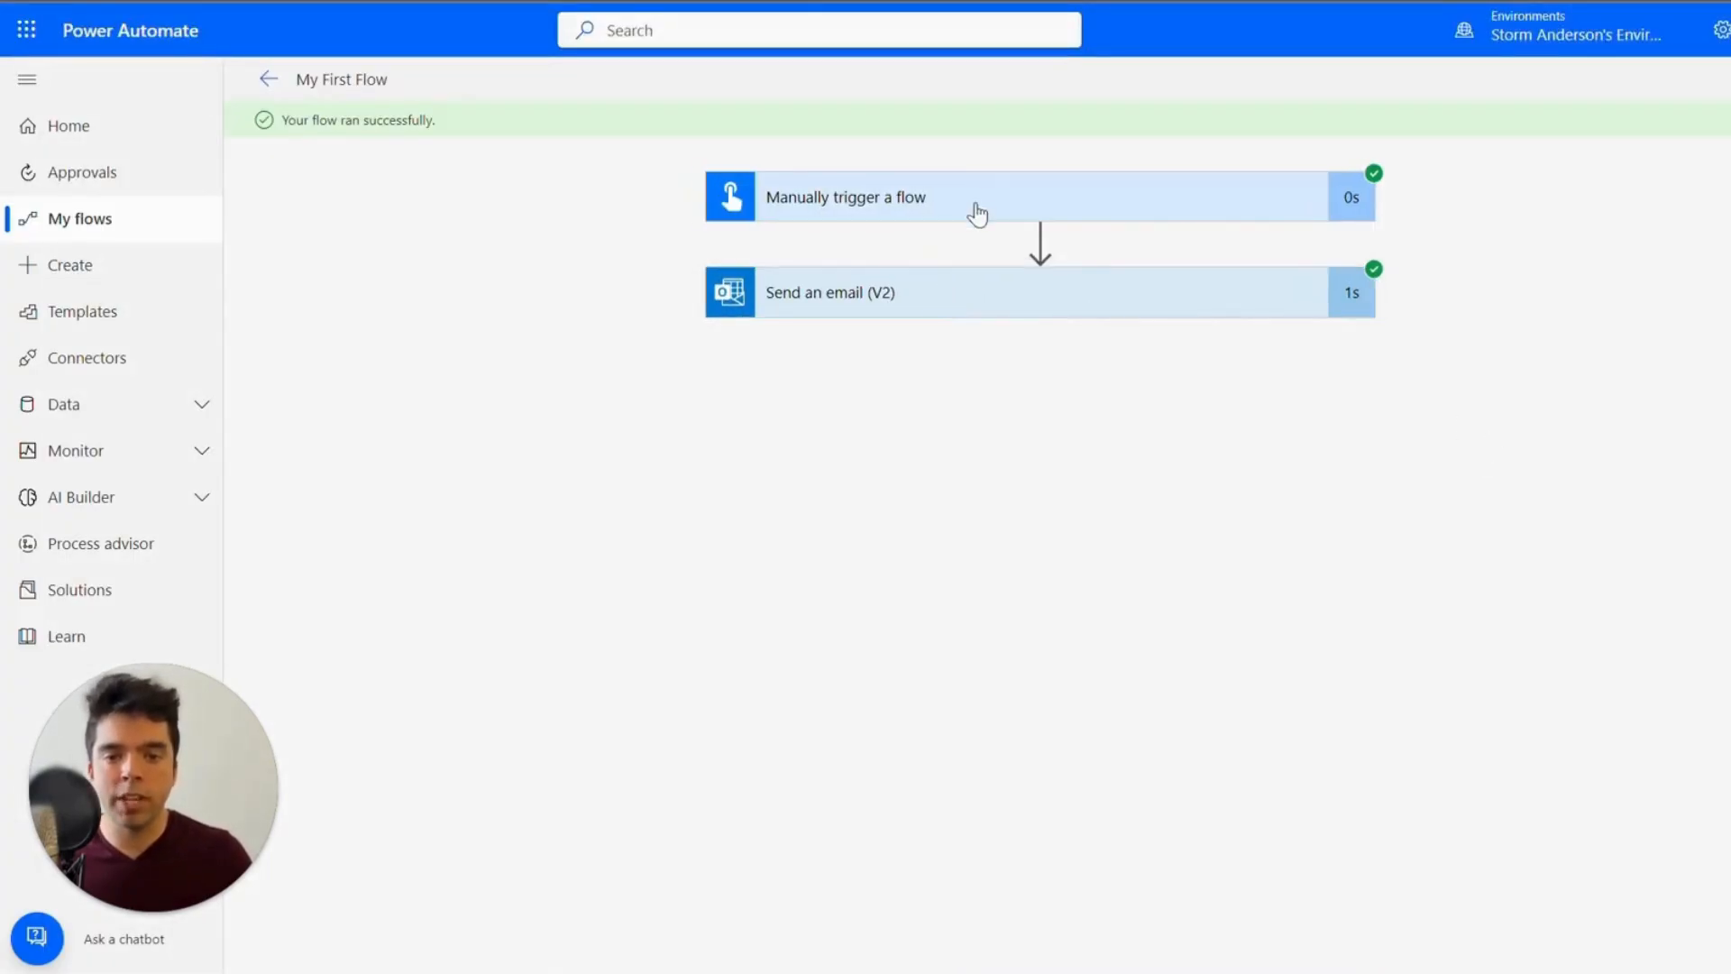
pyautogui.moveTo(1038, 198)
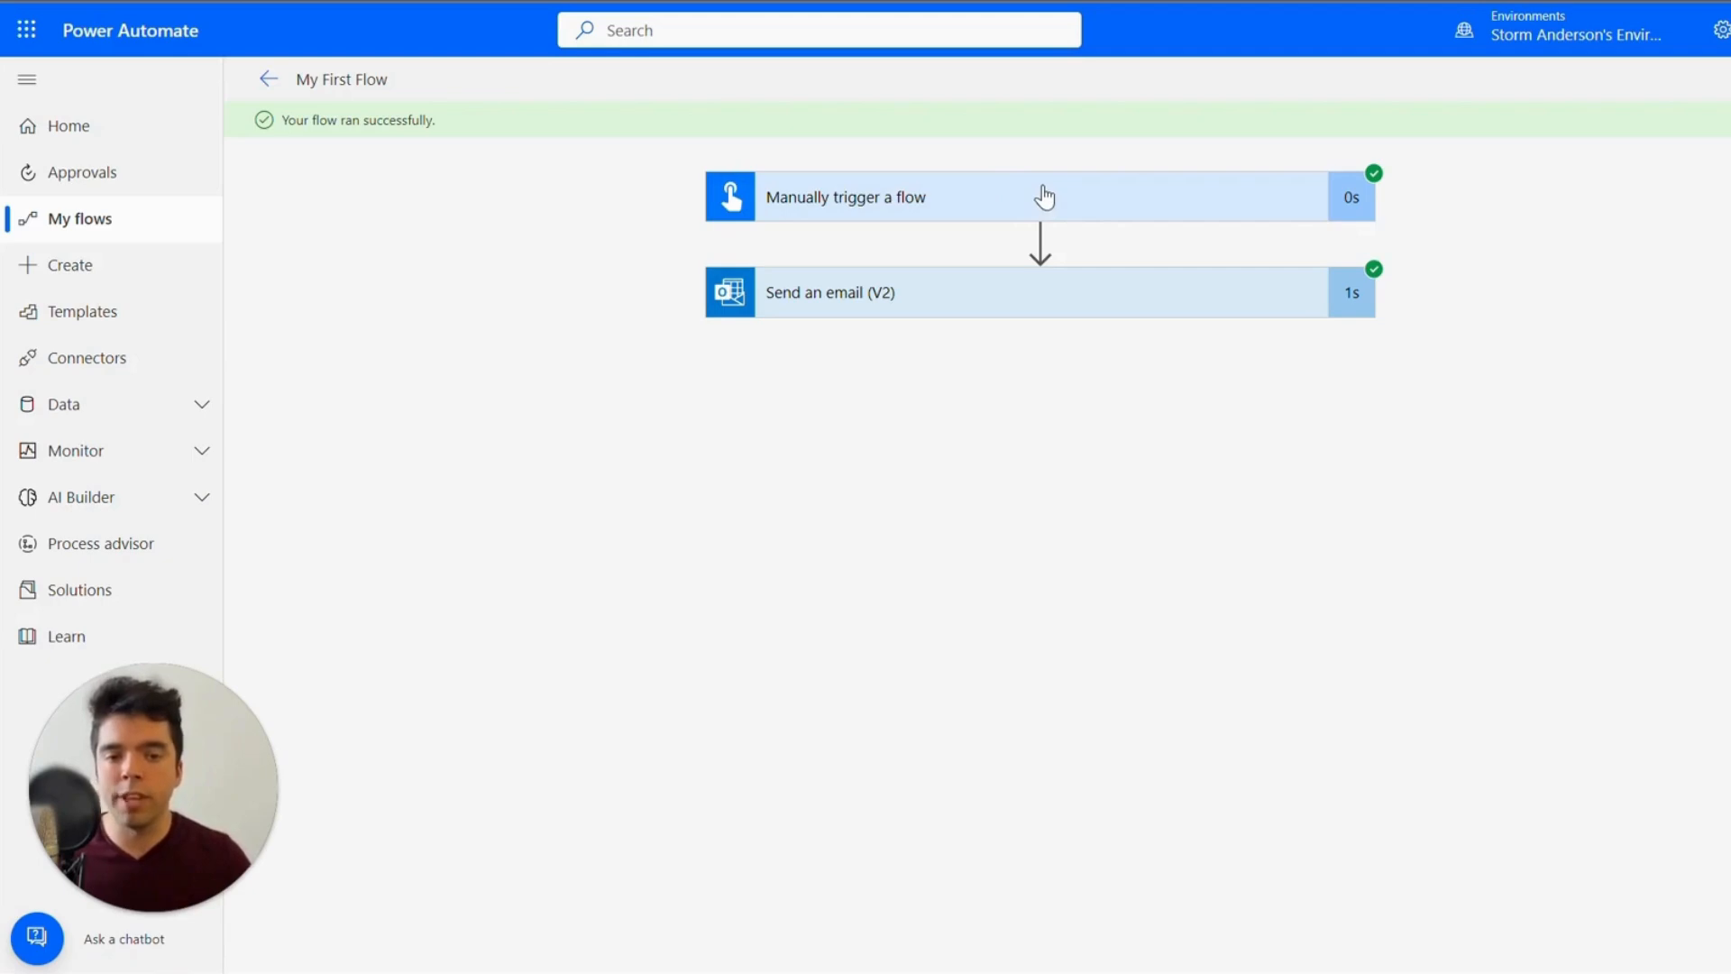
pyautogui.moveTo(1383, 186)
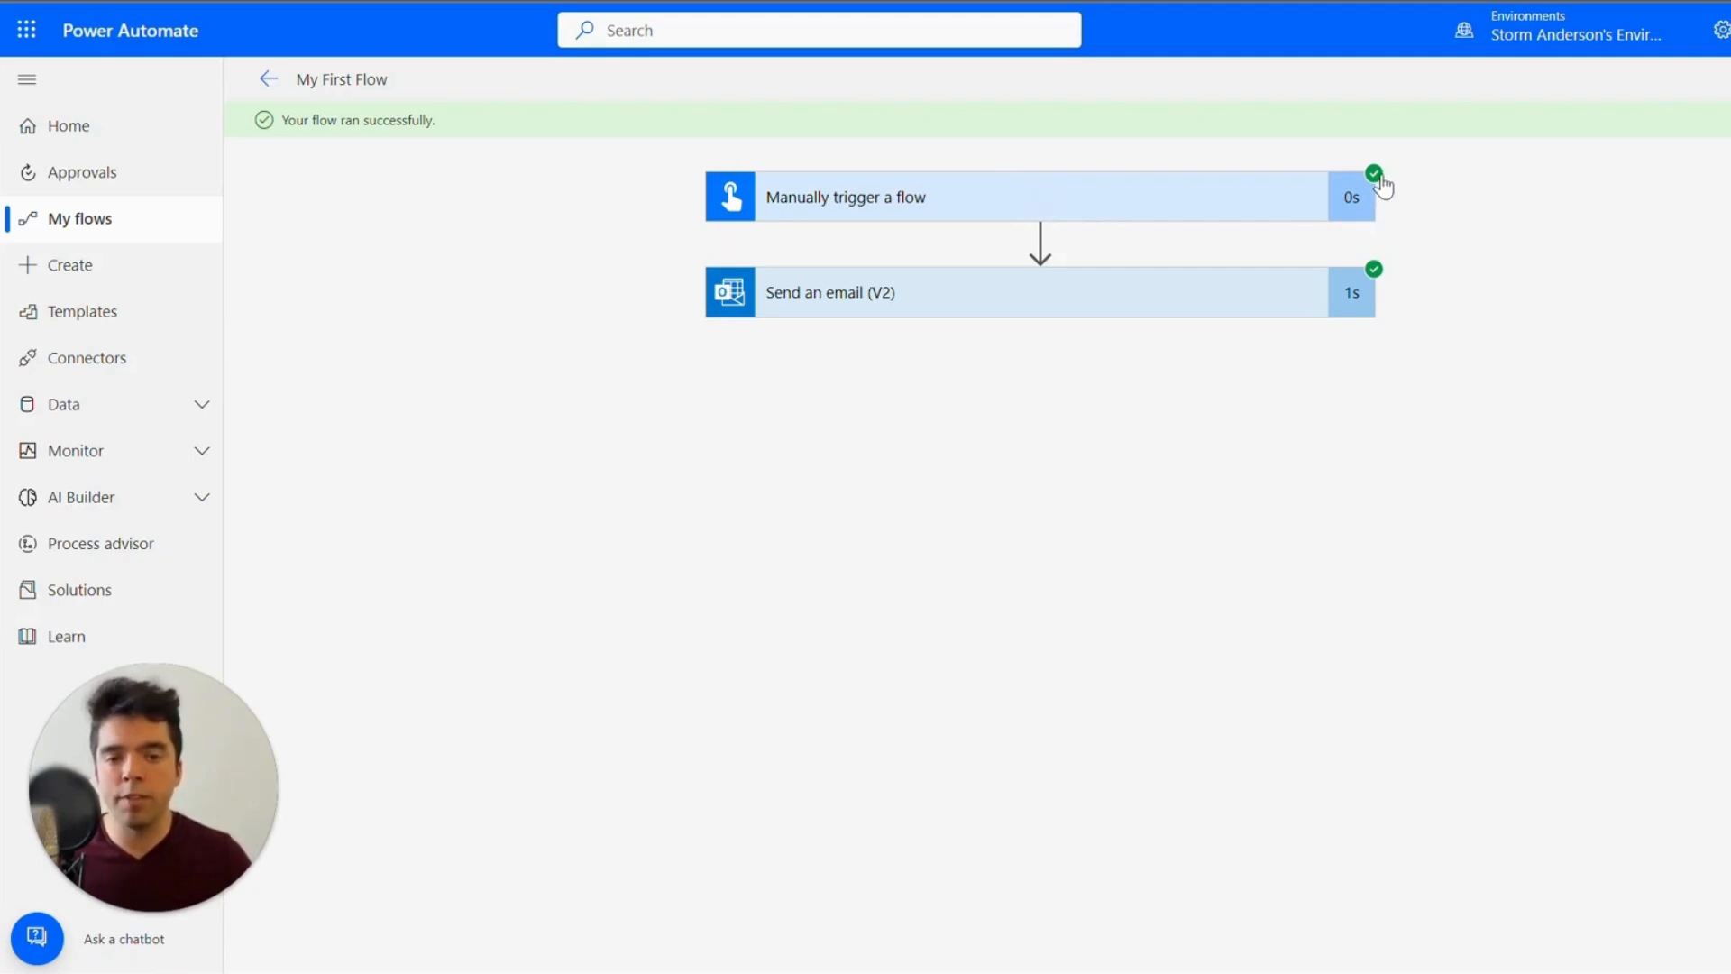
pyautogui.moveTo(1380, 274)
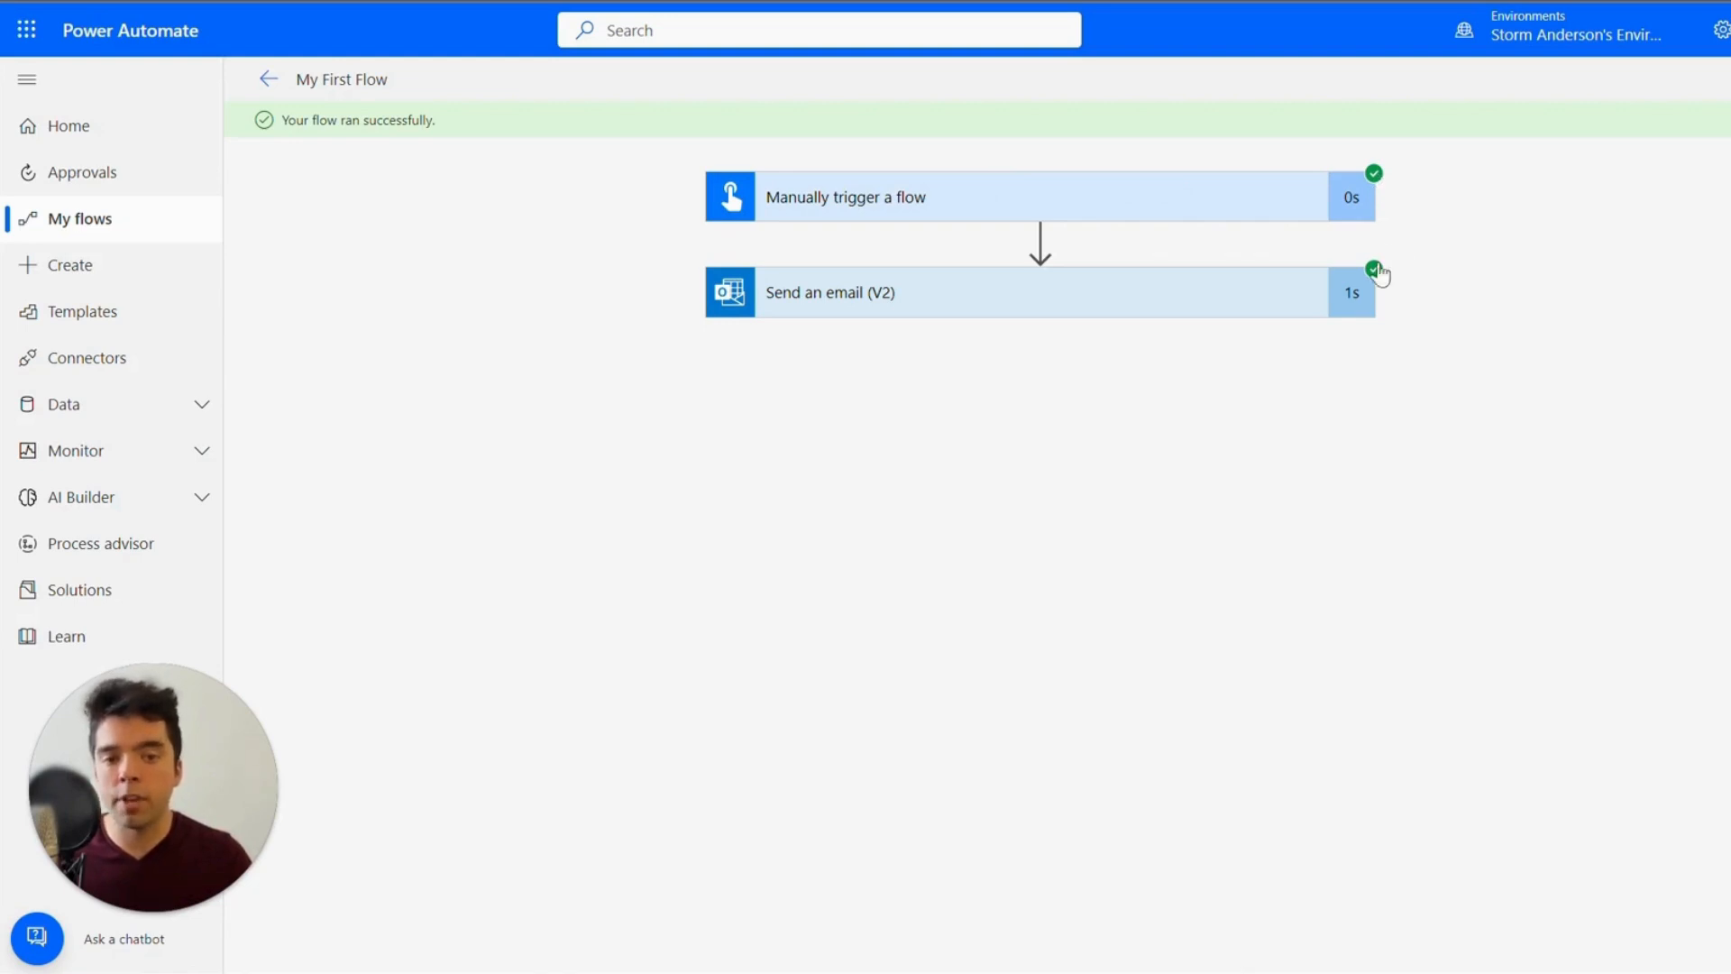
pyautogui.moveTo(1378, 280)
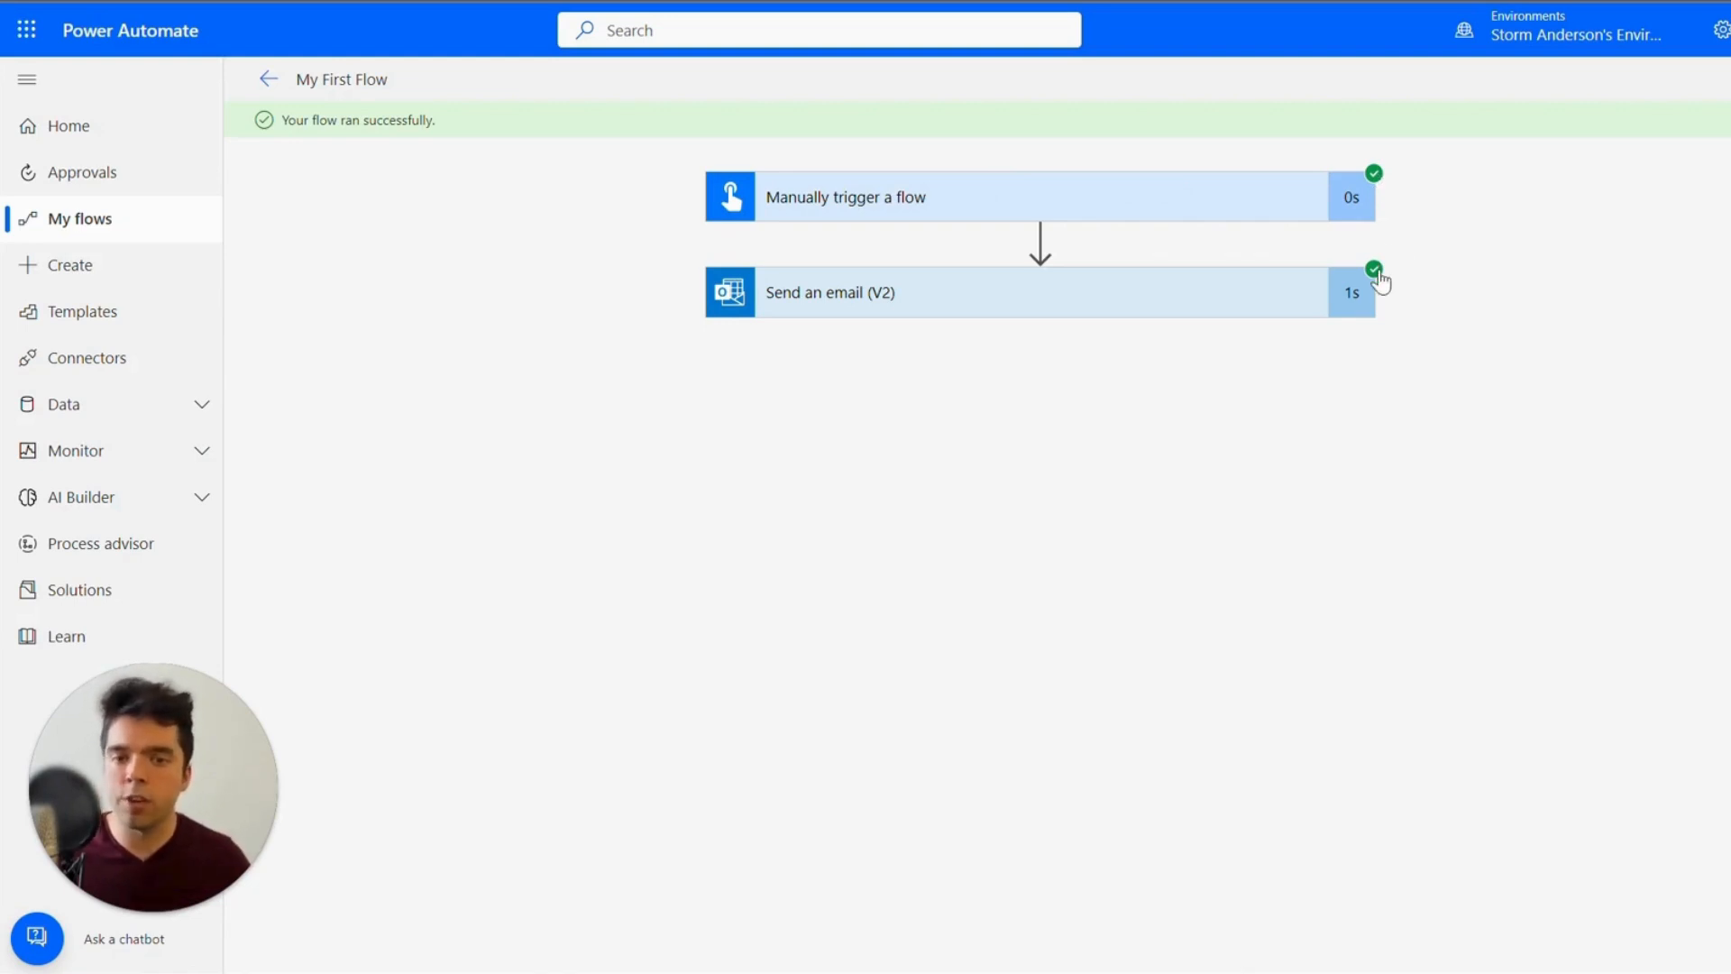
pyautogui.click(1038, 292)
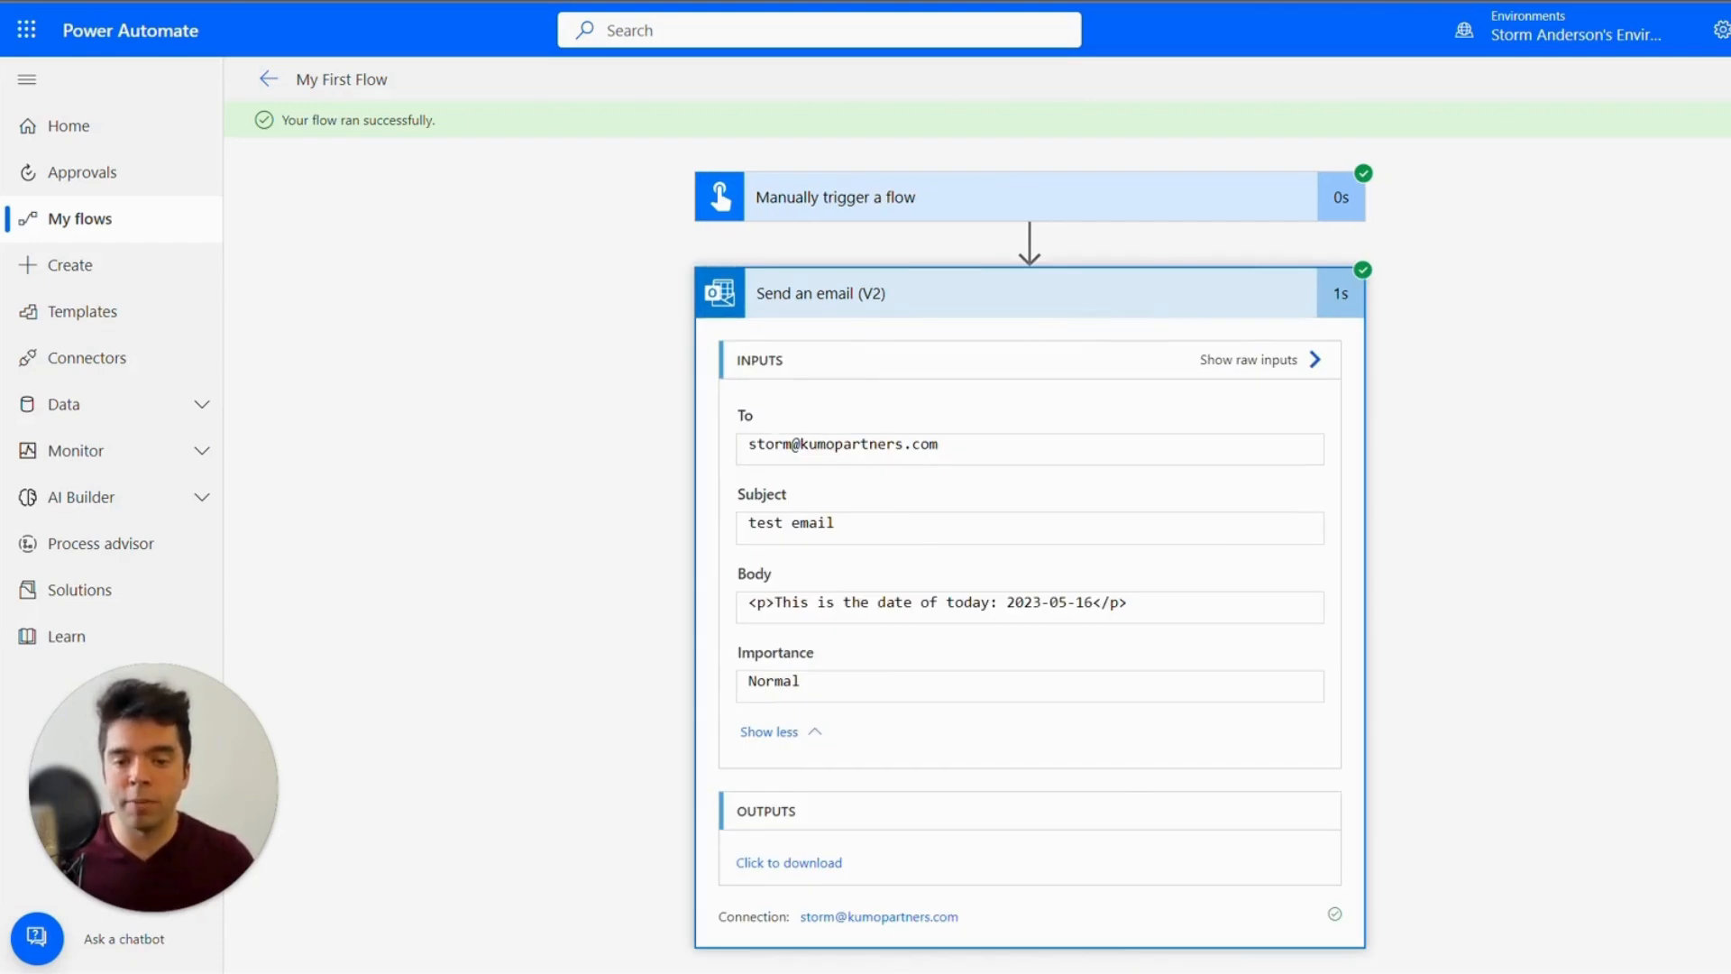
pyautogui.moveTo(1431, 535)
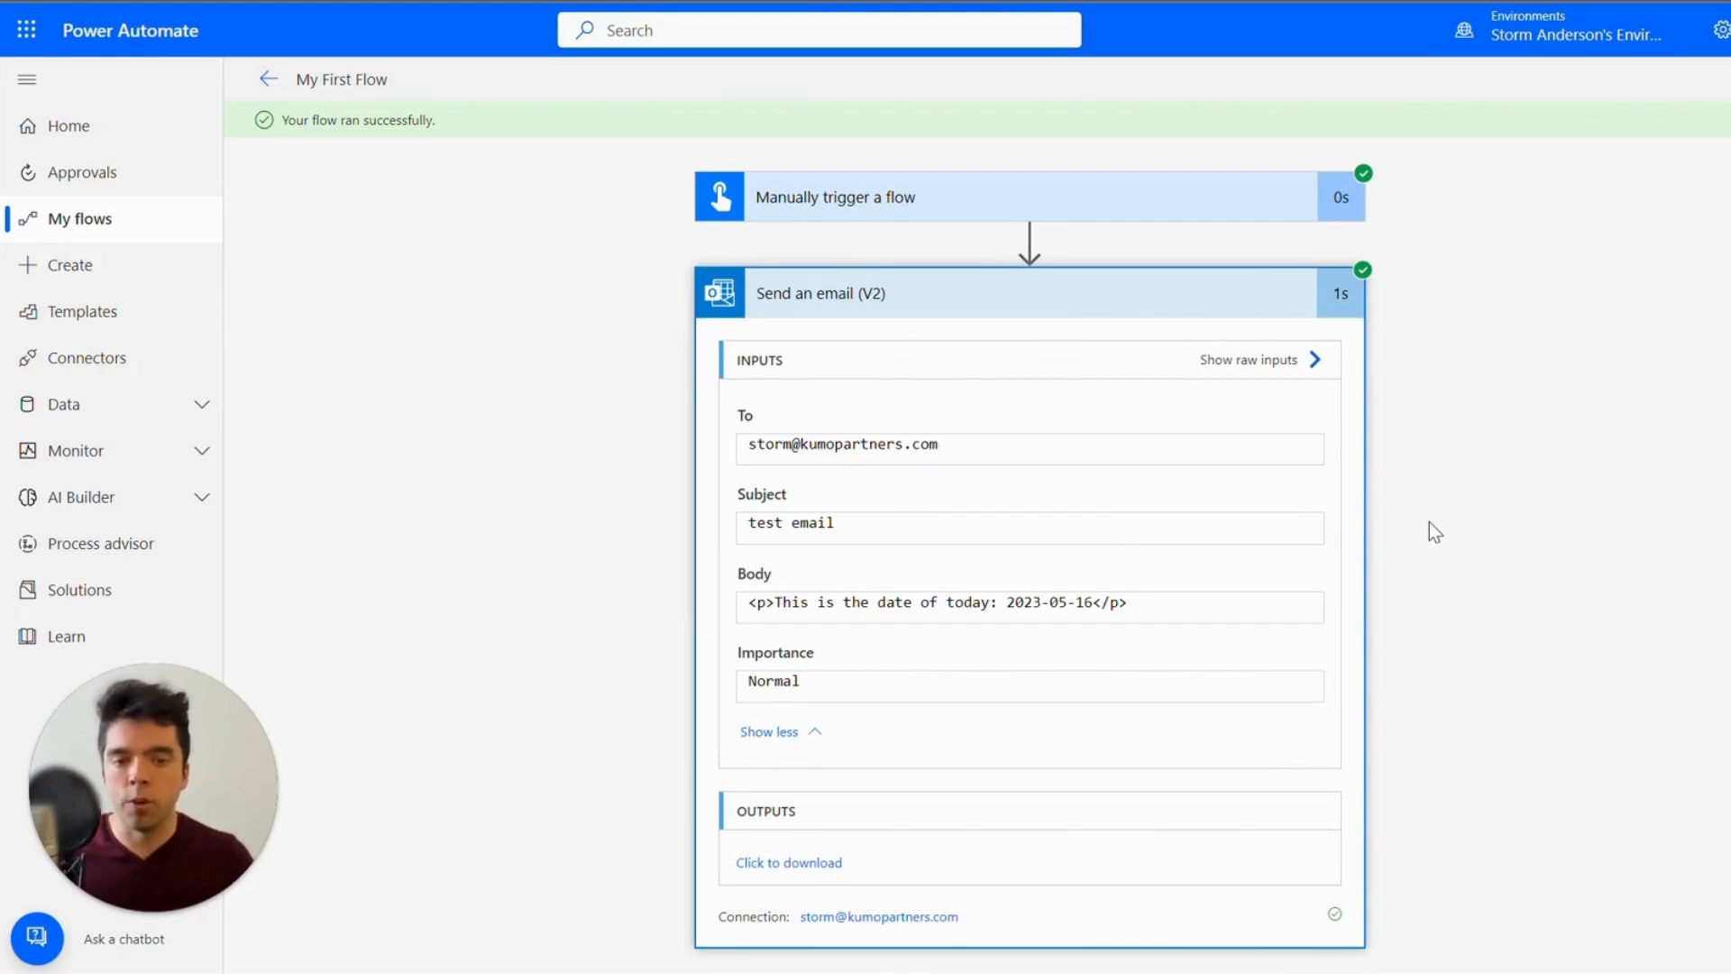
pyautogui.moveTo(490, 309)
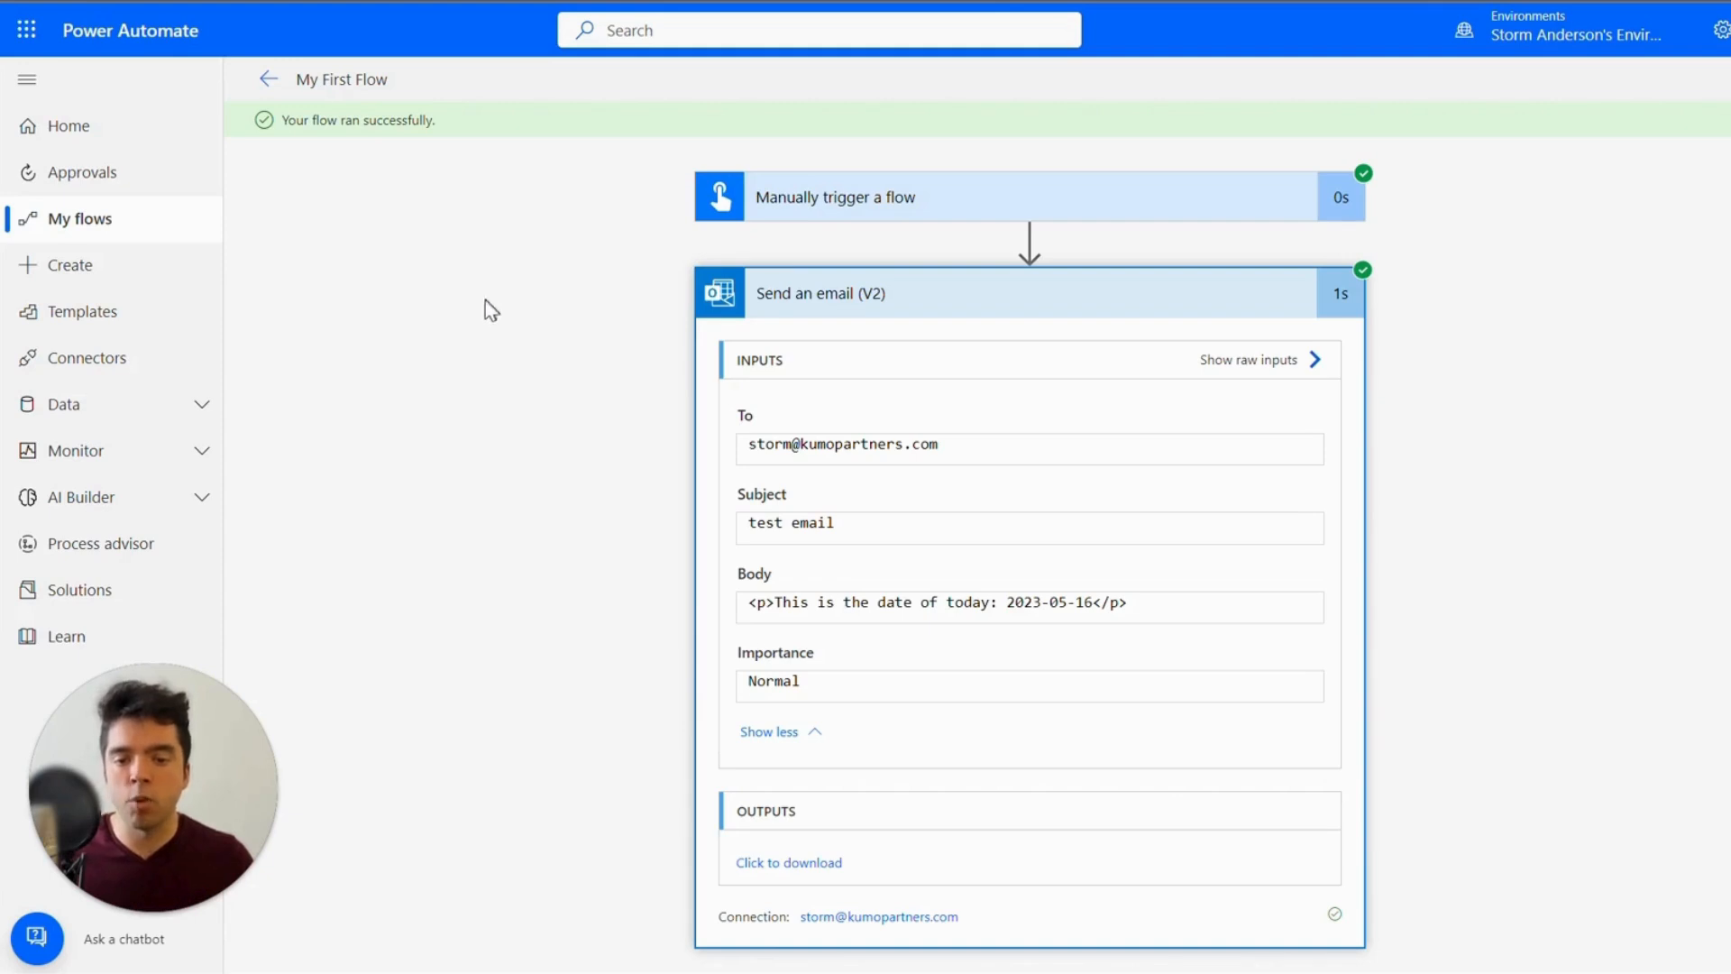
pyautogui.moveTo(265, 80)
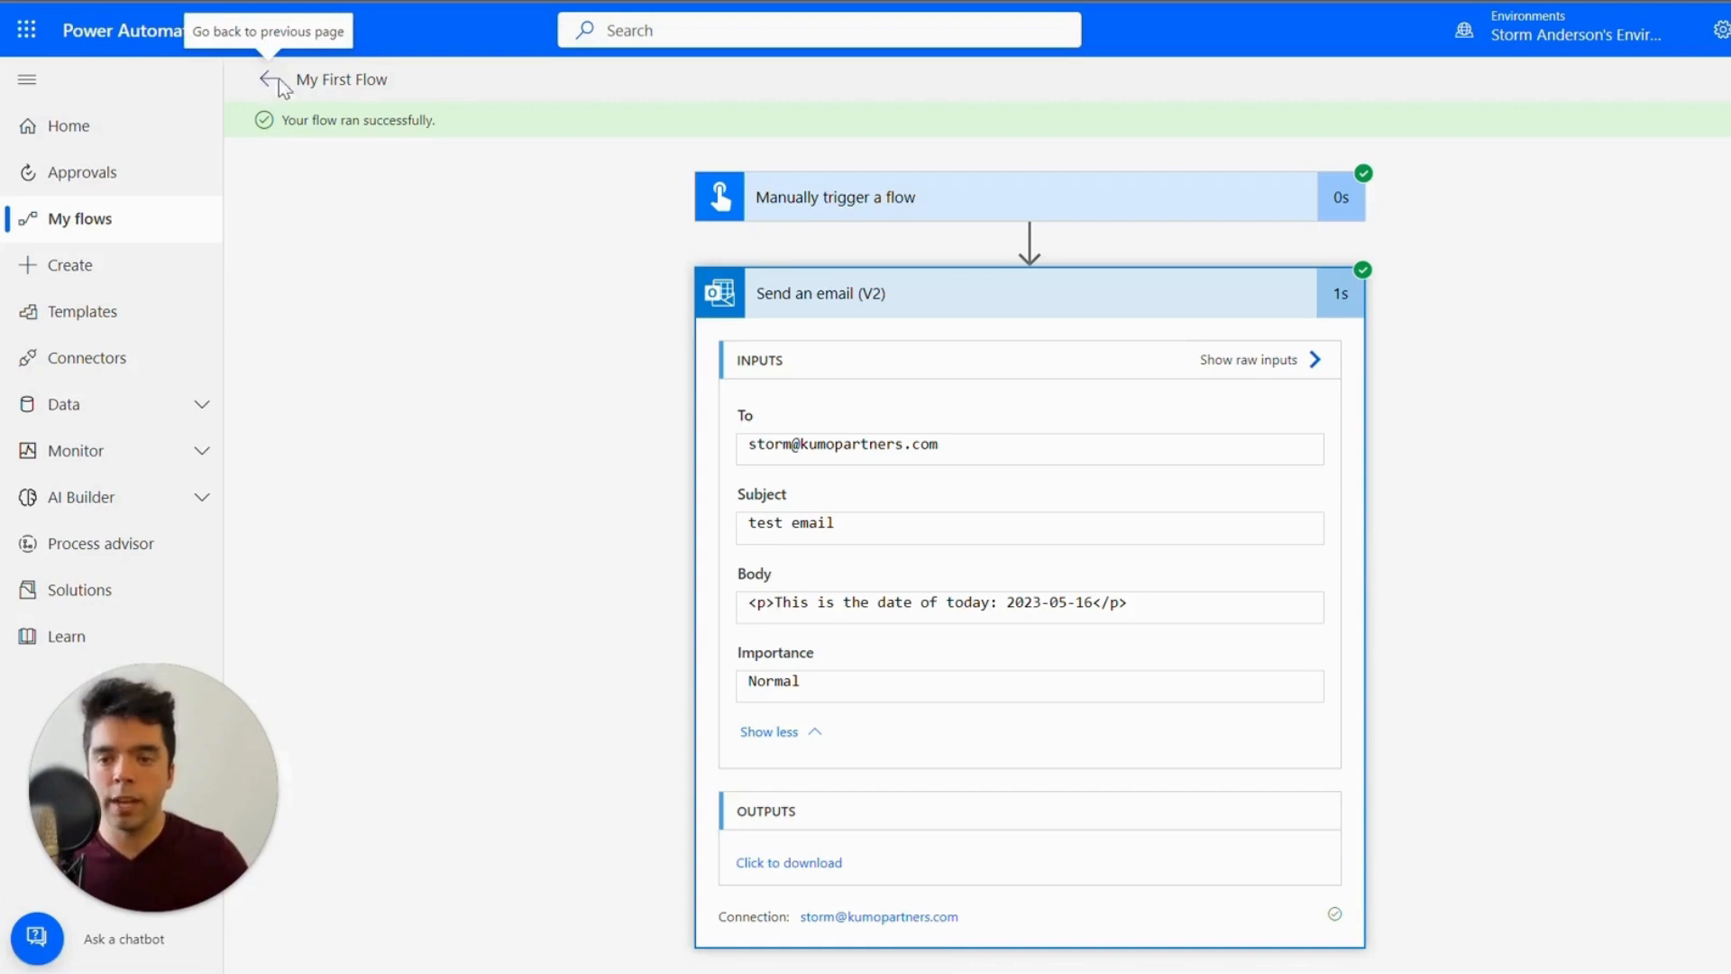
# Step: Go back to My First Flow's details page showing status On and one succeeded run
pyautogui.click(274, 80)
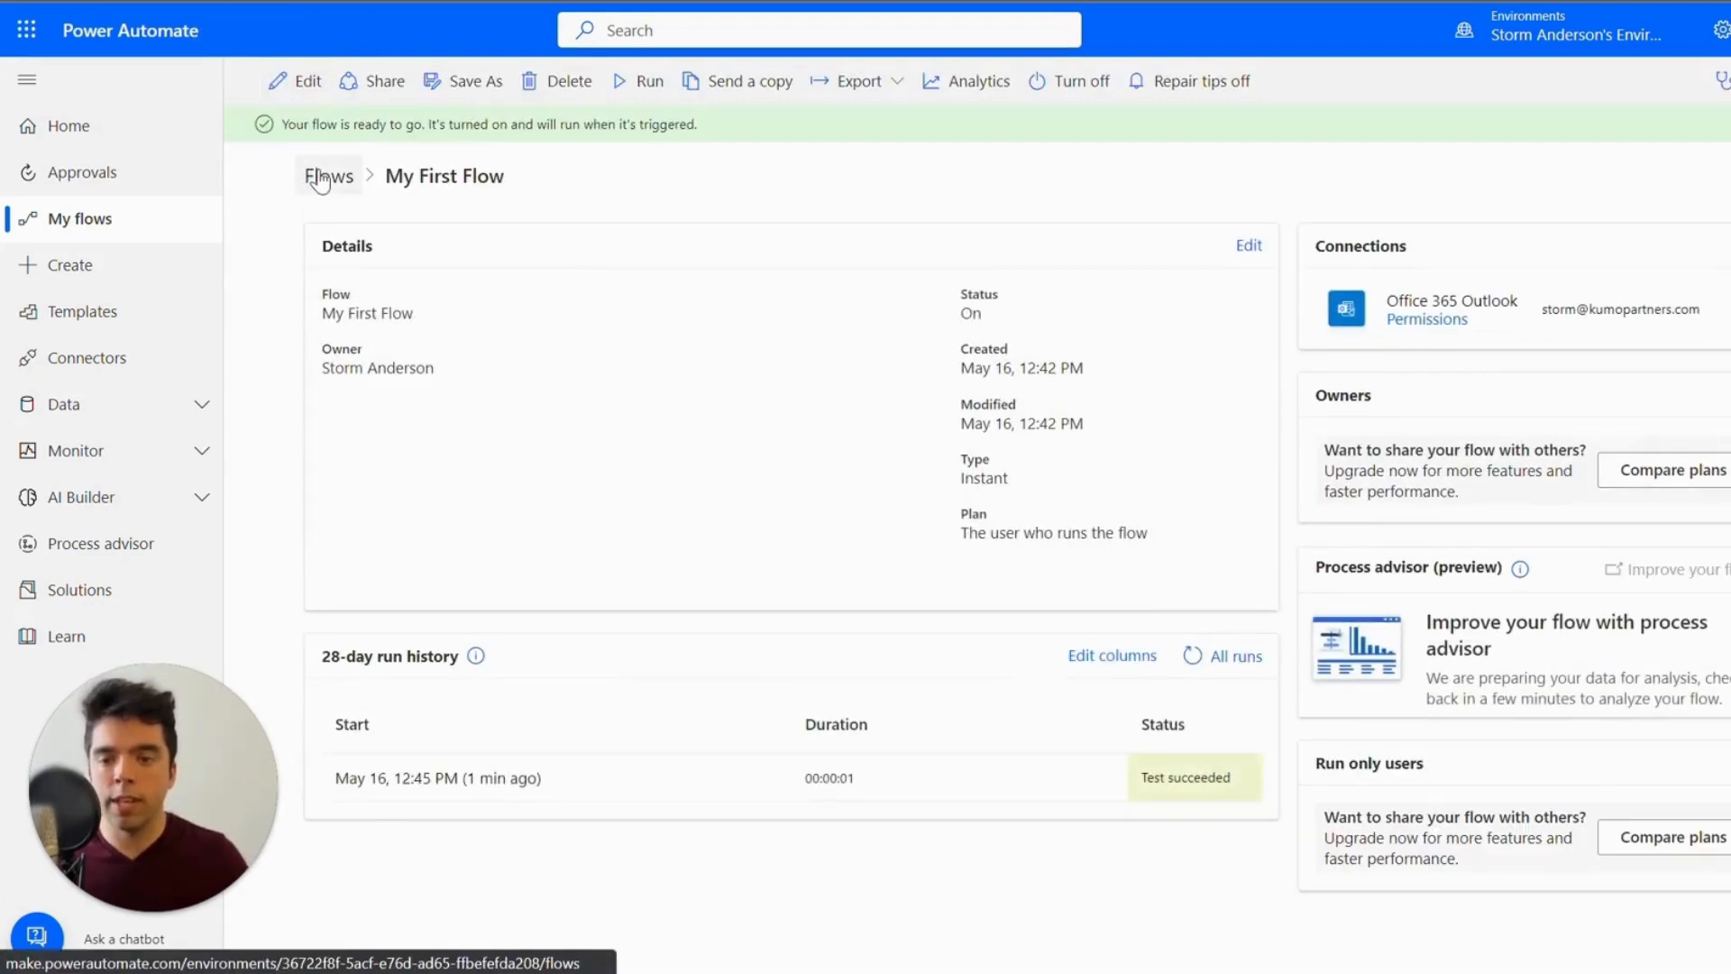
pyautogui.moveTo(1046, 314)
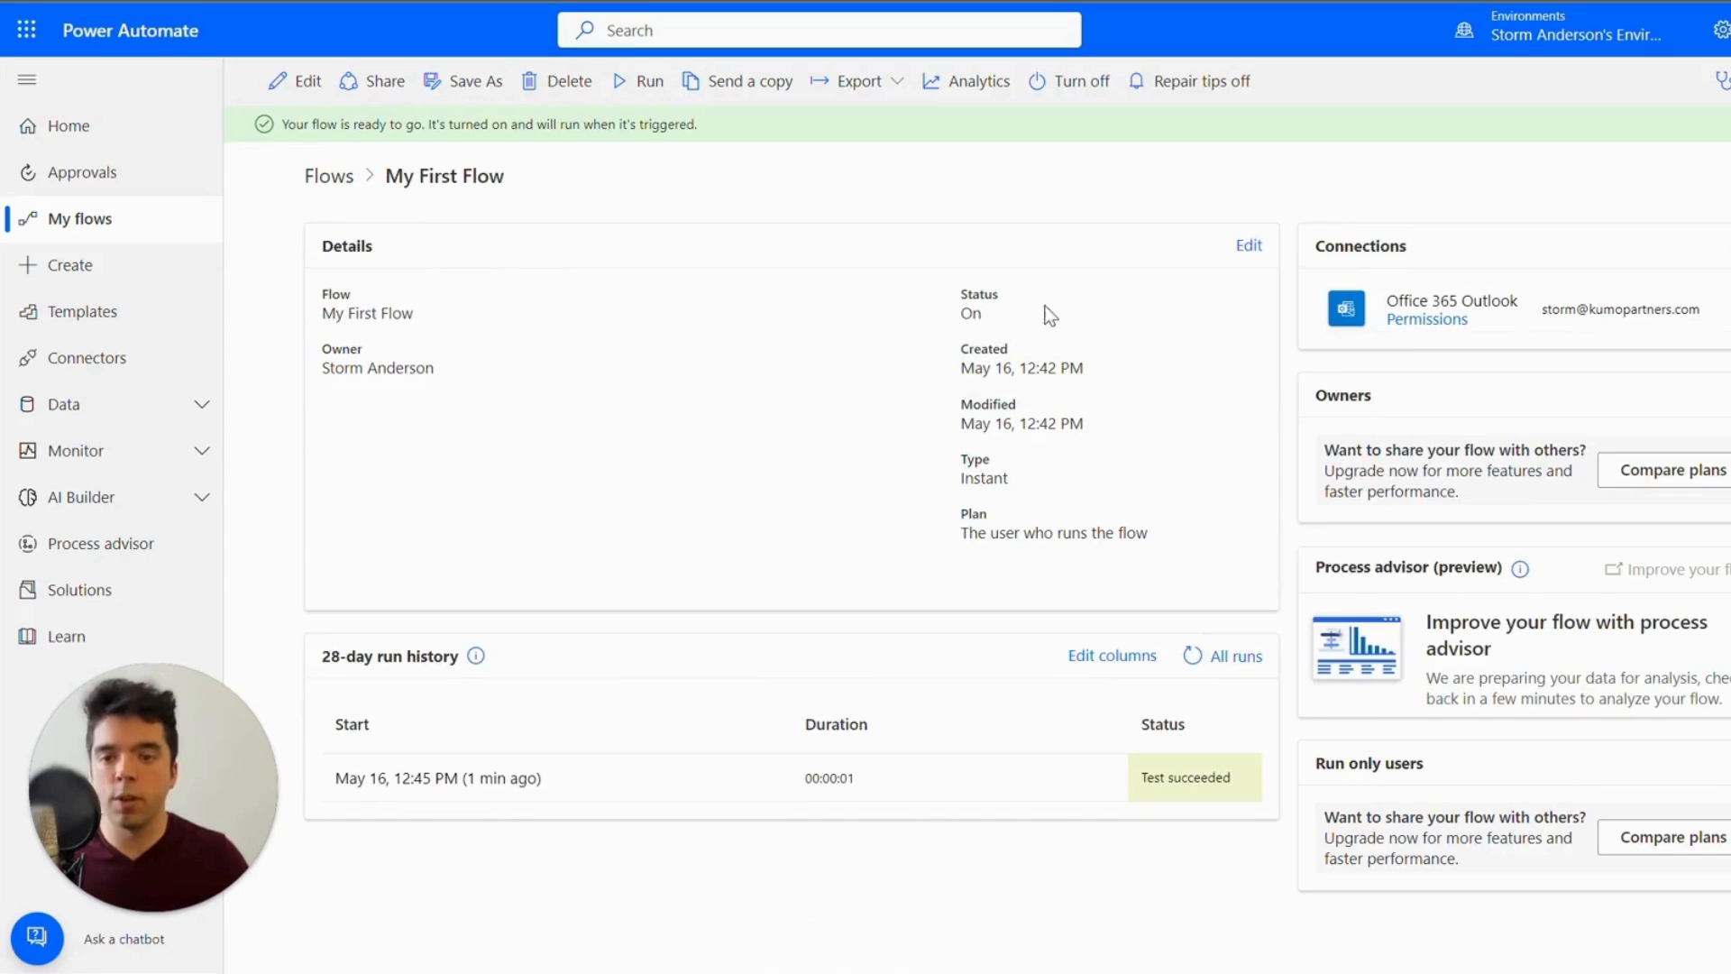
pyautogui.moveTo(825, 510)
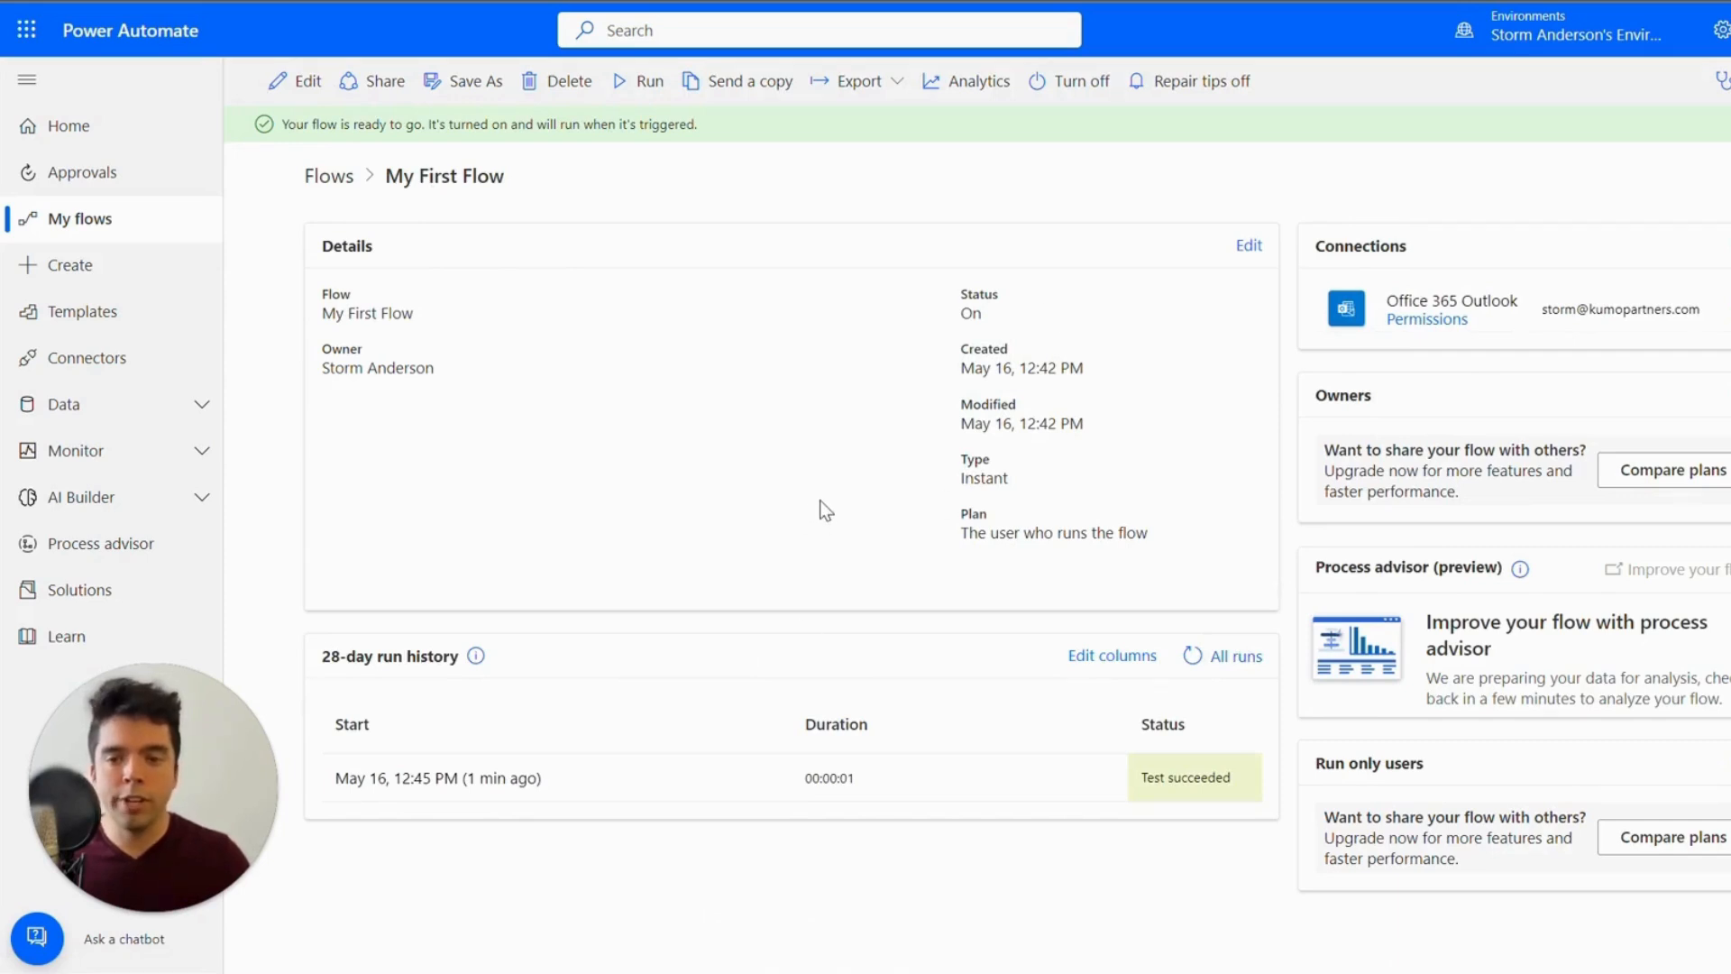
pyautogui.moveTo(375, 334)
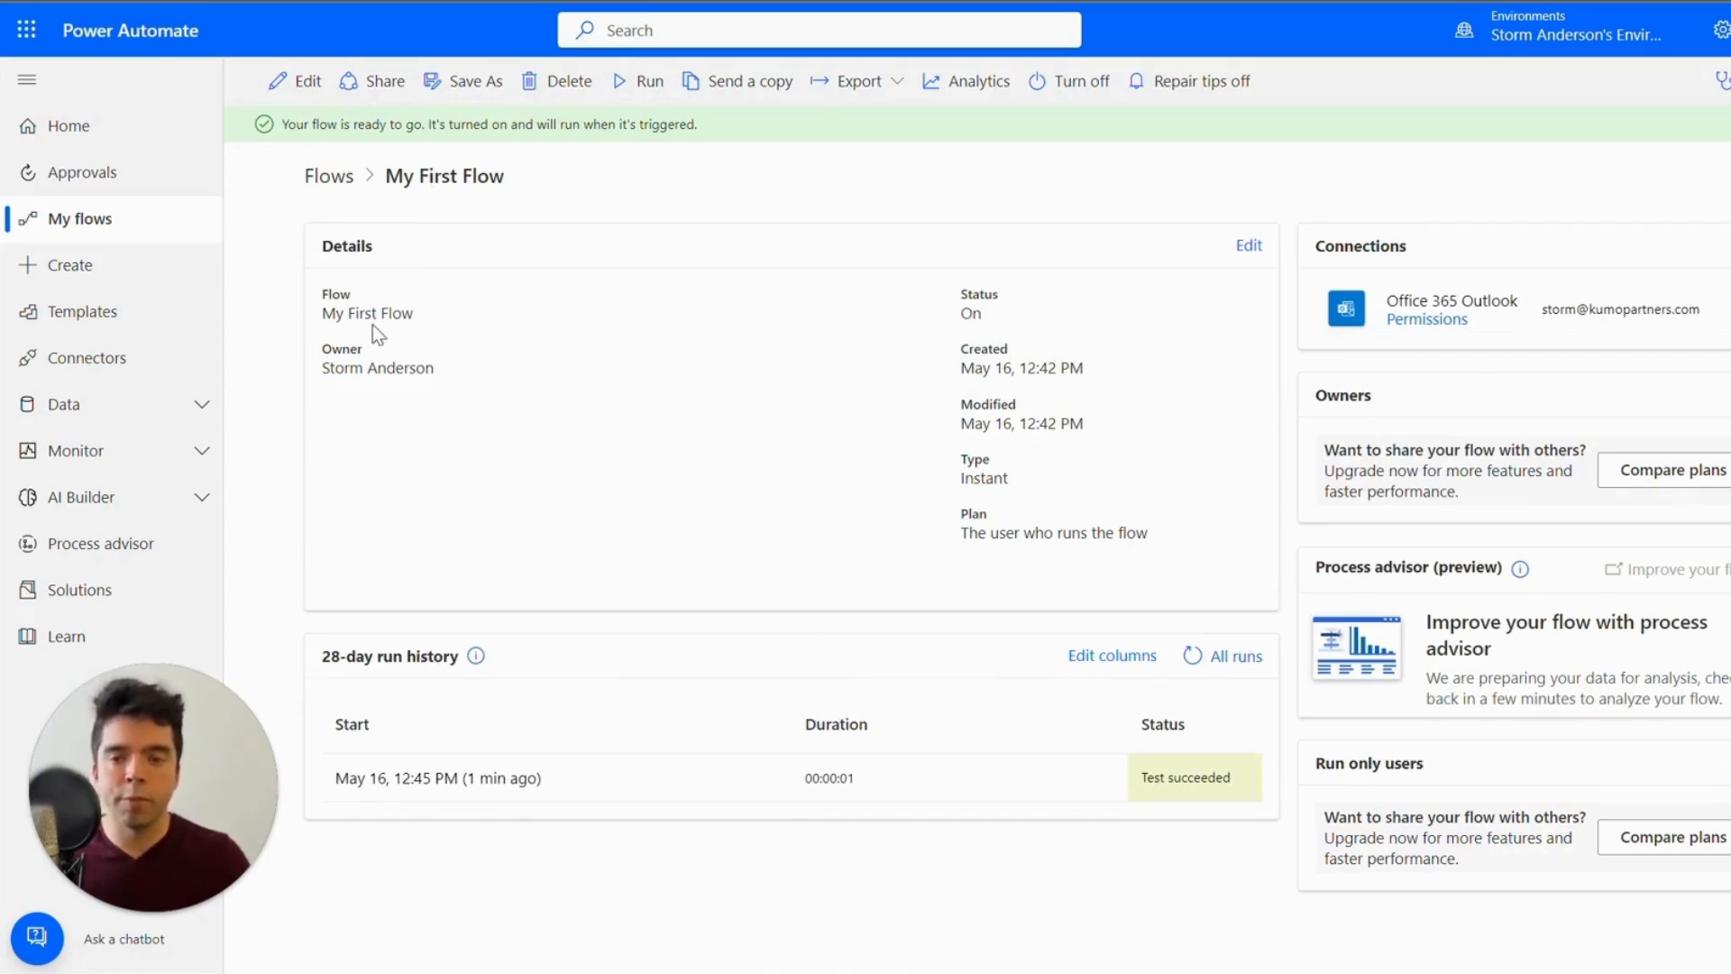
pyautogui.moveTo(1148, 368)
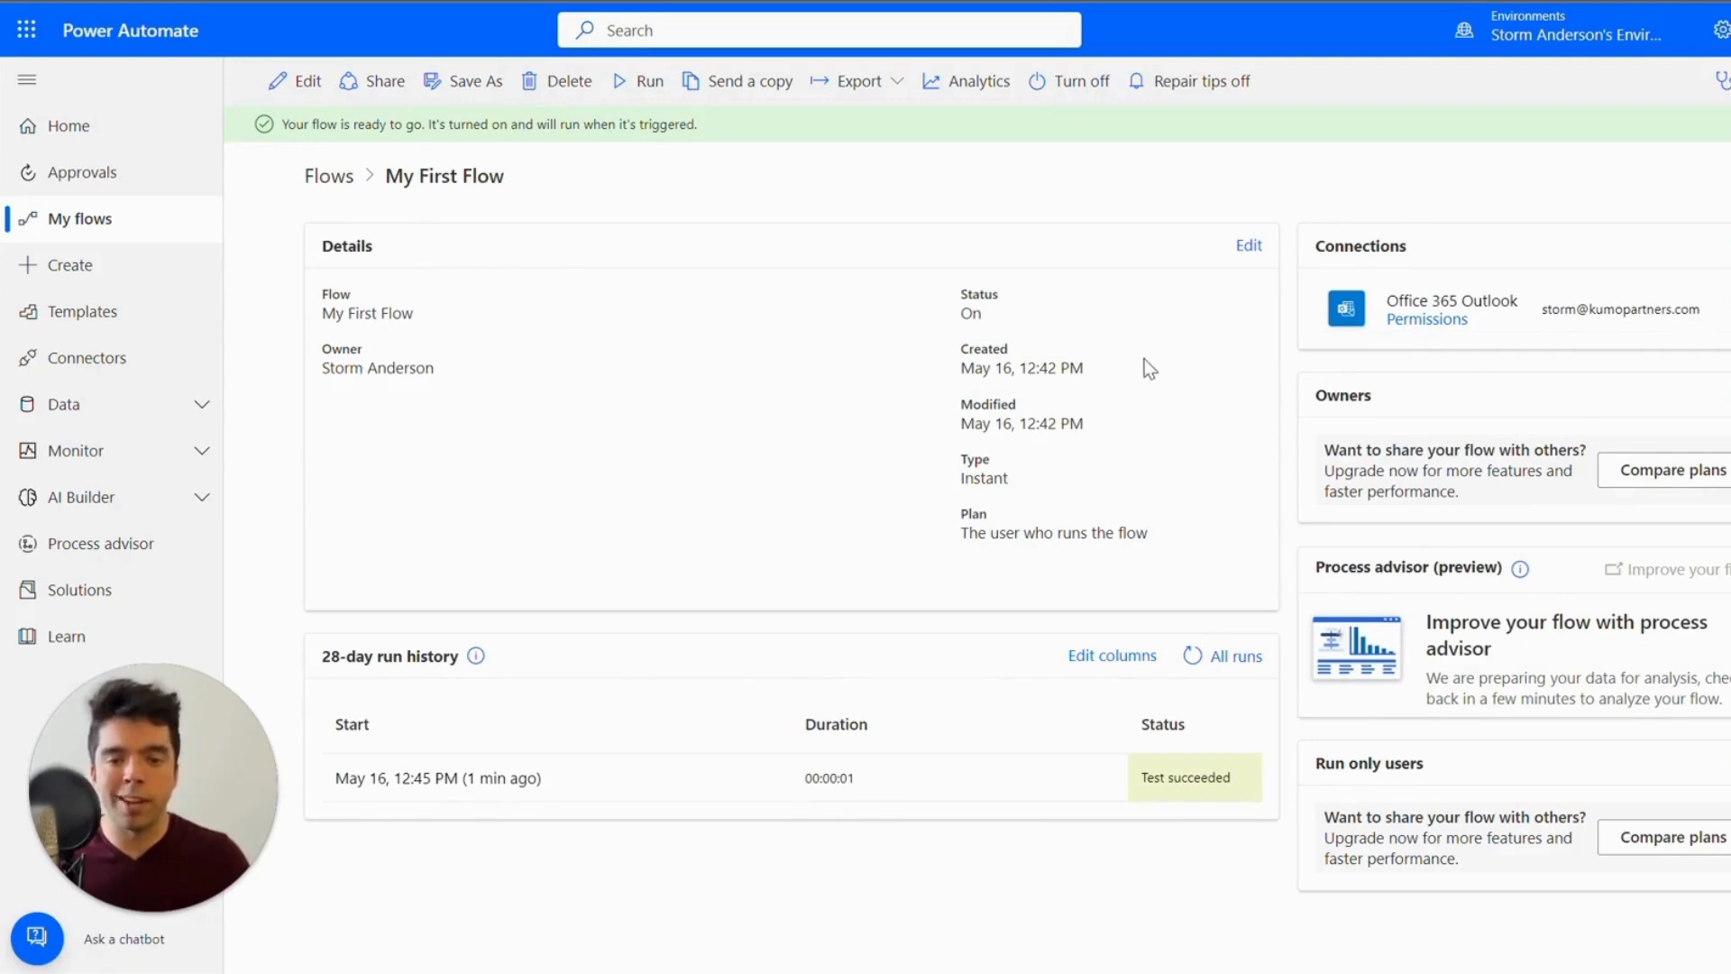
pyautogui.moveTo(975, 539)
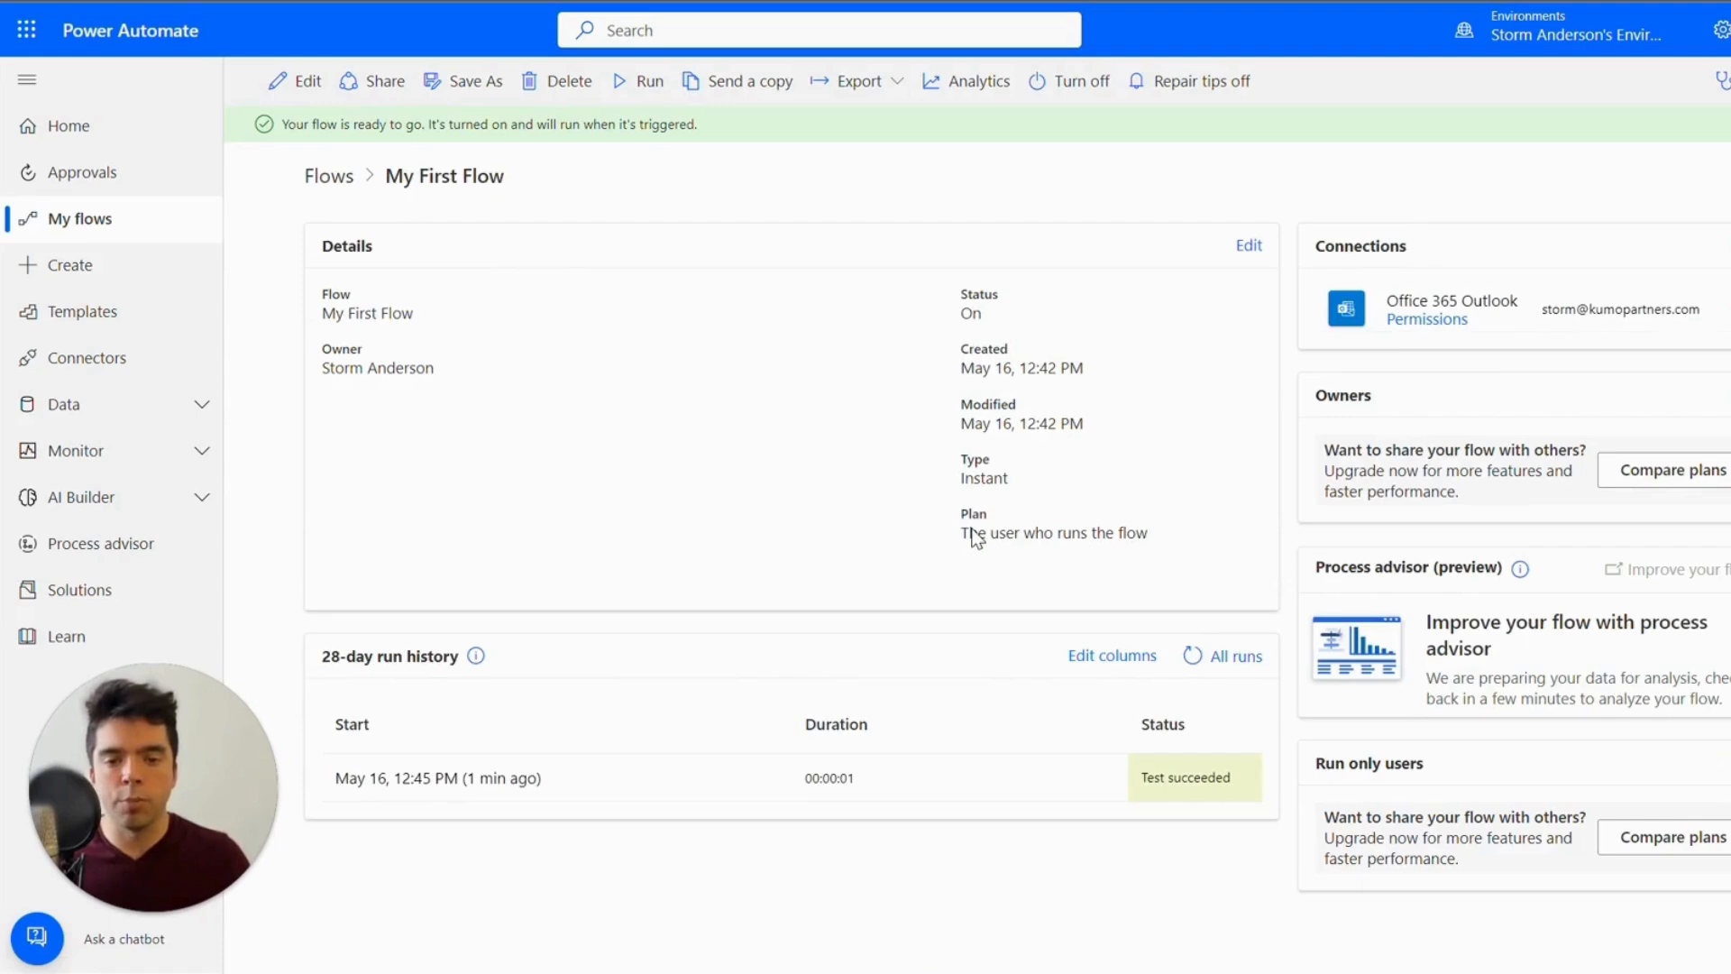
pyautogui.doubleClick(1052, 532)
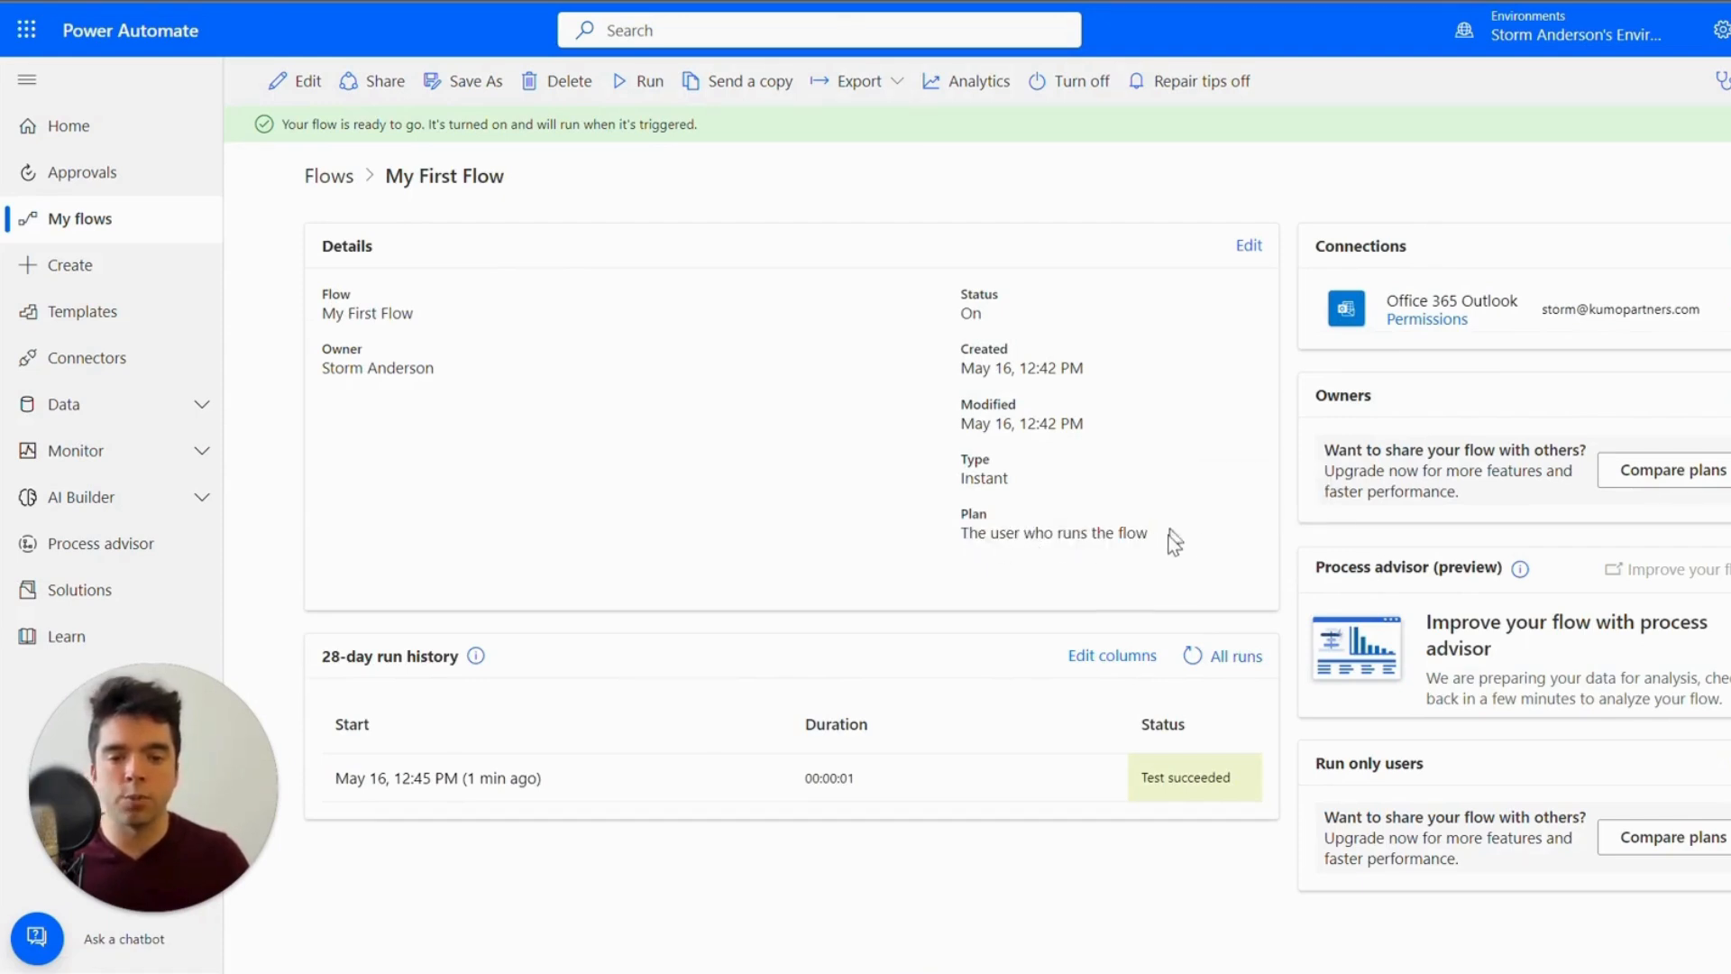
pyautogui.moveTo(1173, 553)
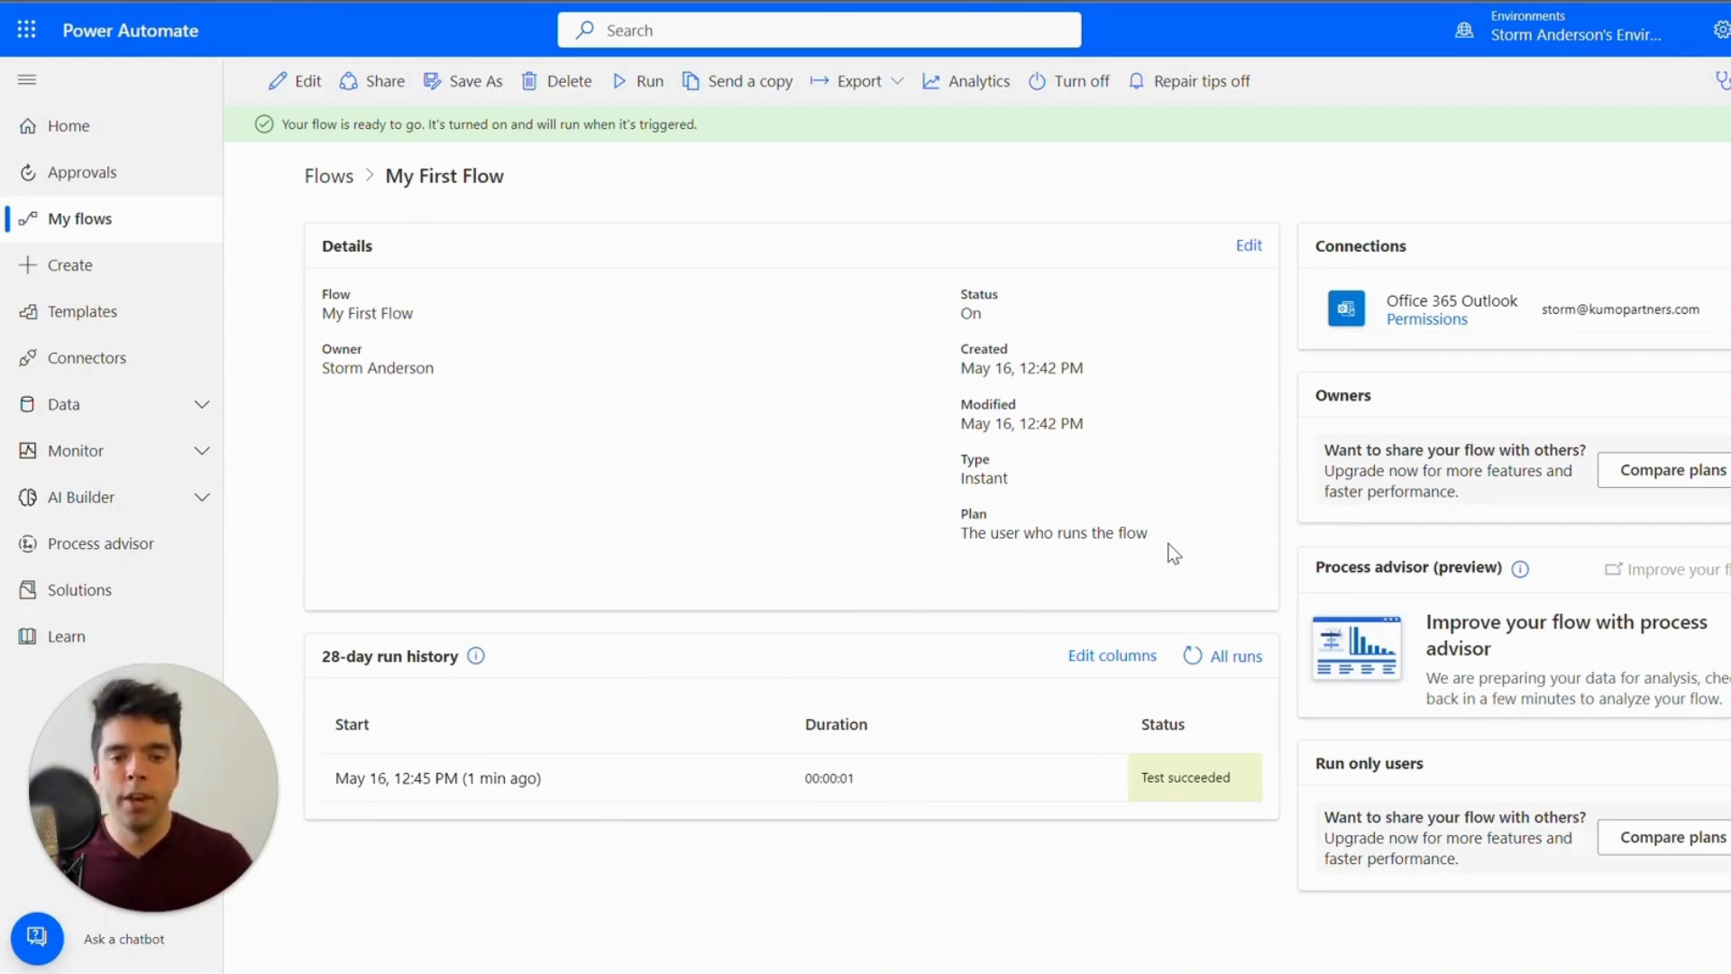
pyautogui.moveTo(1550, 320)
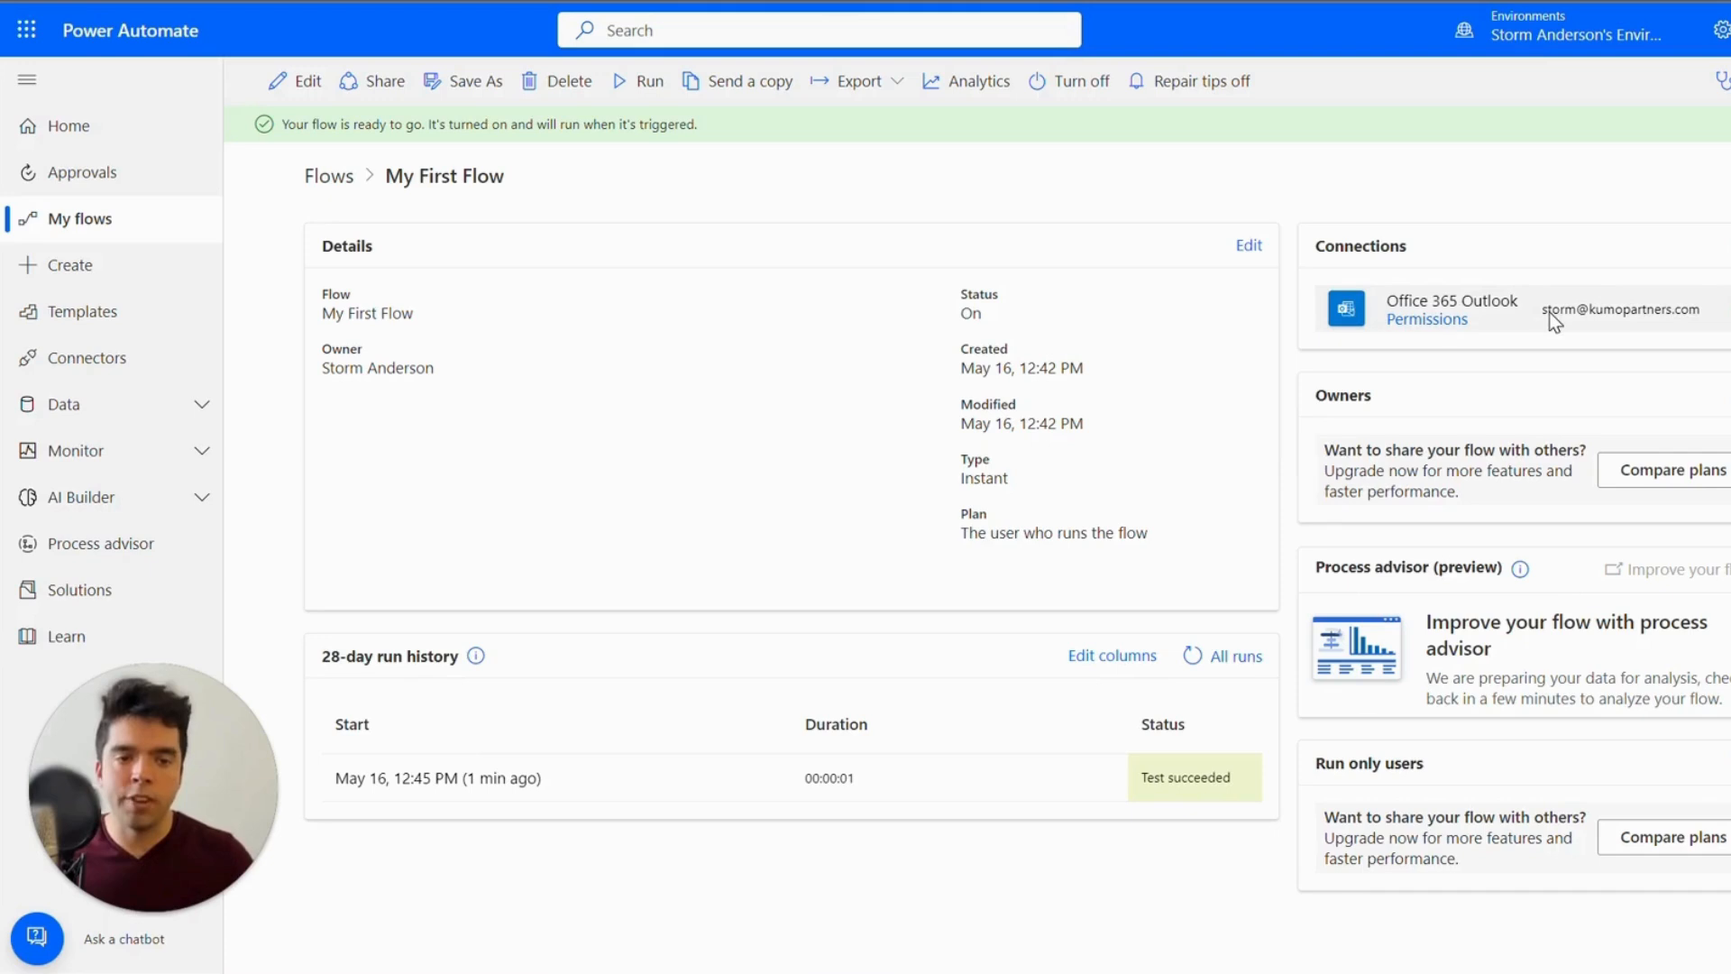
pyautogui.moveTo(1572, 324)
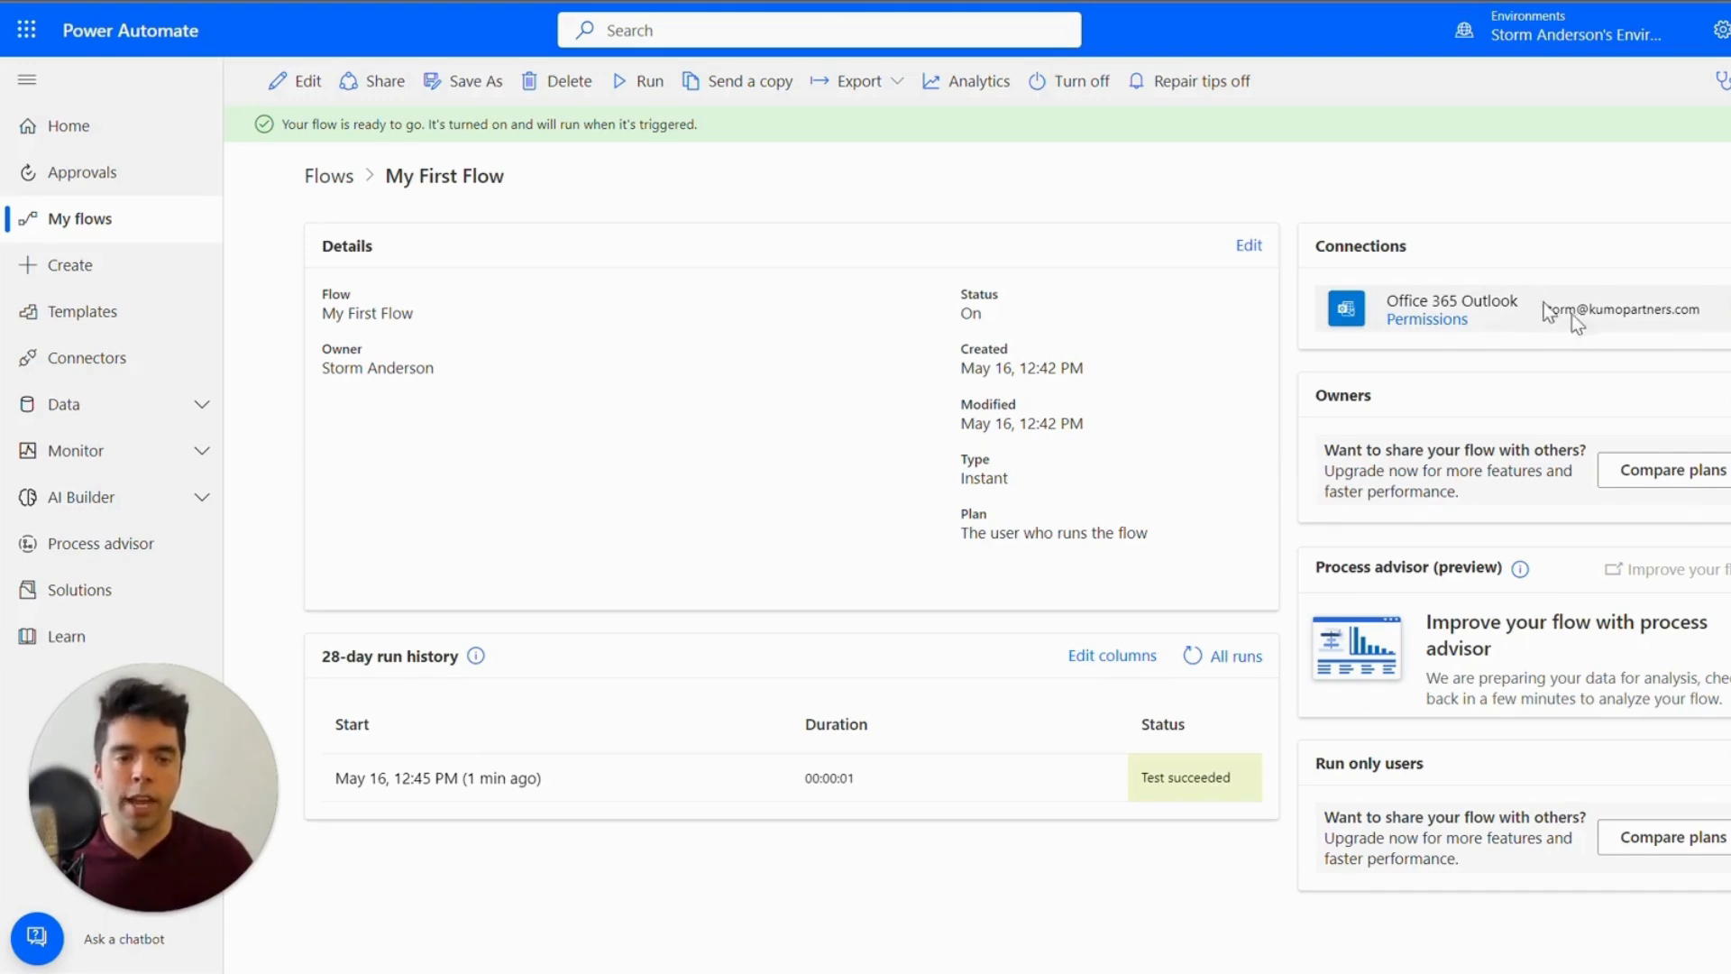
pyautogui.moveTo(1586, 331)
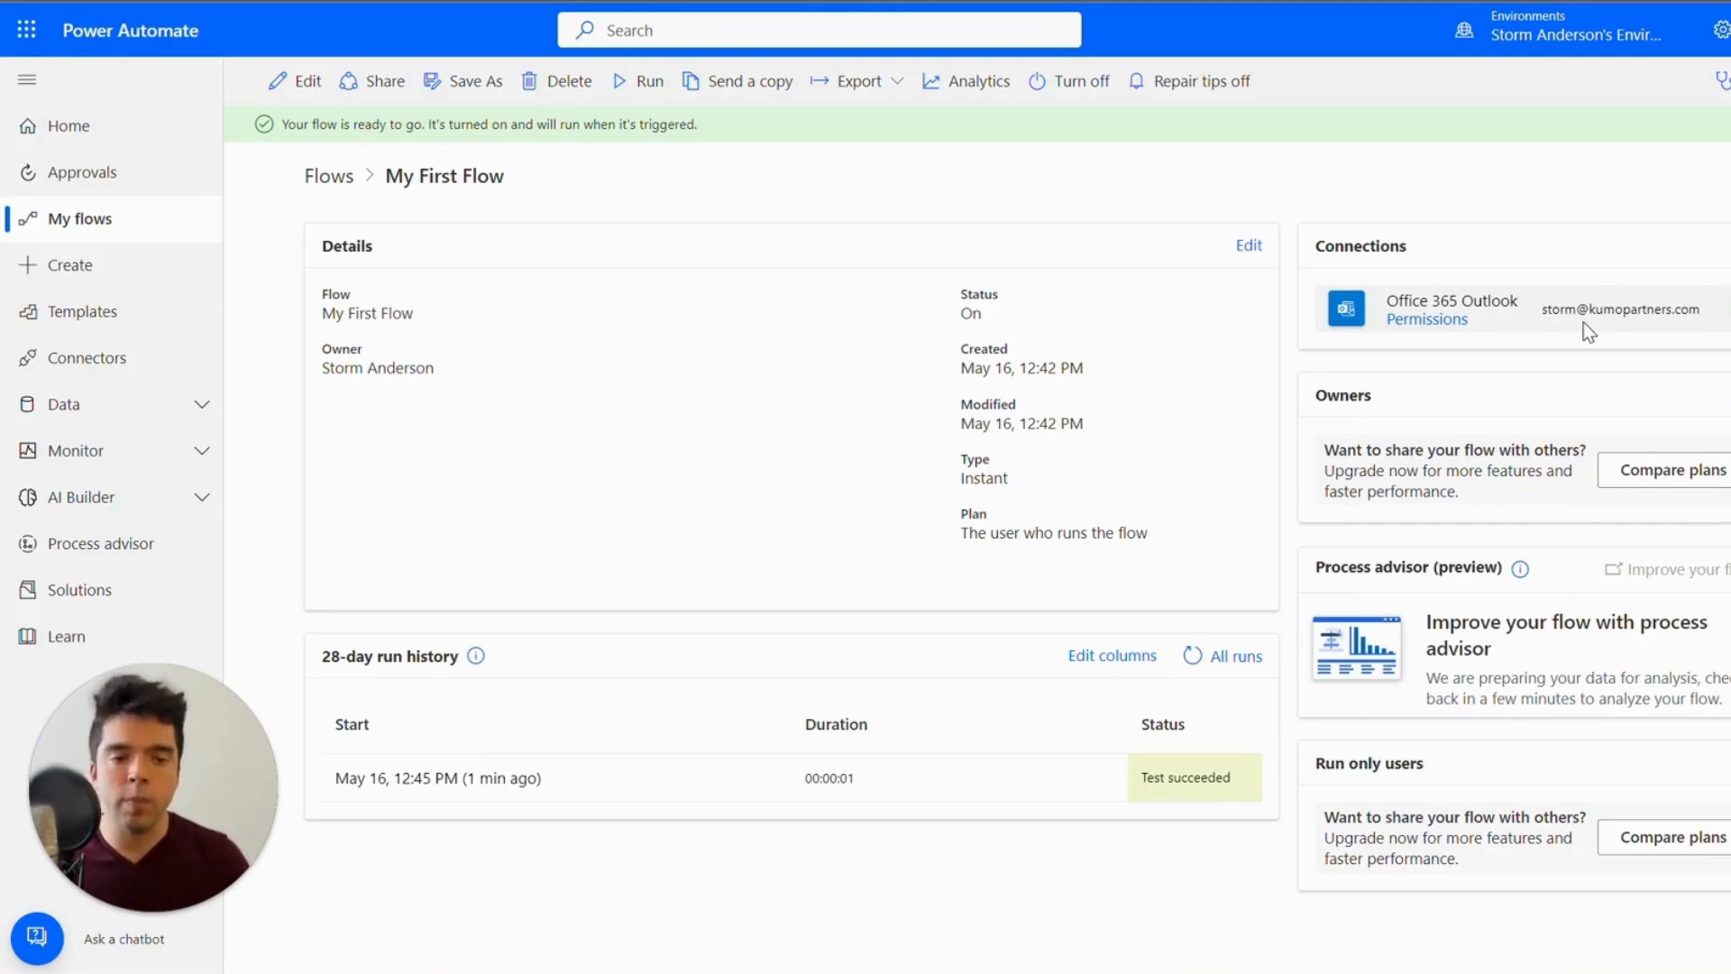
pyautogui.moveTo(1405, 403)
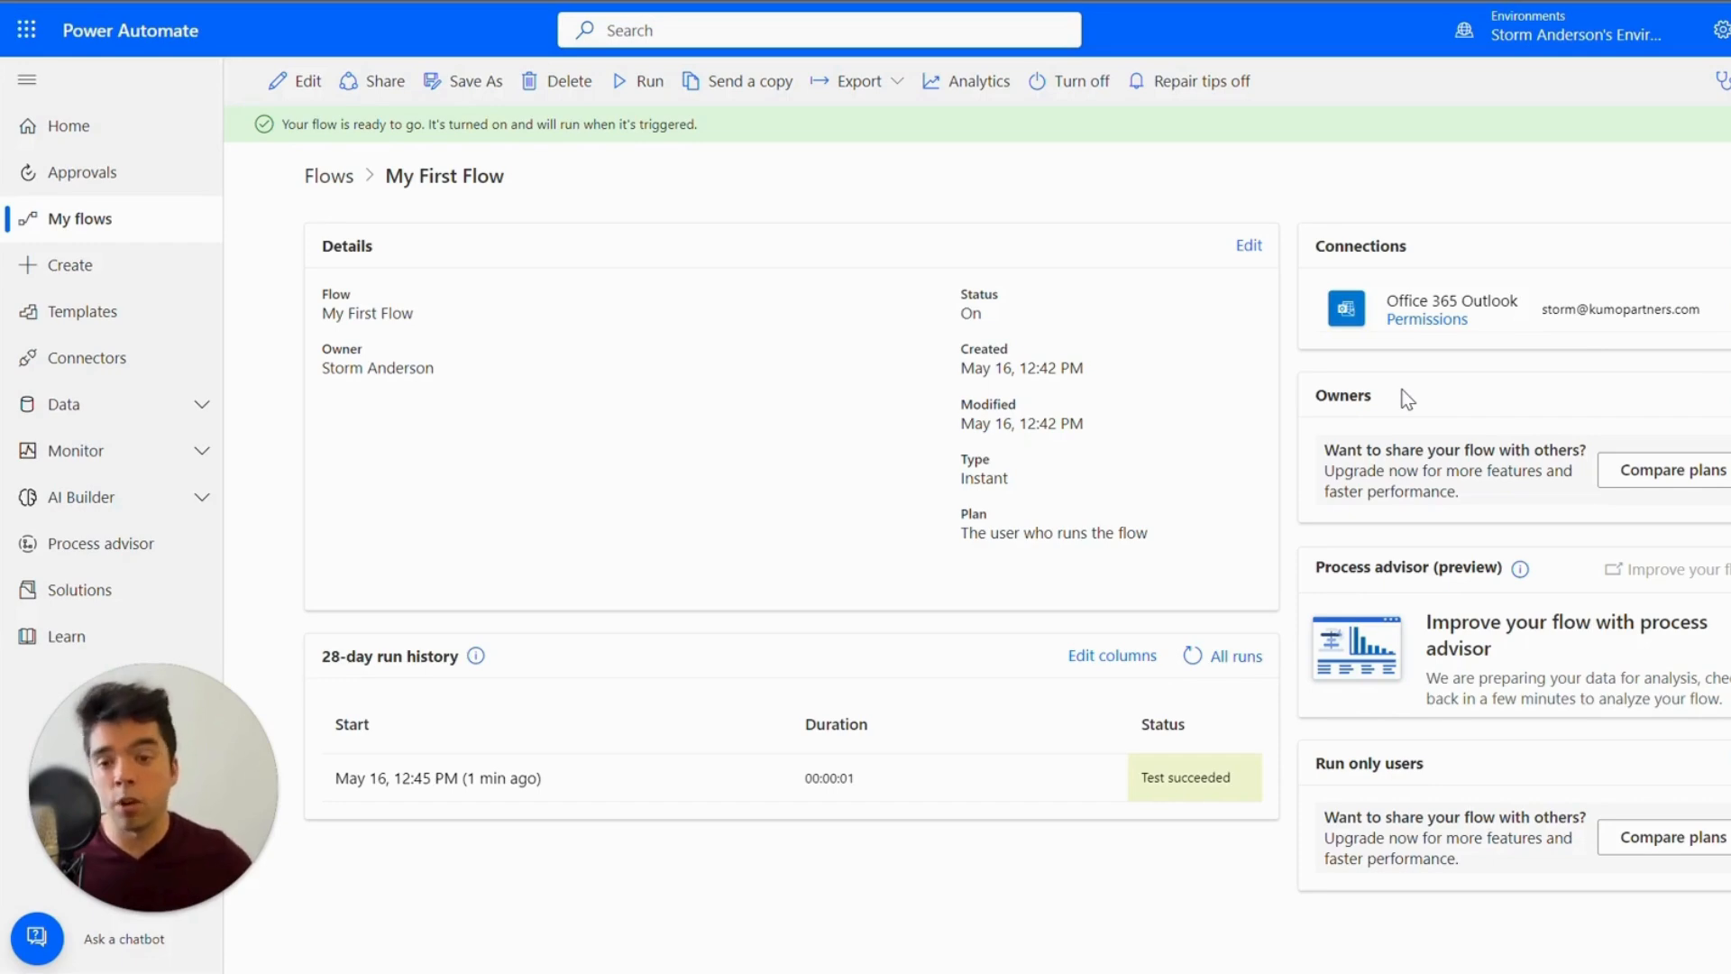
pyautogui.moveTo(1377, 756)
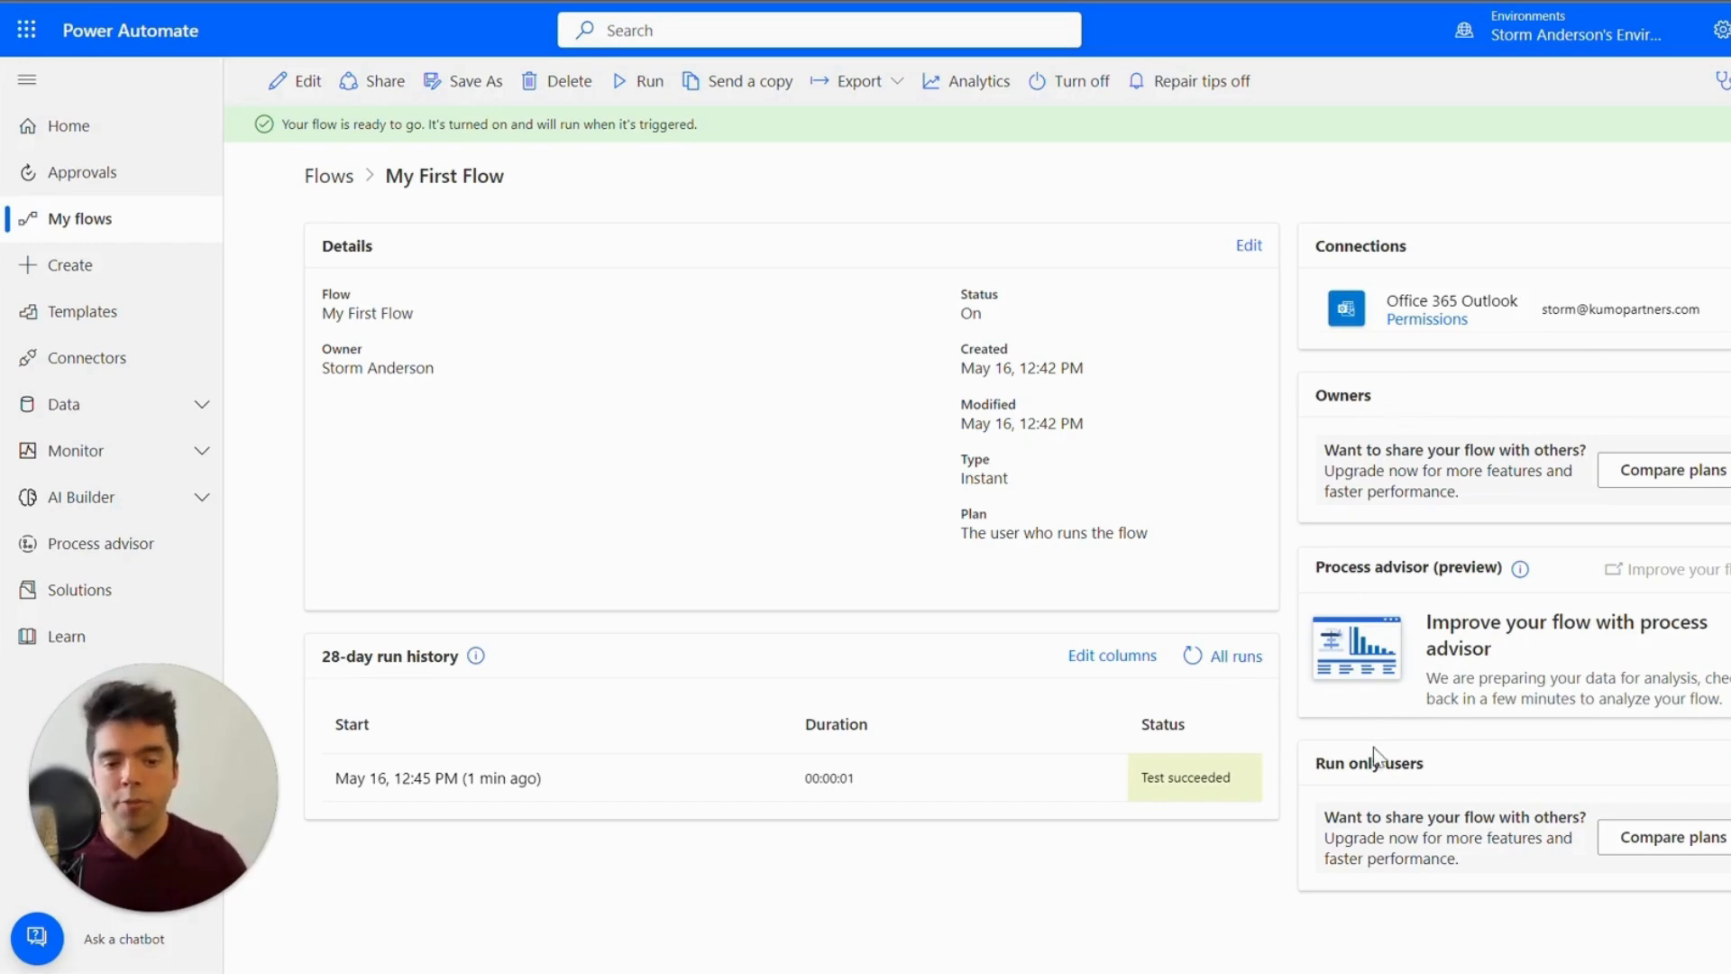
pyautogui.moveTo(1501, 763)
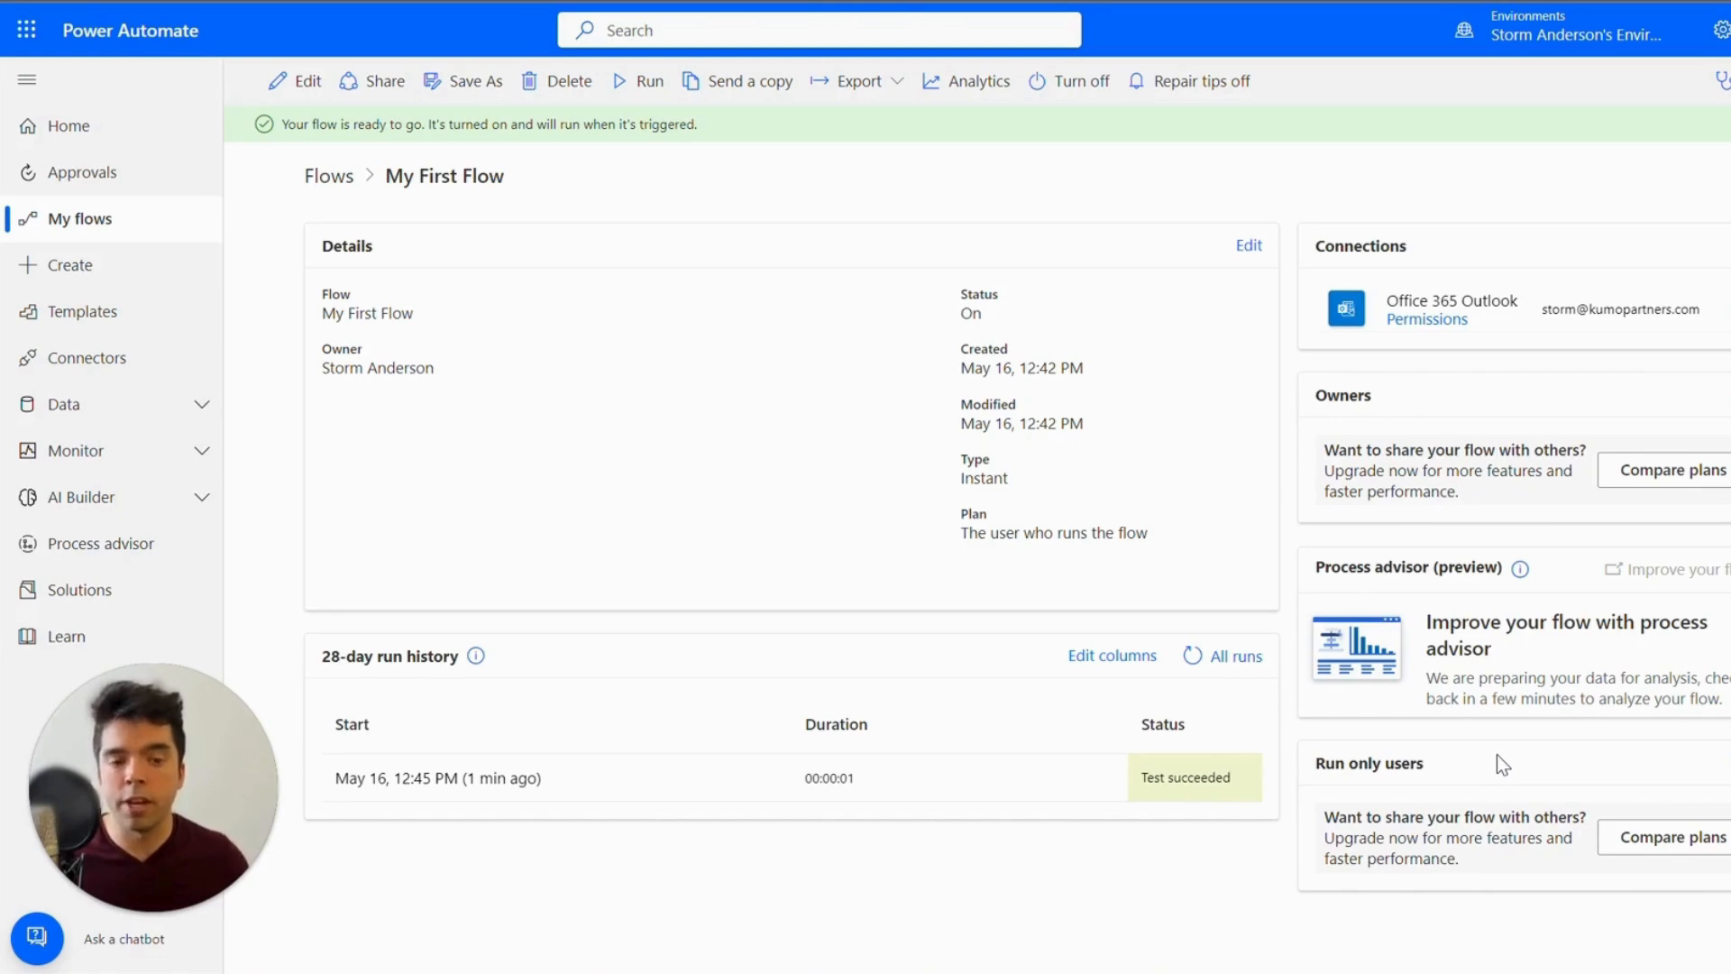
pyautogui.moveTo(1568, 300)
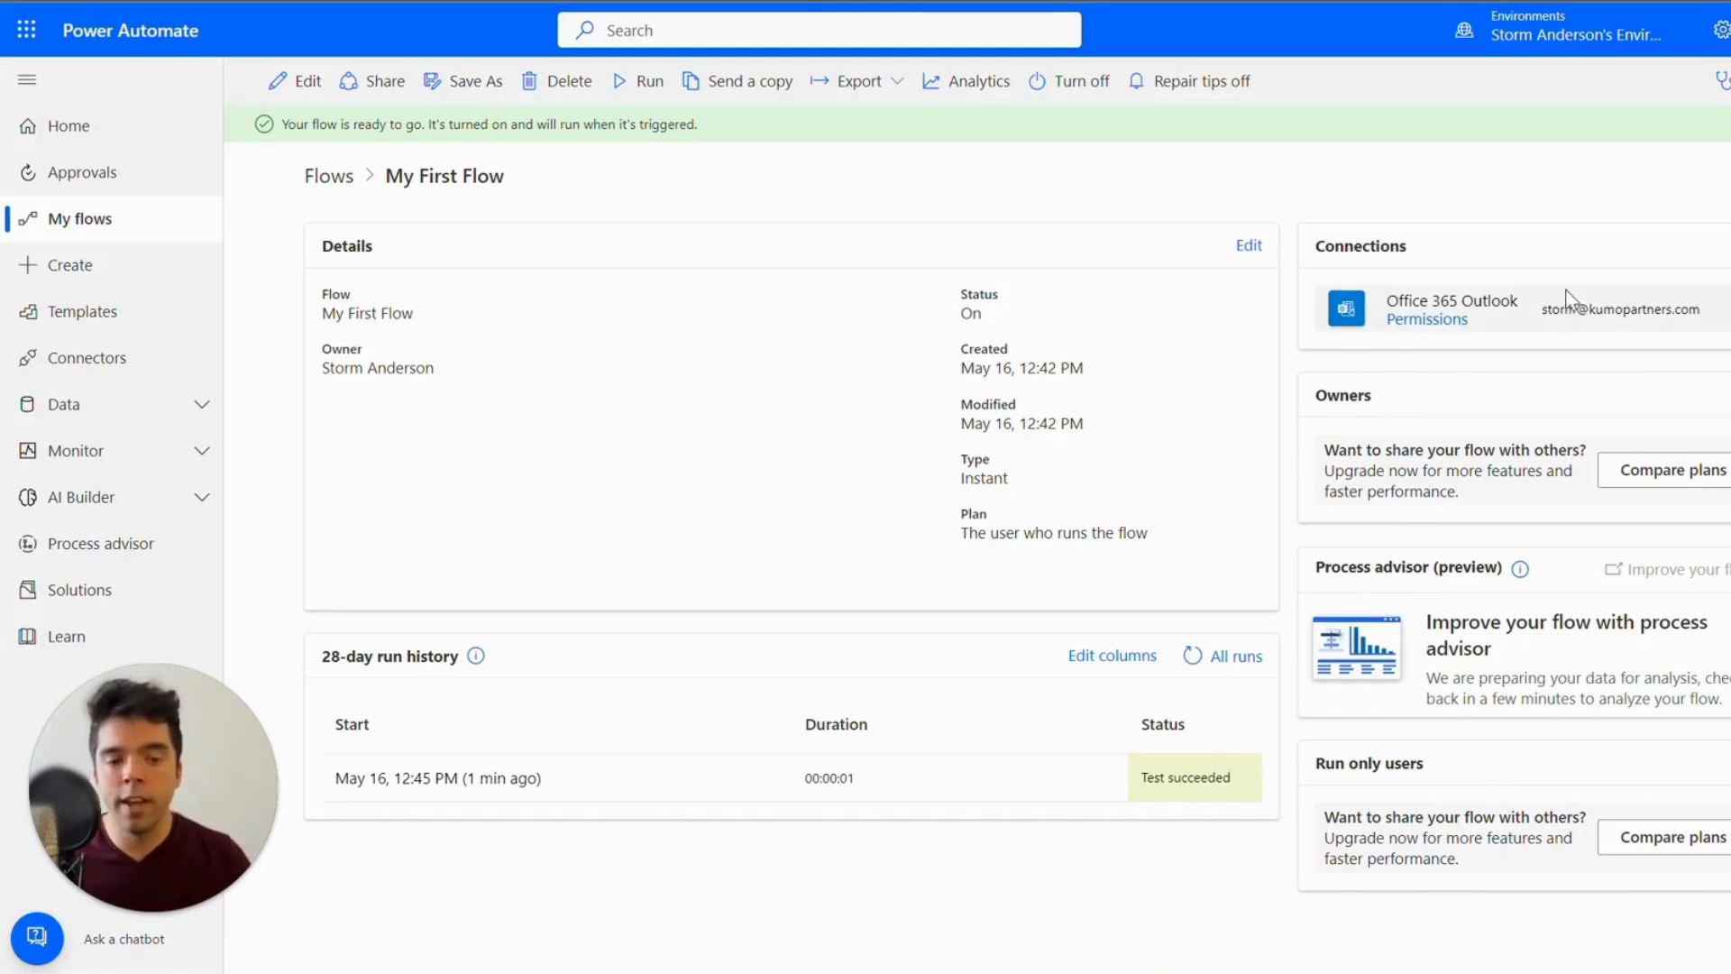
pyautogui.moveTo(1543, 783)
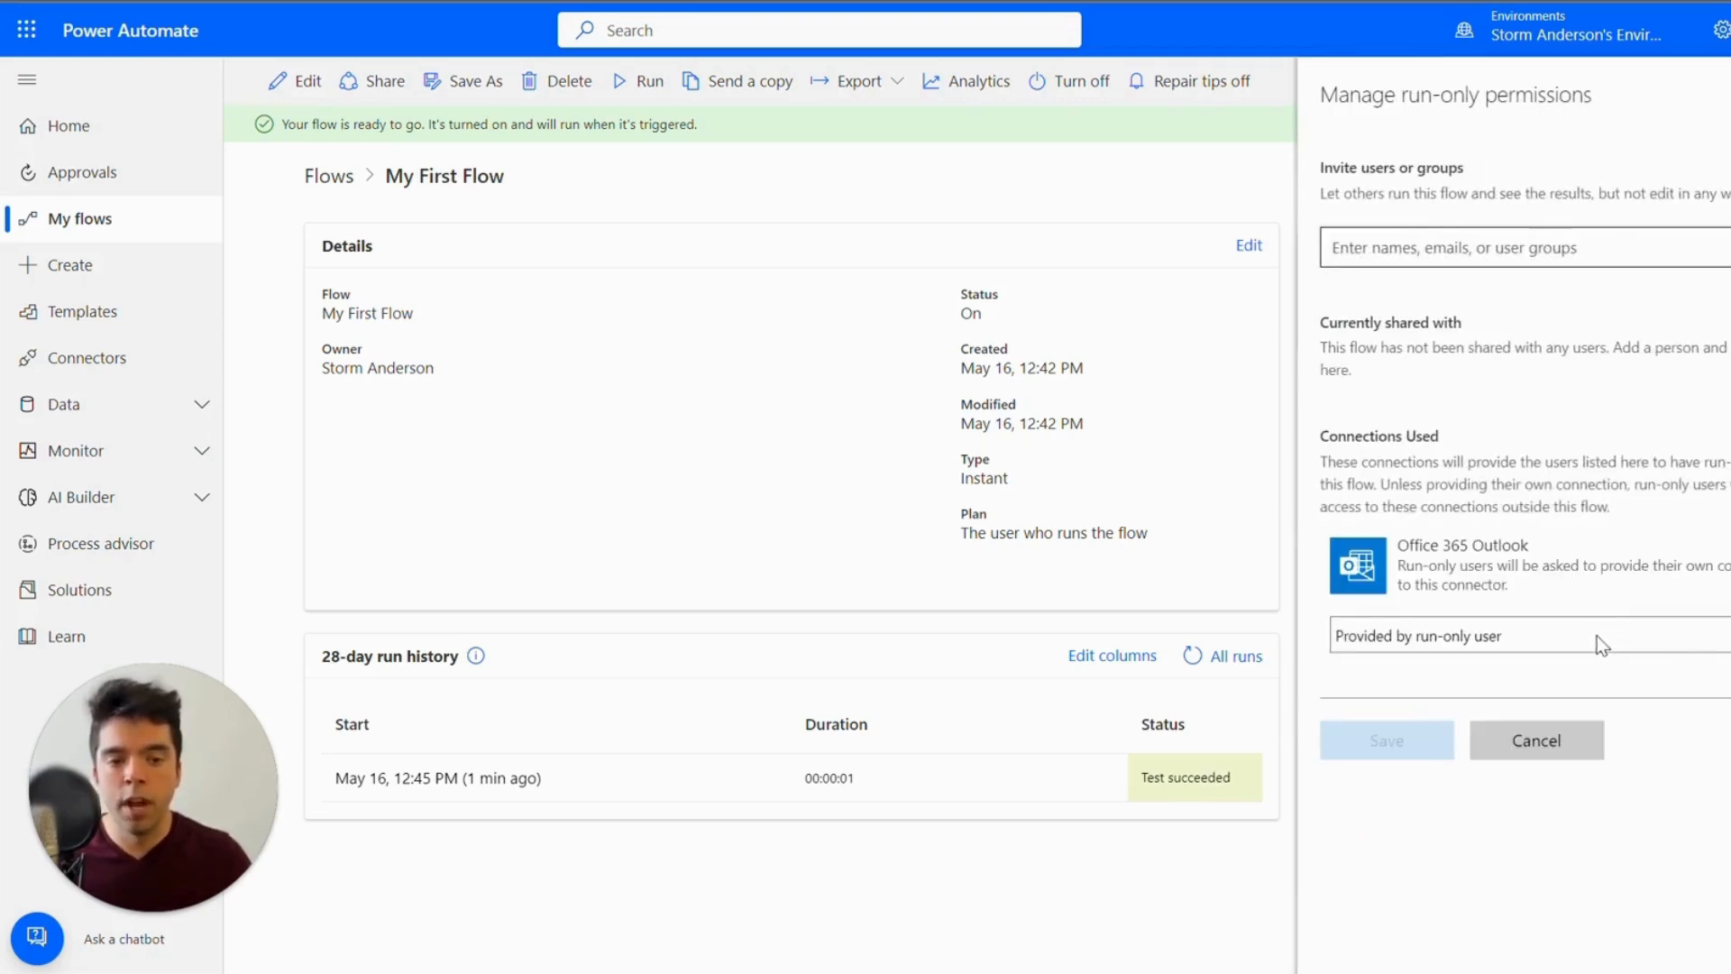
pyautogui.moveTo(1590, 650)
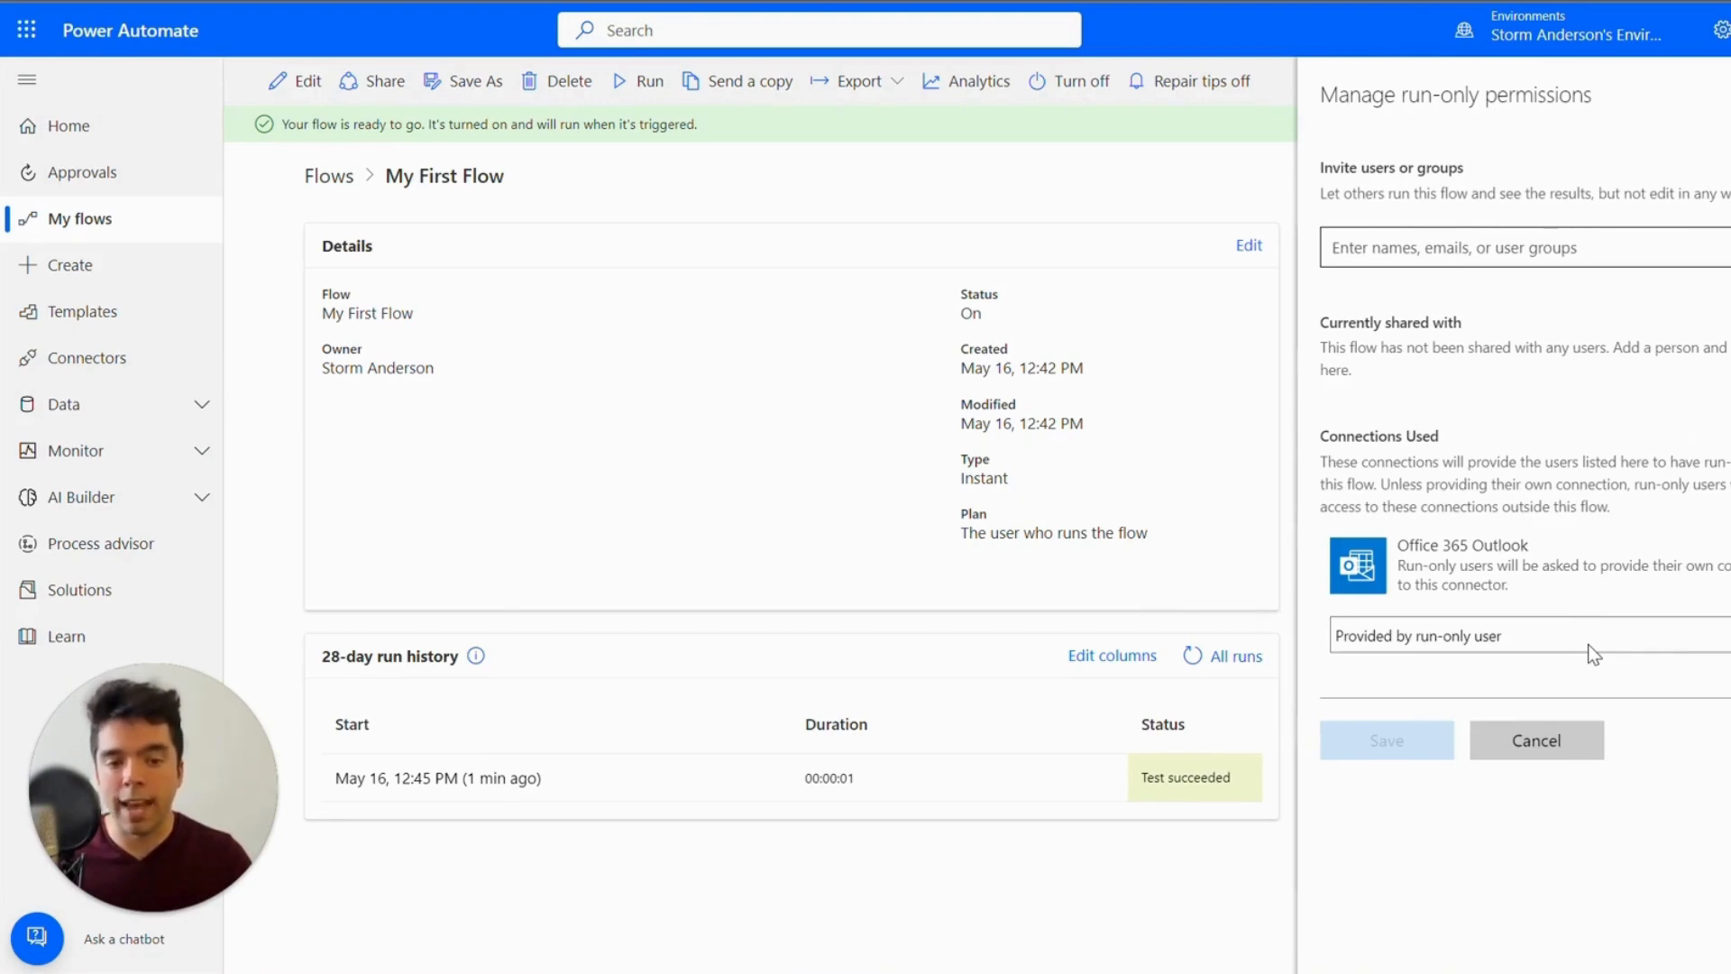
# Step: Try 'Use this connection' for Office 365 Outlook, then cancel the warning
pyautogui.click(1524, 634)
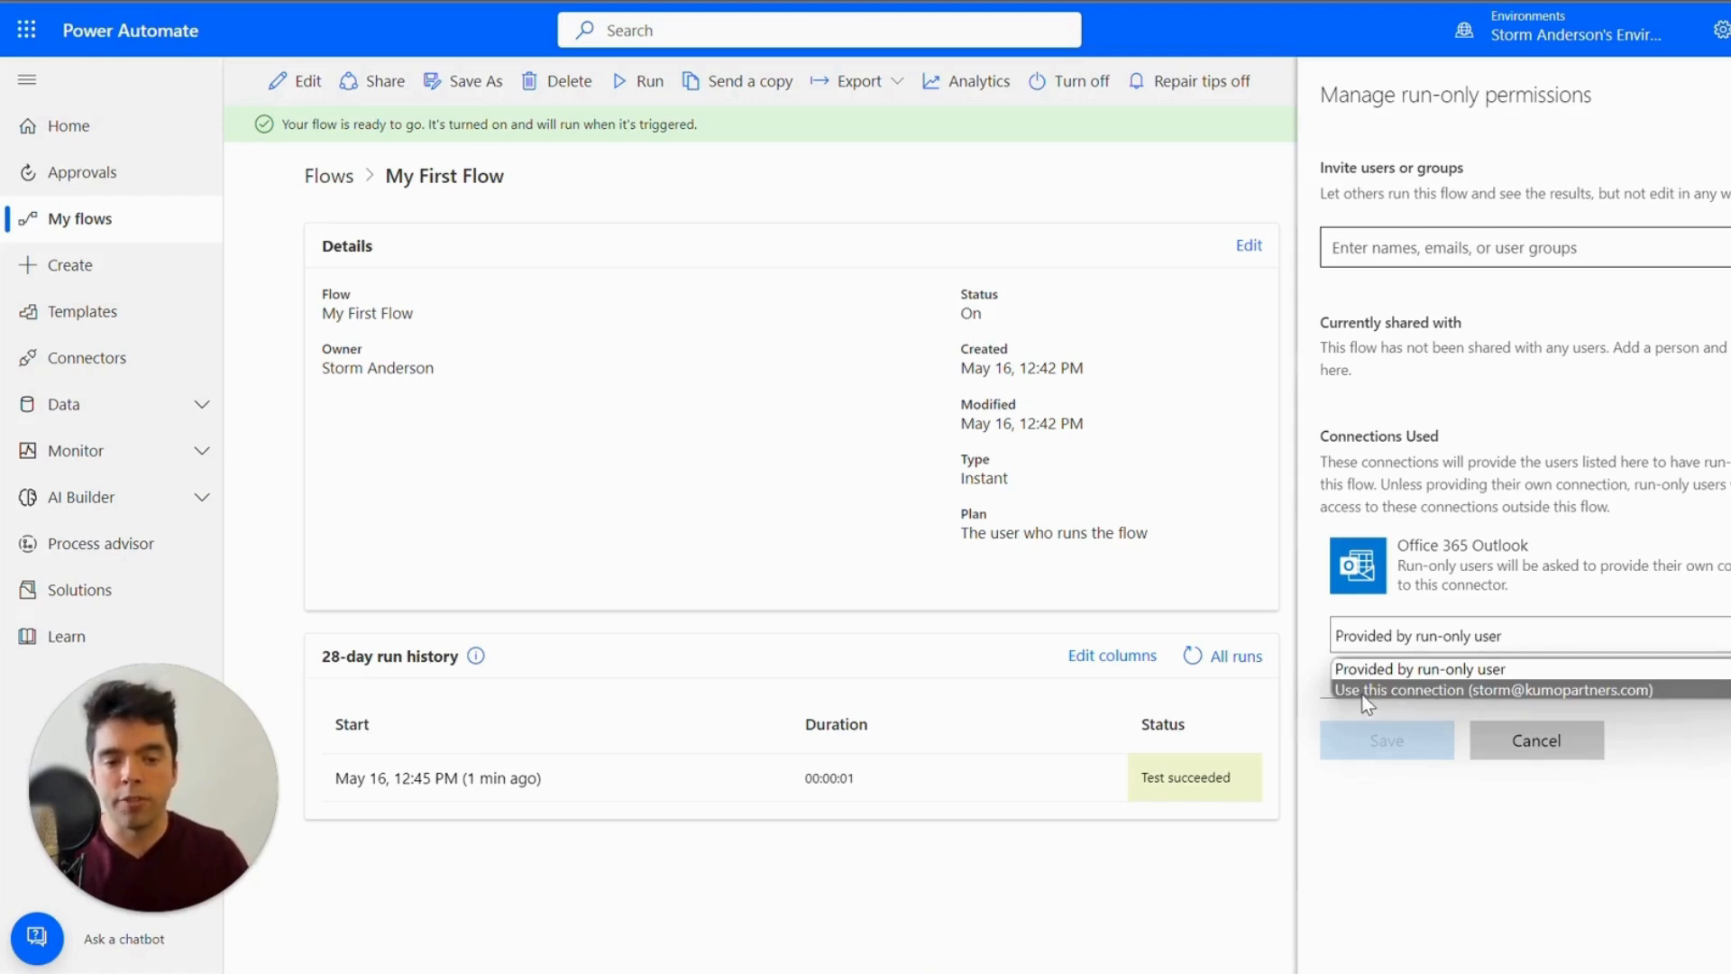
pyautogui.click(1493, 689)
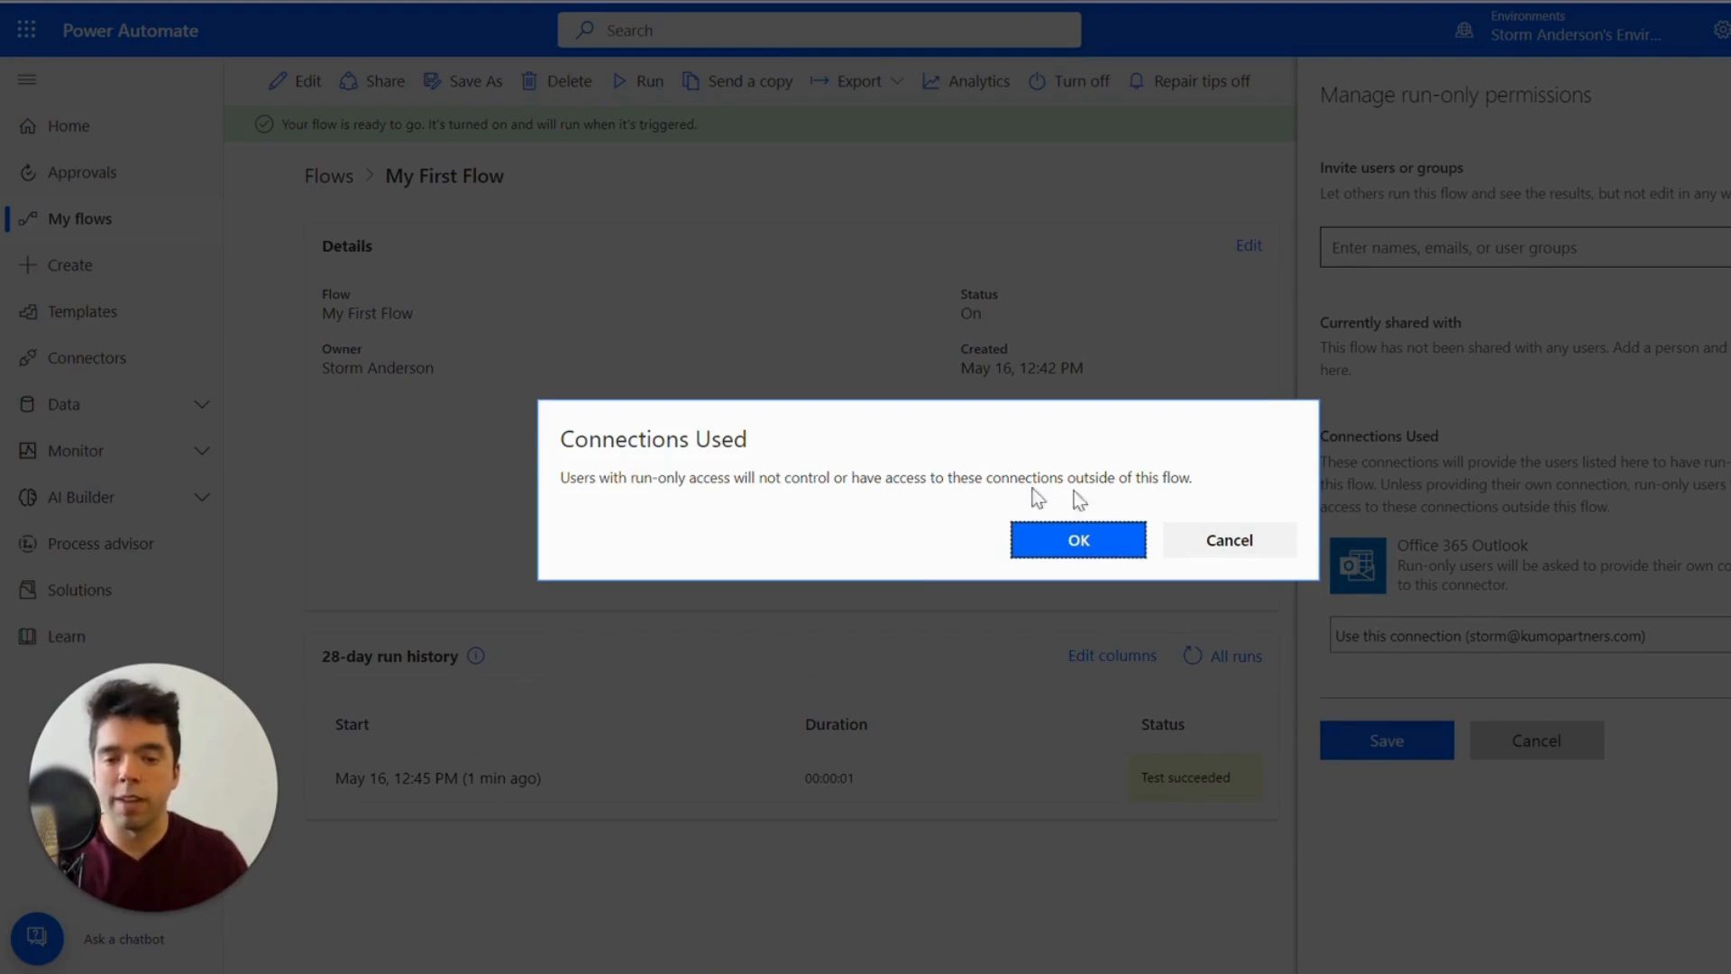
pyautogui.click(1078, 540)
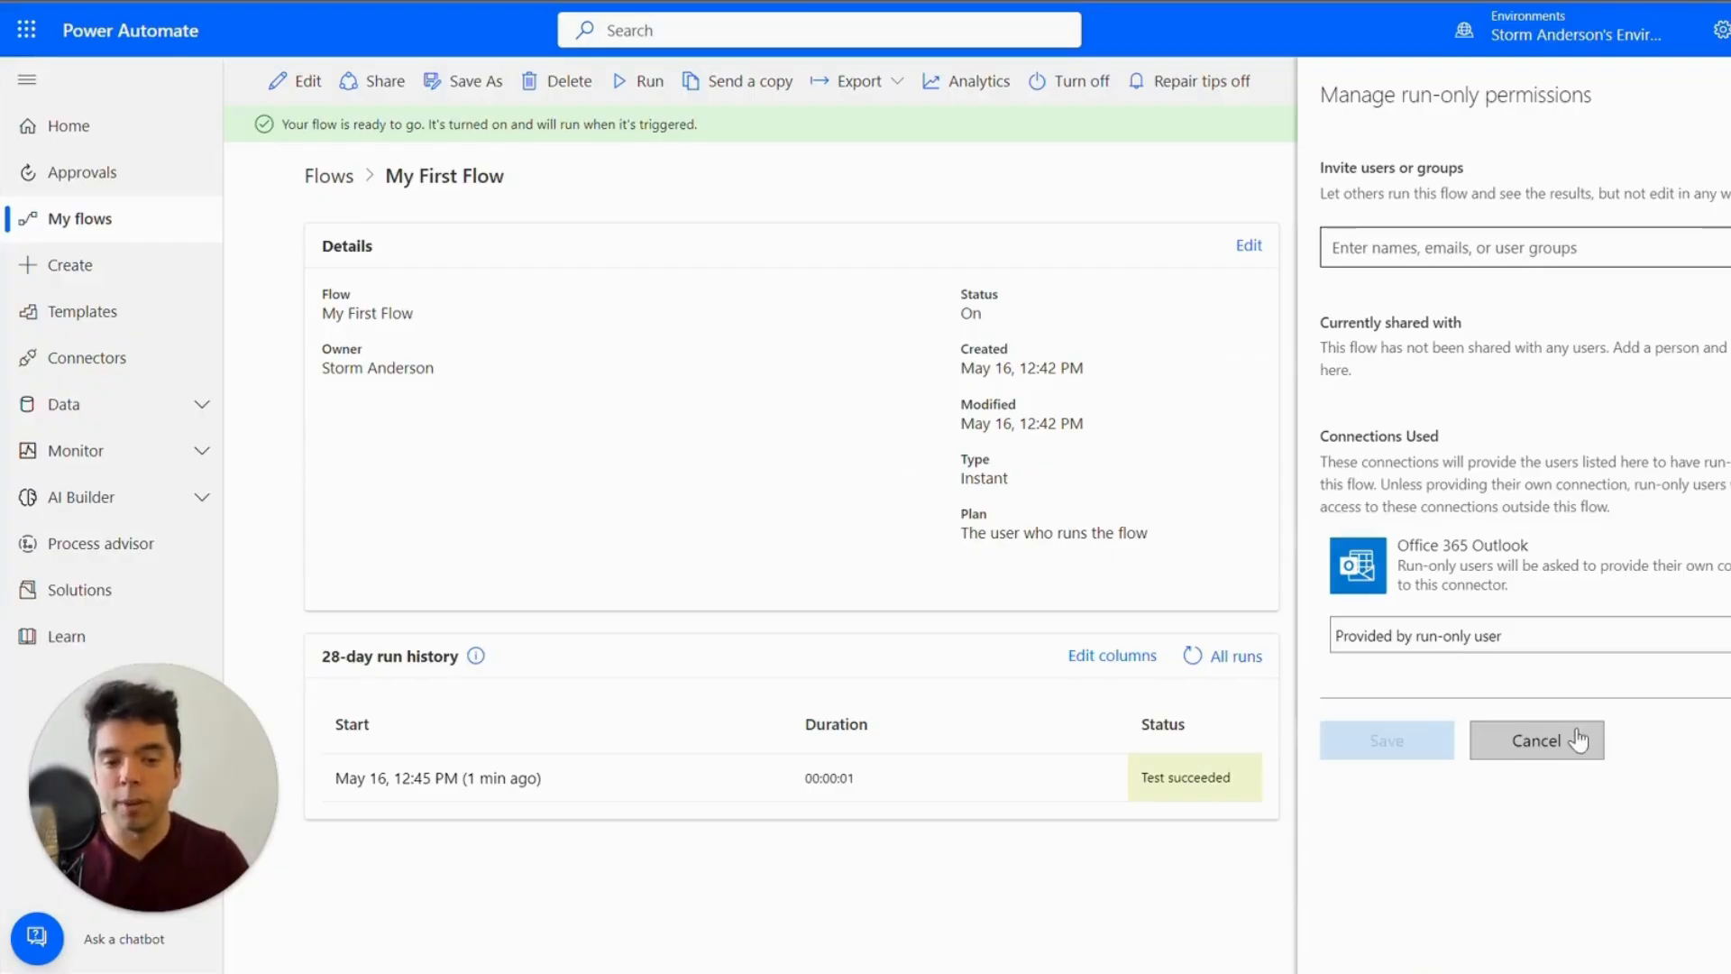
# Step: Cancel the Manage run-only permissions panel without adding run-only users
pyautogui.click(1534, 739)
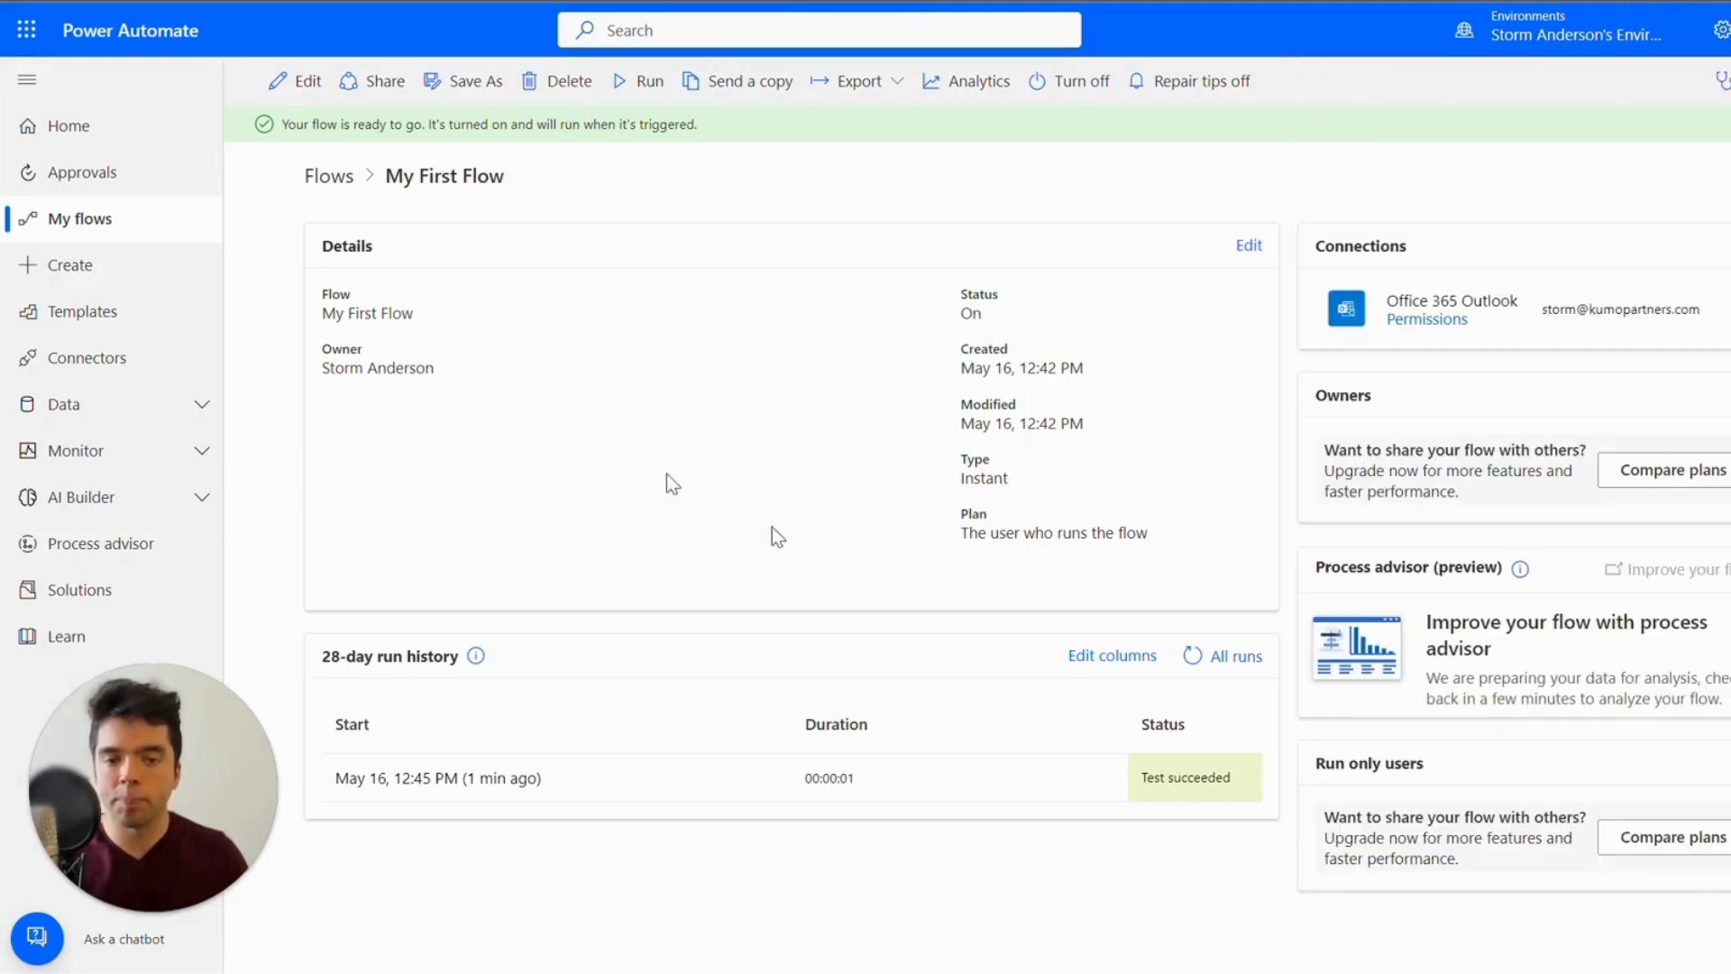
pyautogui.moveTo(704, 442)
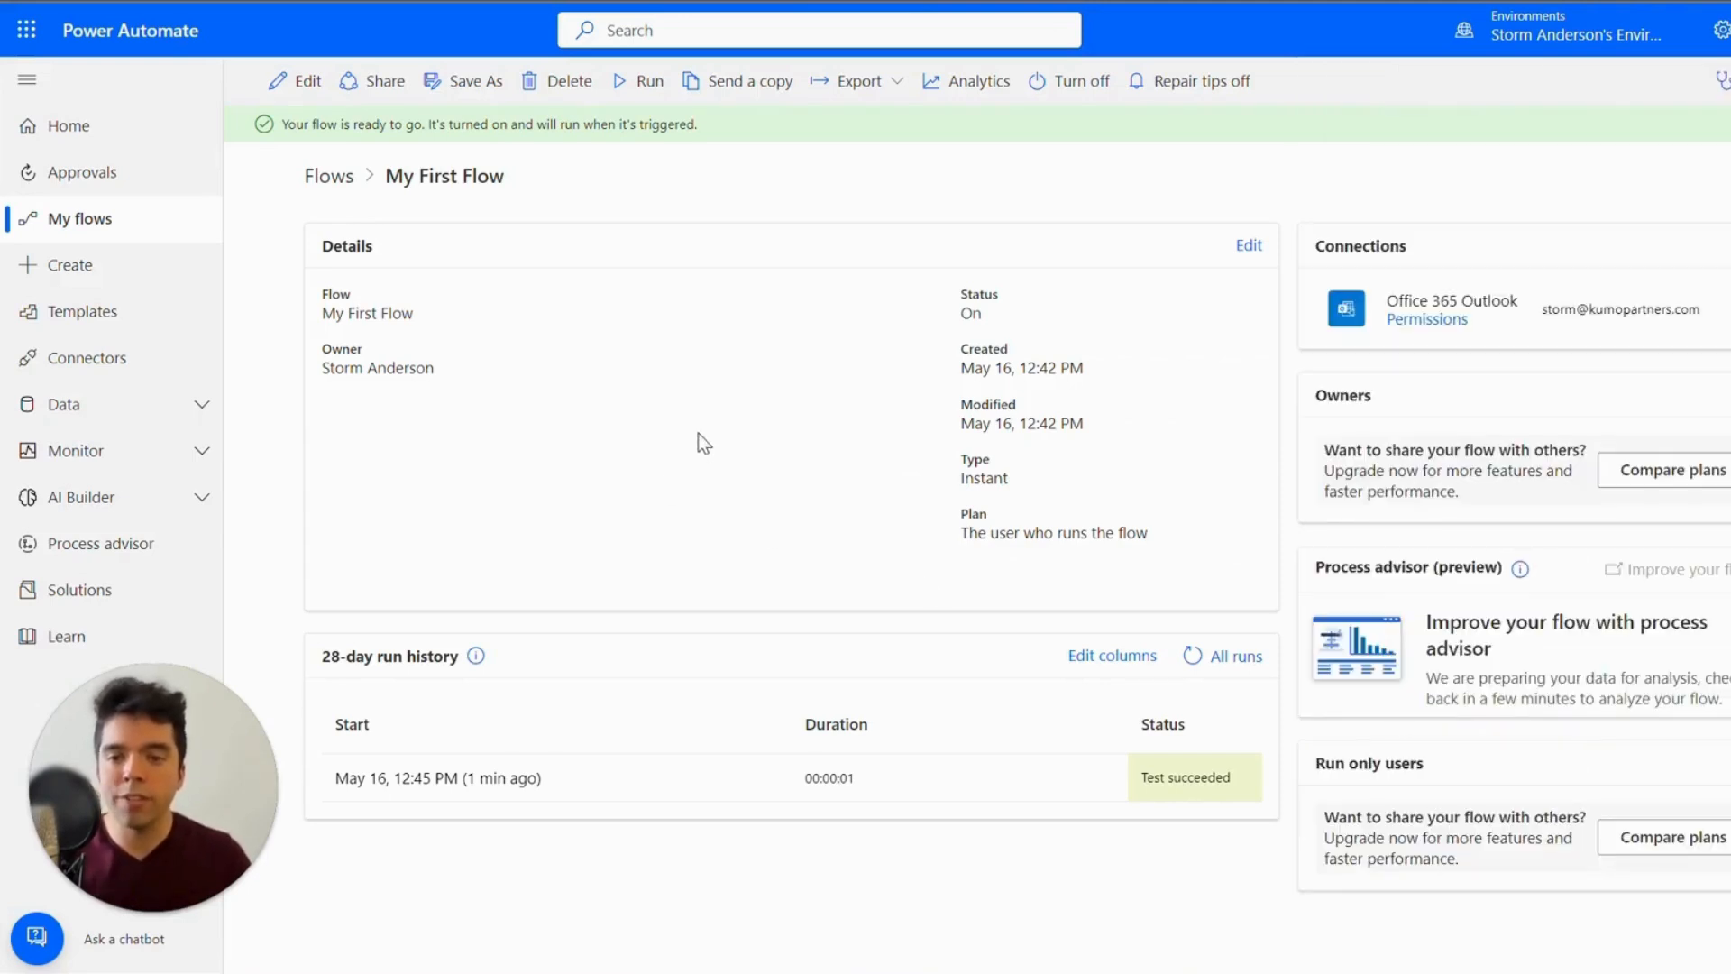
pyautogui.moveTo(784, 400)
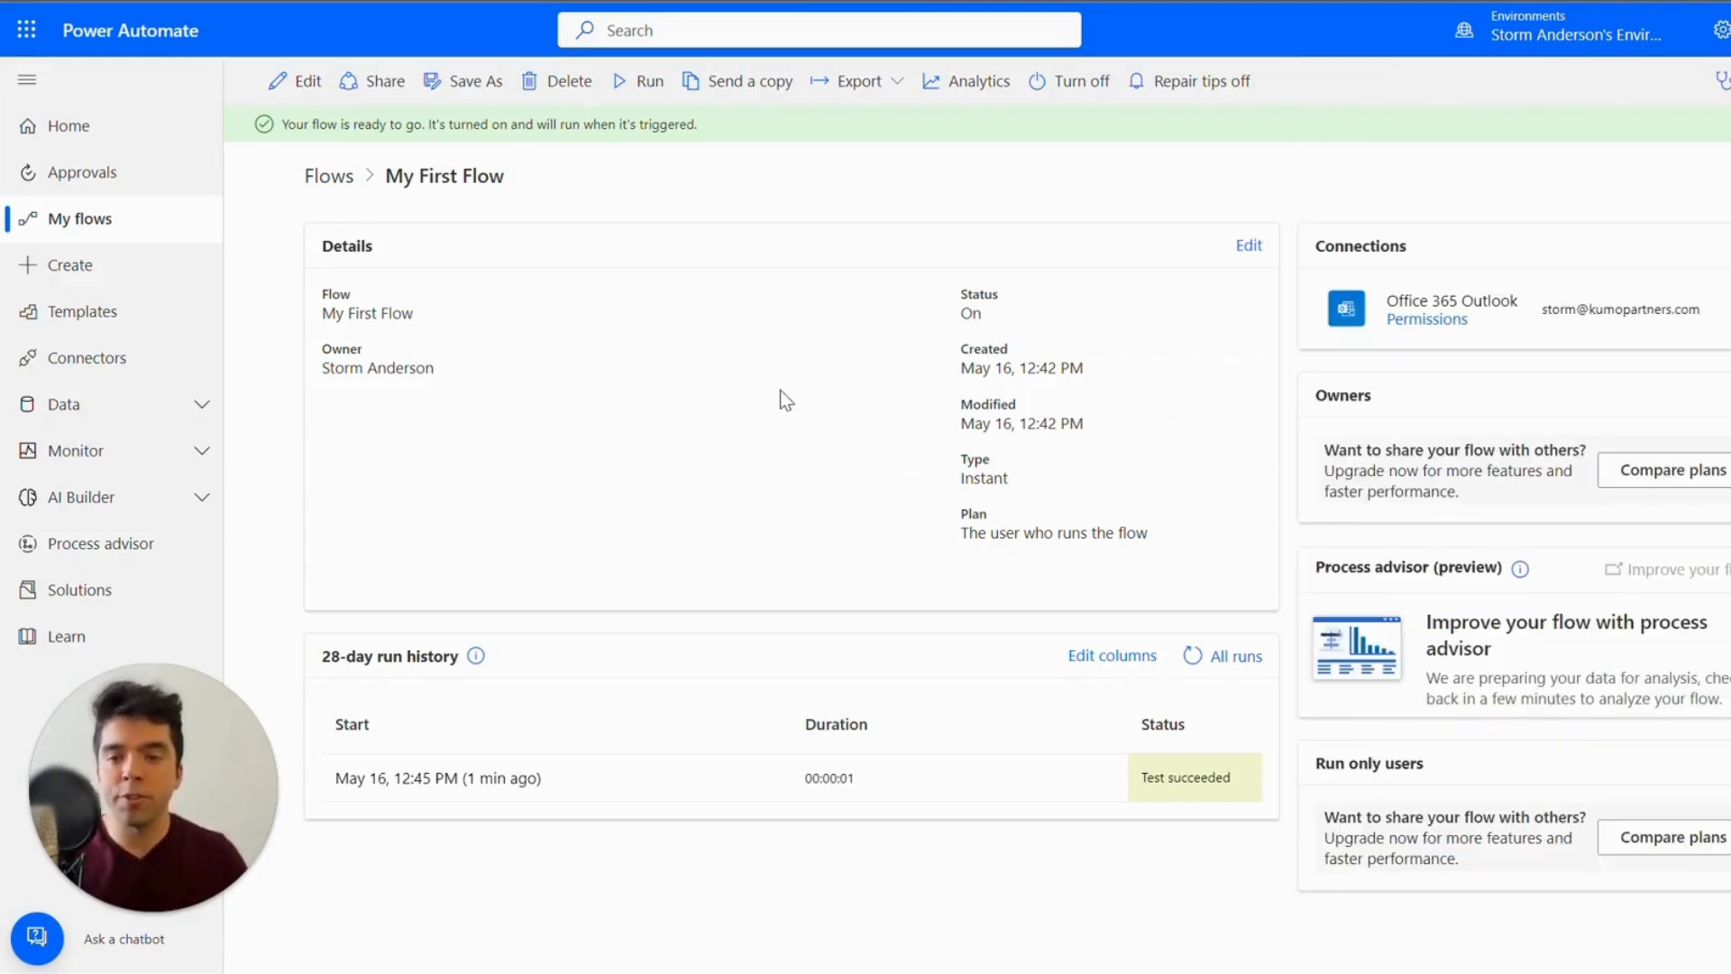